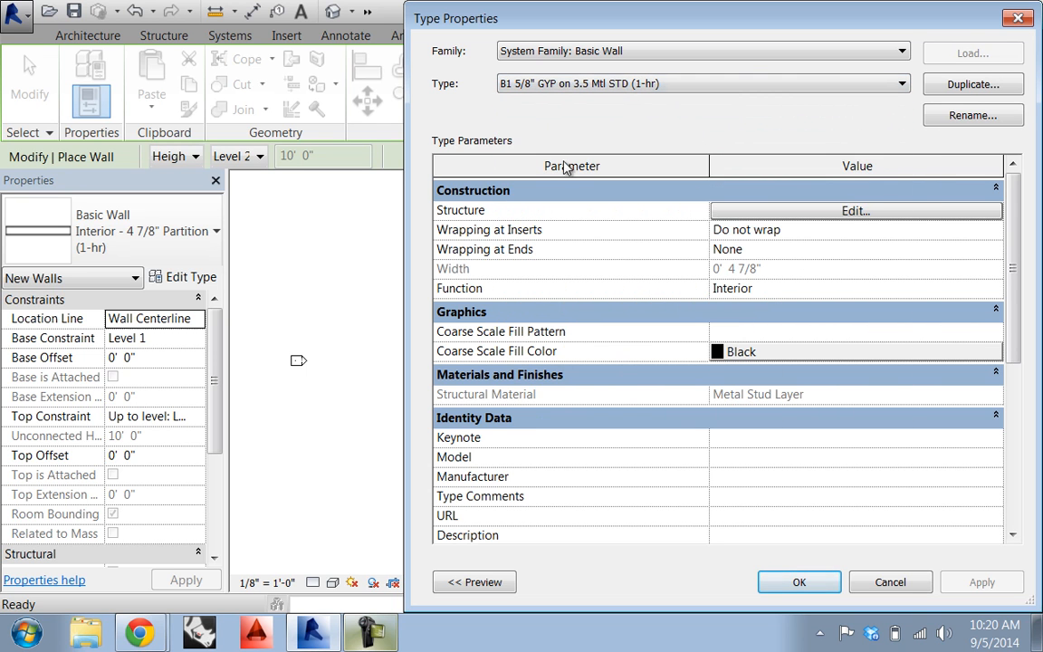
mouse_move(876, 211)
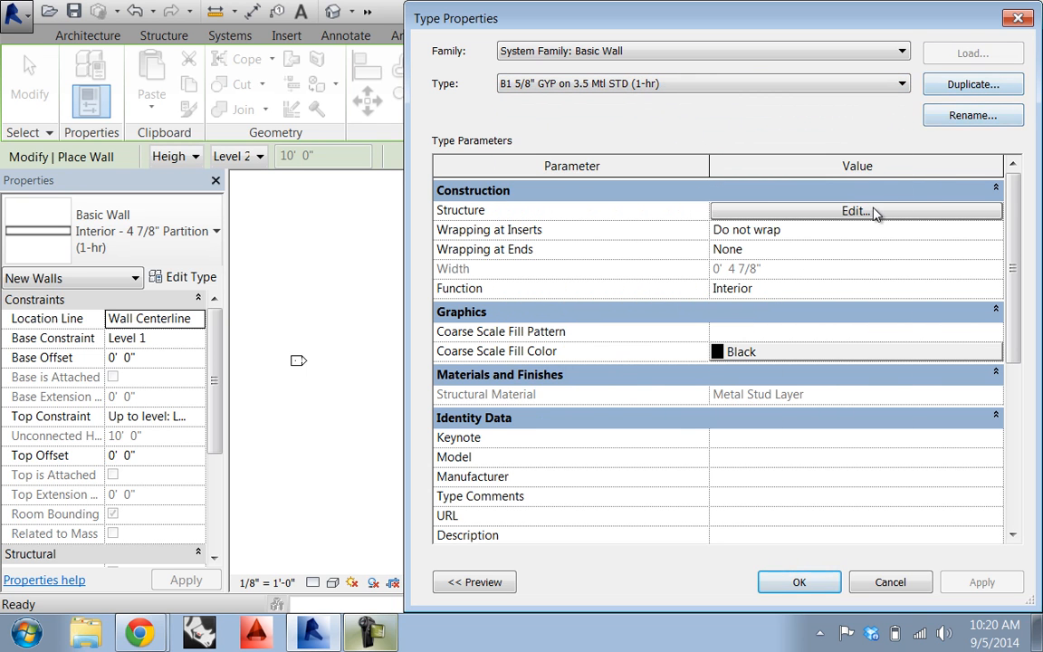
Set the metal stud layer to 3 3/4", accept the wall type, and view sections A3 and B2.
left_click(854, 210)
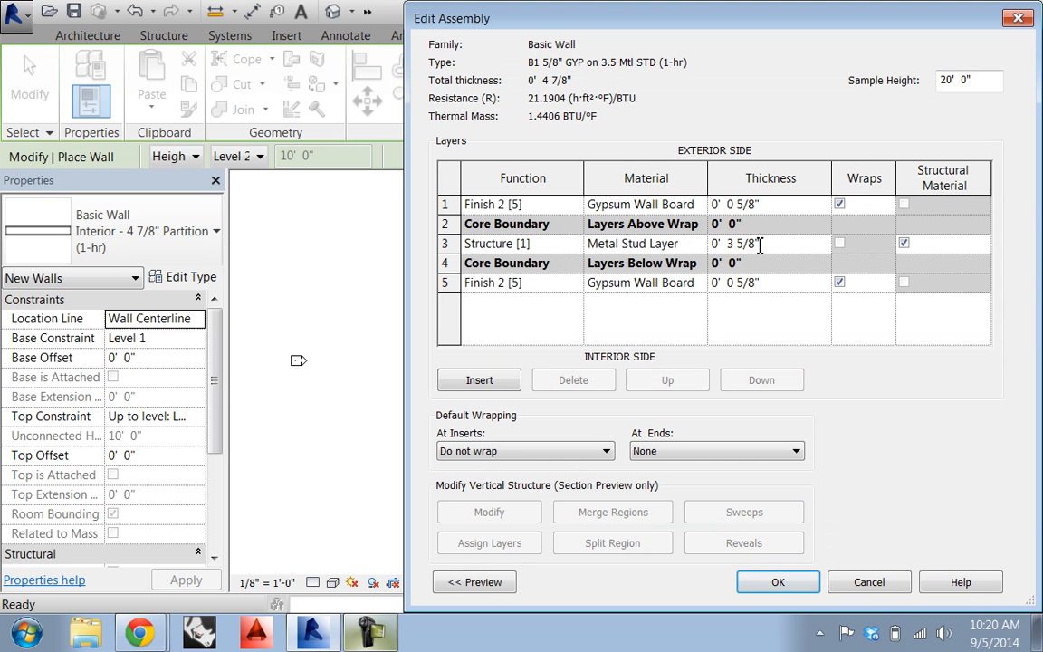
double_click(743, 244)
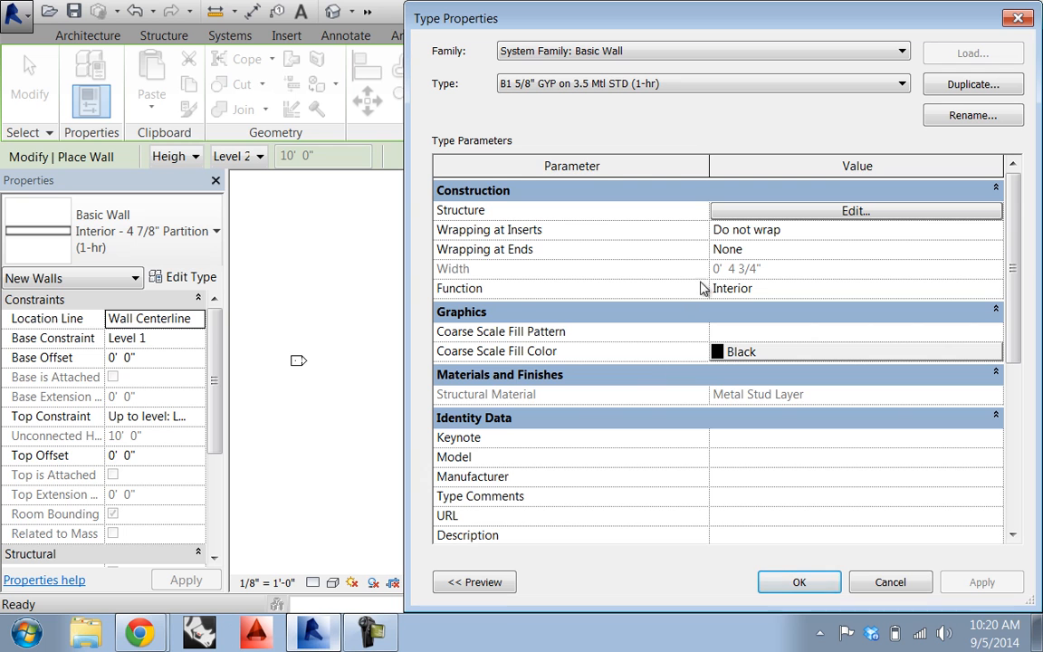
mouse_move(761, 279)
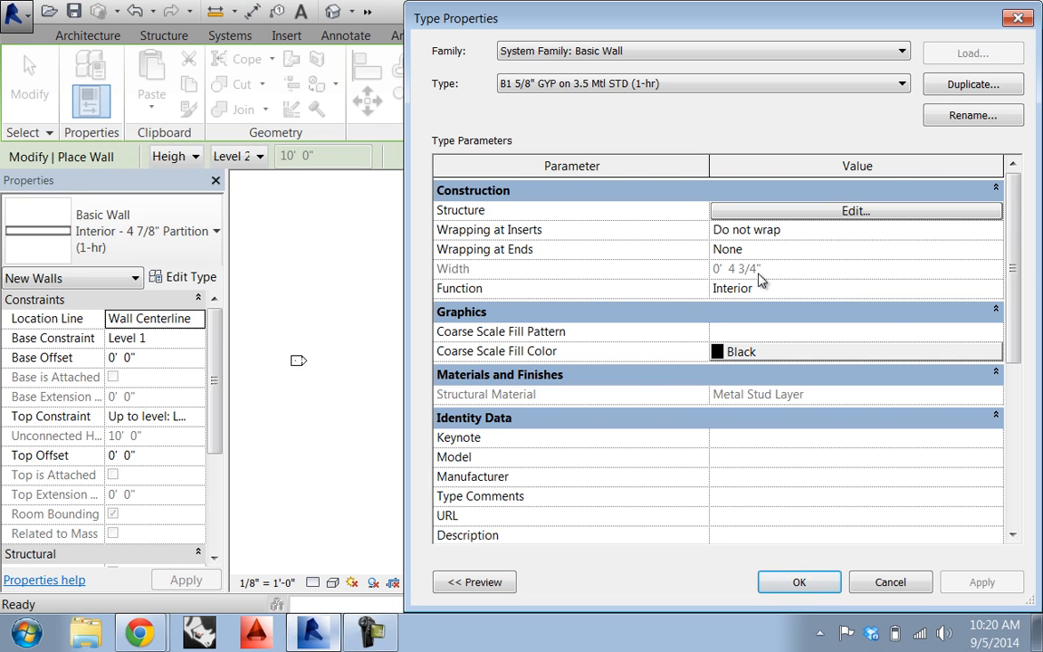
left_click(854, 210)
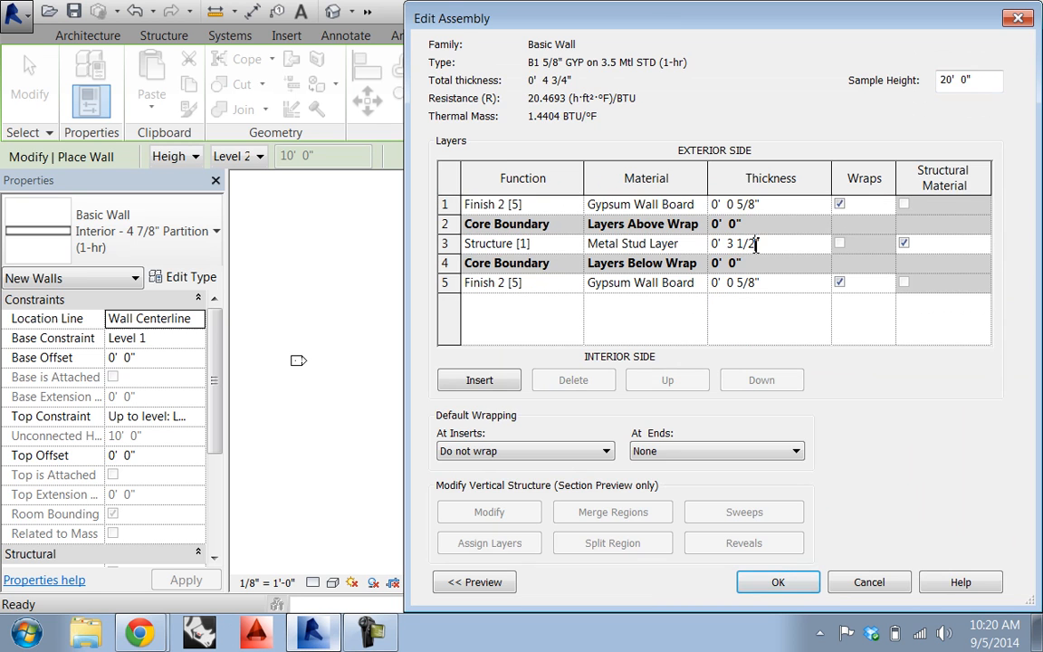
type("3 3/4\"")
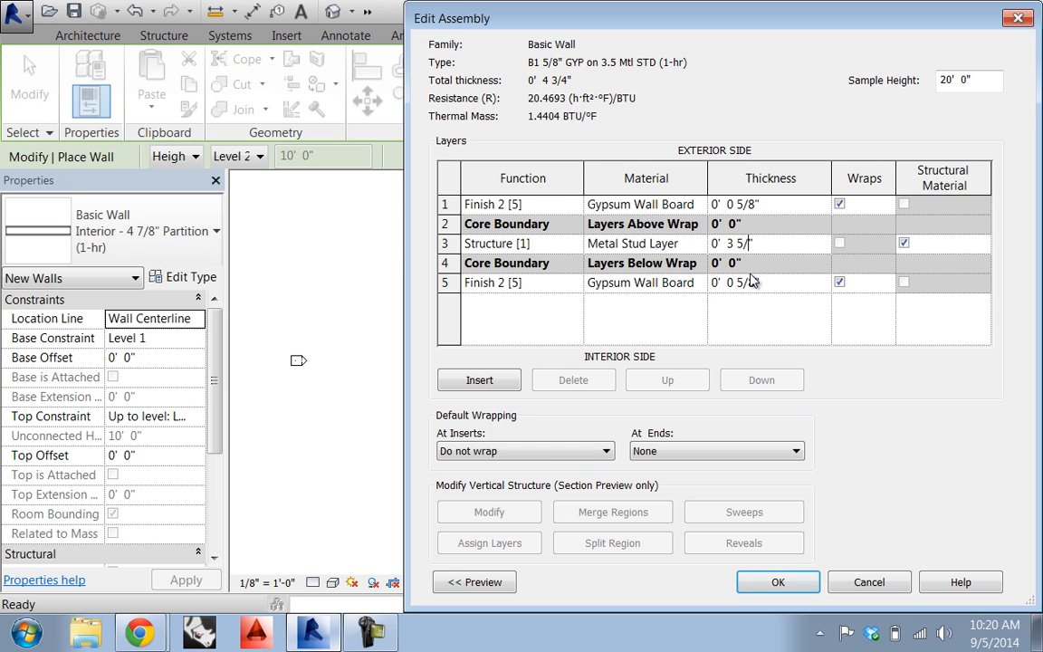
left_click(777, 582)
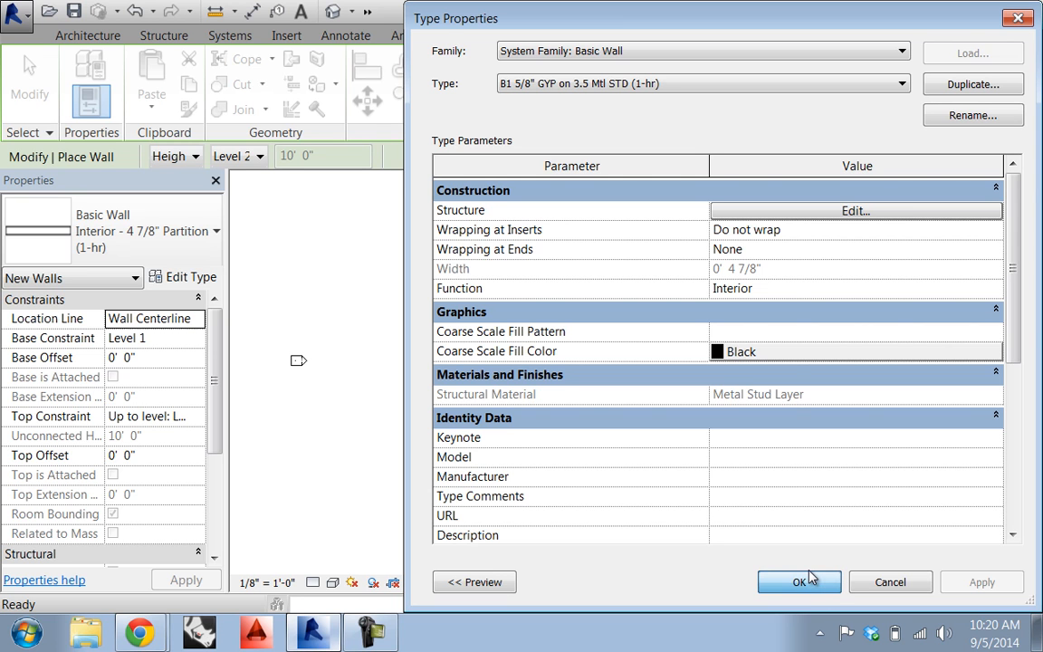
left_click(798, 581)
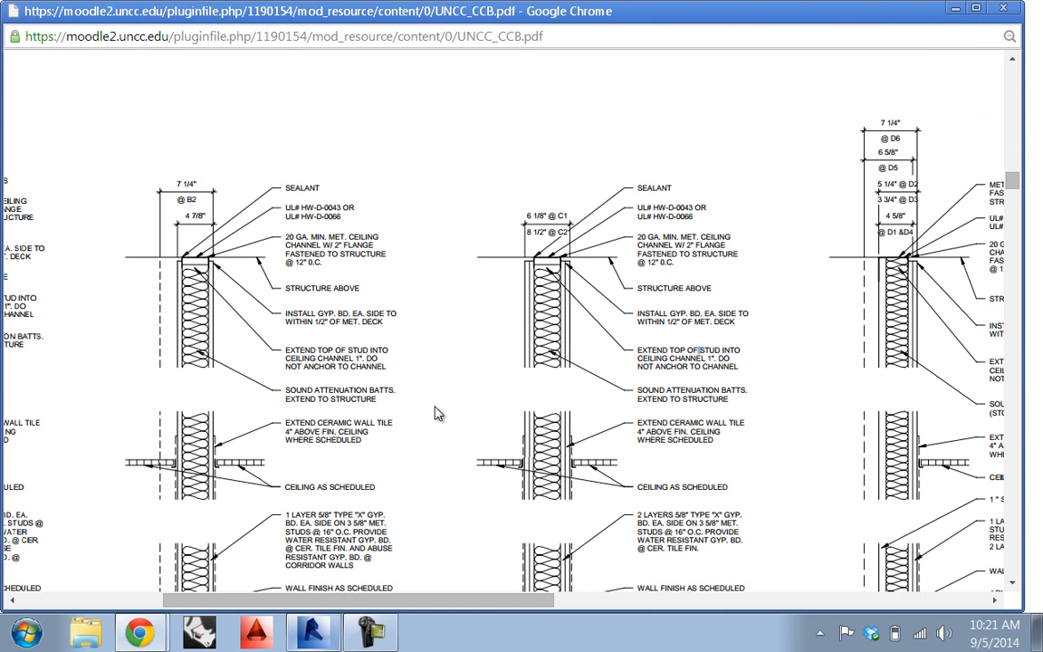
mouse_move(524, 355)
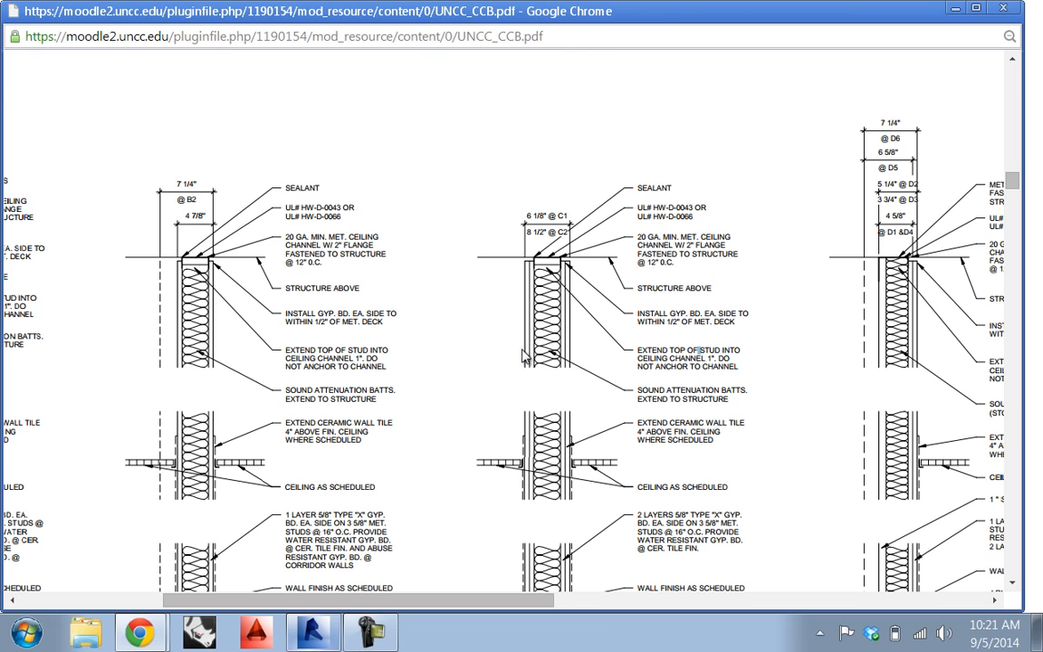
mouse_move(529, 367)
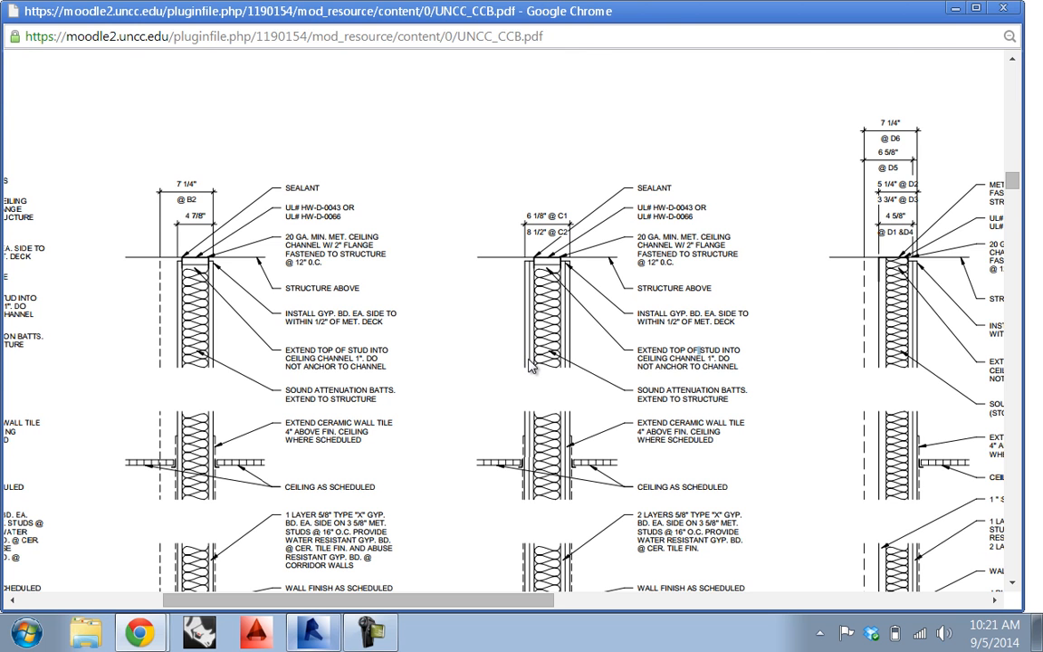
scroll("down", 3)
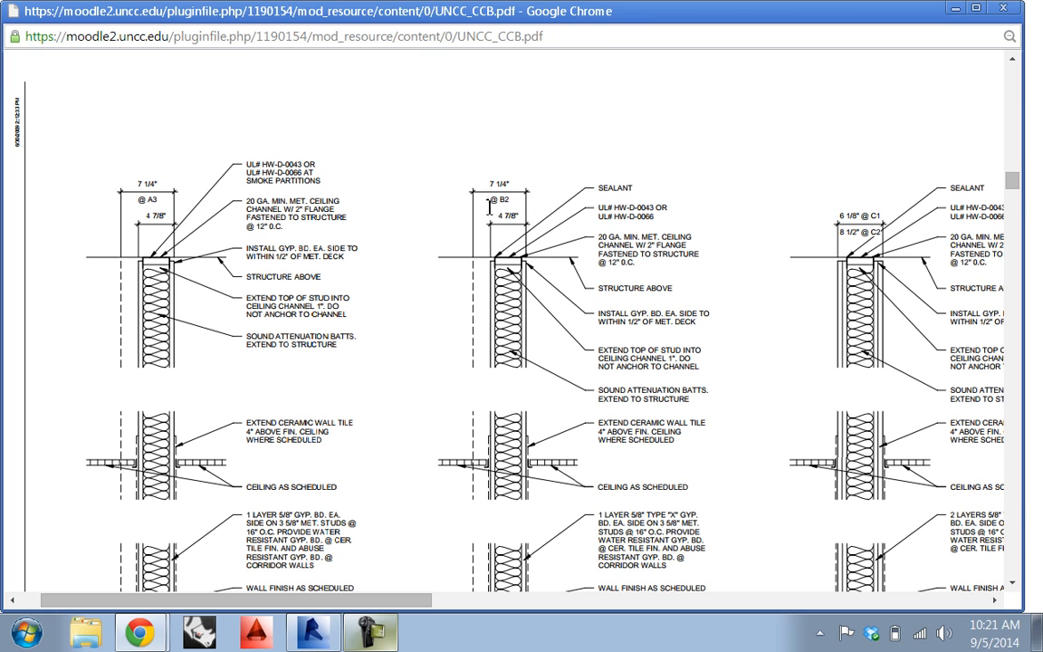
mouse_move(531, 308)
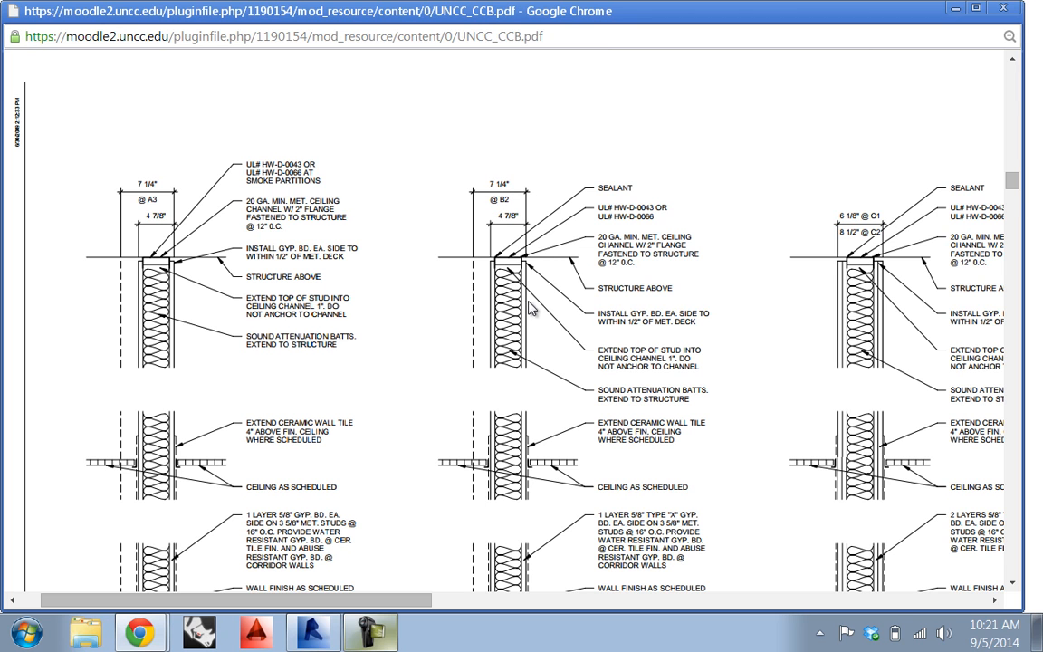
mouse_move(481, 273)
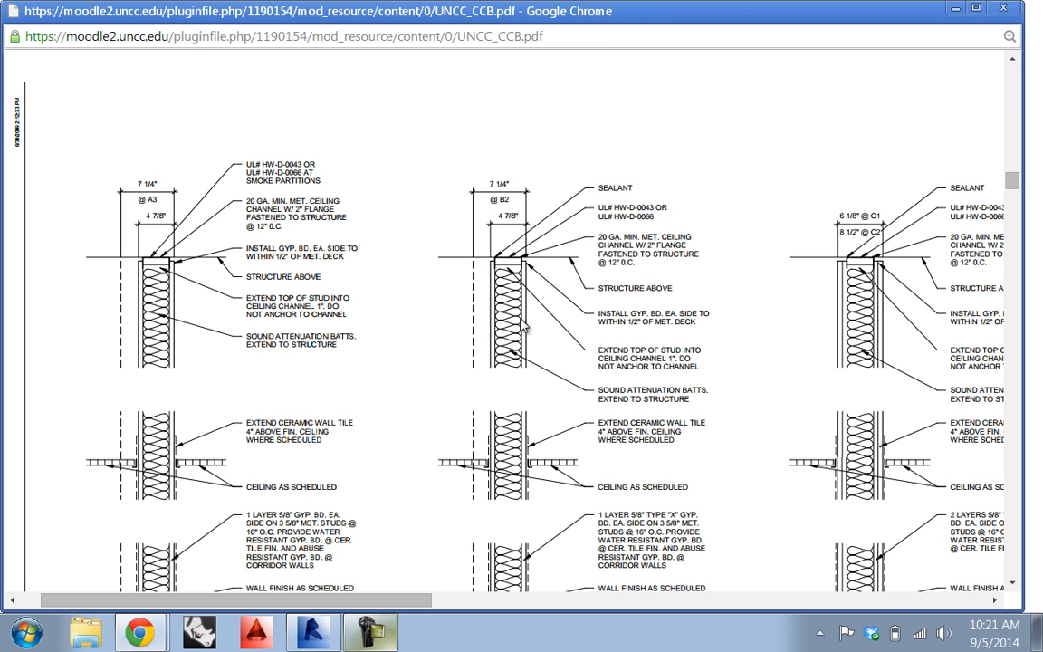
mouse_move(504, 326)
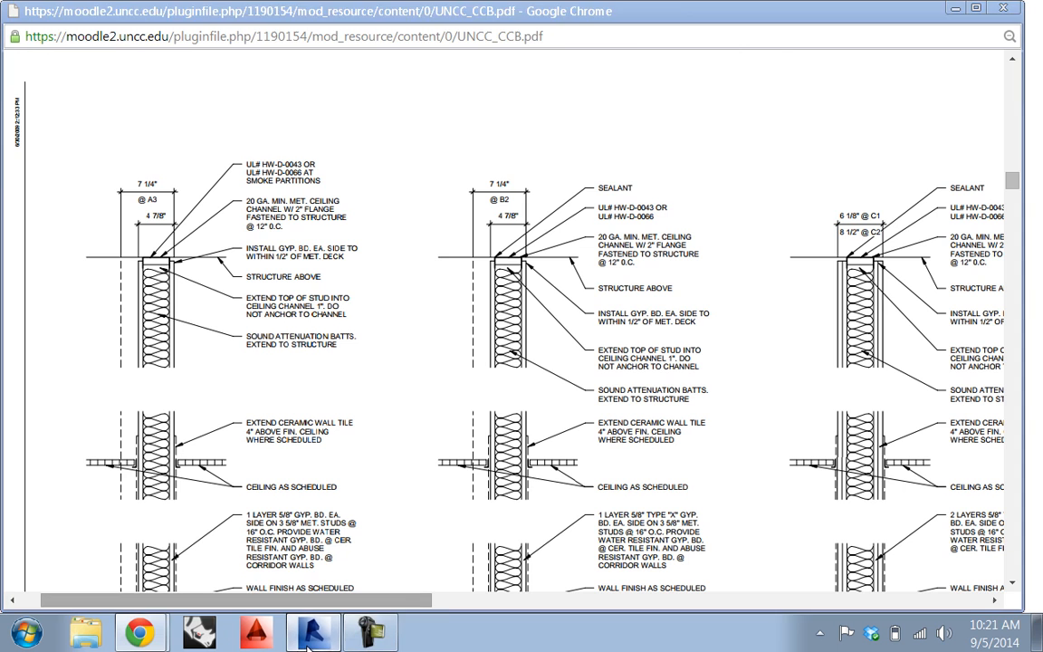
Return to Revit and show the B1 5/8" GYP on 3.5 Mtl STD (1-hr) type properties.
left_click(313, 632)
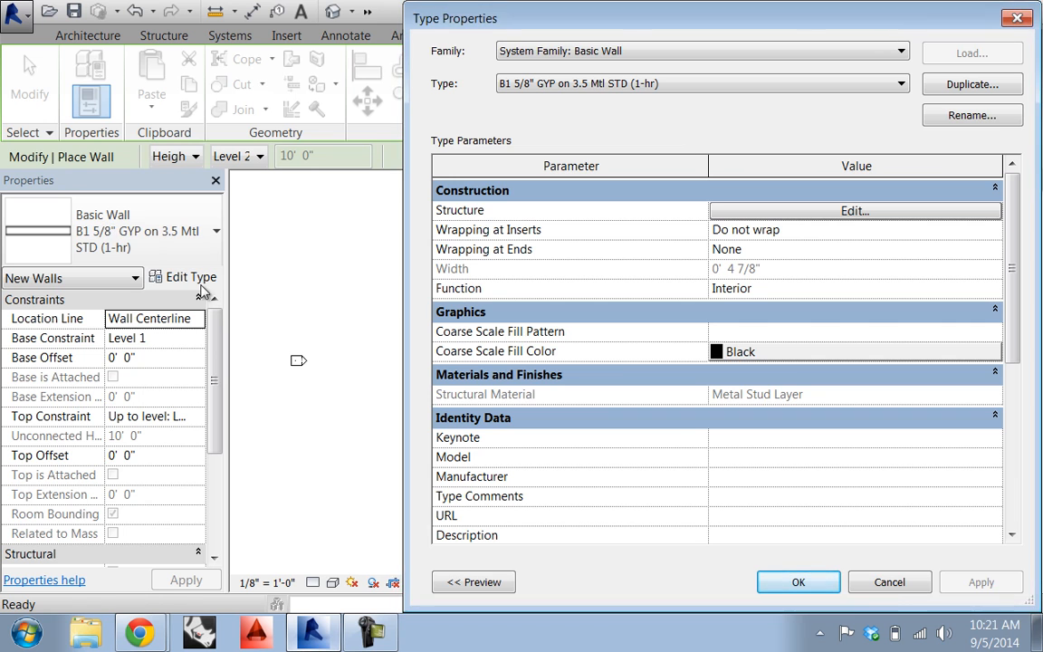
left_click(798, 581)
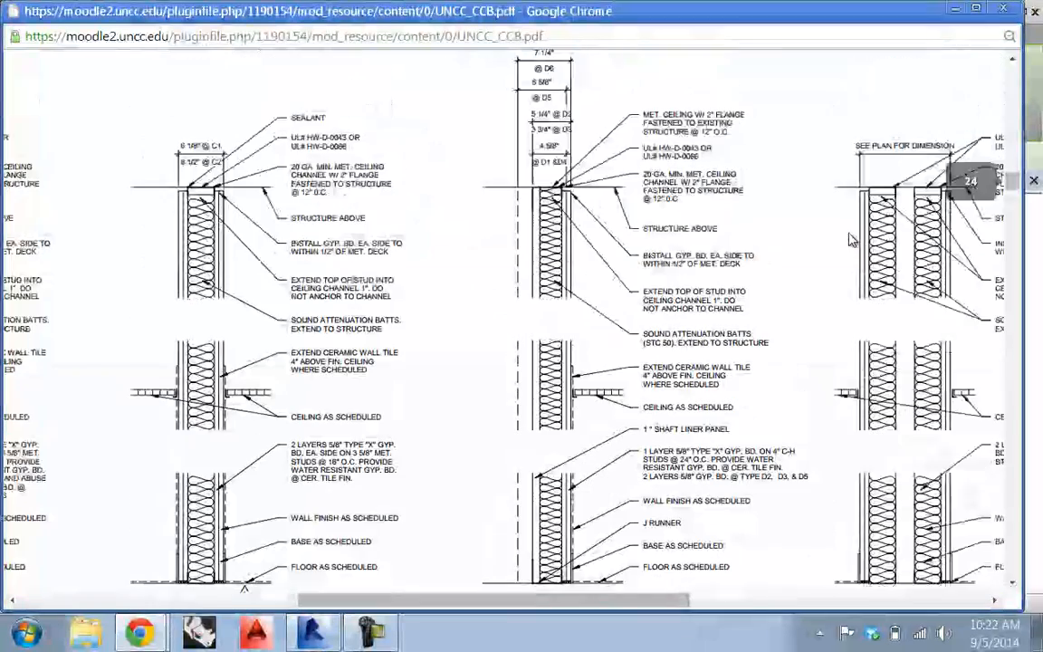
mouse_move(575, 210)
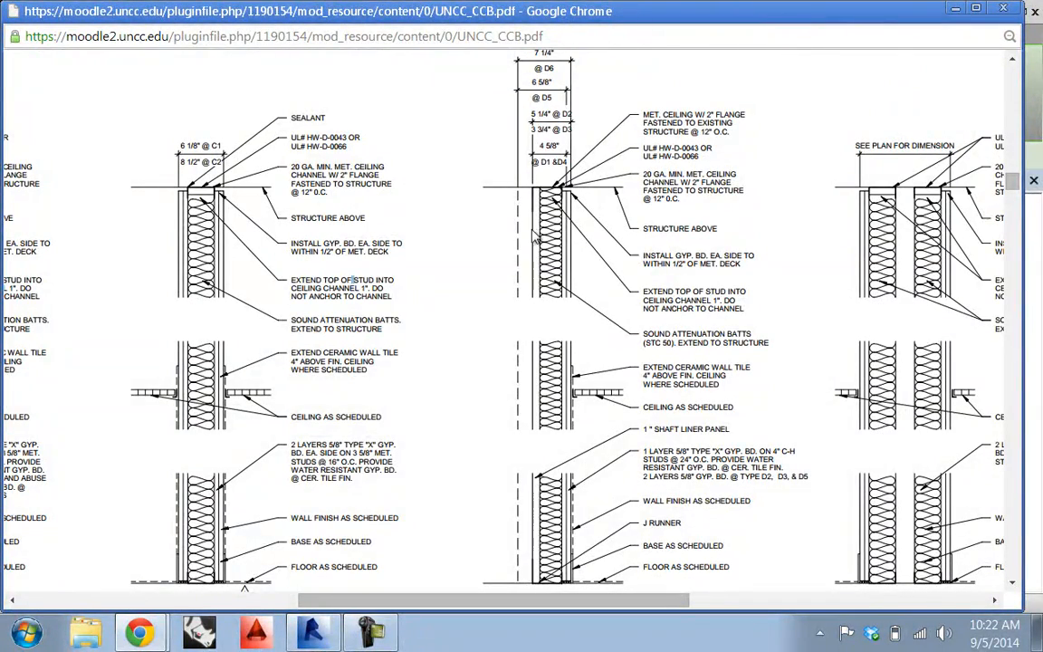
mouse_move(731, 205)
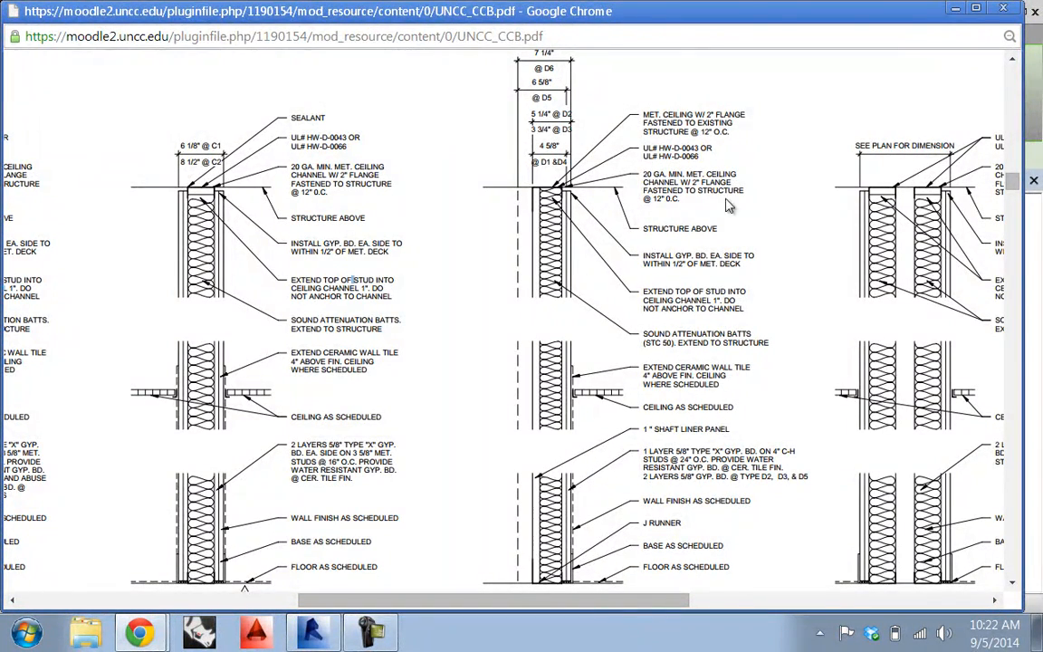
mouse_move(636, 134)
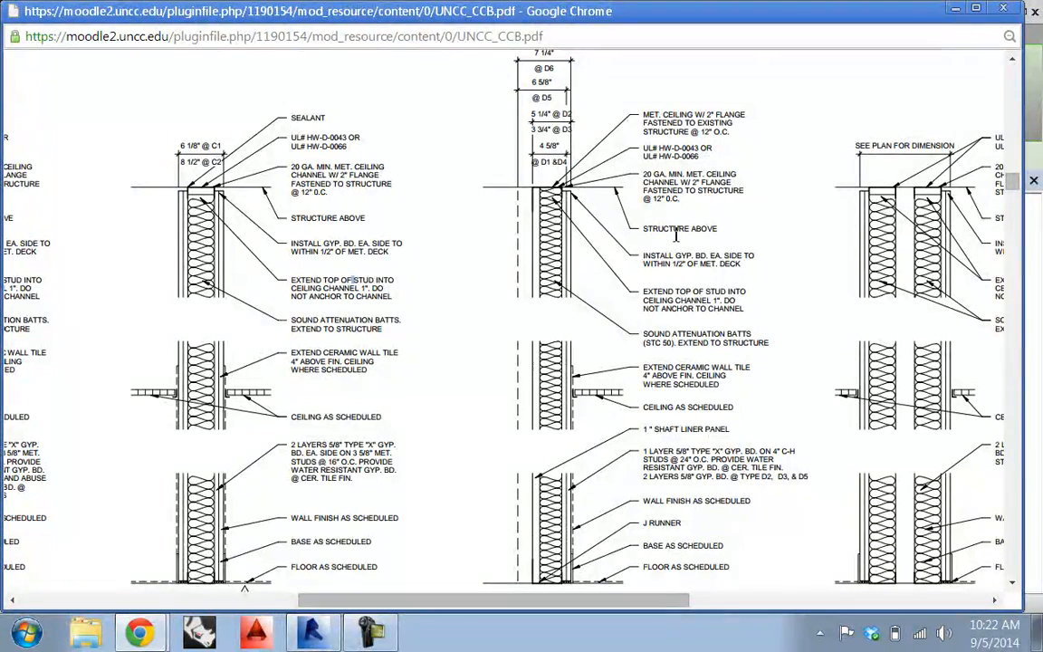
mouse_move(746, 304)
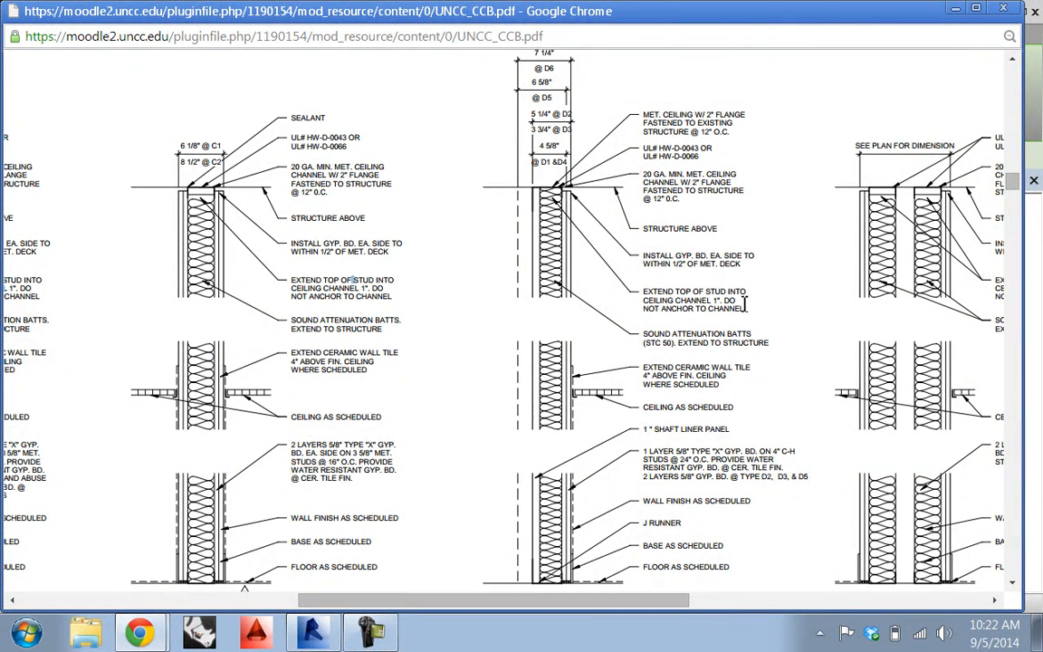
mouse_move(737, 332)
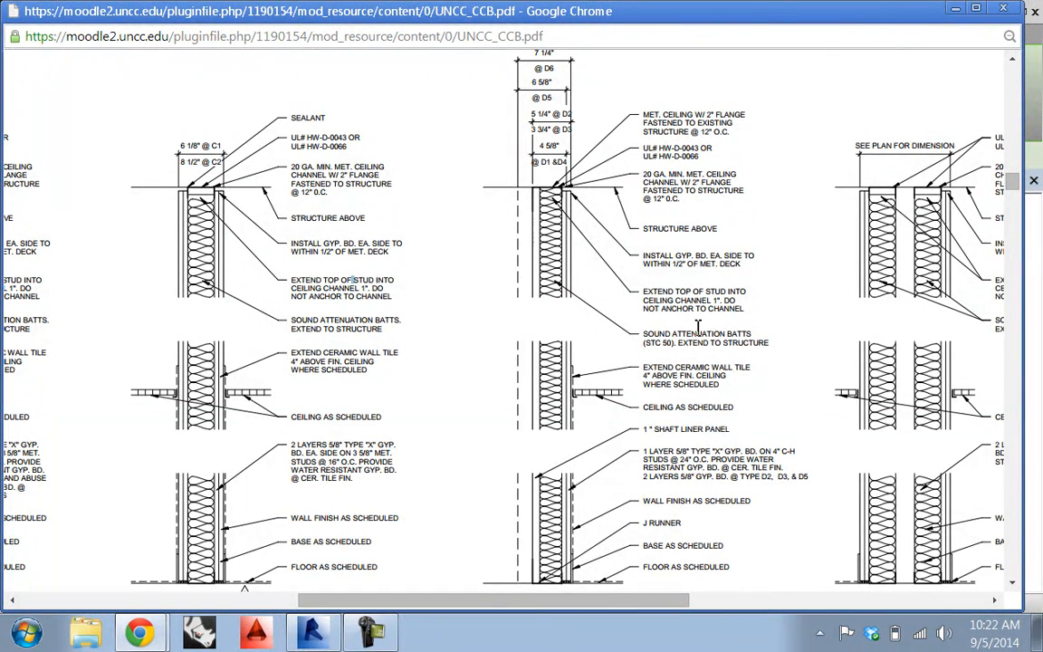
Scroll the UNCC_CCB PDF down to the legend describing wall types C1–C2, D1–D6 and E1.
scroll("down", 3)
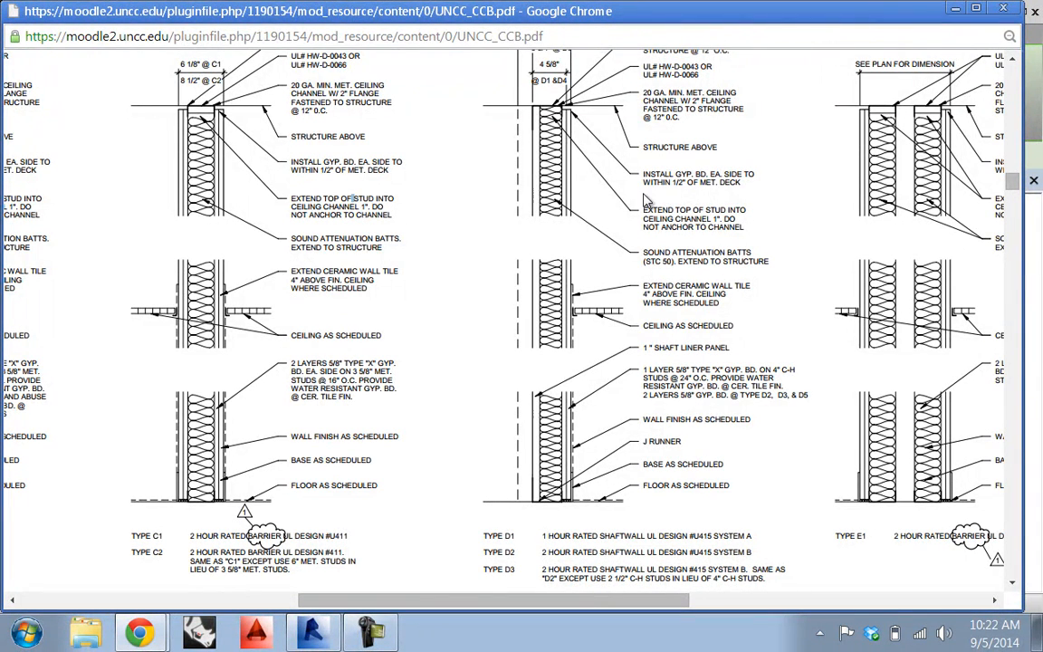
mouse_move(724, 204)
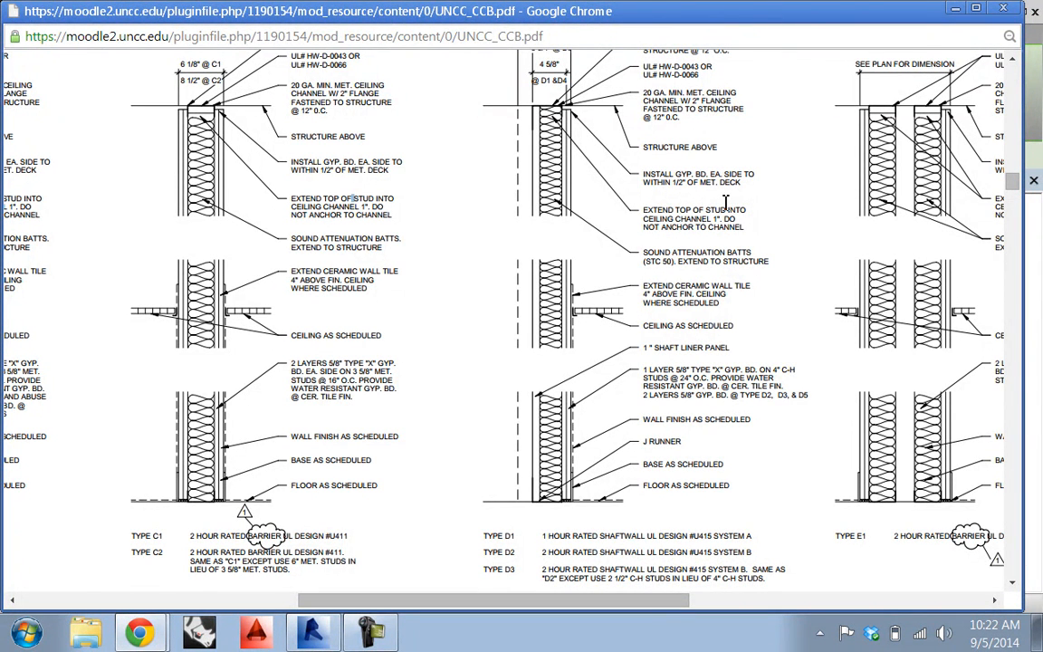
mouse_move(580, 111)
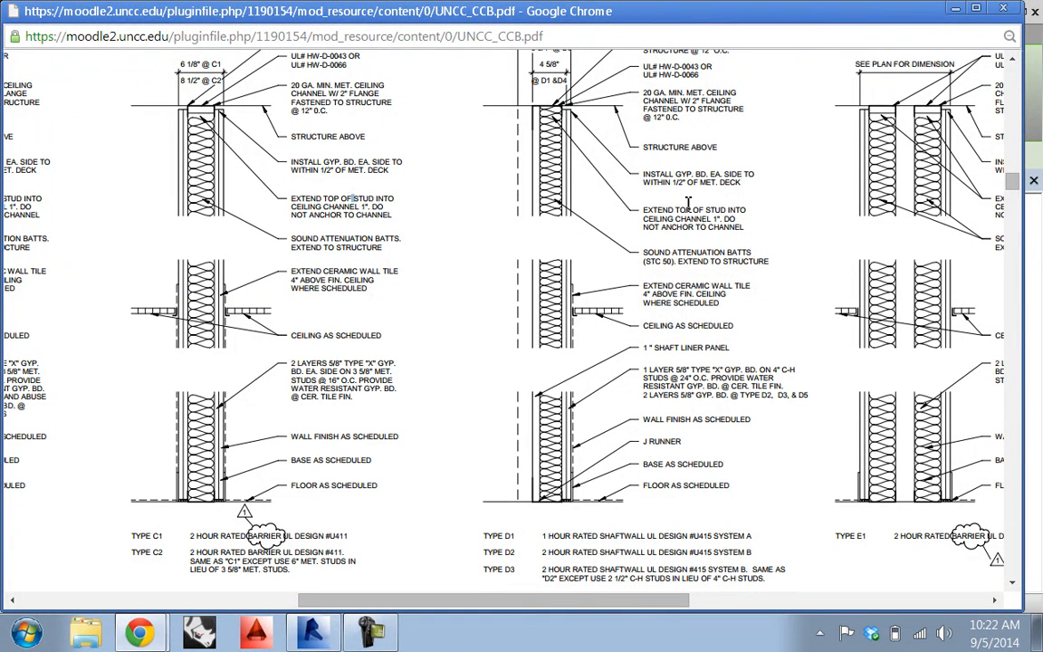
scroll("down", 3)
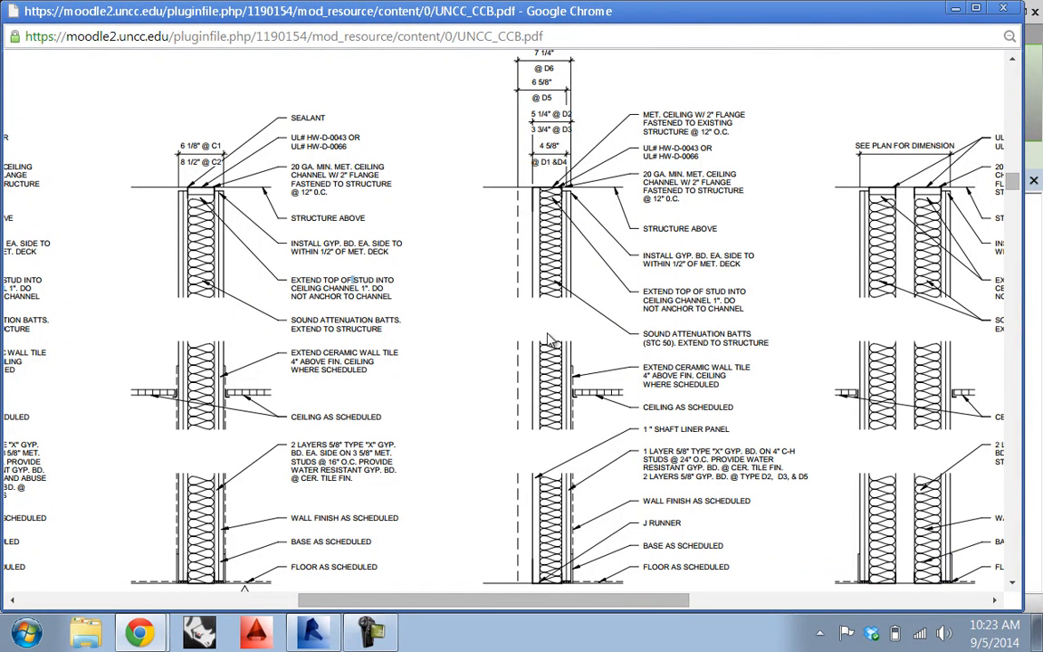
mouse_move(569, 214)
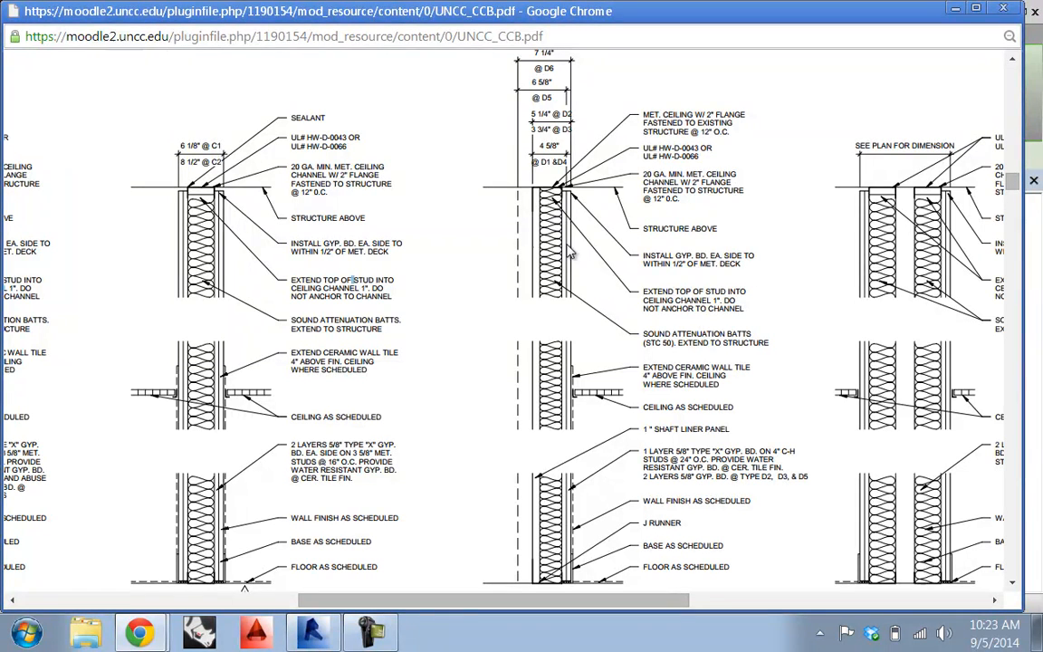
mouse_move(566, 256)
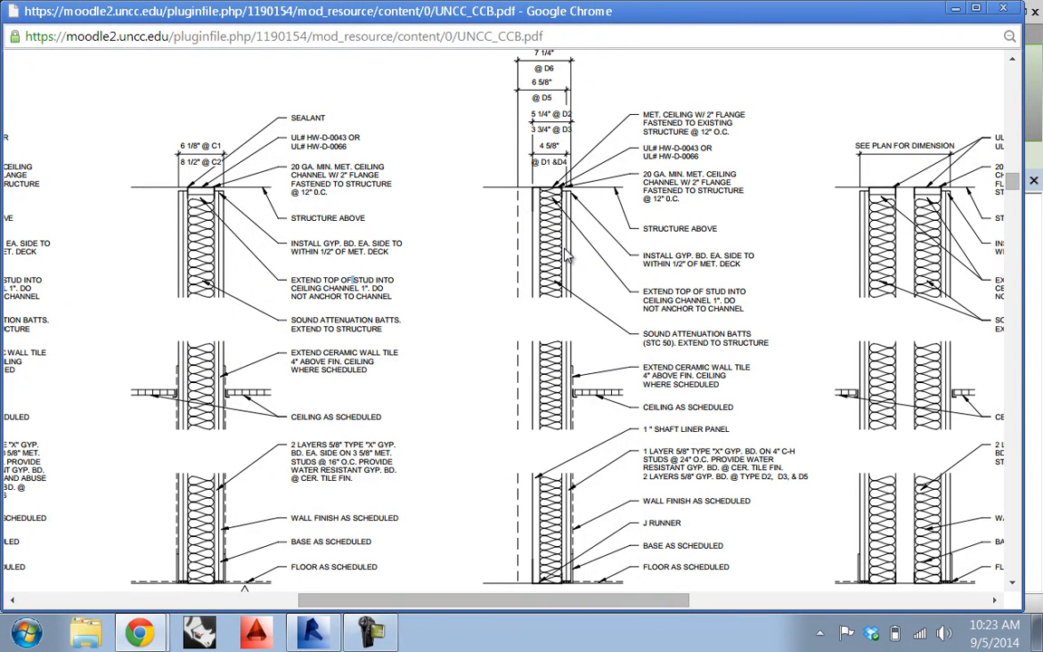
mouse_move(650, 226)
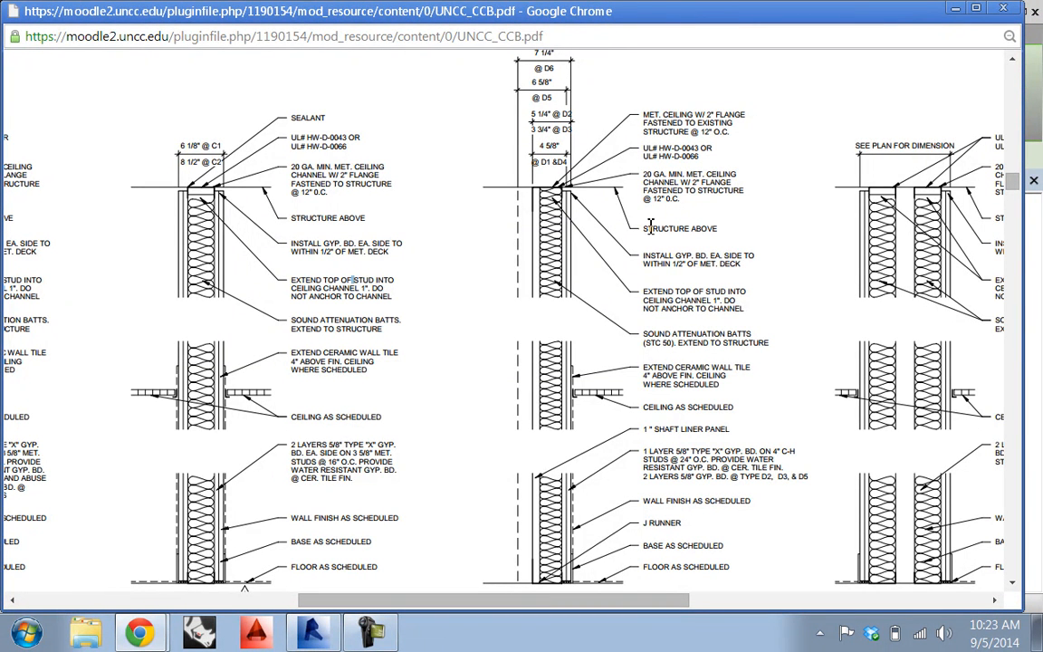
mouse_move(543, 196)
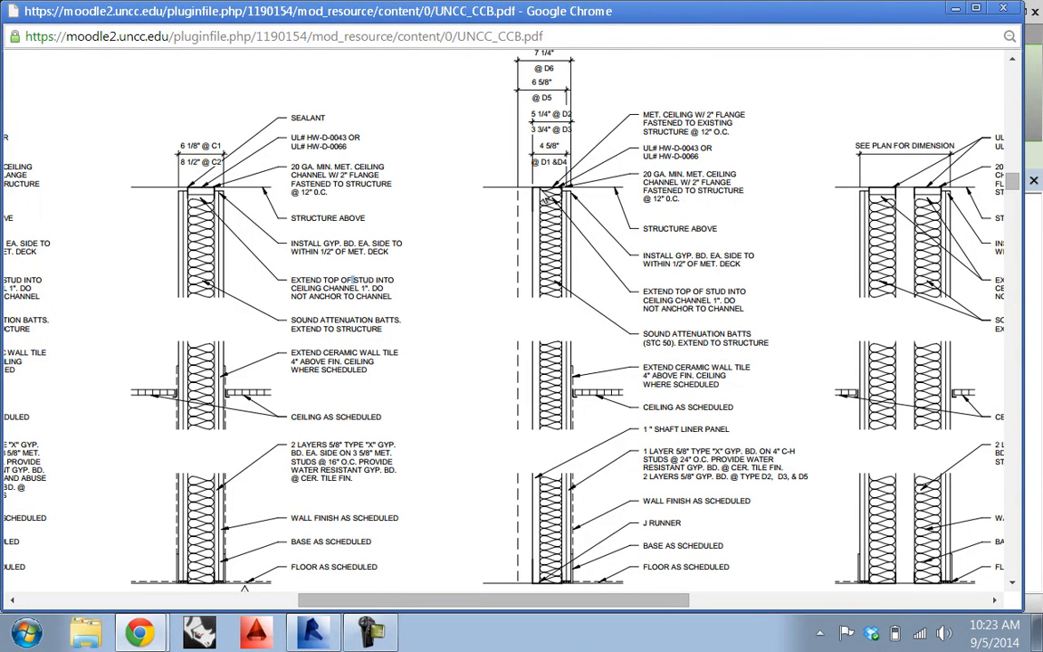
mouse_move(546, 314)
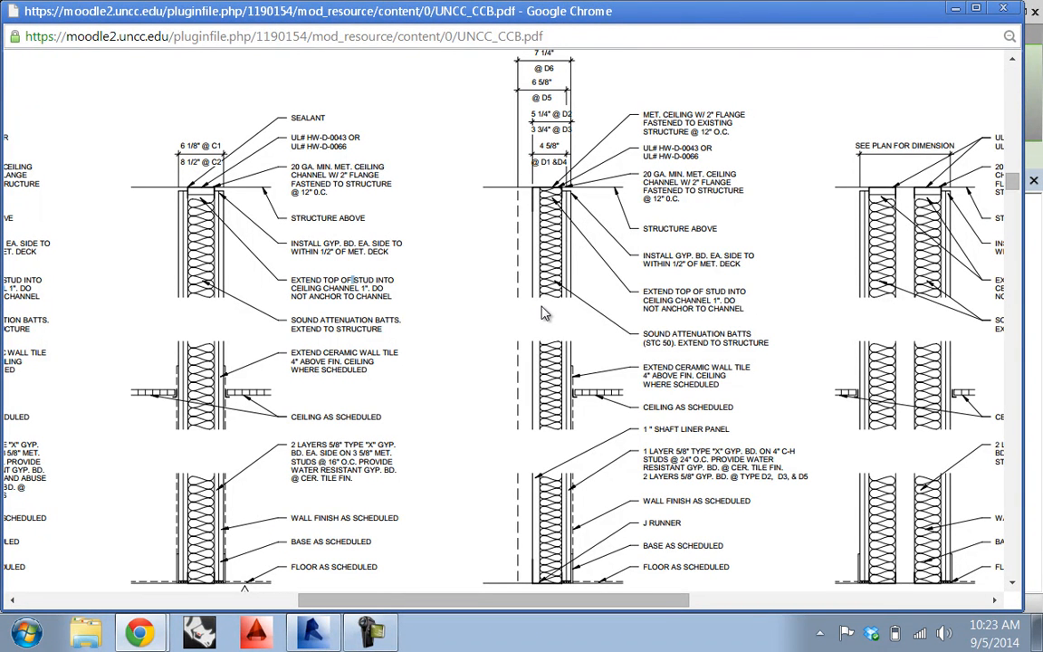
mouse_move(586, 242)
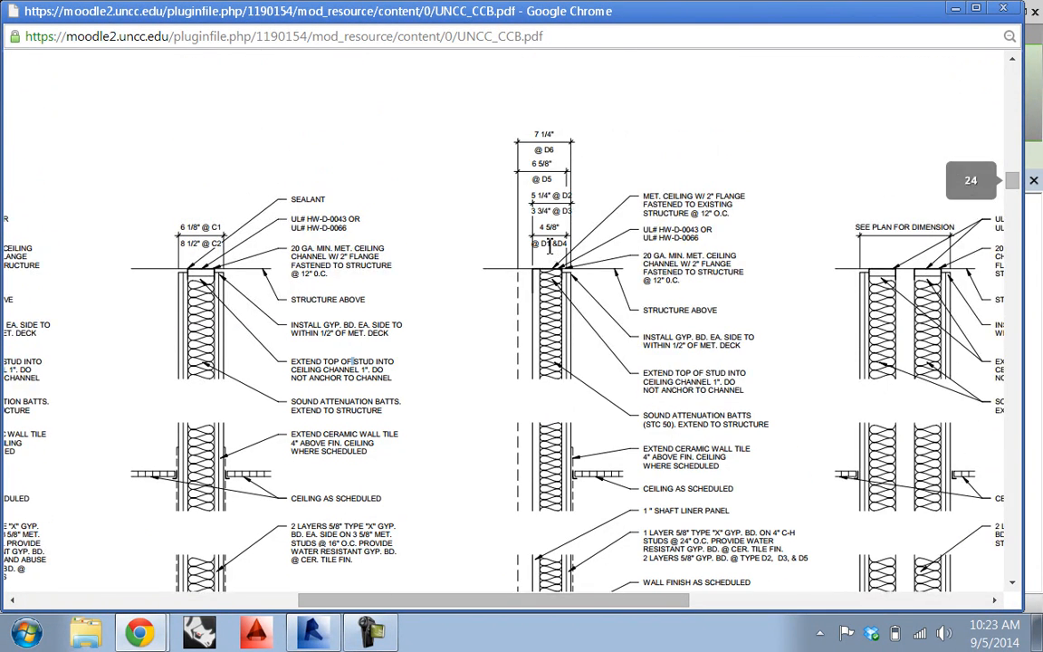
scroll("down", 3)
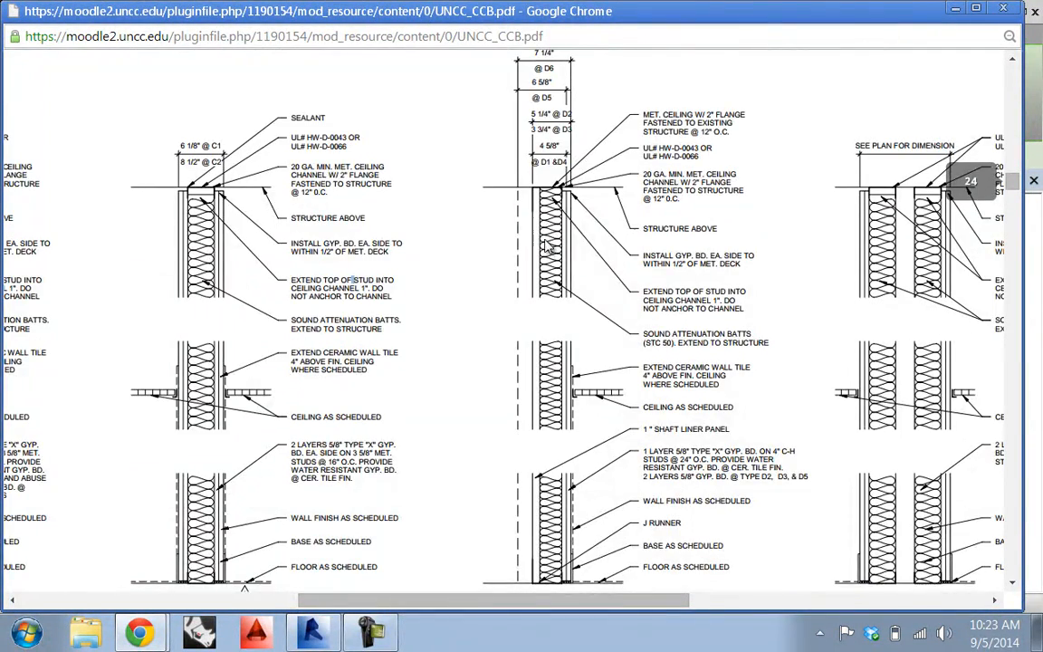
scroll("down", 3)
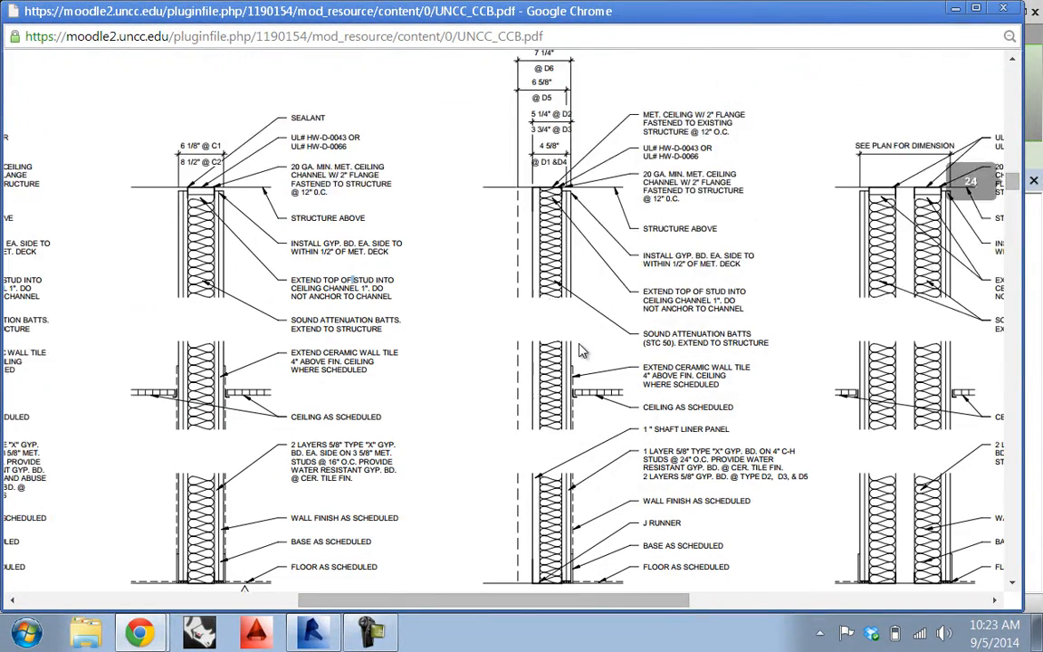
scroll("down", 3)
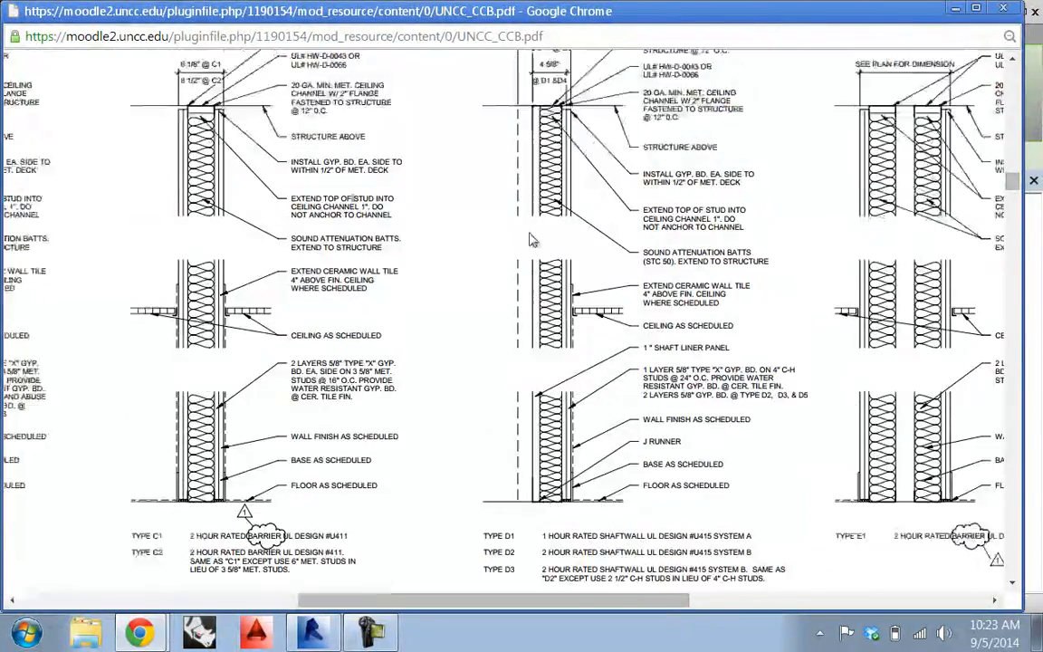
scroll("down", 3)
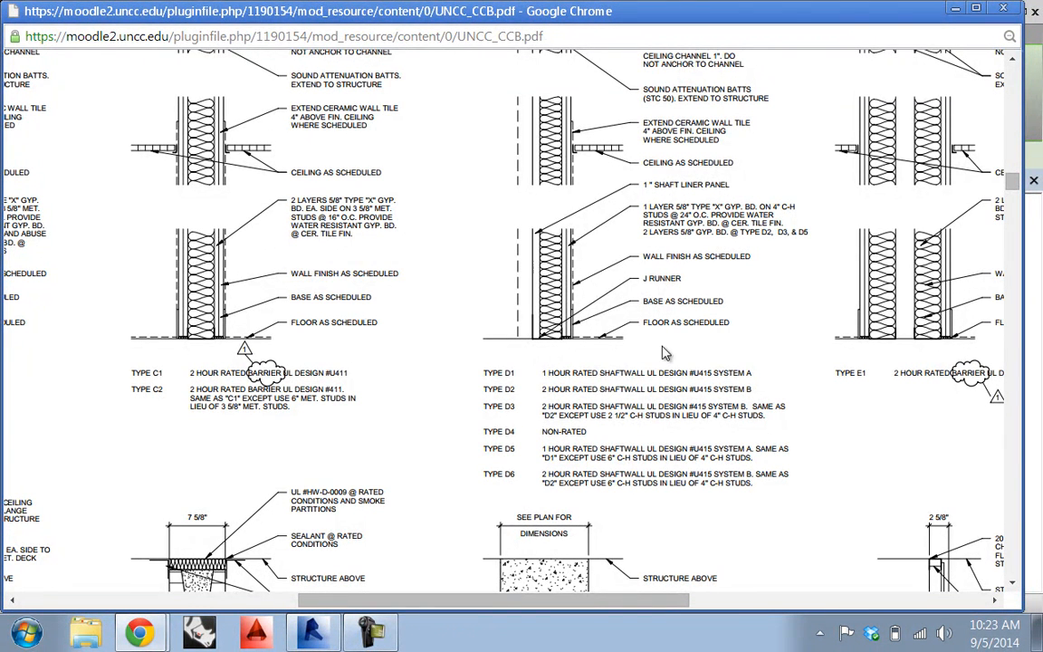
mouse_move(686, 354)
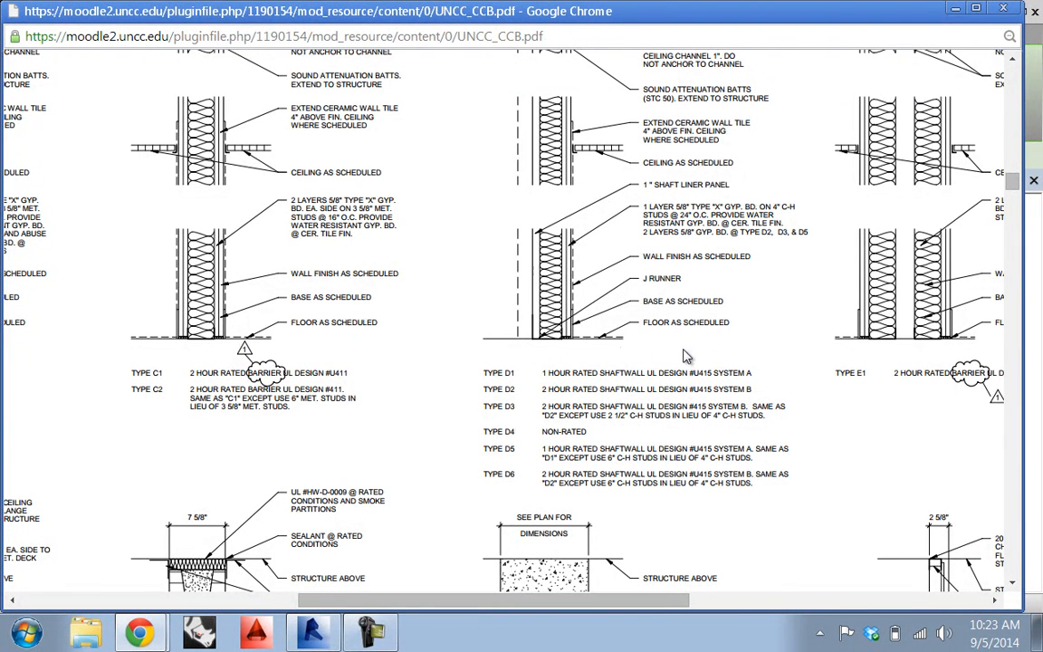
mouse_move(706, 354)
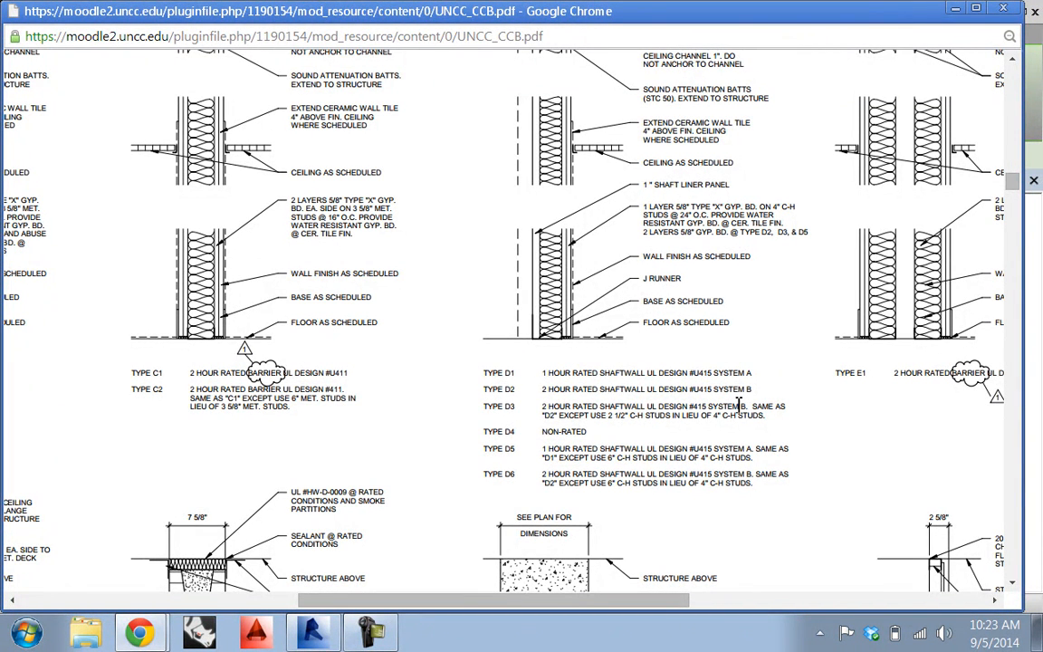
mouse_move(944, 90)
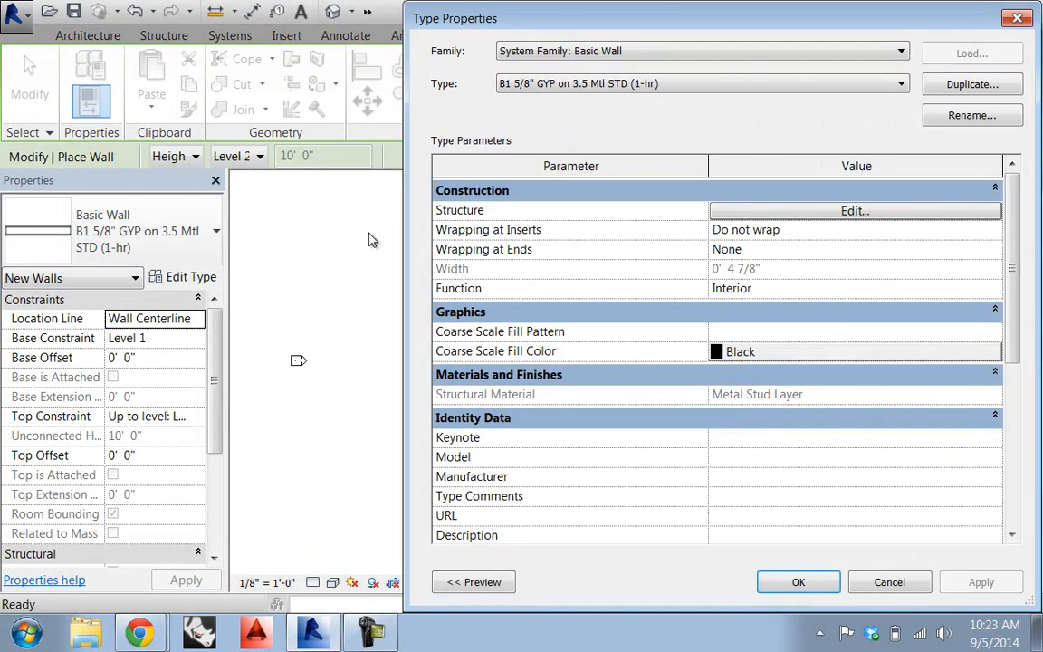
Duplicate the wall type as 'D1 5/8" GYP on 3 Mtl STD with 1" Shaftliner (1-hr) 2'.
left_click(972, 84)
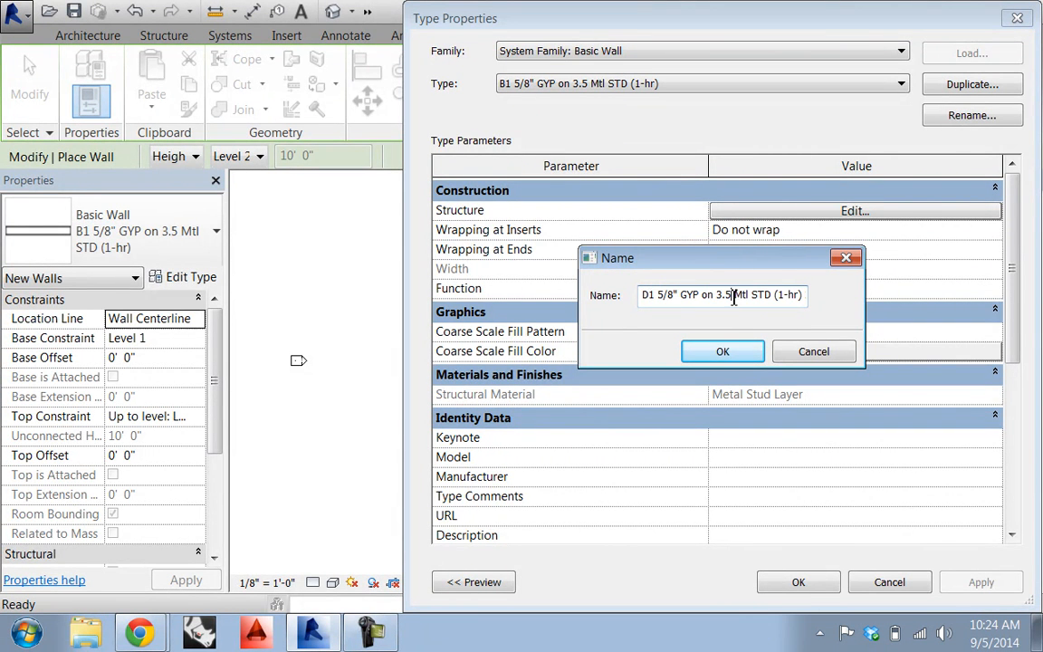
type("D1 5/8\" GYP on 3 Mtl STD (1-hr) 2")
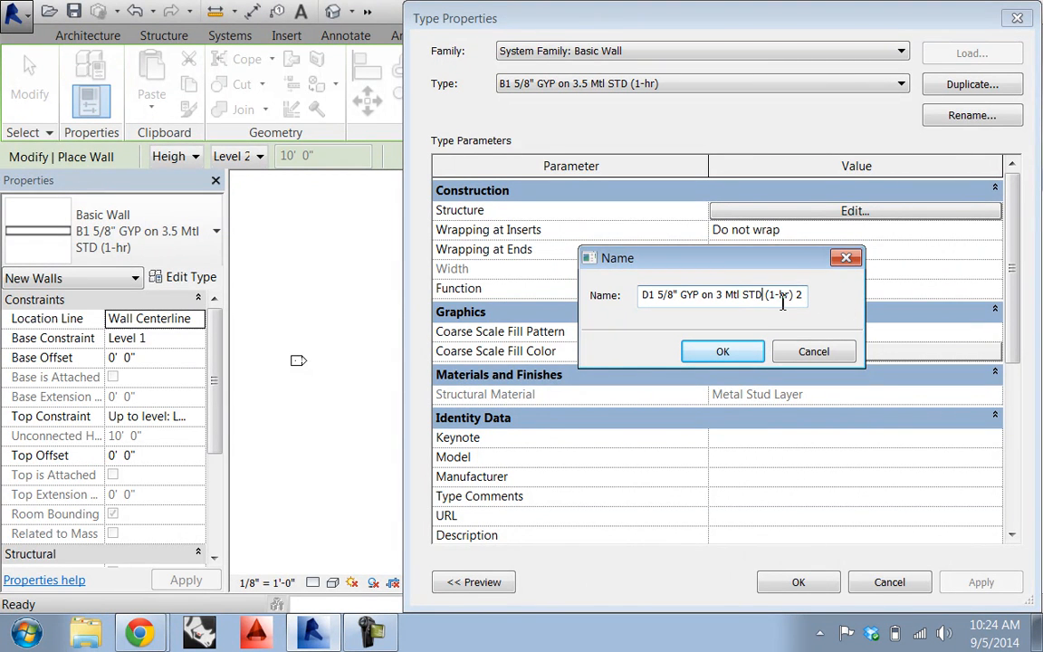
type("with S")
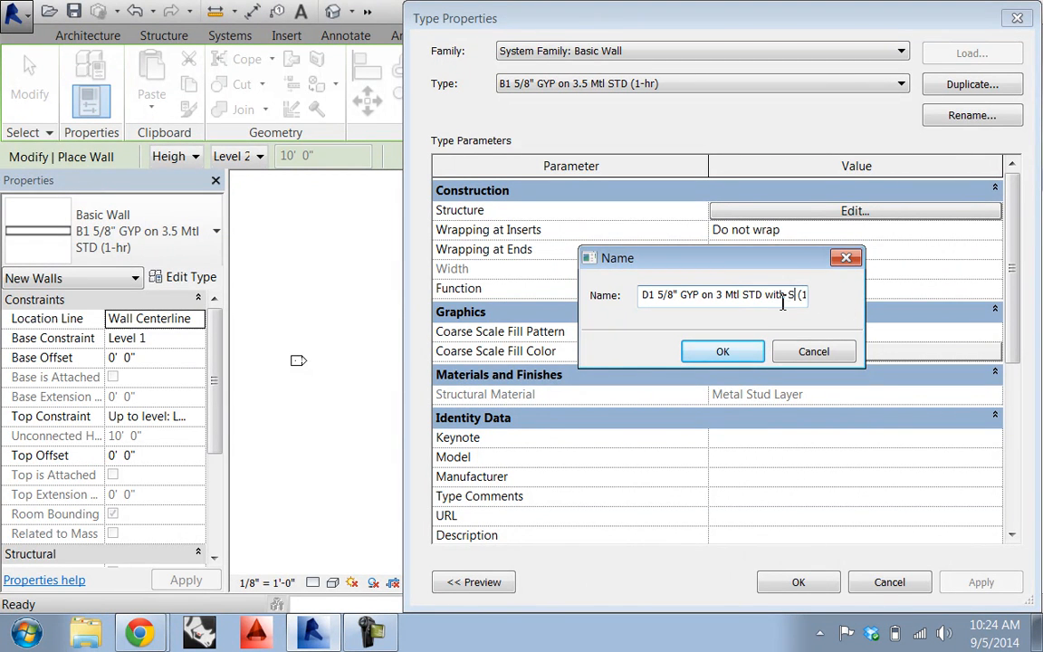
type("haftliner")
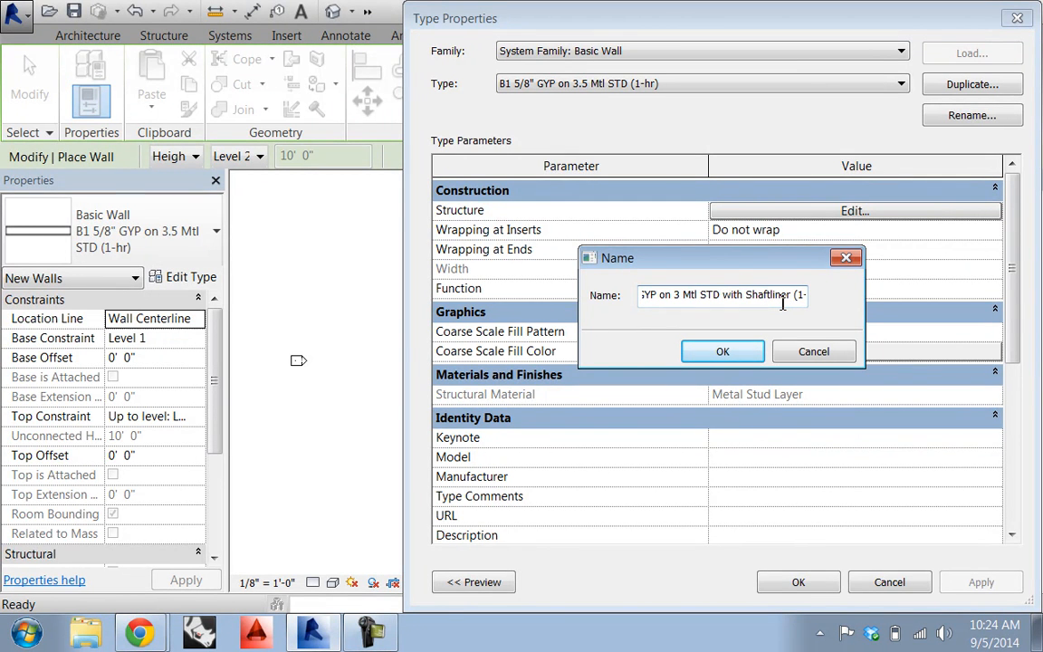
type("1\"")
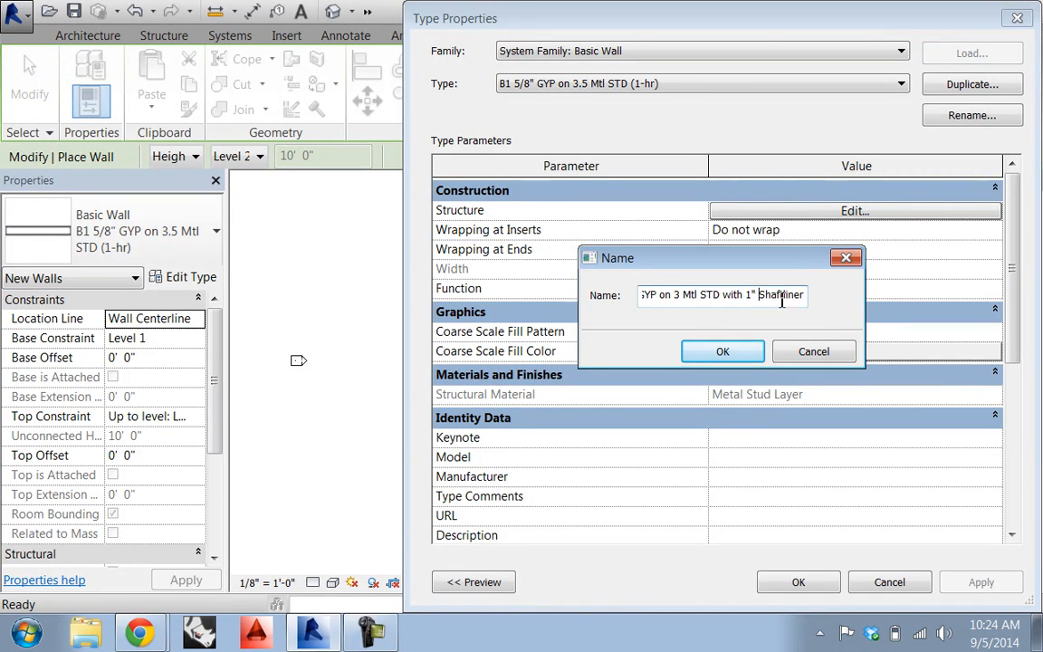
left_click(723, 351)
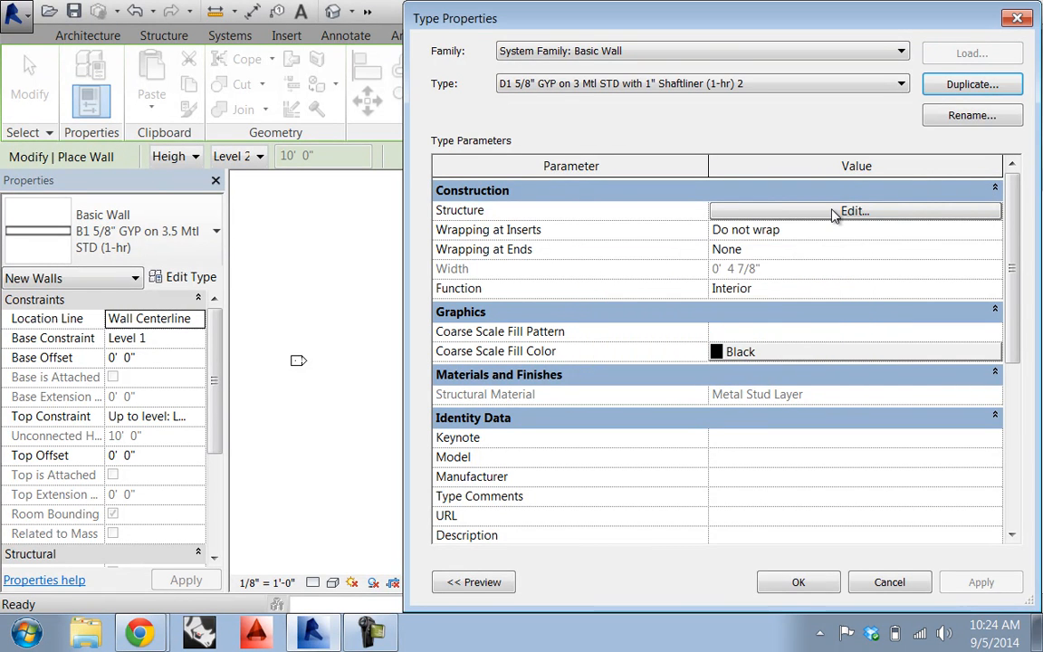
Change the new type's stud layer to 3" and make the fifth layer a Membrane Layer.
left_click(853, 211)
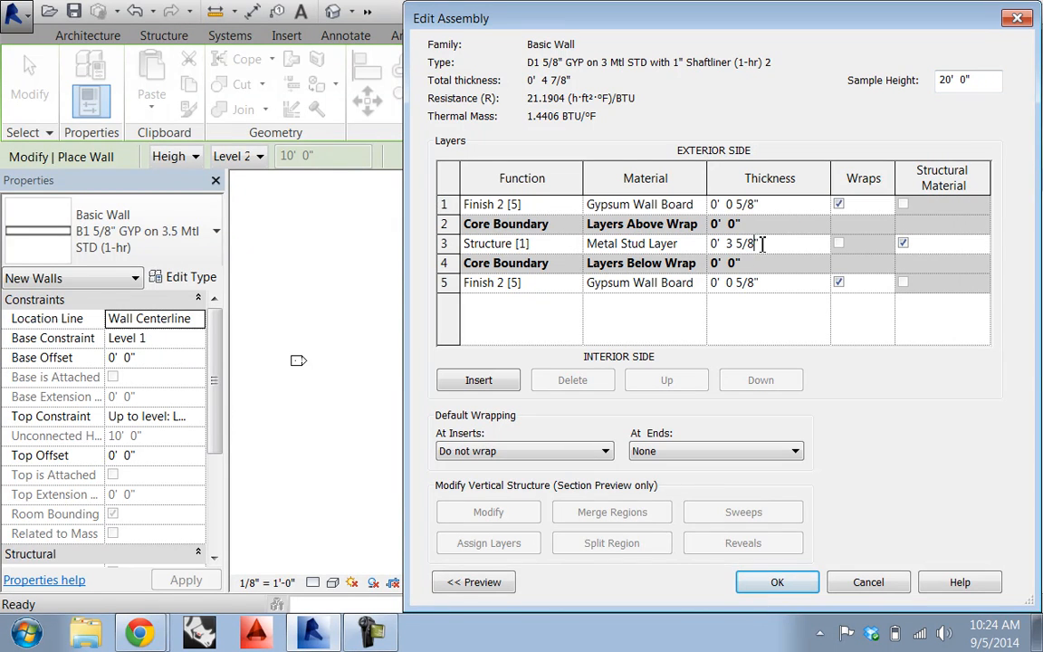
double_click(745, 243)
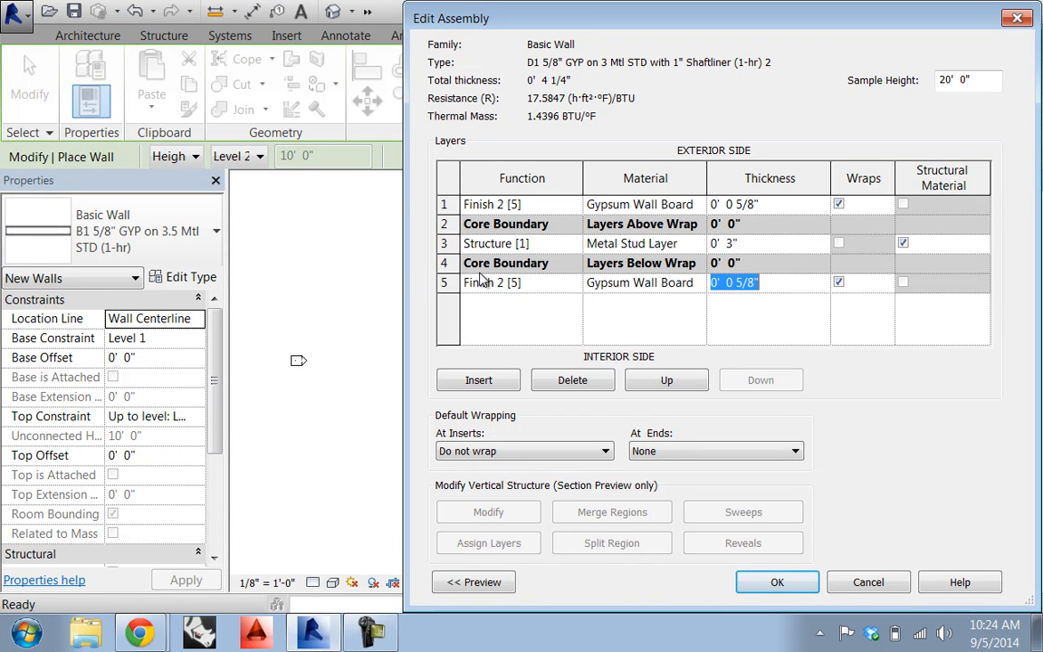
mouse_move(666, 282)
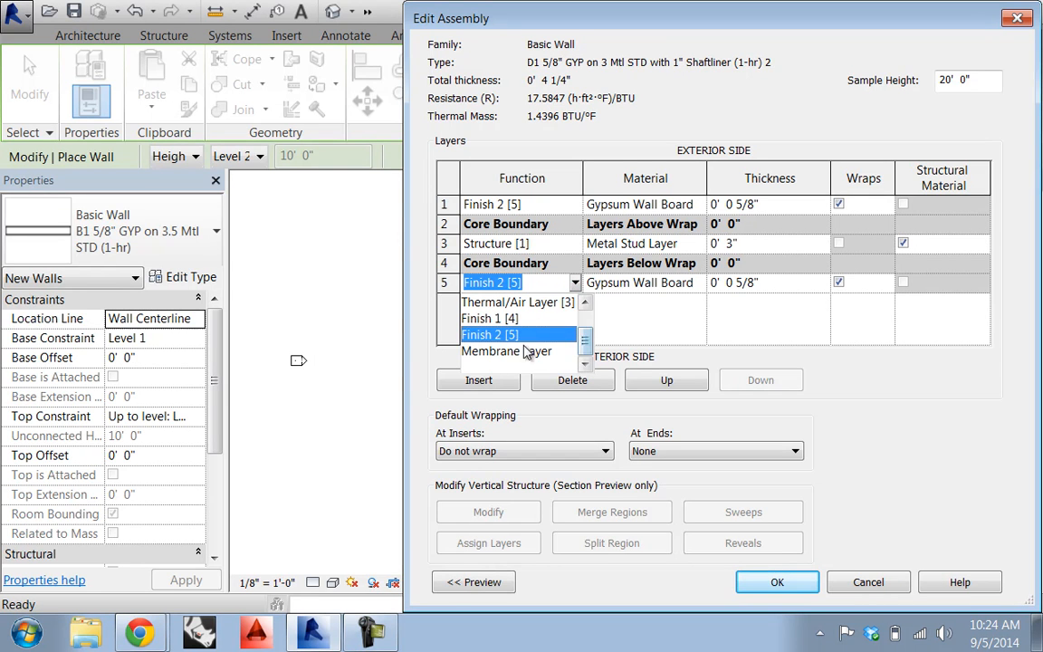
left_click(507, 352)
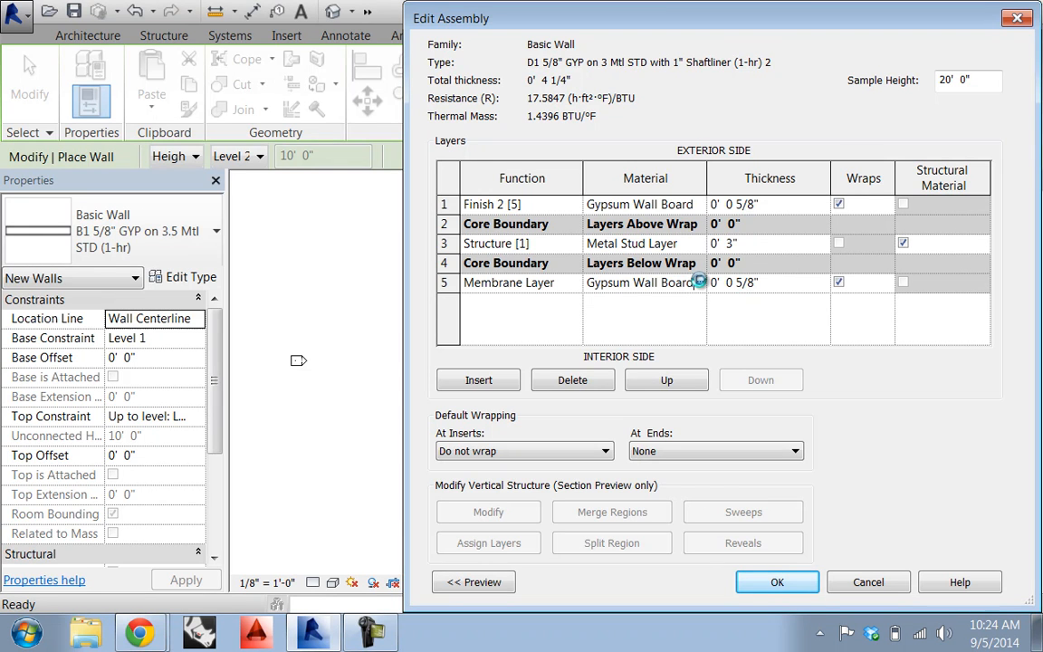
left_click(700, 281)
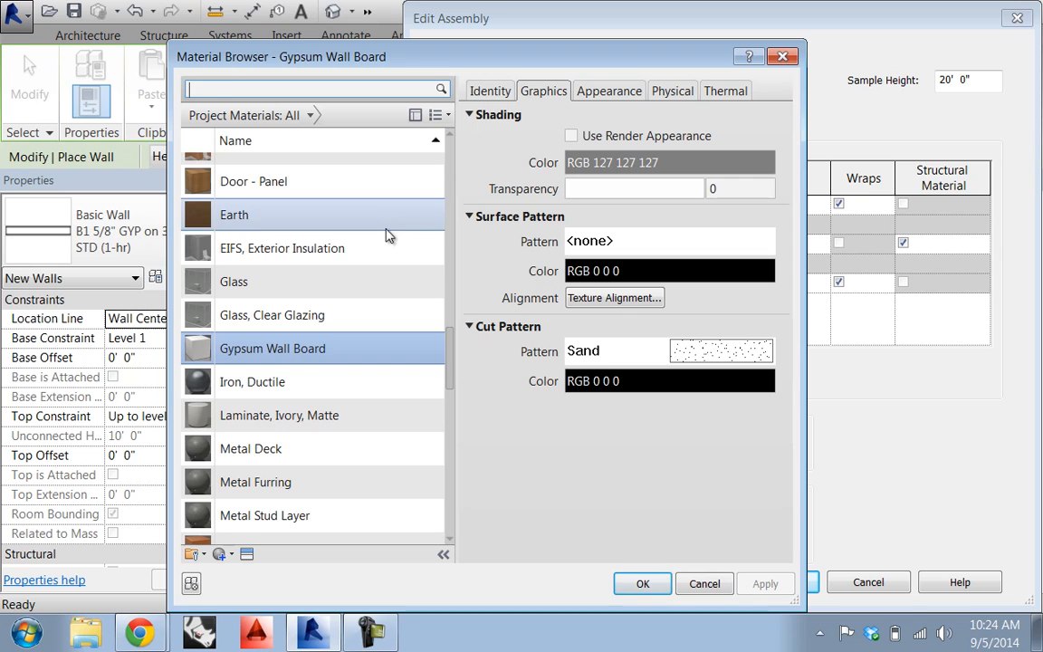
Assign Damp-proofing as the fifth layer's material.
scroll("down", 3)
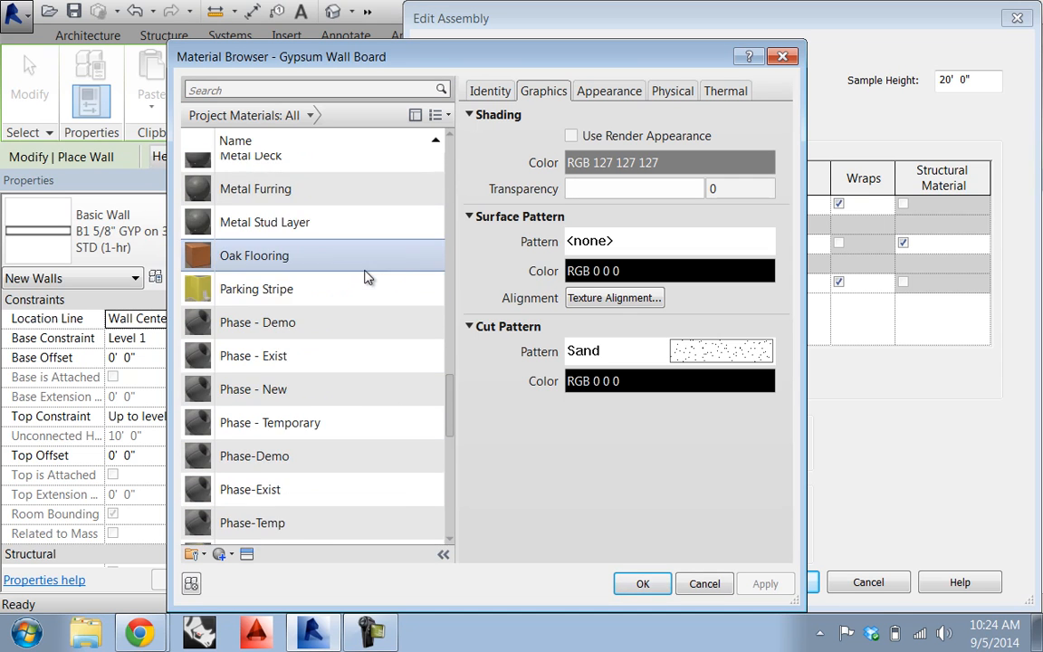
scroll("down", 3)
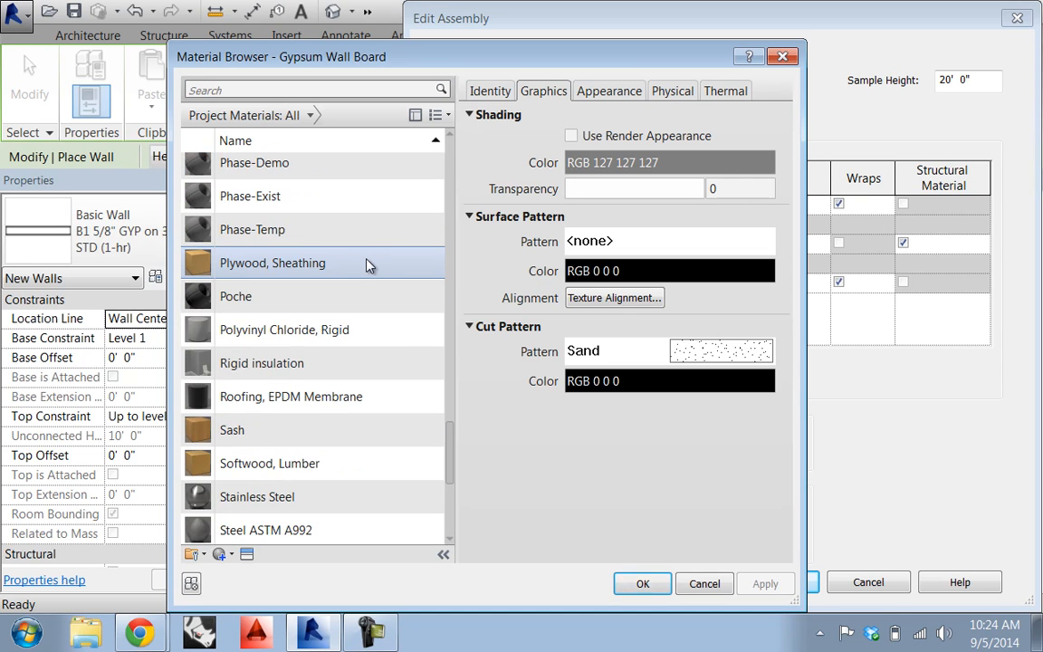
scroll("down", 3)
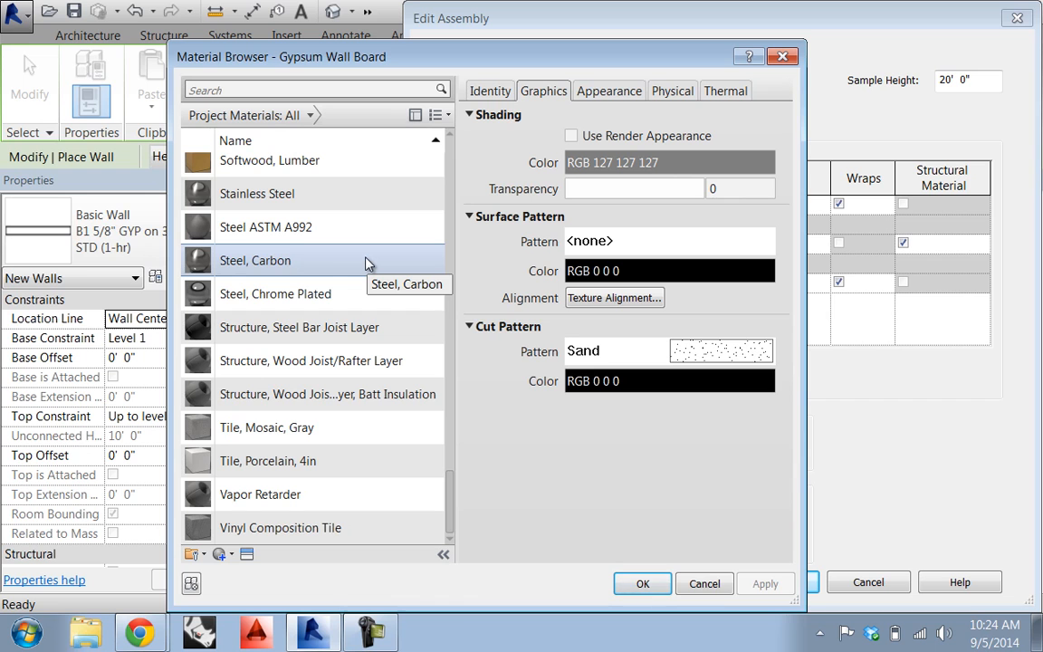
mouse_move(281, 294)
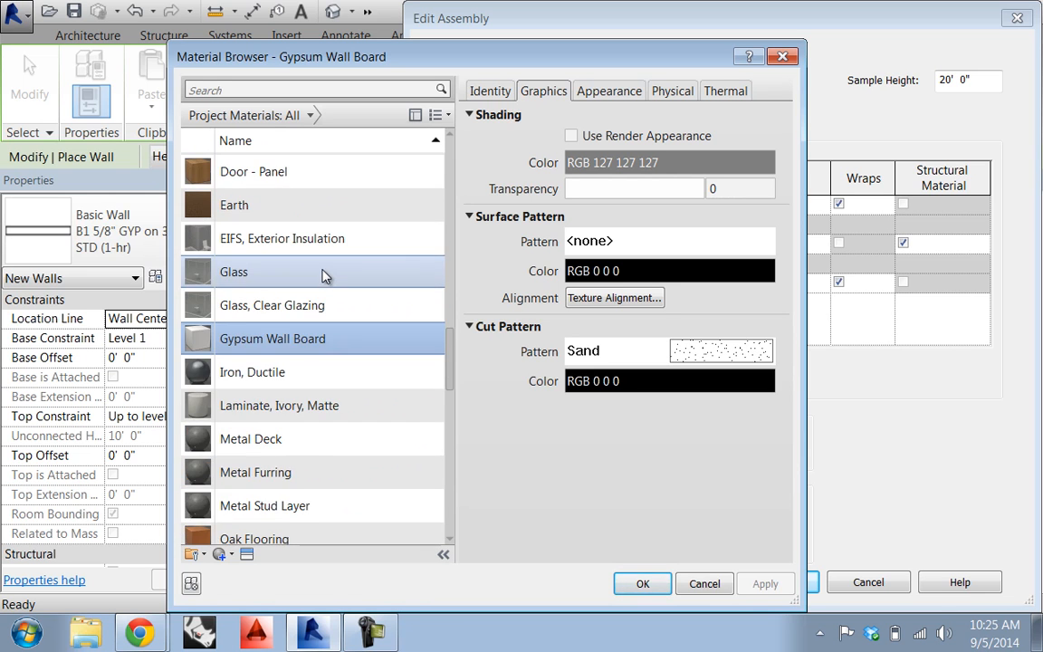
scroll("down", 3)
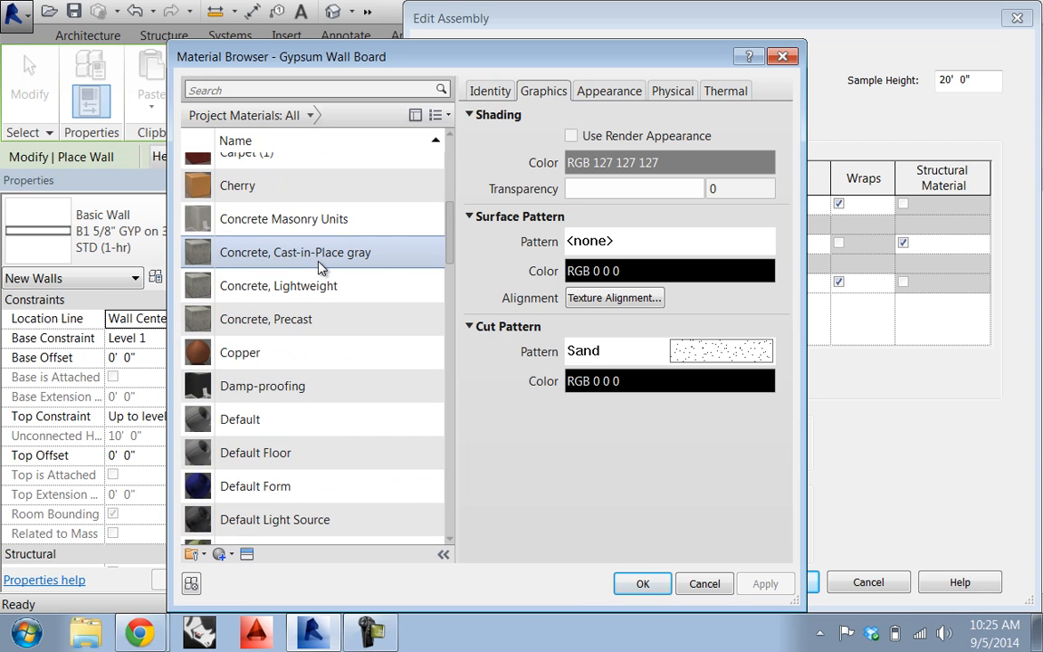
scroll("down", 3)
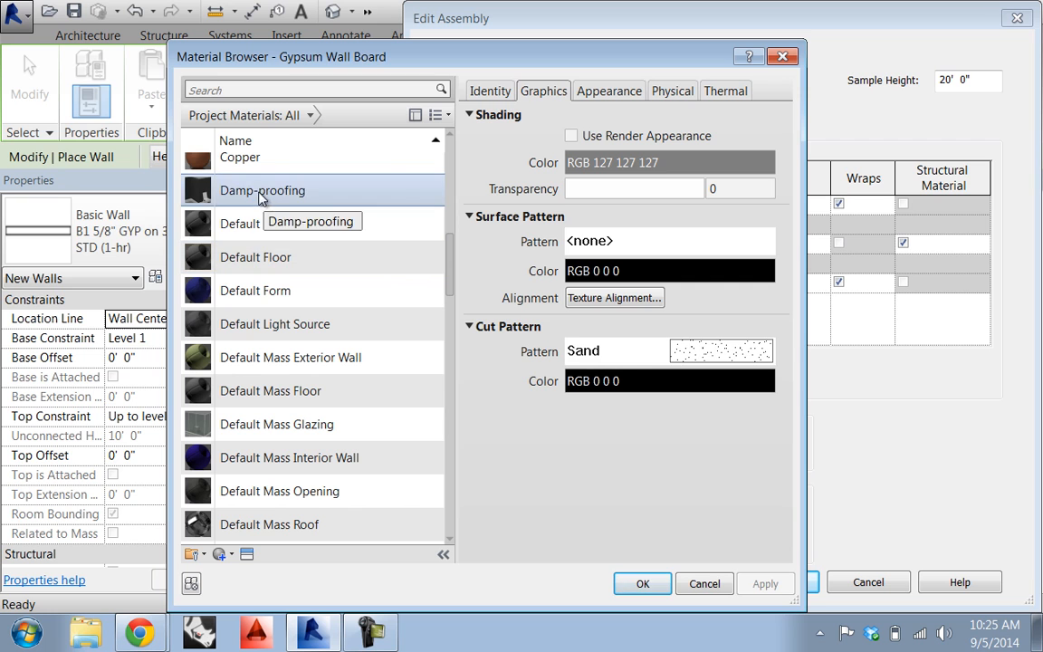
left_click(262, 190)
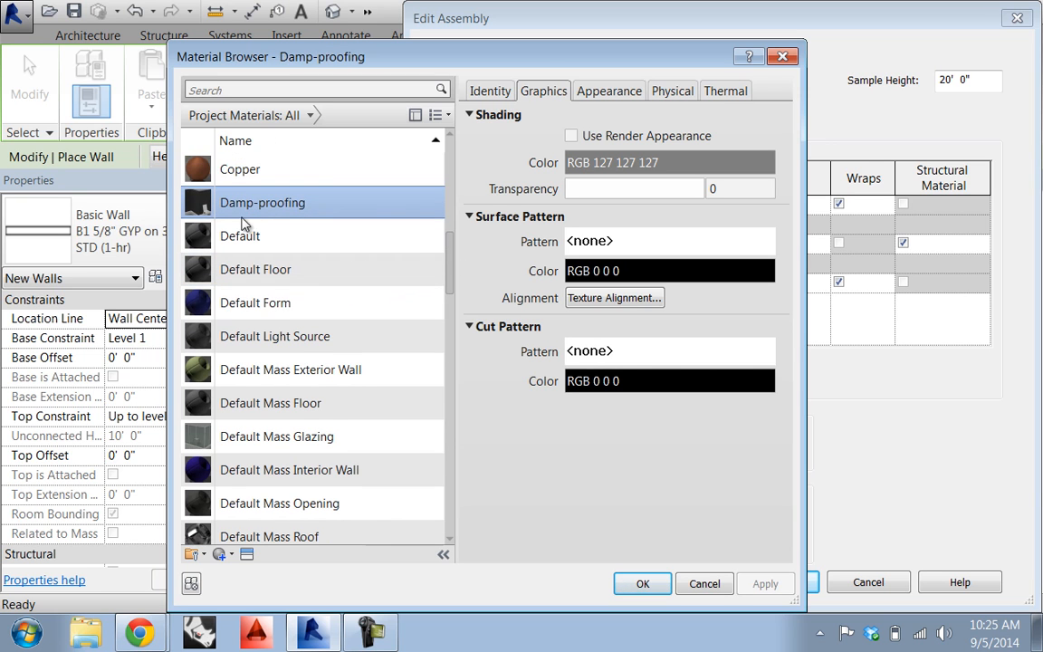
left_click(642, 583)
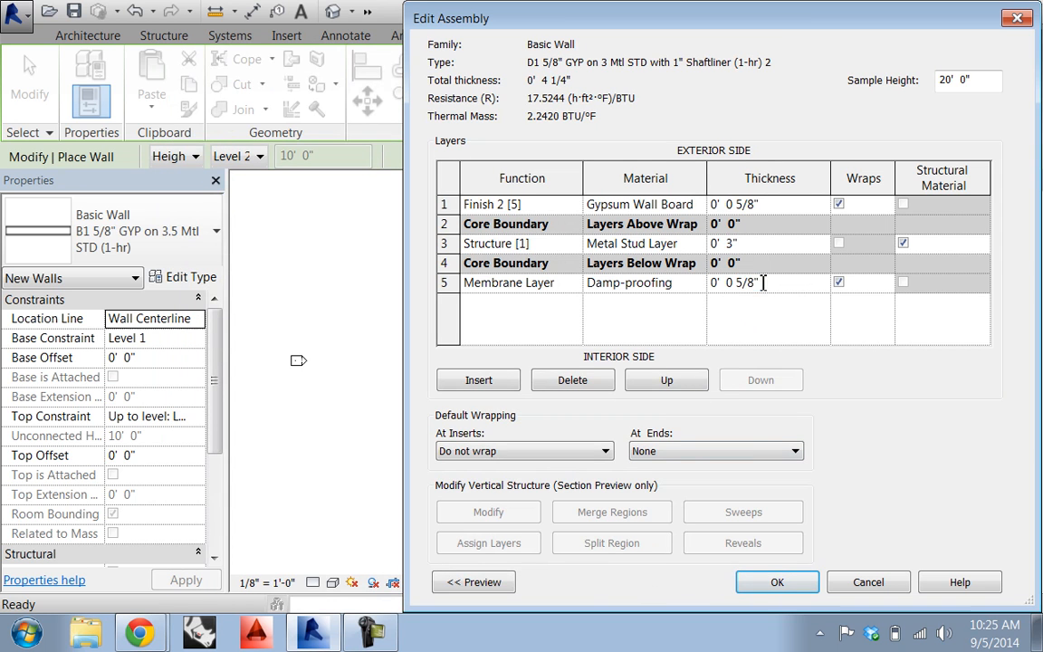
Make the Damp-proofing layer 1" thick as Finish 2, giving a 4 5/8" wall.
double_click(742, 282)
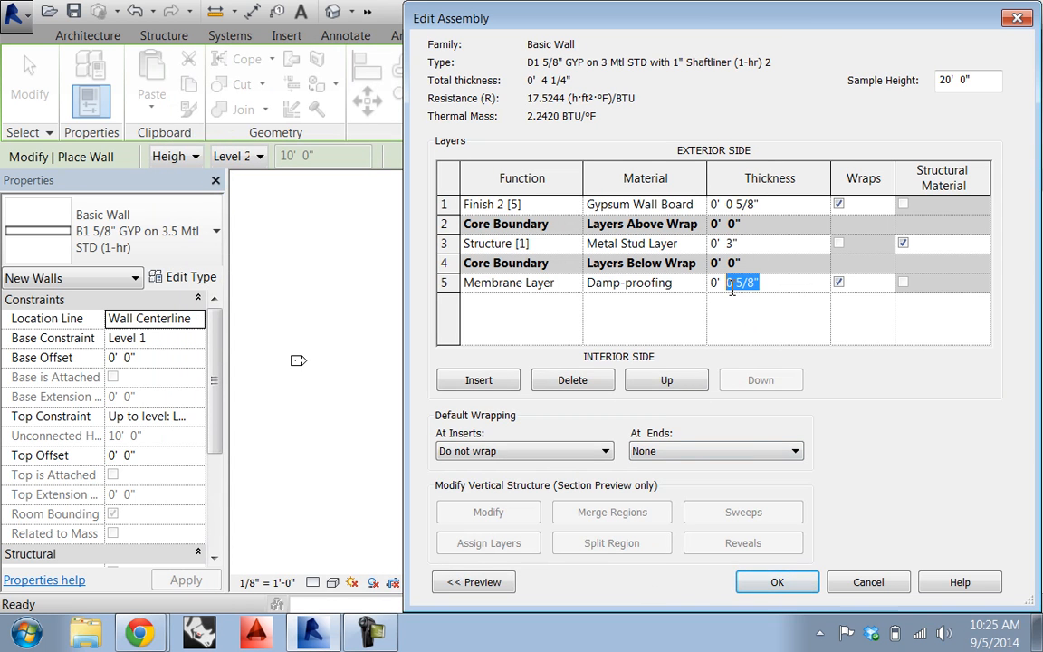
type("1\"")
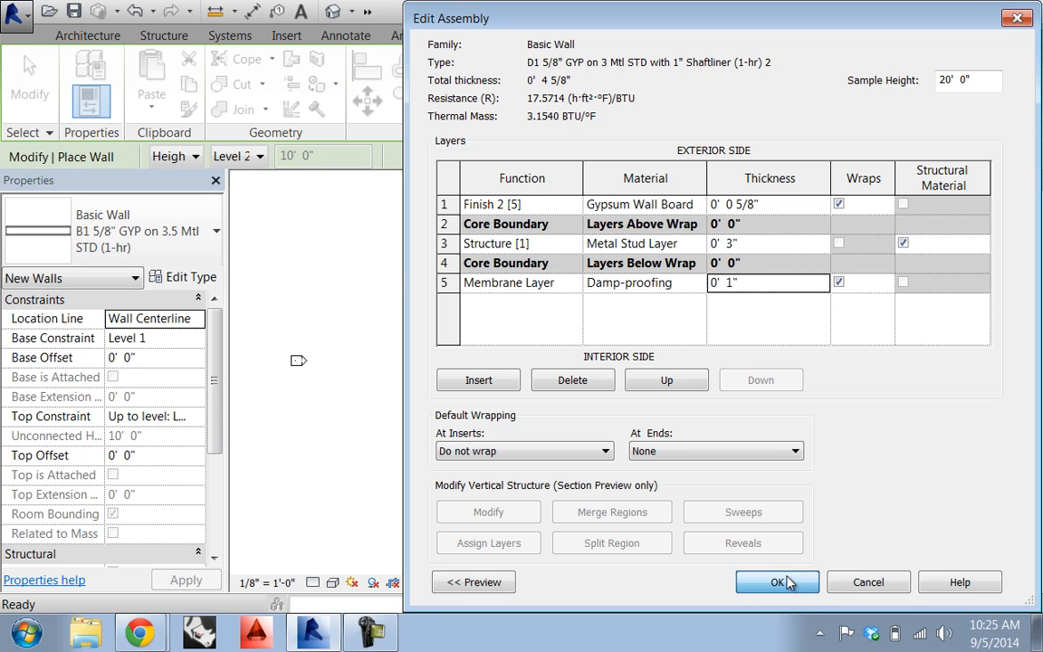
left_click(777, 582)
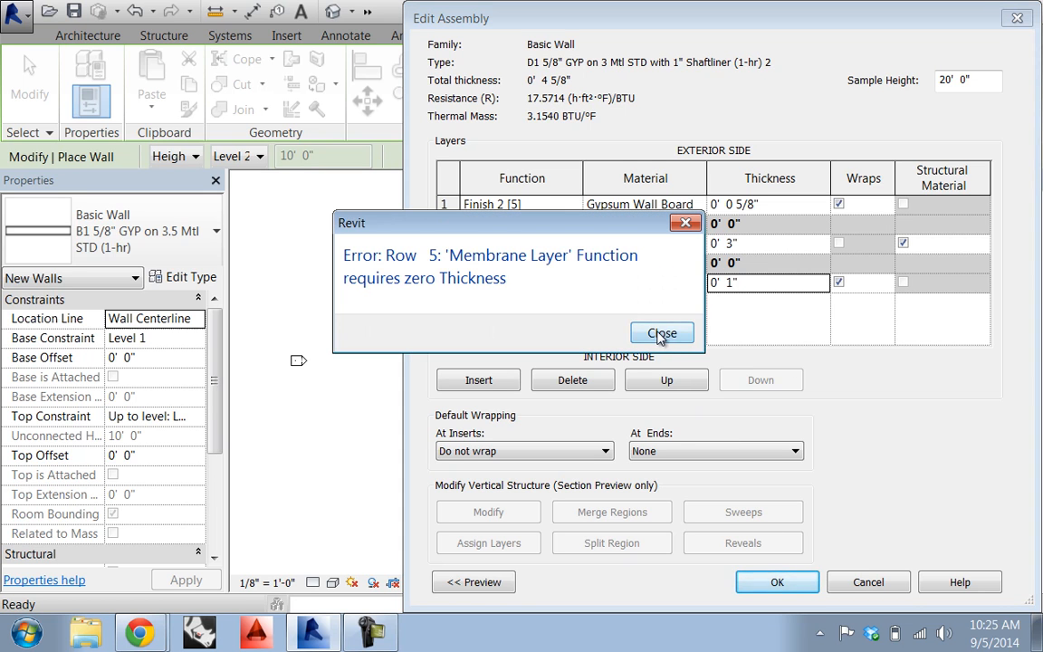
left_click(662, 333)
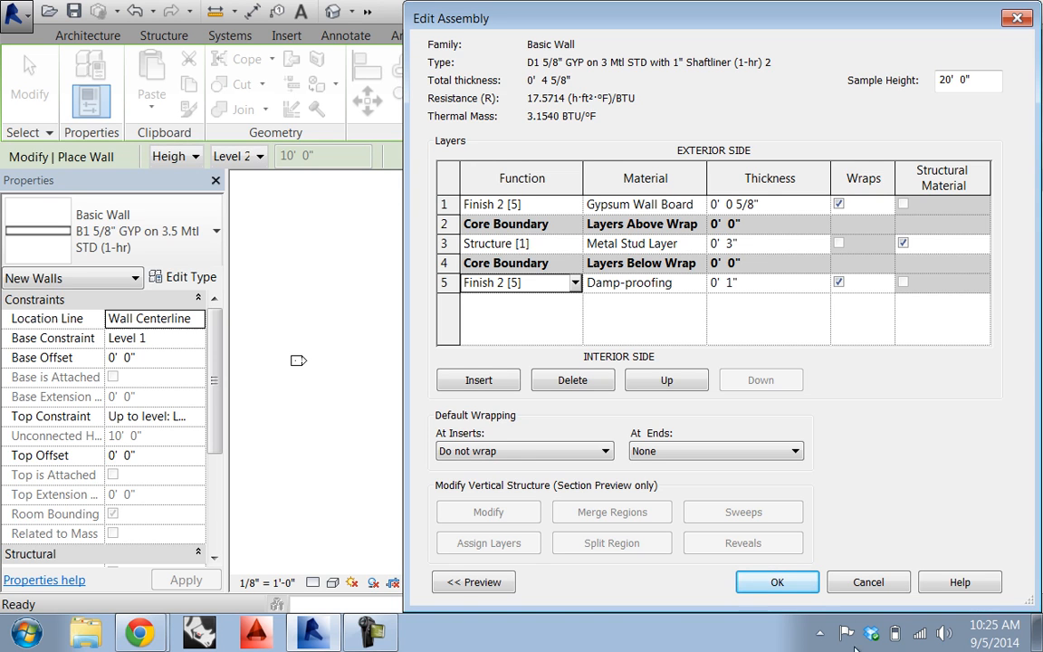
left_click(776, 583)
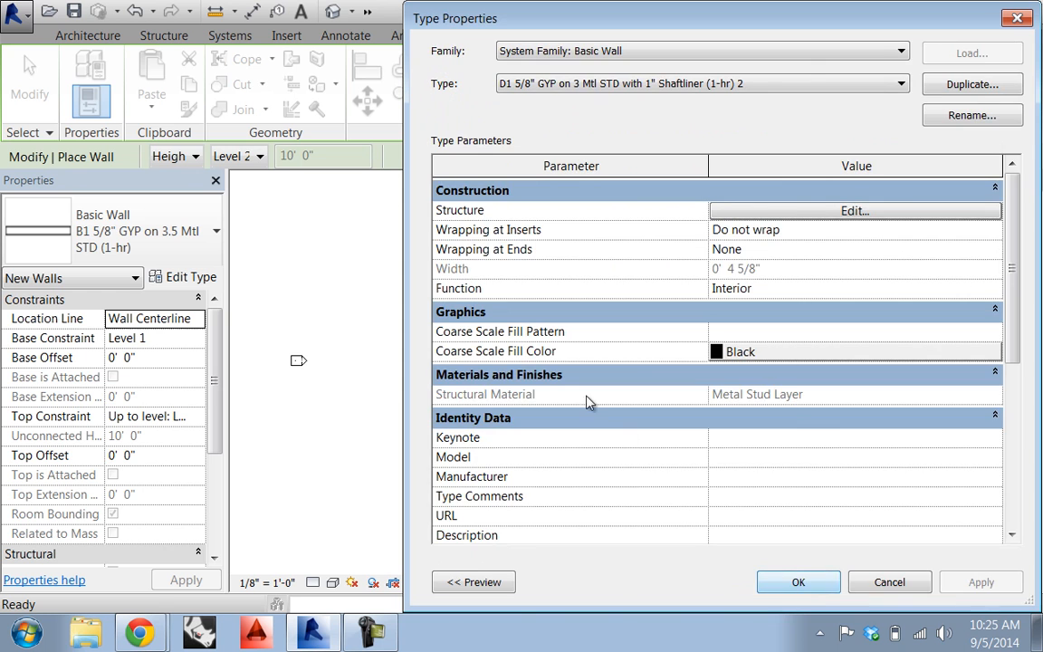
Accept the D1 shaftliner wall type's properties for wall placement.
left_click(798, 581)
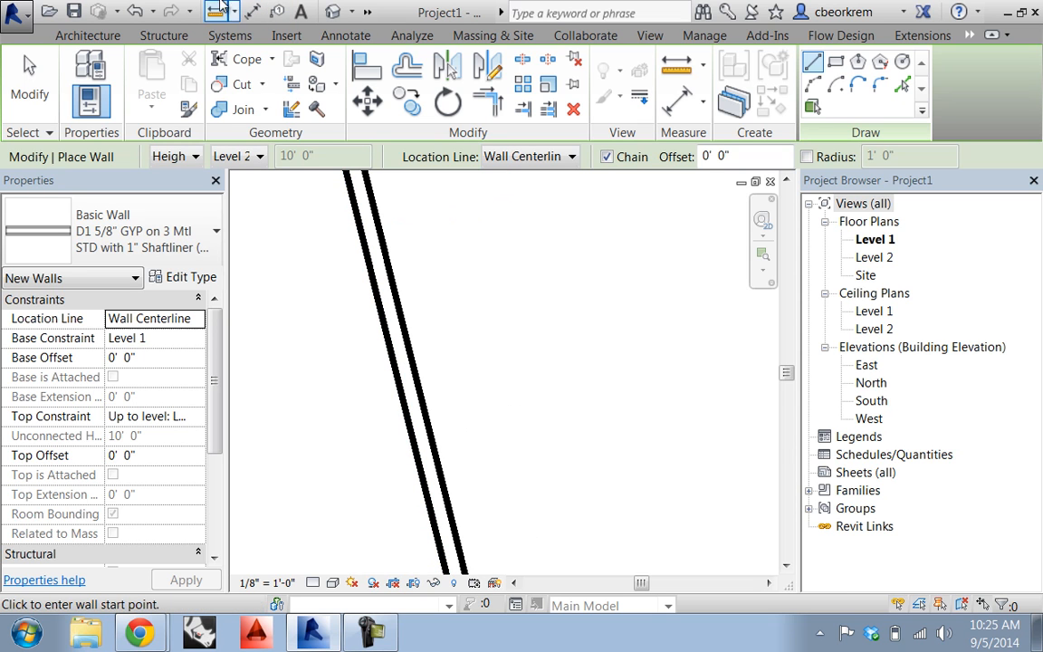
mouse_move(30, 82)
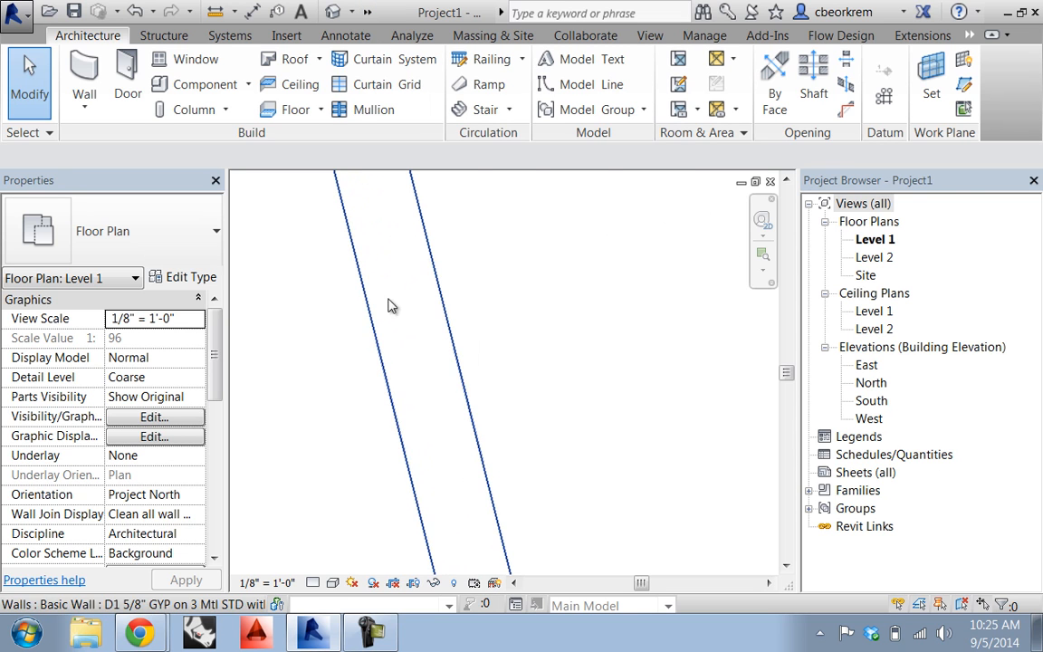
Set the Level 1 plan's detail level to Fine and inspect the wall's layers.
left_click(316, 582)
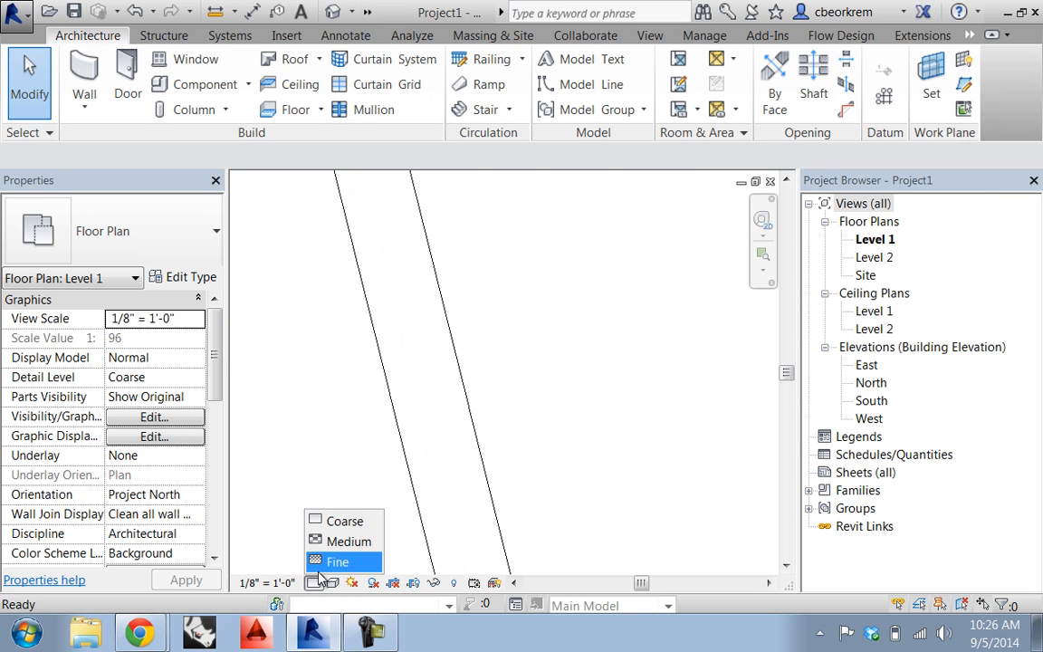
left_click(337, 561)
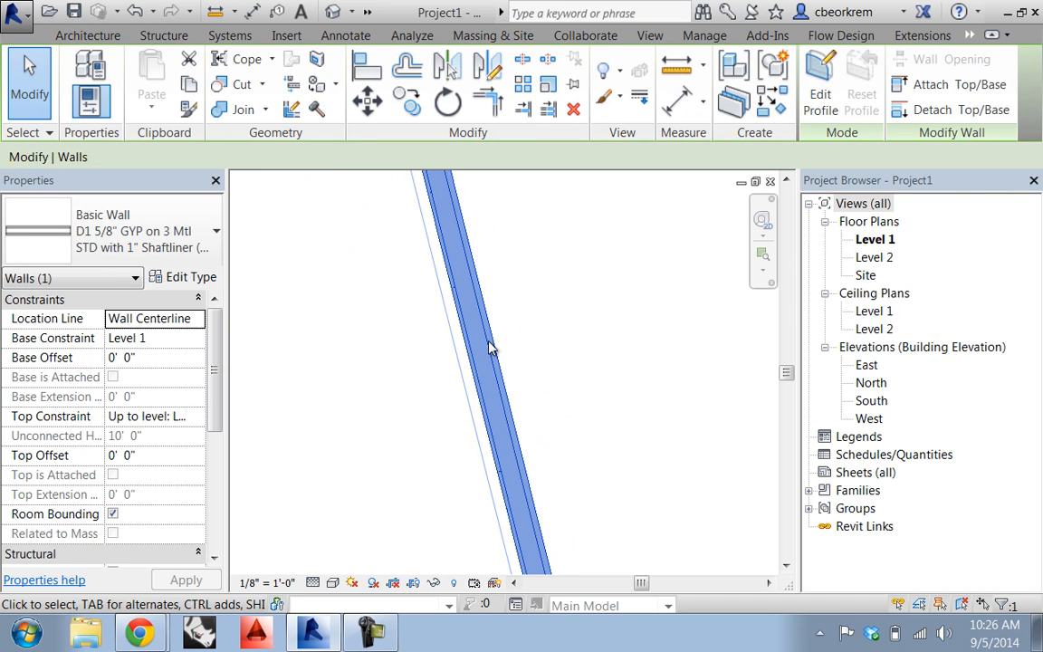
left_click(487, 357)
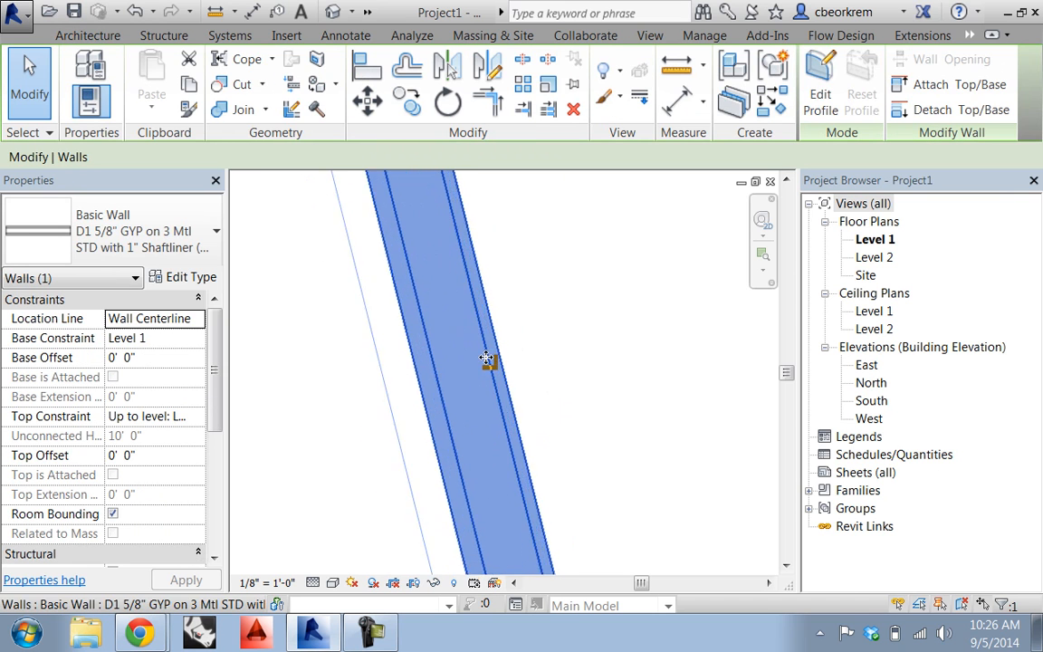
mouse_move(435, 379)
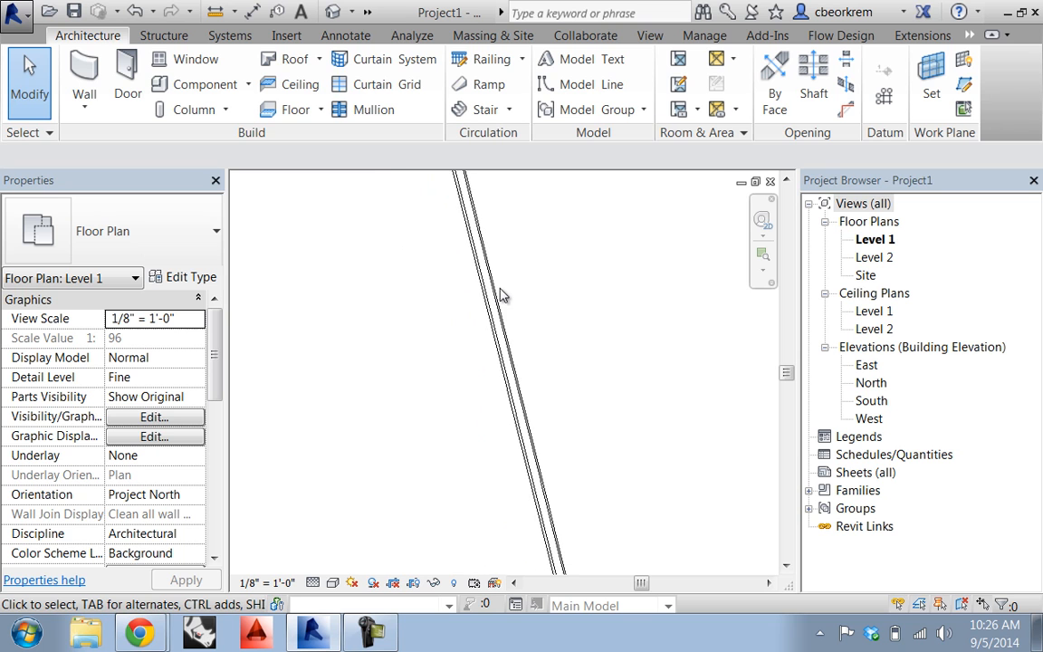
mouse_move(317, 557)
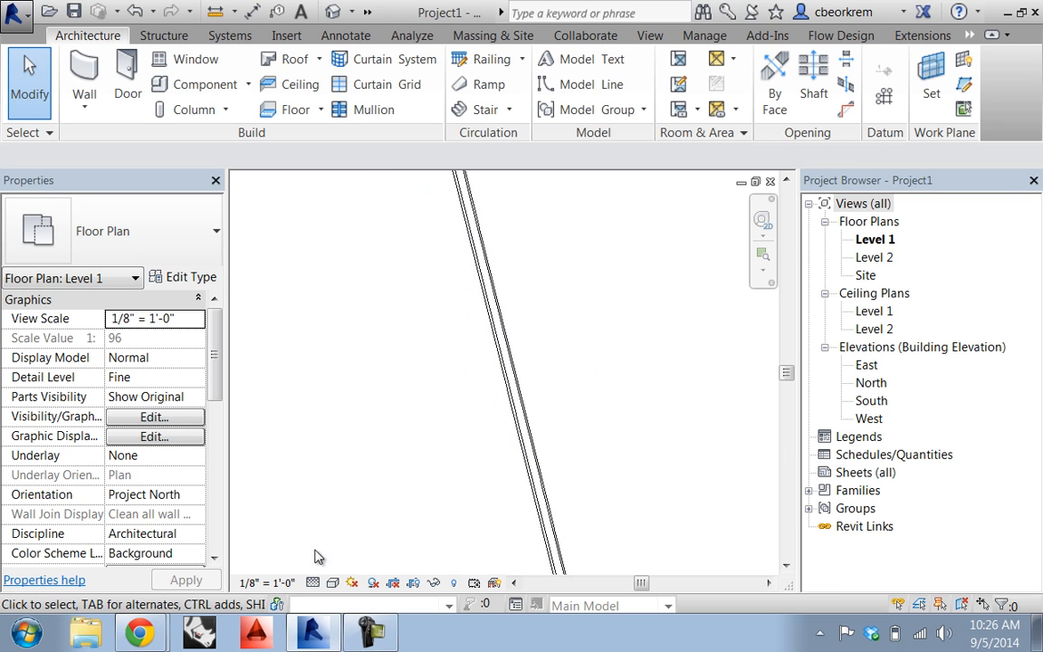
mouse_move(322, 15)
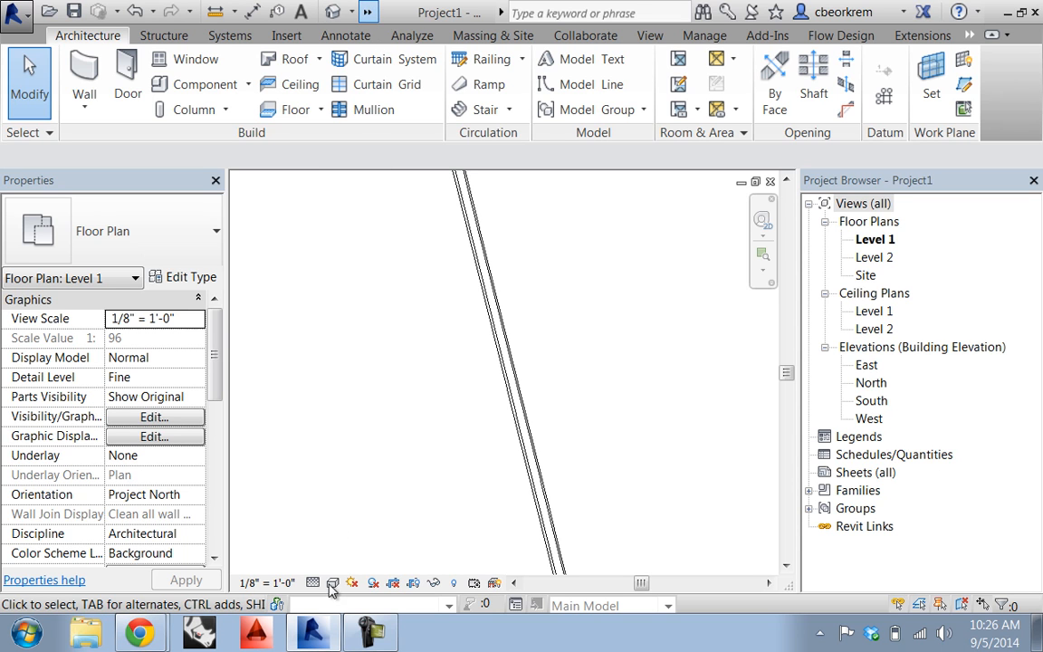
left_click(313, 583)
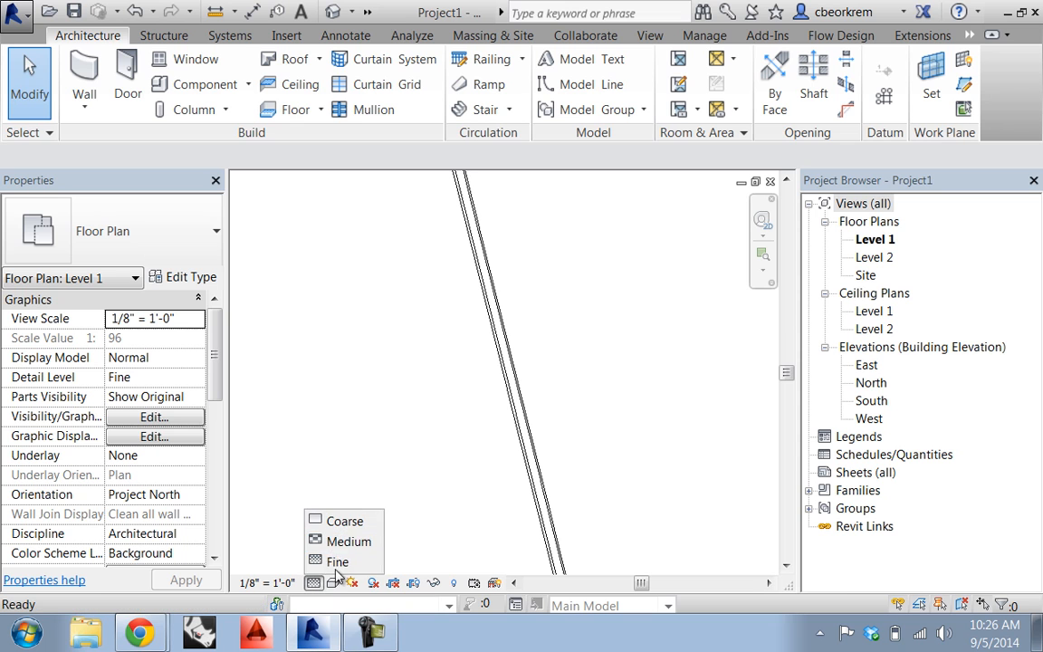
mouse_move(348, 540)
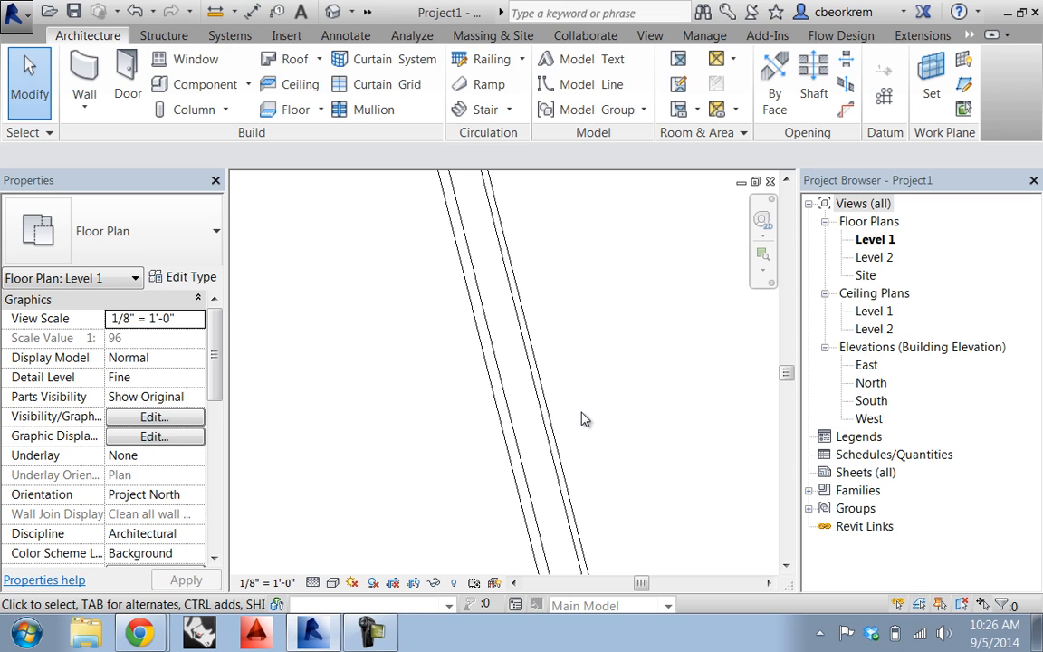
mouse_move(584, 388)
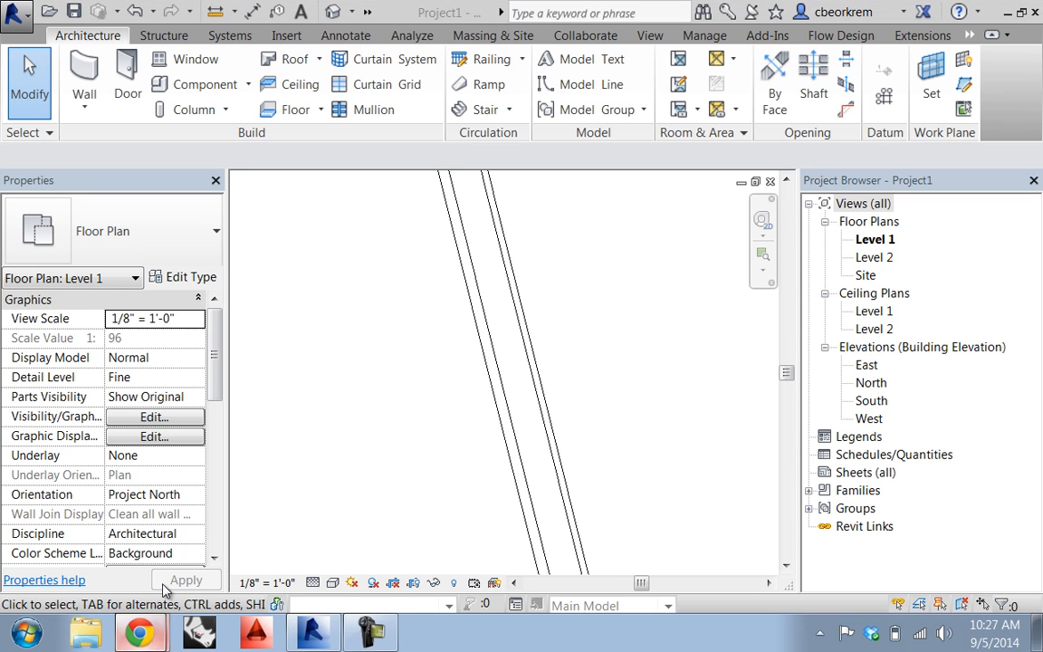
left_click(138, 631)
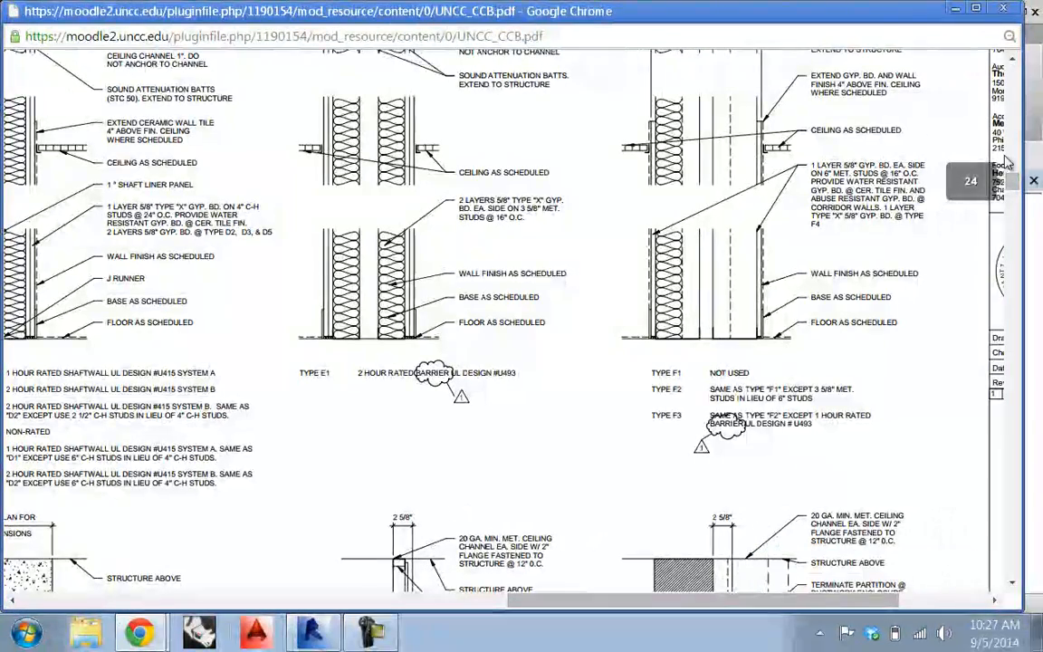
mouse_move(519, 343)
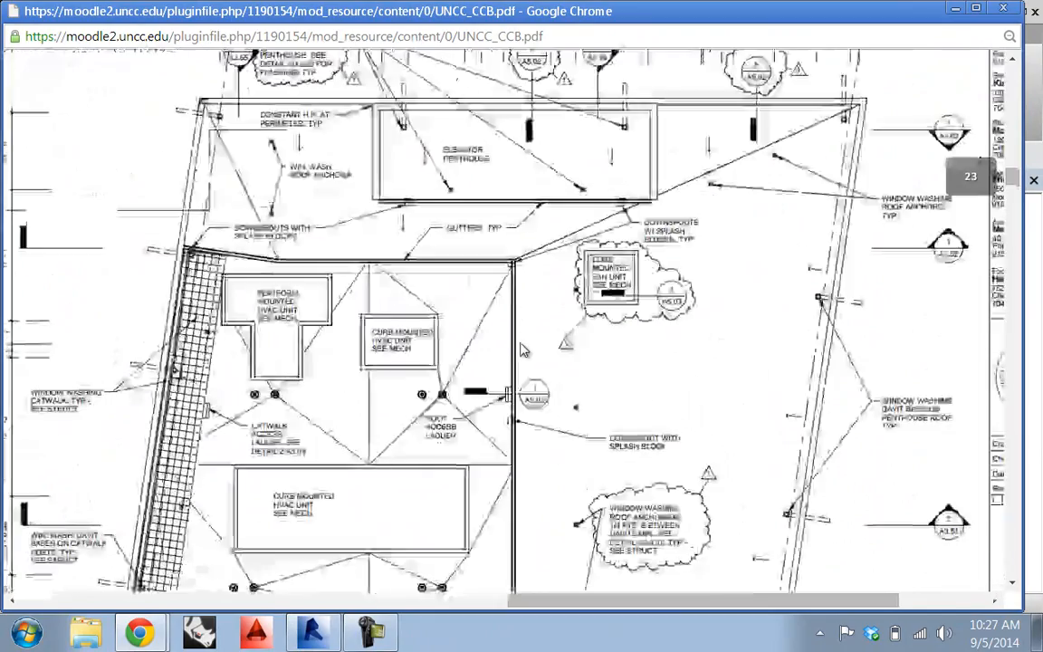
Scroll the UNCC PDF to the floor plan sheet with gallery, restrooms and stairs.
scroll("down", 3)
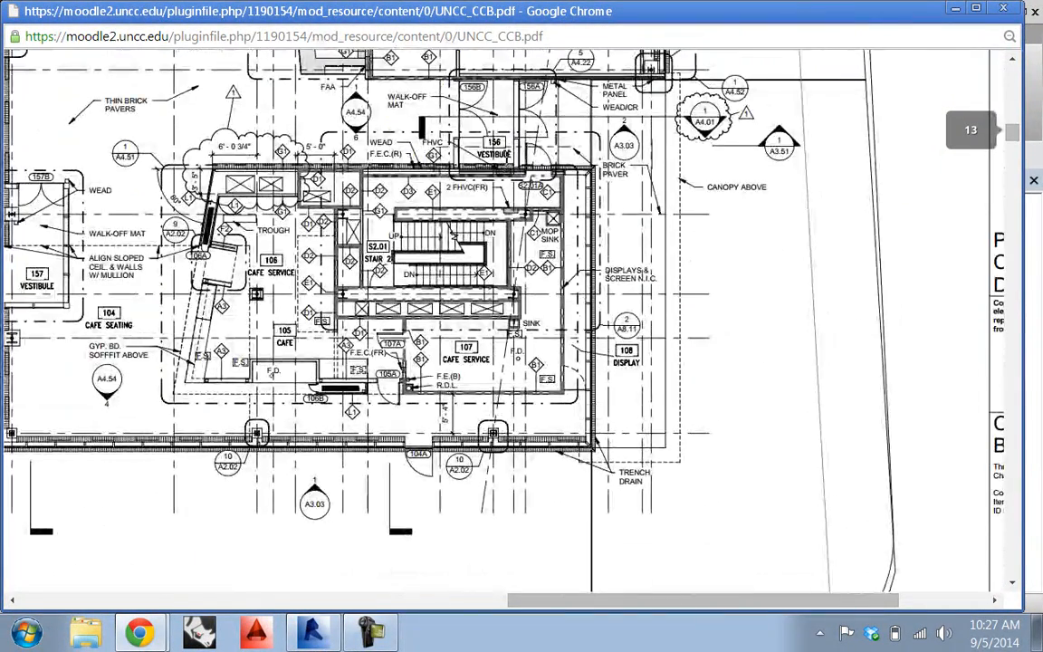
scroll("down", 3)
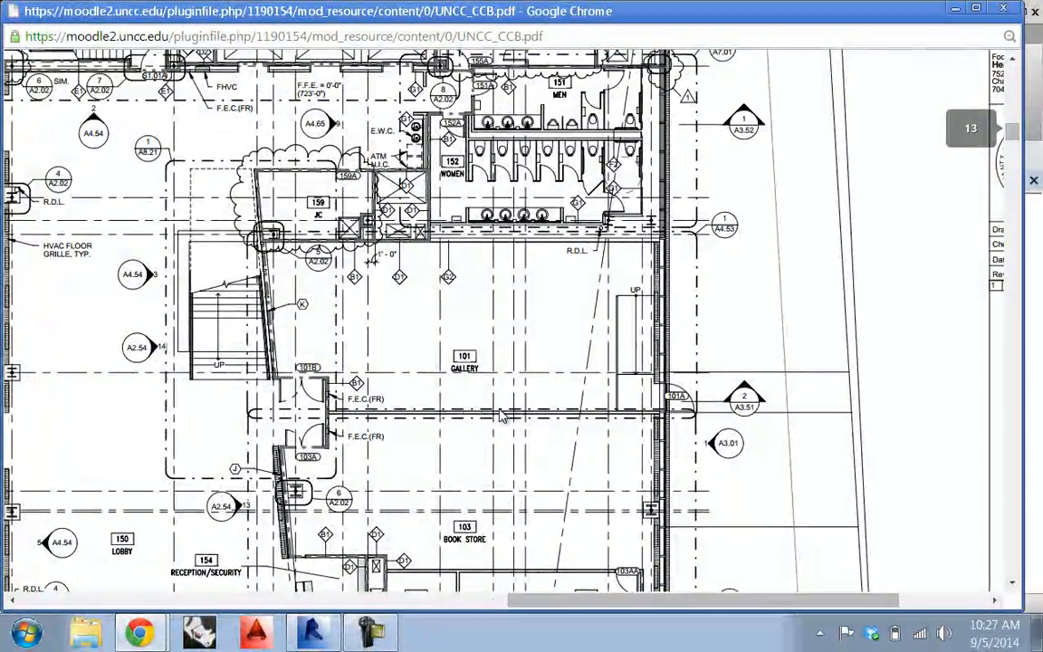
scroll("down", 3)
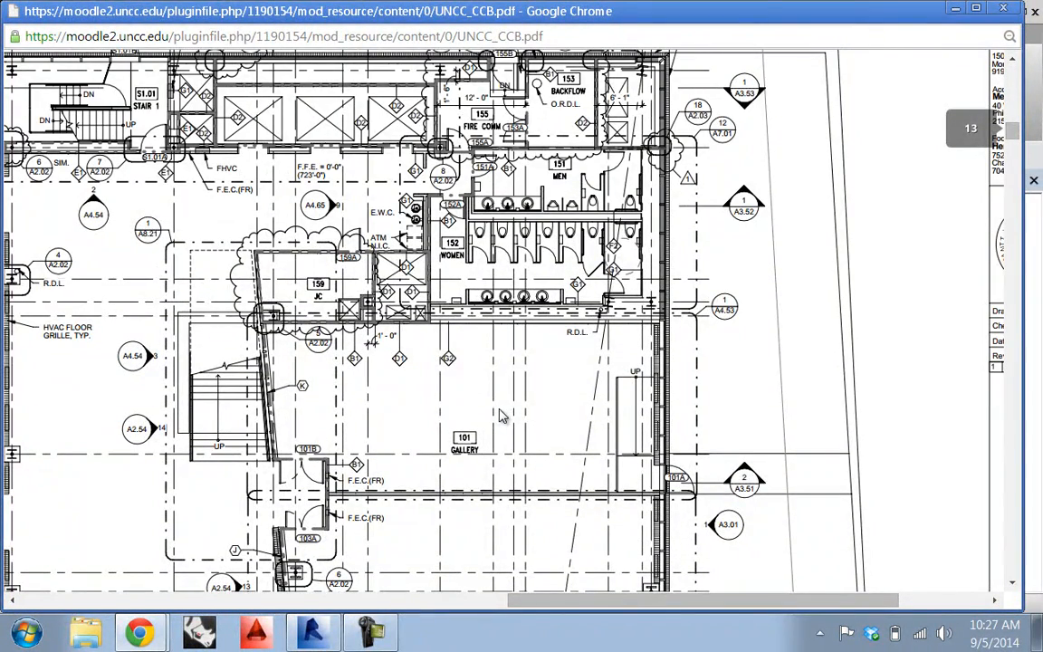
mouse_move(503, 415)
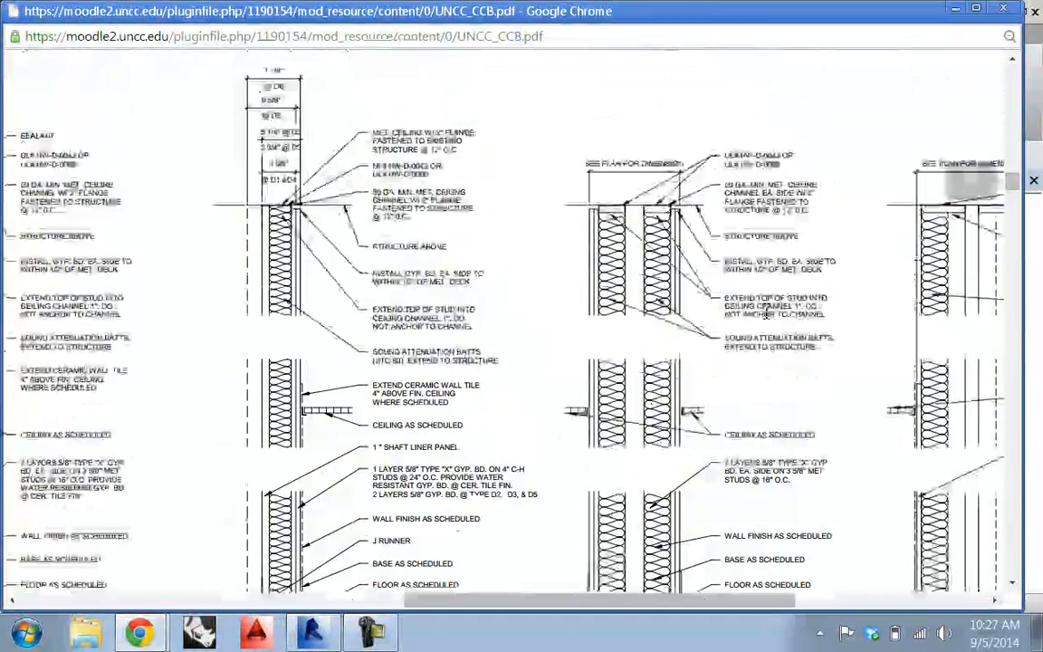
Scroll the UNCC PDF down to the partition types sheet with shaftwall types D1–D3.
scroll("down", 3)
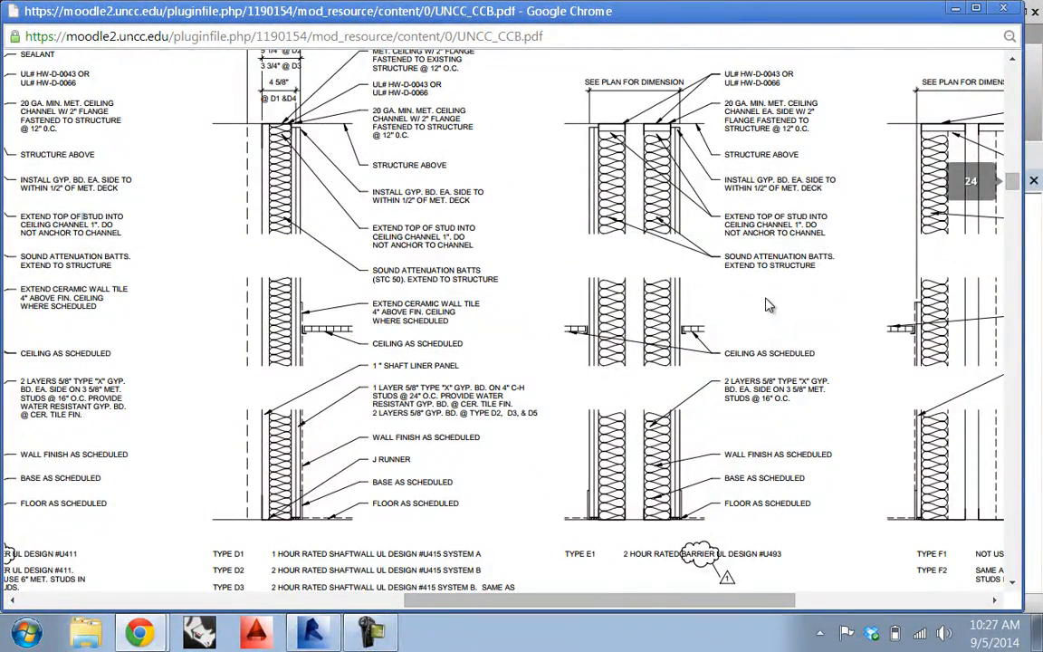
mouse_move(431, 488)
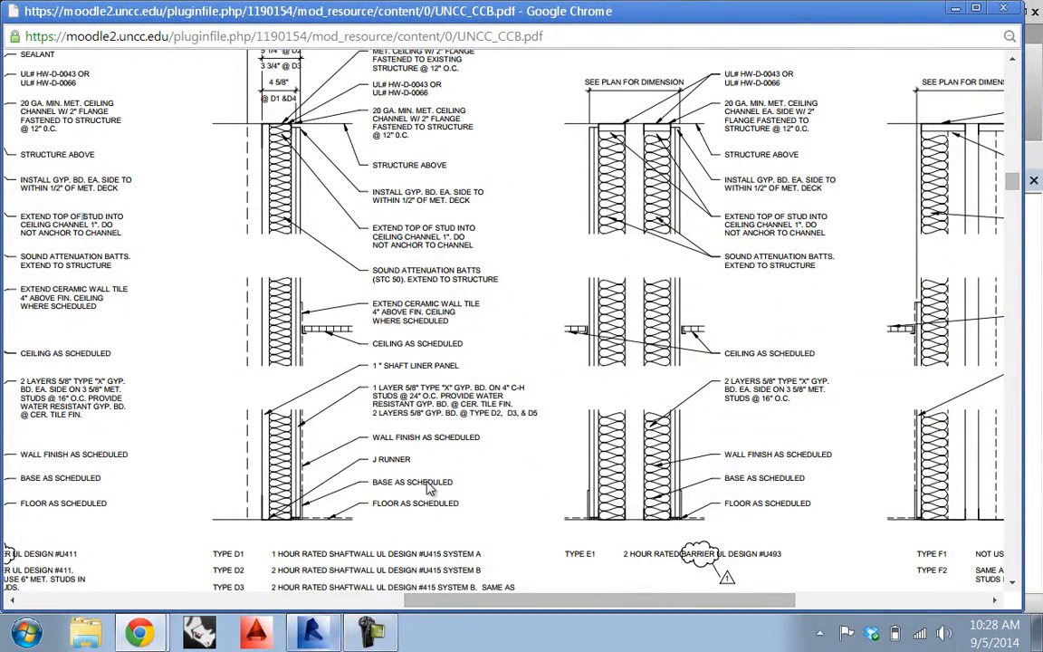
mouse_move(661, 190)
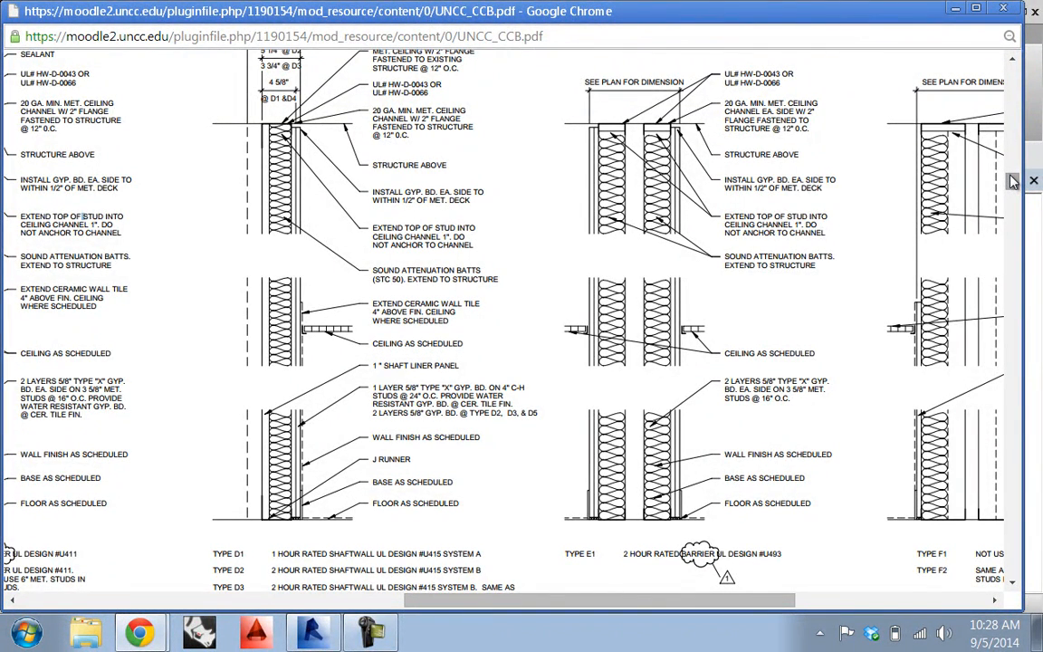
scroll("down", 3)
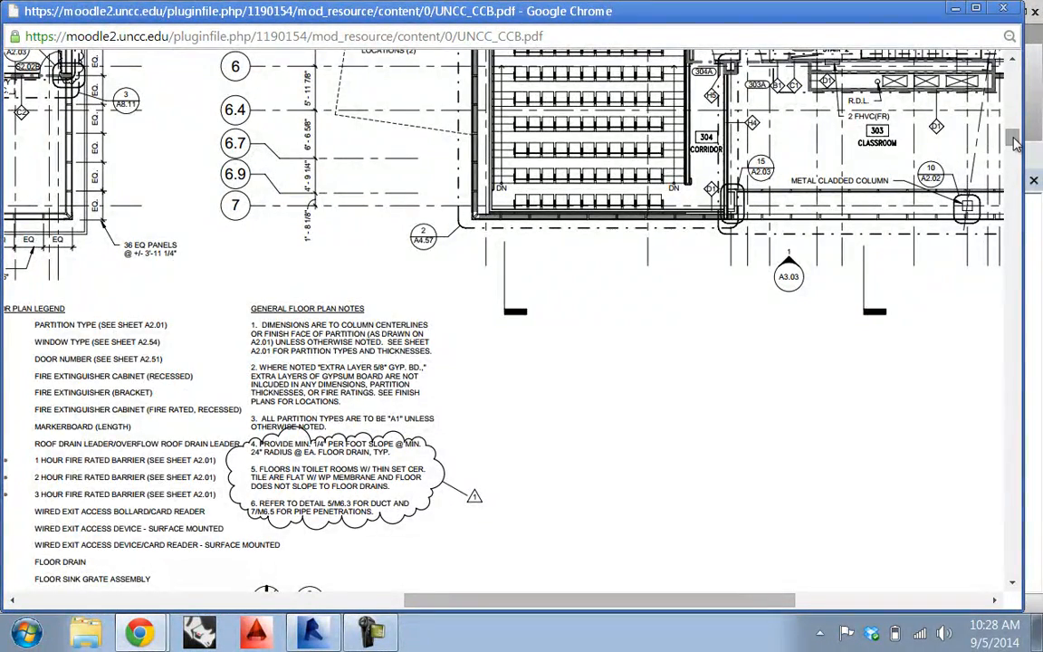
Scroll past the third-floor plan to the classroom sheet with curved seating rows.
scroll("down", 3)
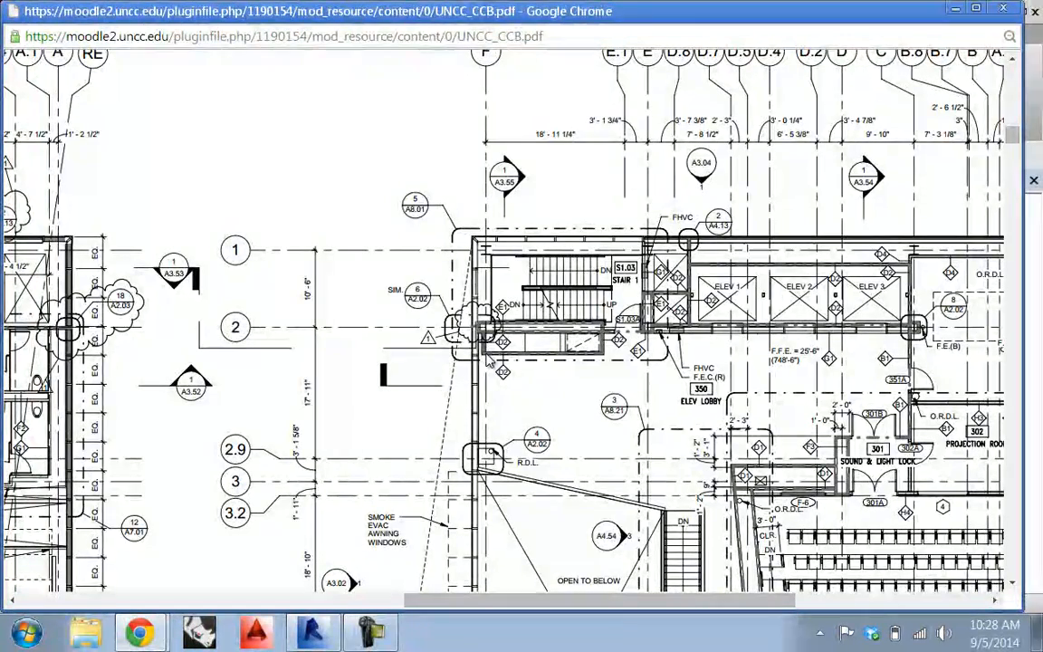
mouse_move(575, 342)
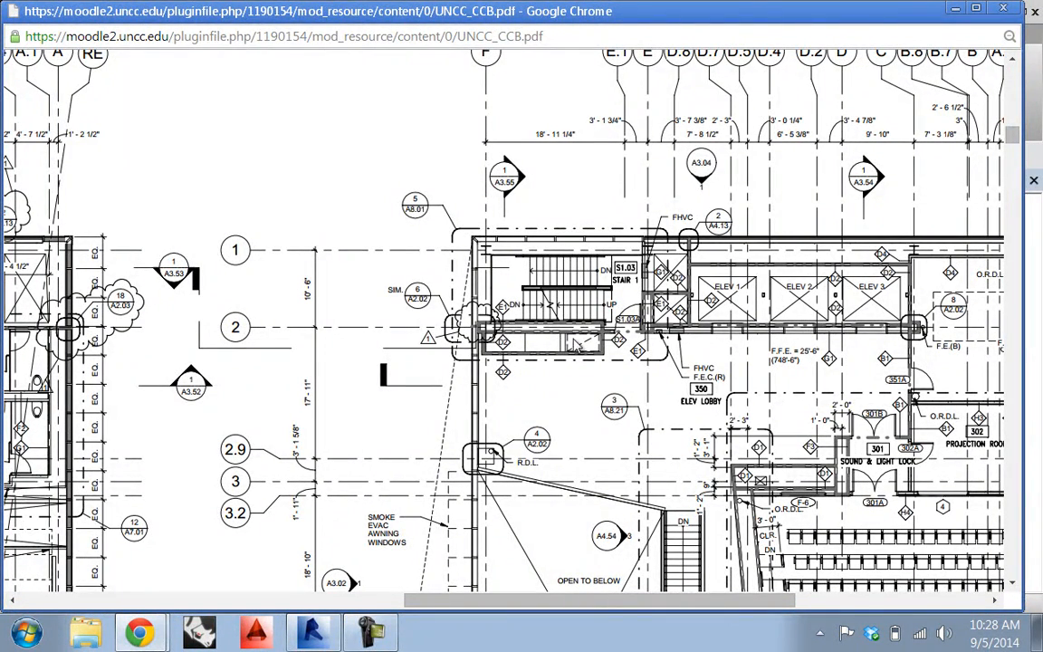
mouse_move(578, 342)
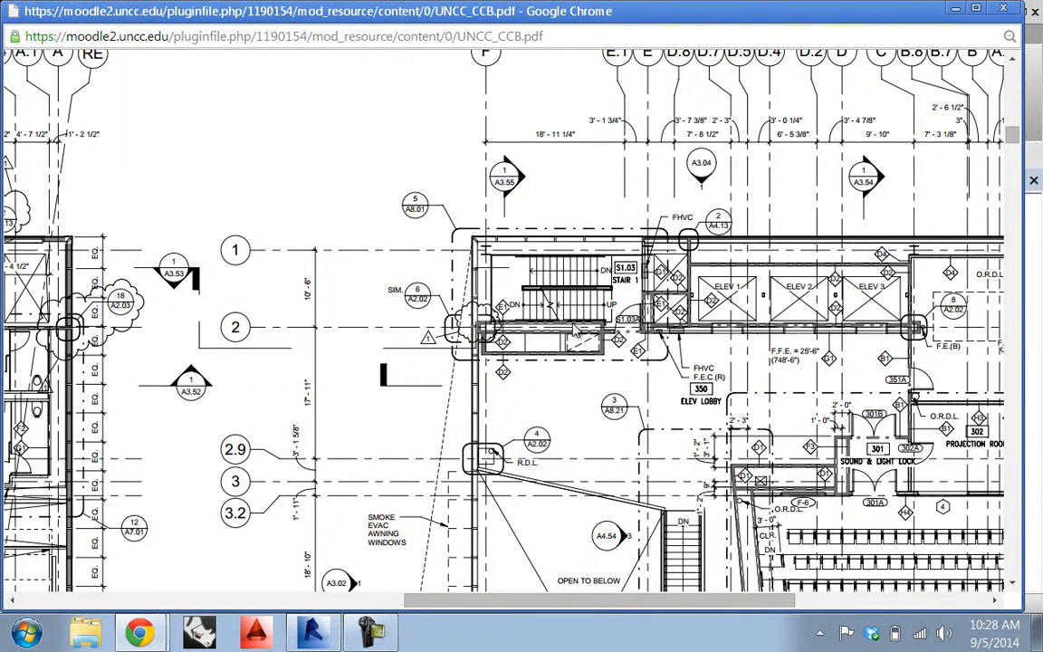
mouse_move(568, 321)
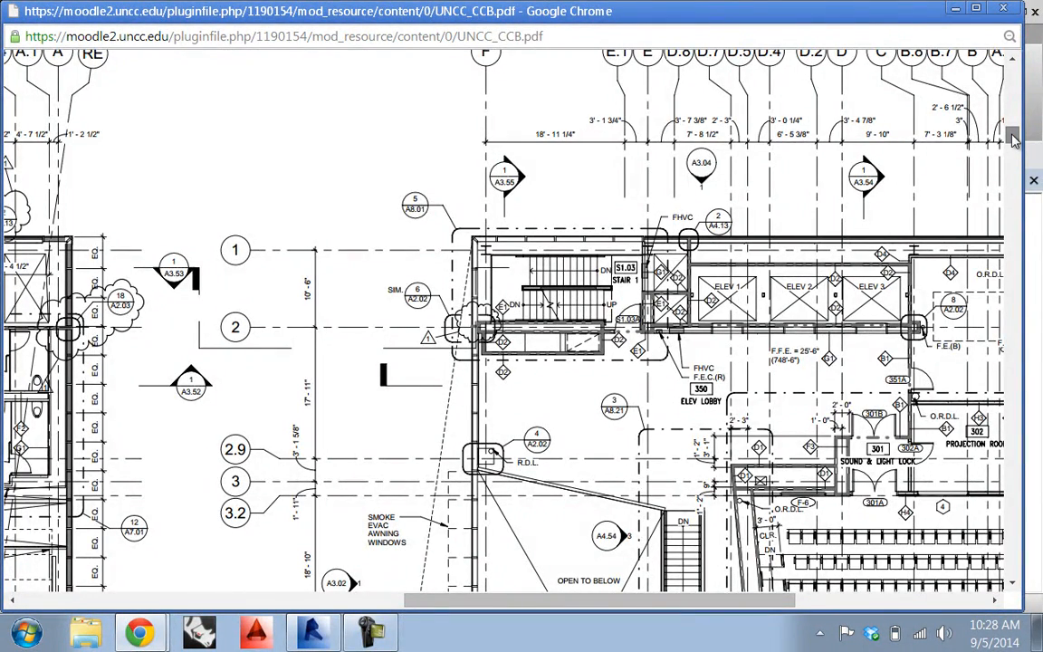
scroll("down", 3)
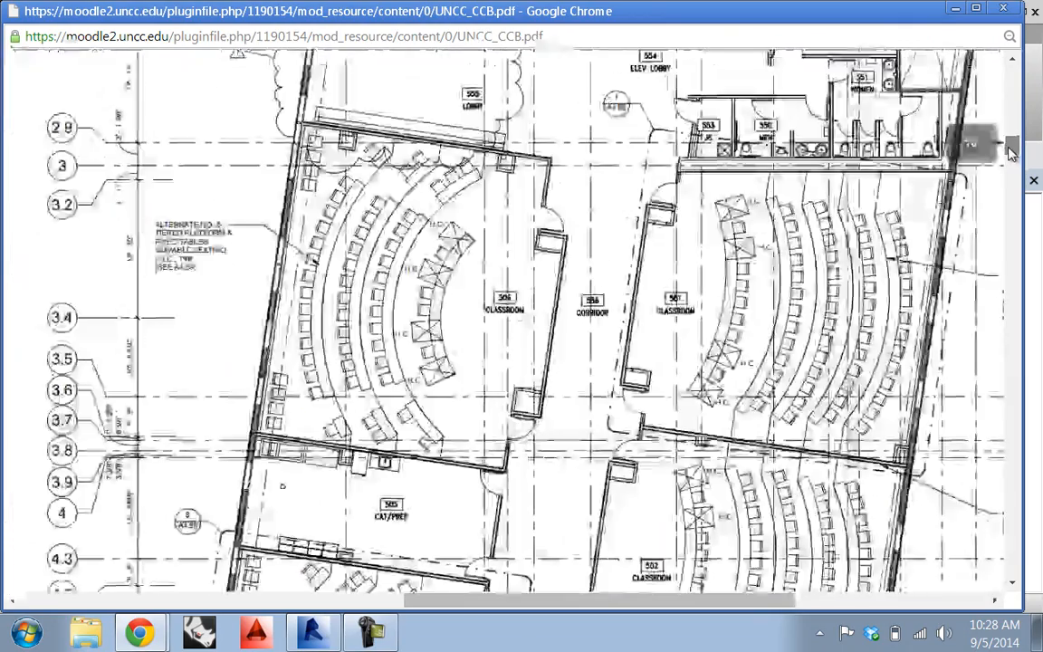
scroll("down", 3)
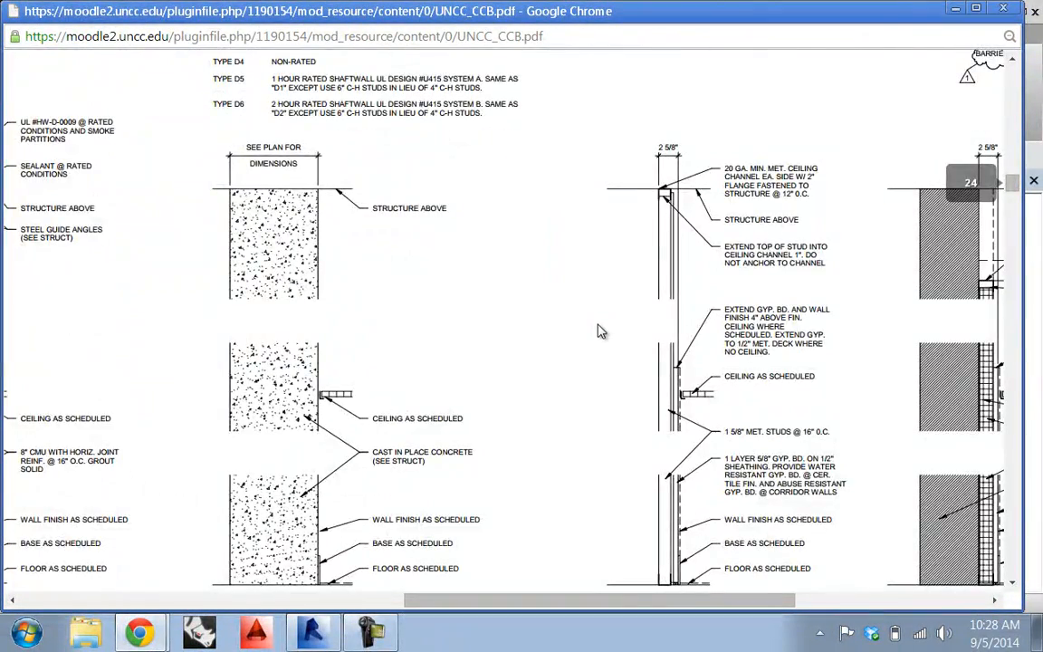
Scroll down and sideways through sheet A2.02 to the 2-hr shaft wall at grid F.
scroll("down", 3)
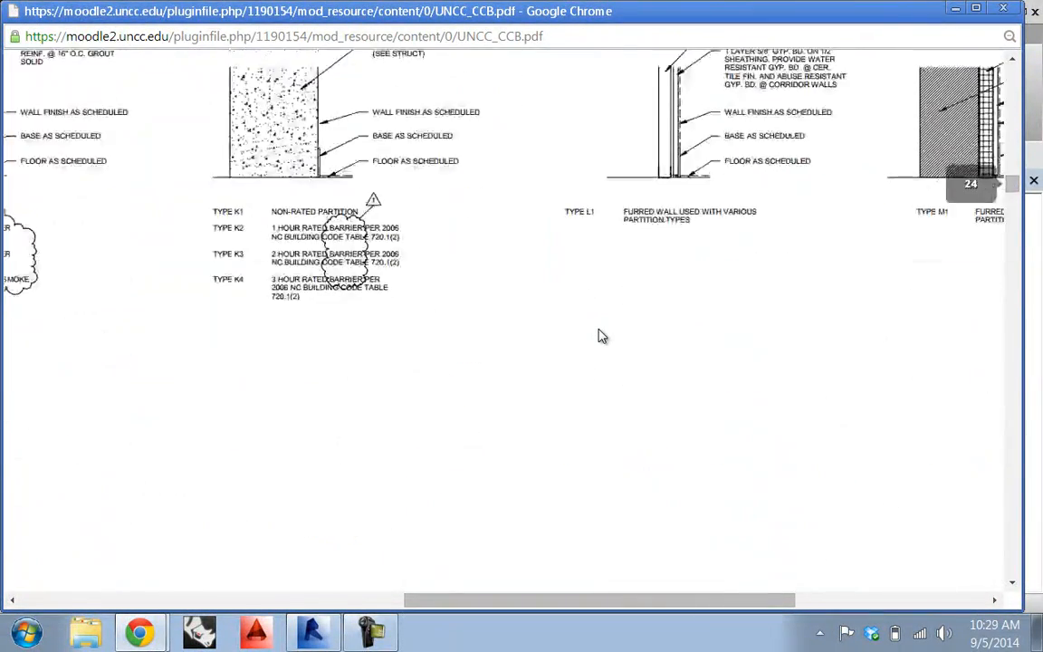
scroll("down", 3)
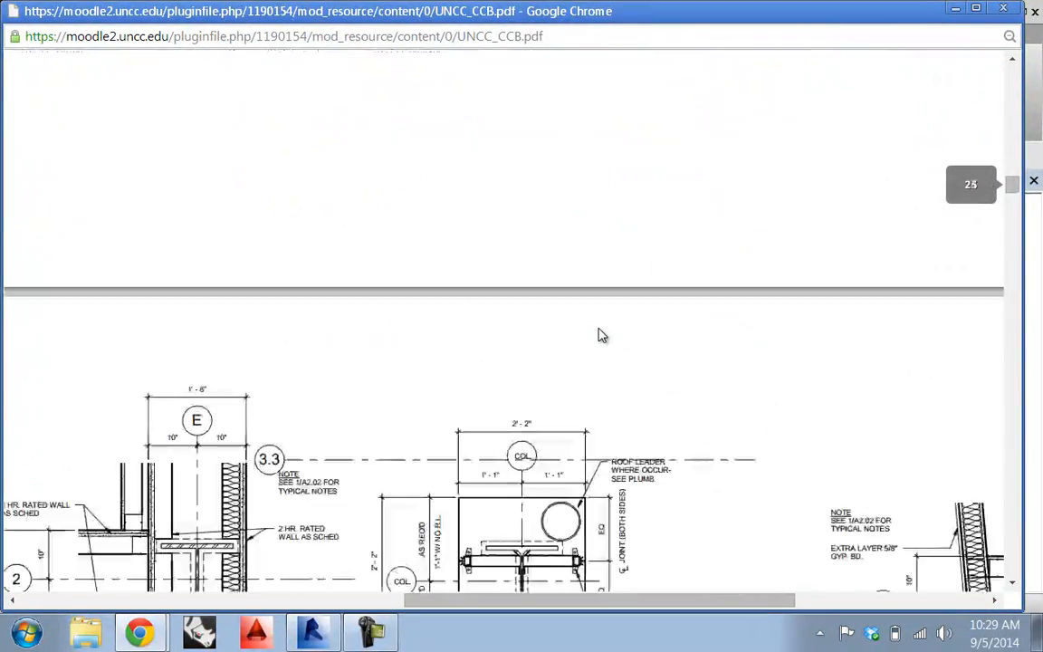
scroll("down", 3)
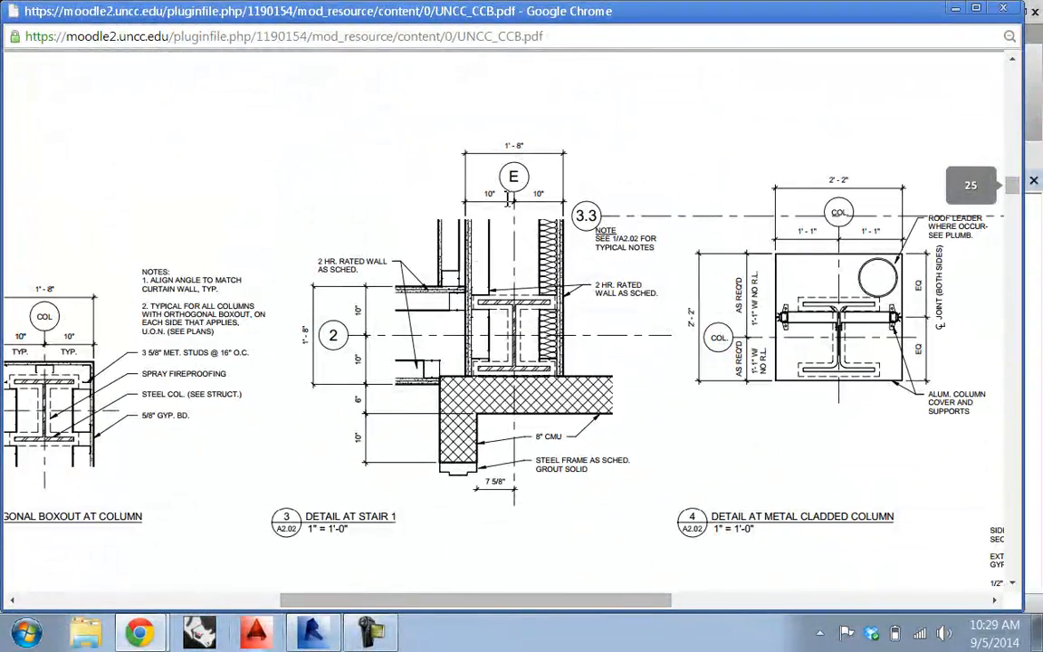
mouse_move(457, 141)
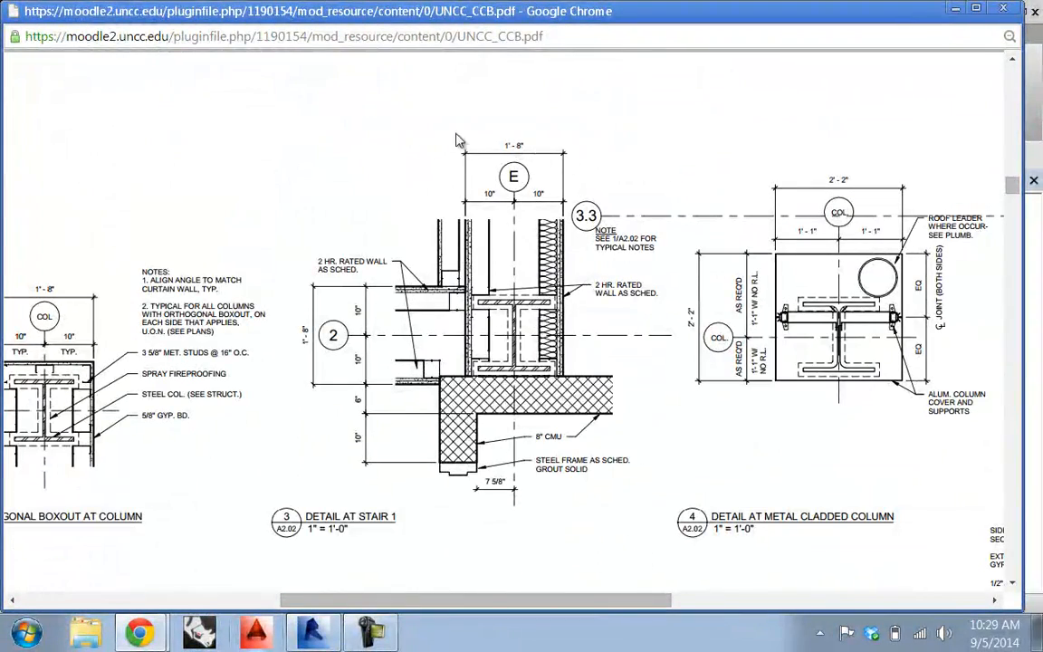
mouse_move(453, 153)
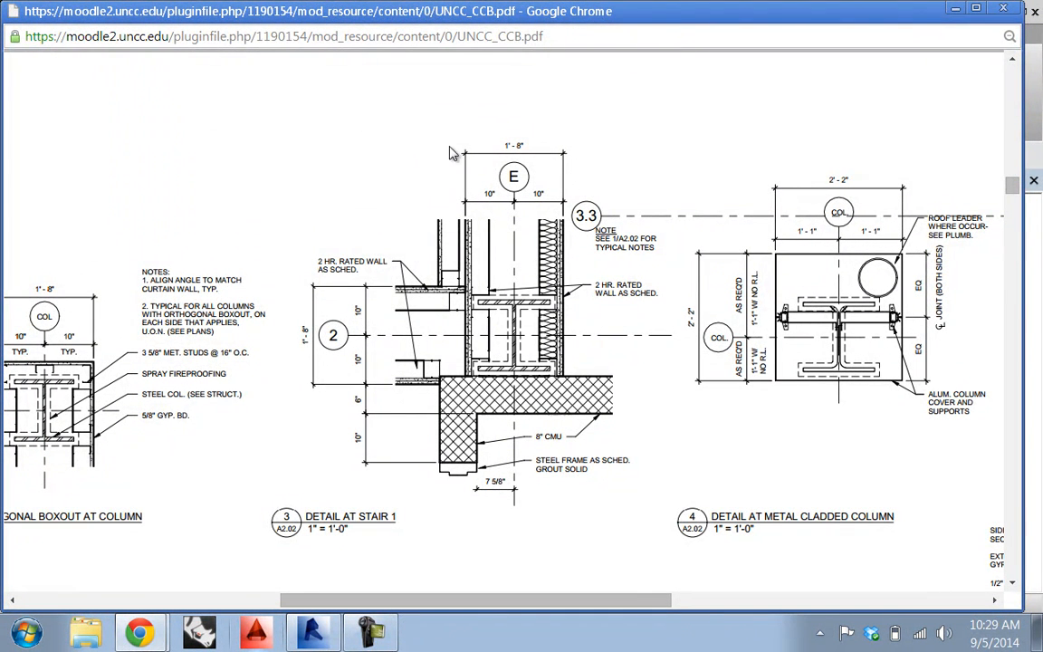
mouse_move(468, 254)
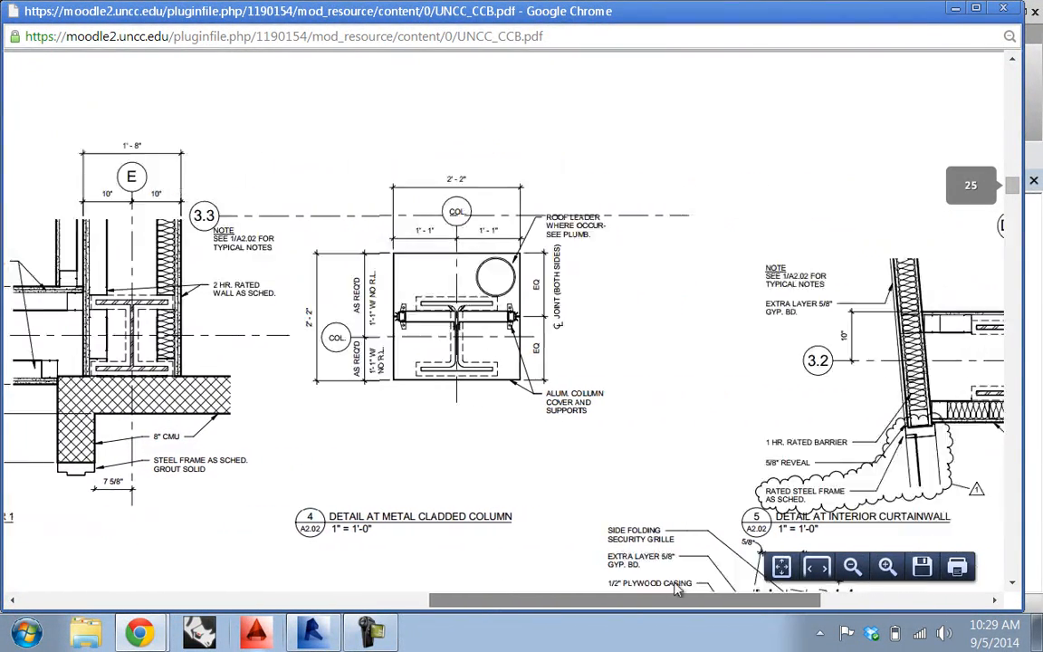
scroll("right", 3)
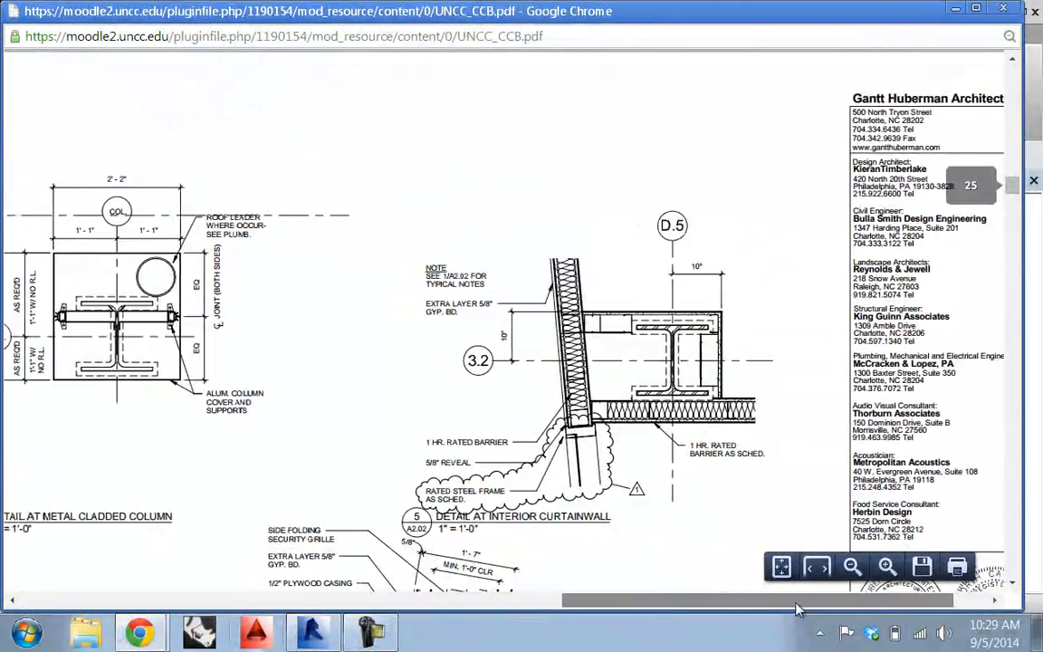
scroll("down", 3)
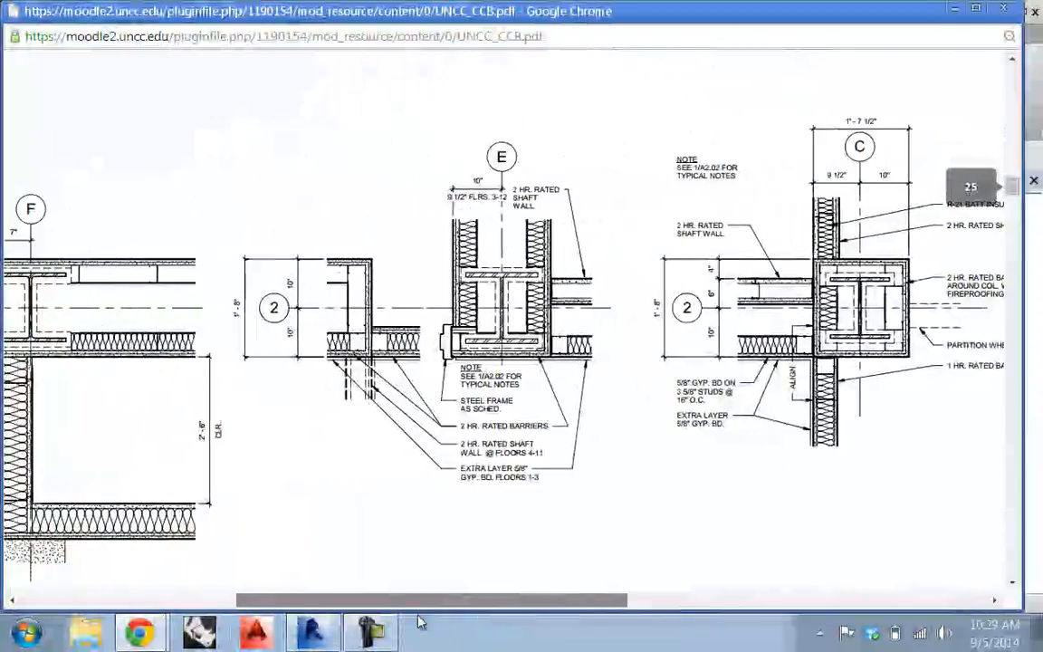
scroll("left", 3)
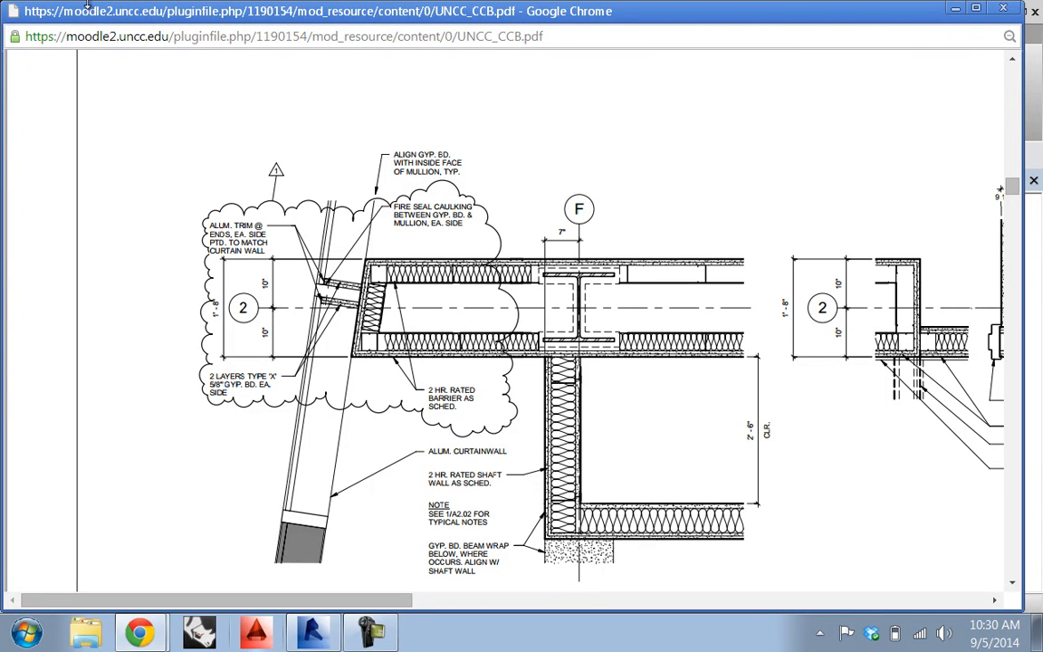
mouse_move(115, 587)
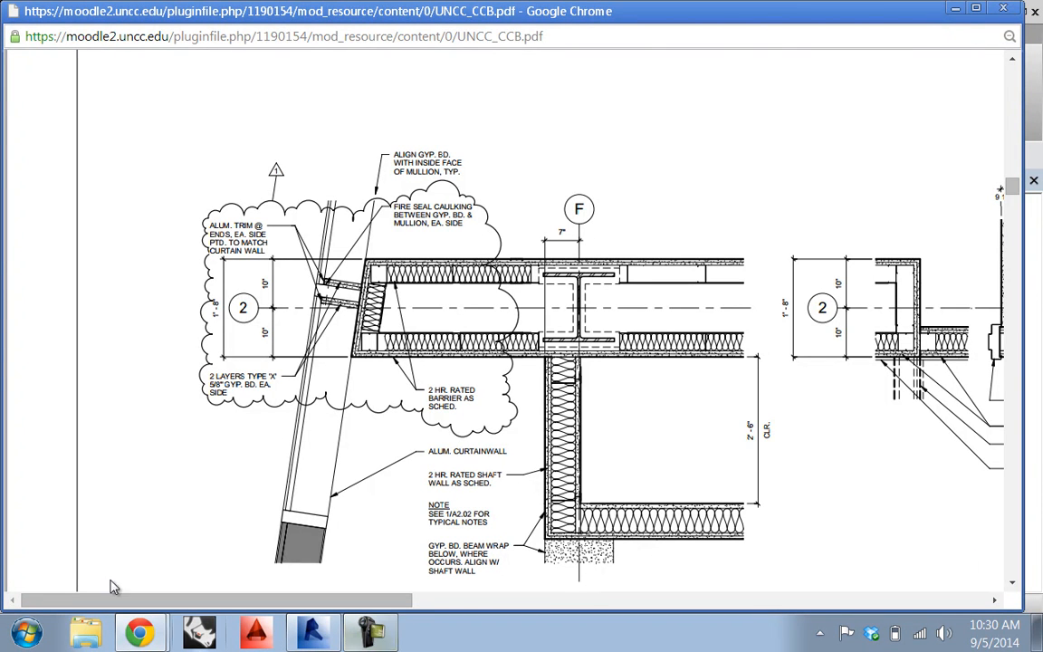
Insert new layers into the D1 wall type's structure and assign Metal Stud Layer.
left_click(312, 631)
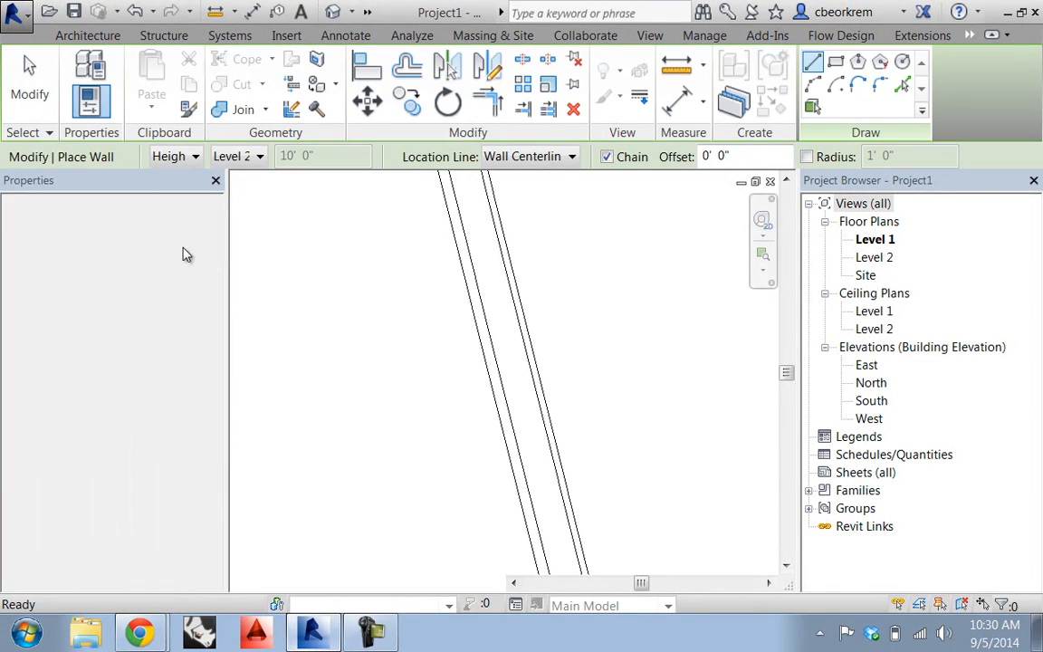
left_click(184, 277)
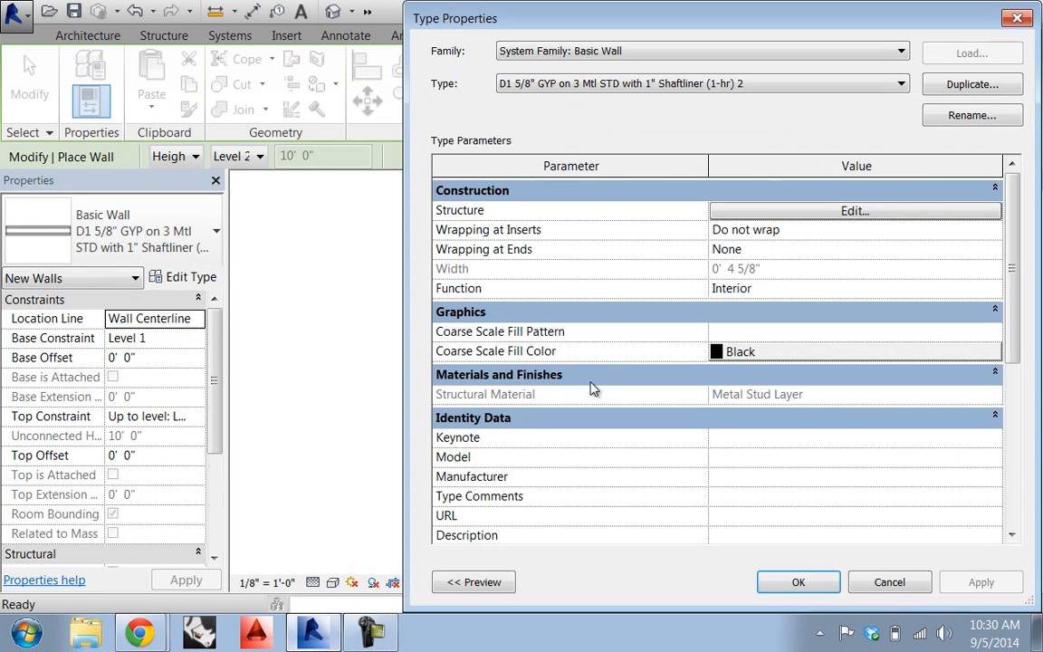
left_click(854, 210)
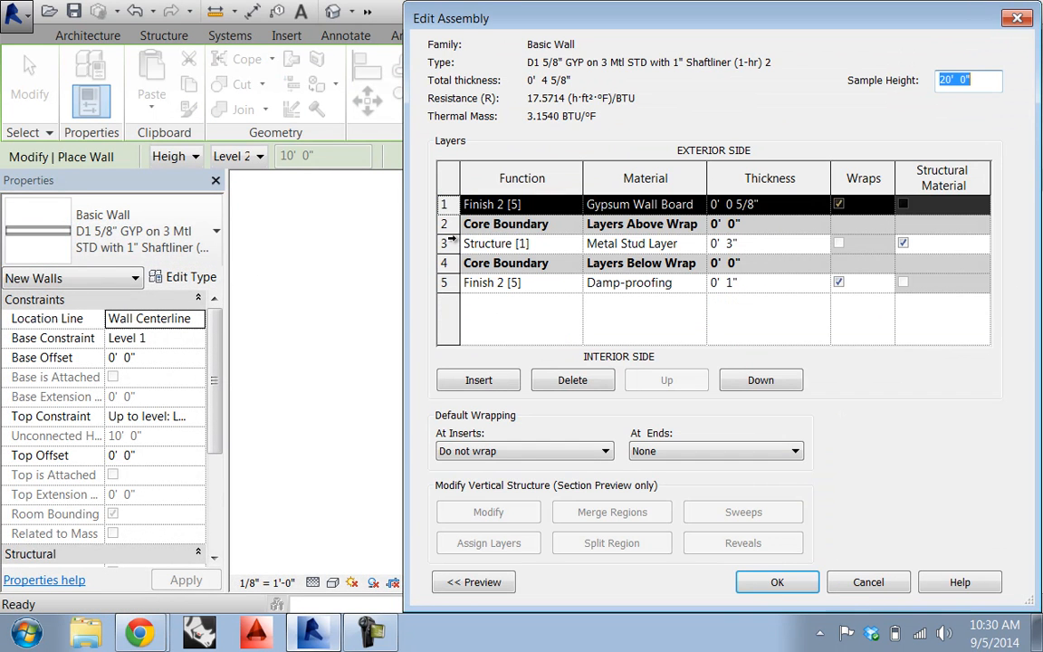
left_click(479, 380)
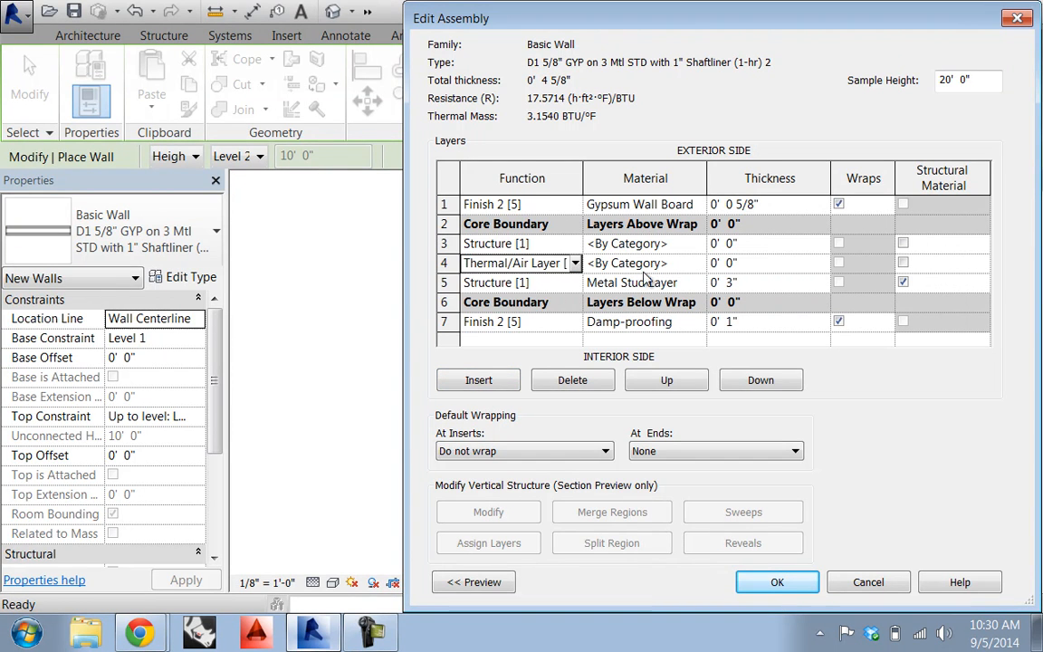
left_click(628, 321)
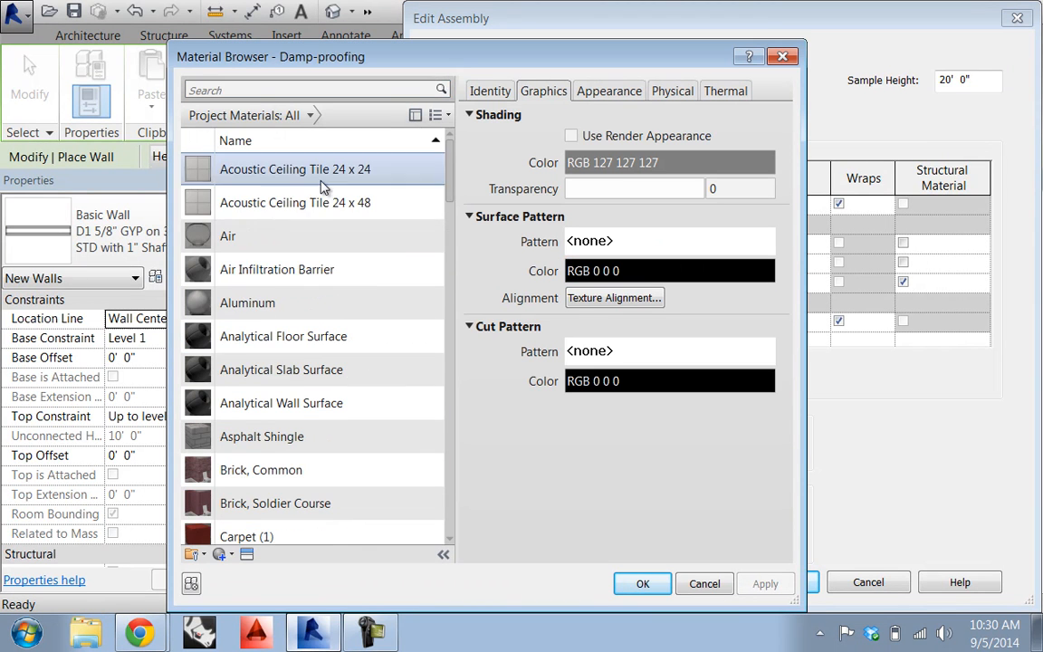
left_click(642, 583)
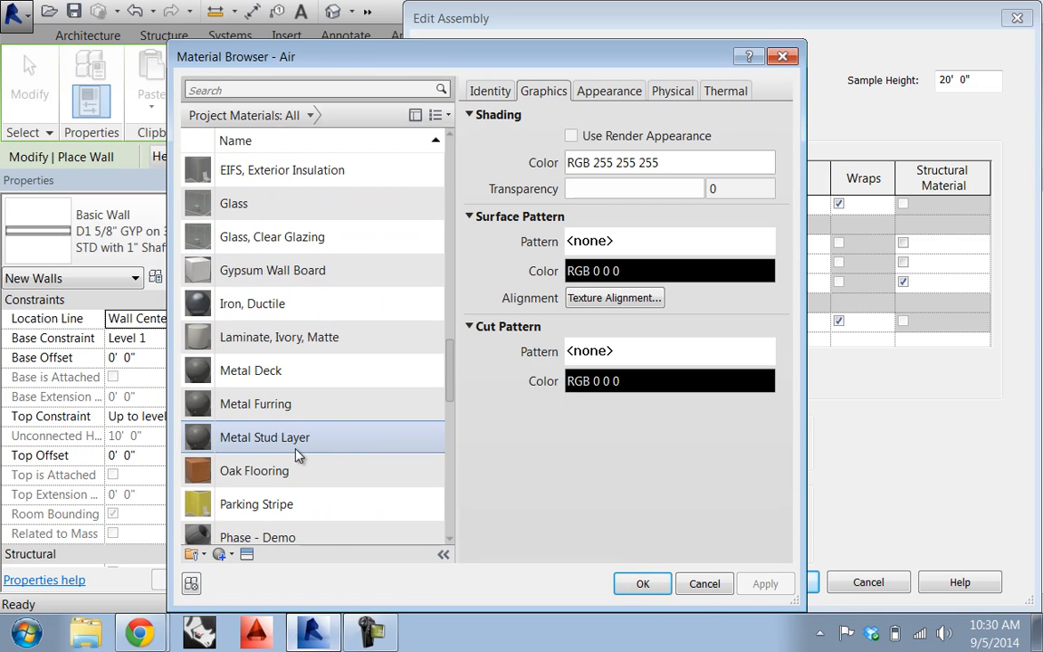
left_click(642, 584)
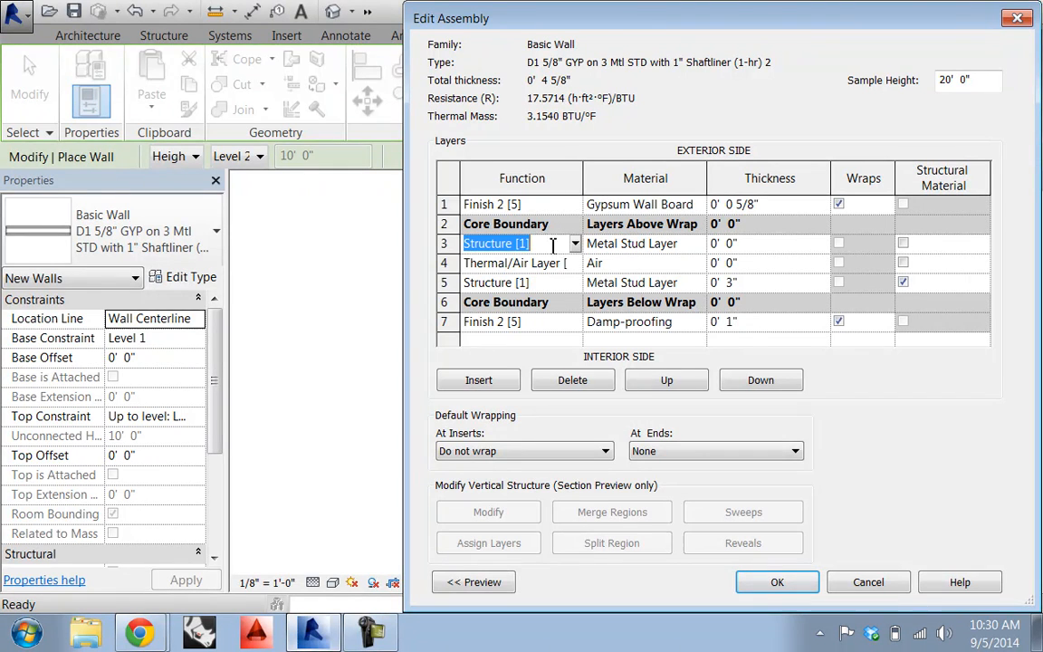
left_click(724, 243)
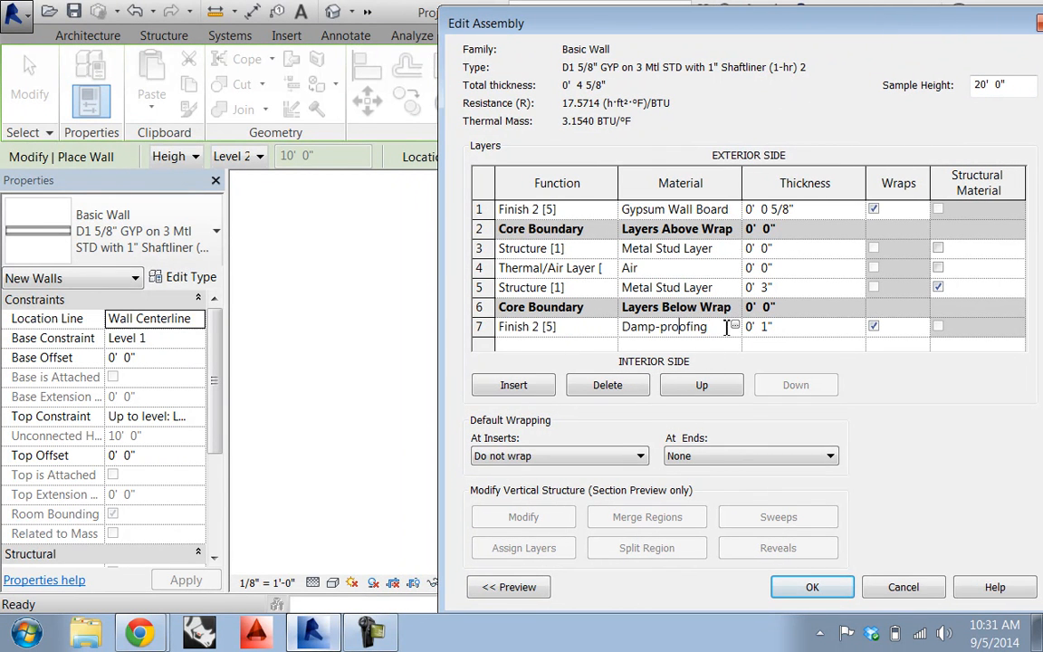
Replace the Damp-proofing interior finish material with Gypsum Wall Board.
left_click(731, 326)
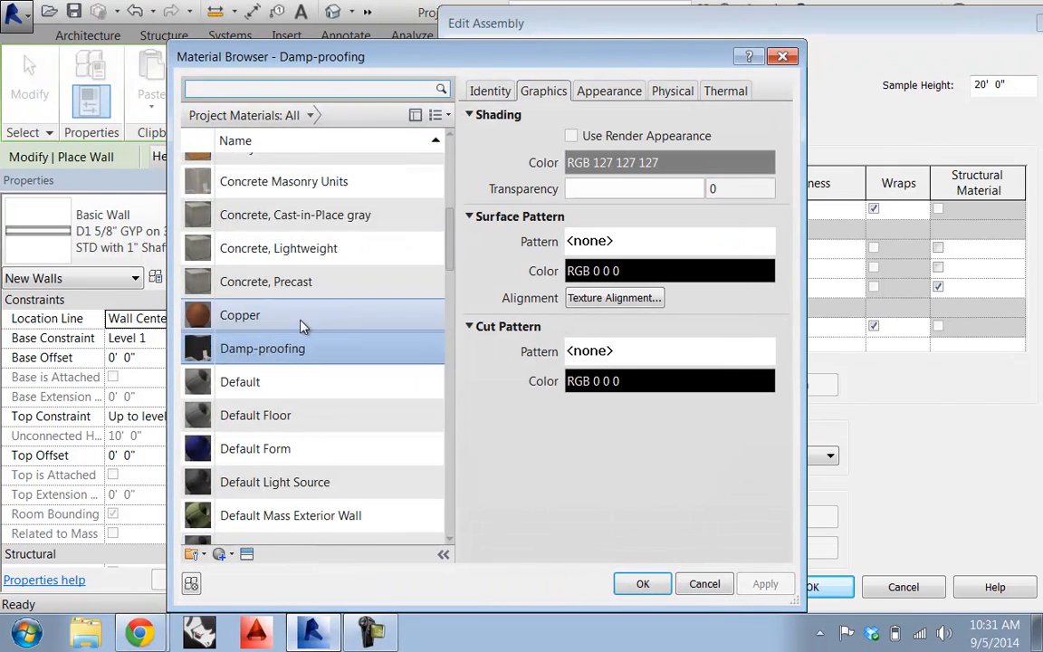
scroll("down", 3)
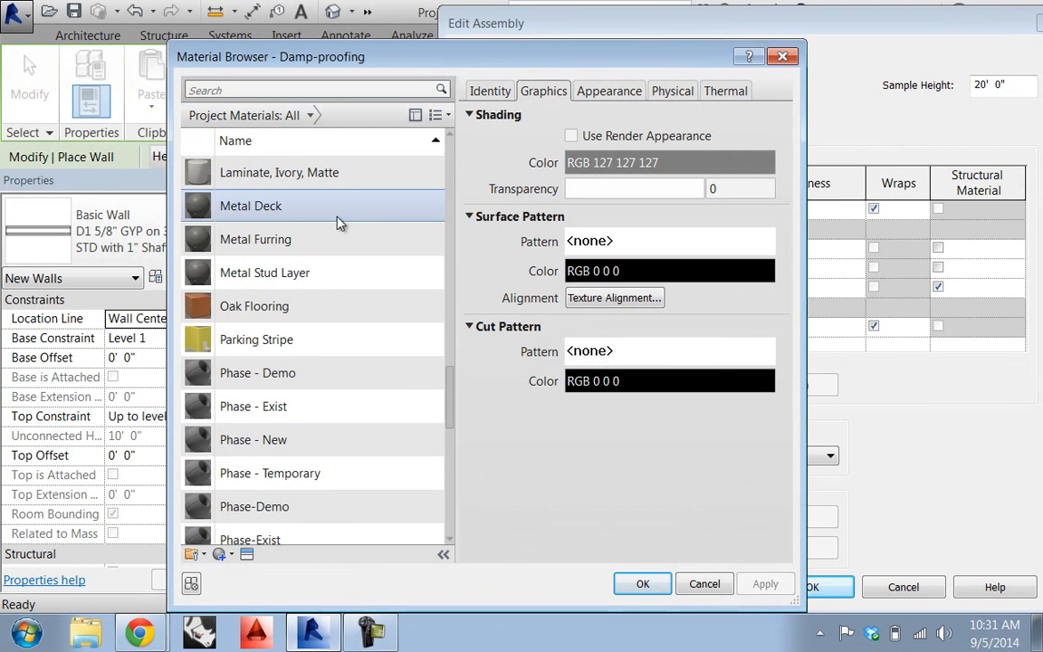
left_click(273, 398)
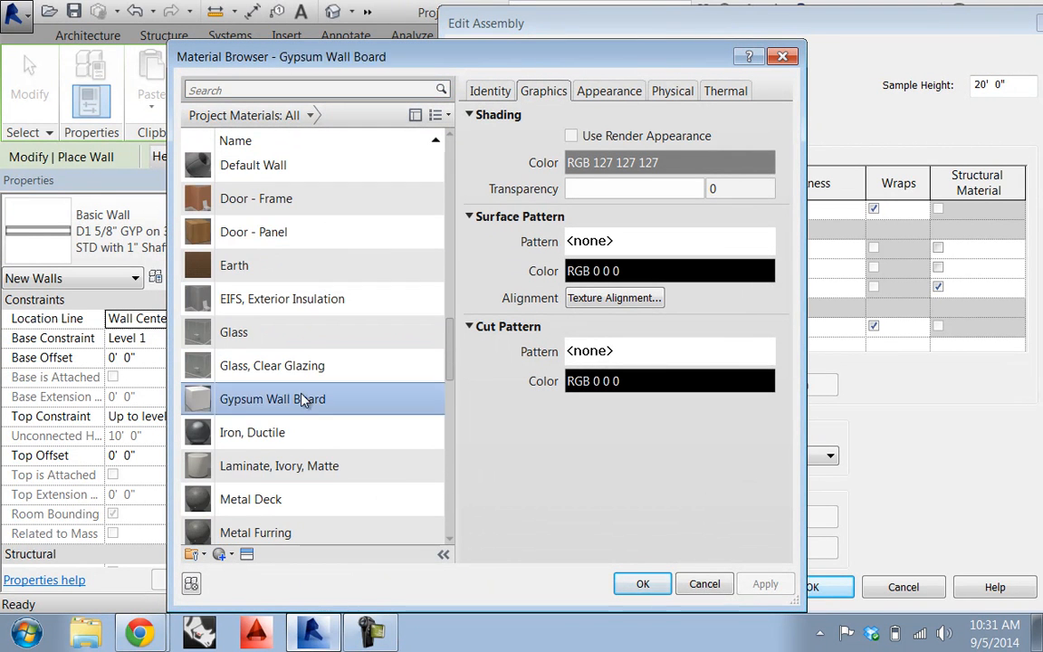
left_click(642, 583)
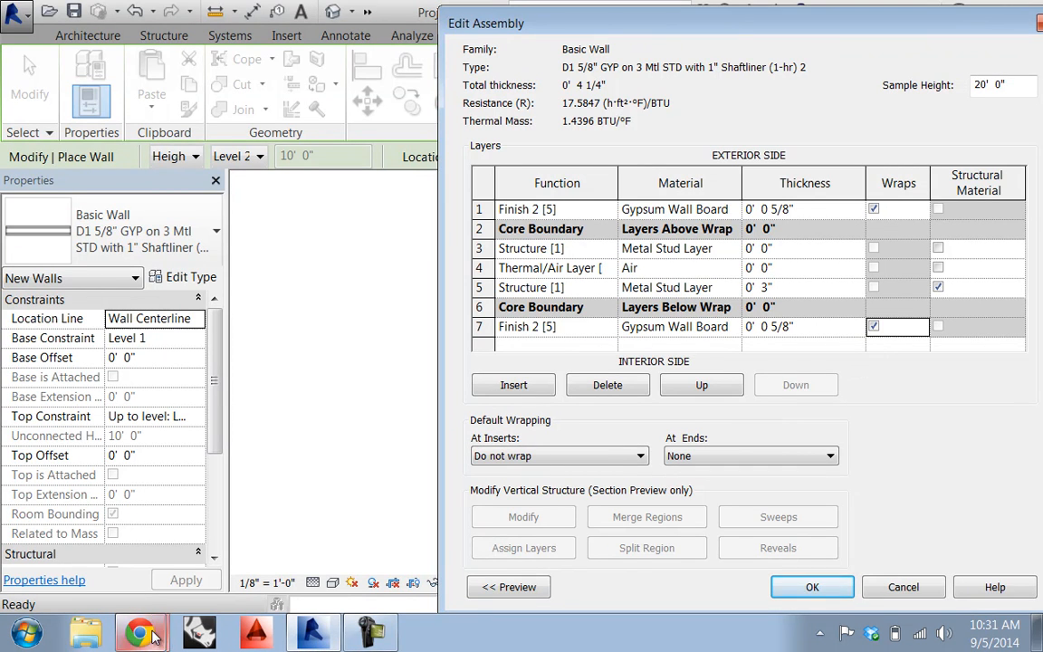
Return to the PDF and scroll to the metal stud and gypsum partition section details.
left_click(139, 631)
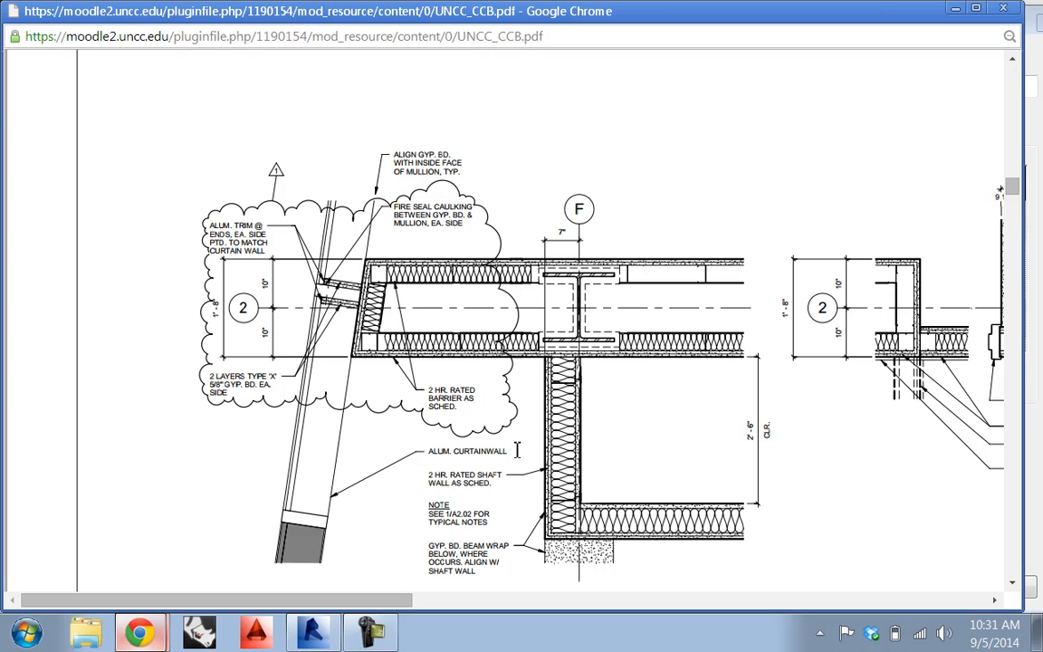
mouse_move(519, 474)
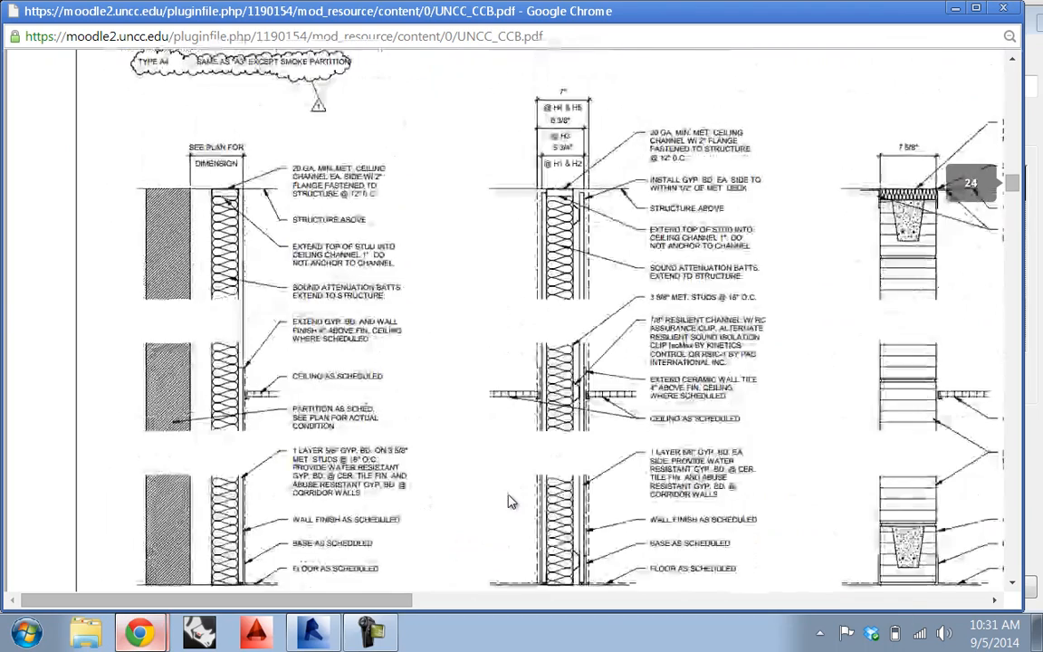
scroll("down", 3)
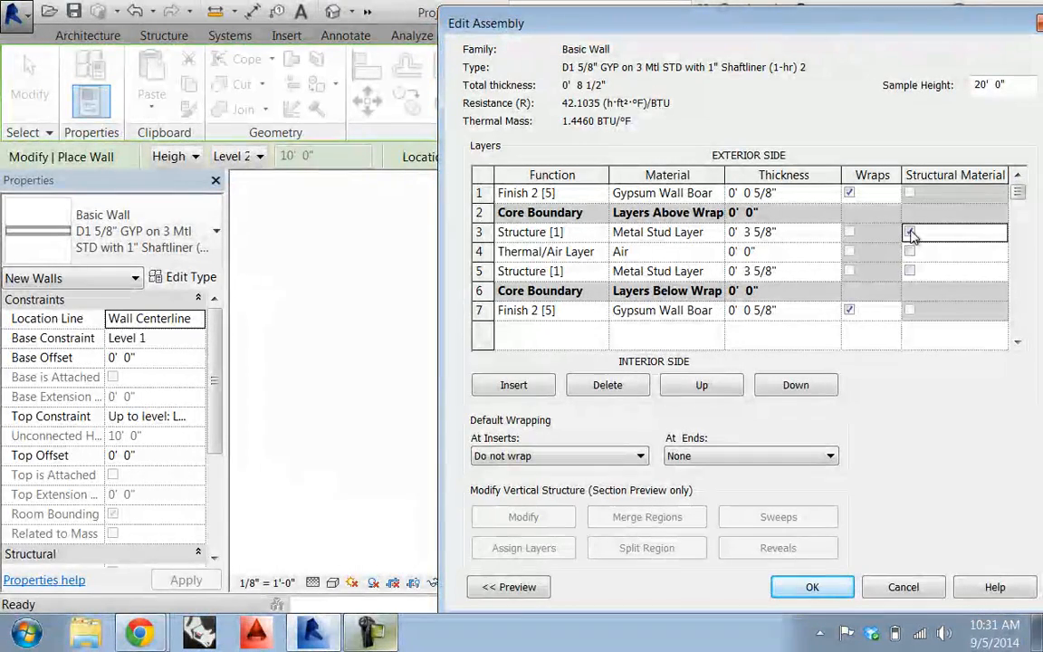
Set both stud layers to 3 5/8", mark one structural, and make the air layer 10 1/4".
left_click(909, 271)
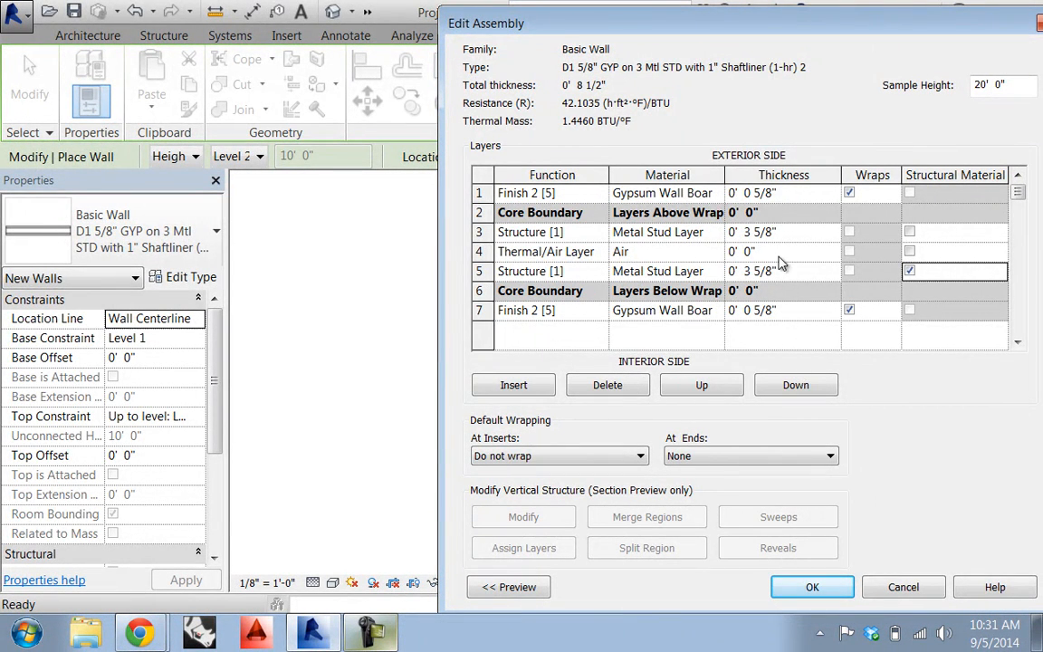
left_click(743, 251)
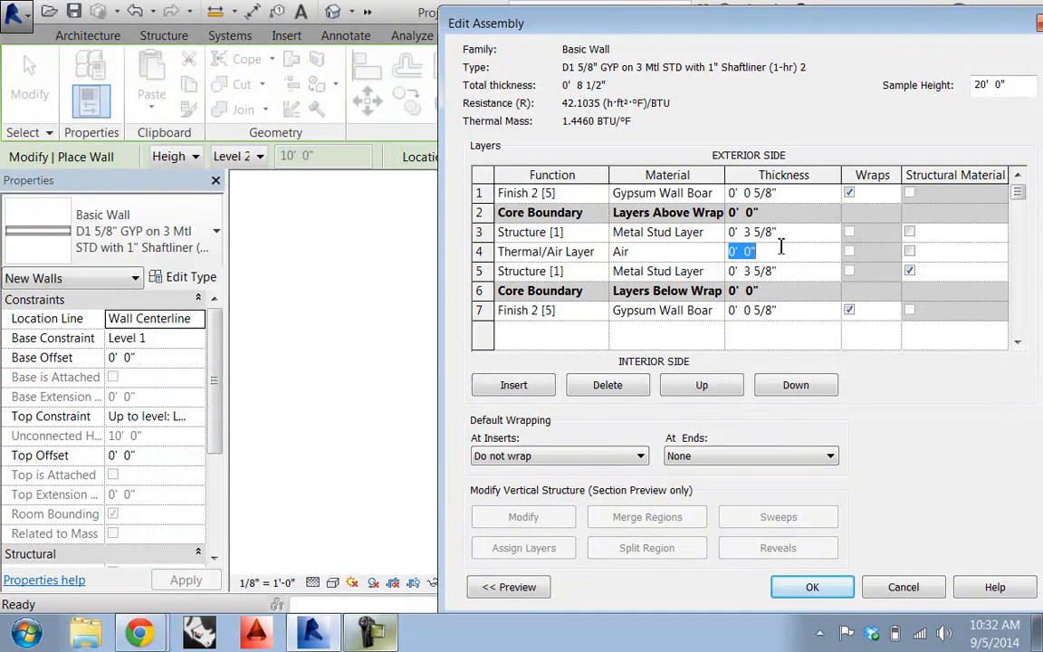
type("11 1/2")
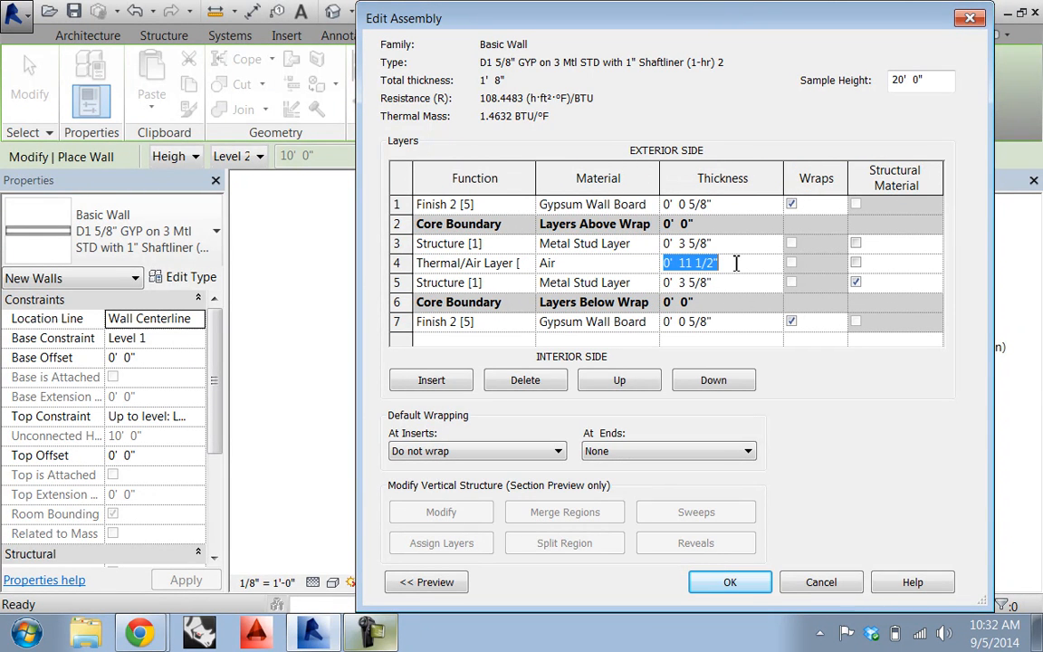
type("10.25\"")
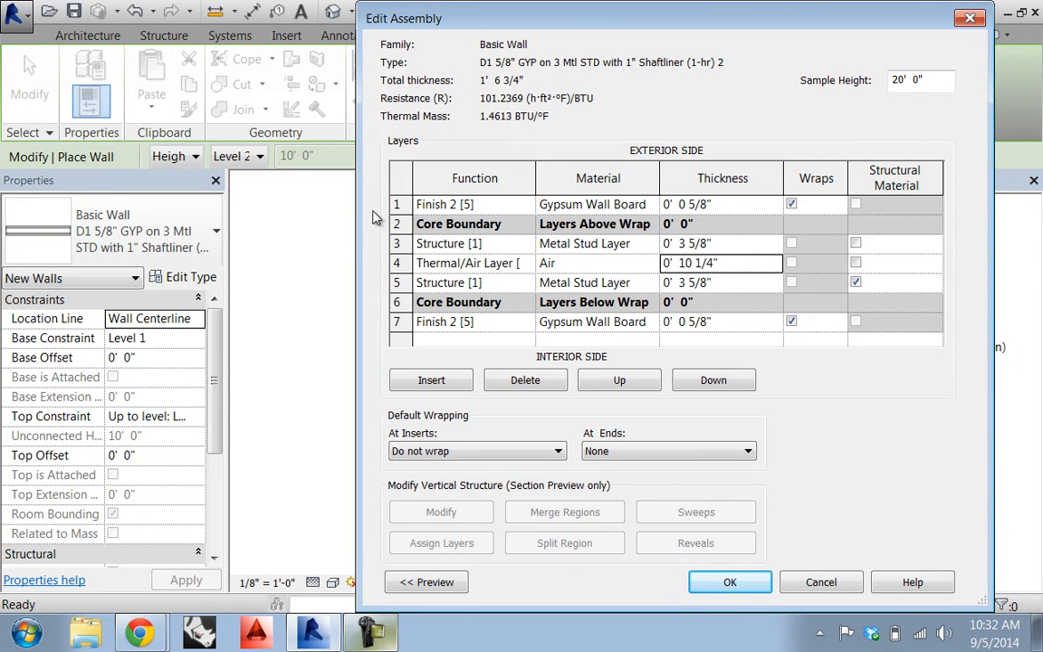
Insert a new finish layer above the outer finish layer.
left_click(431, 380)
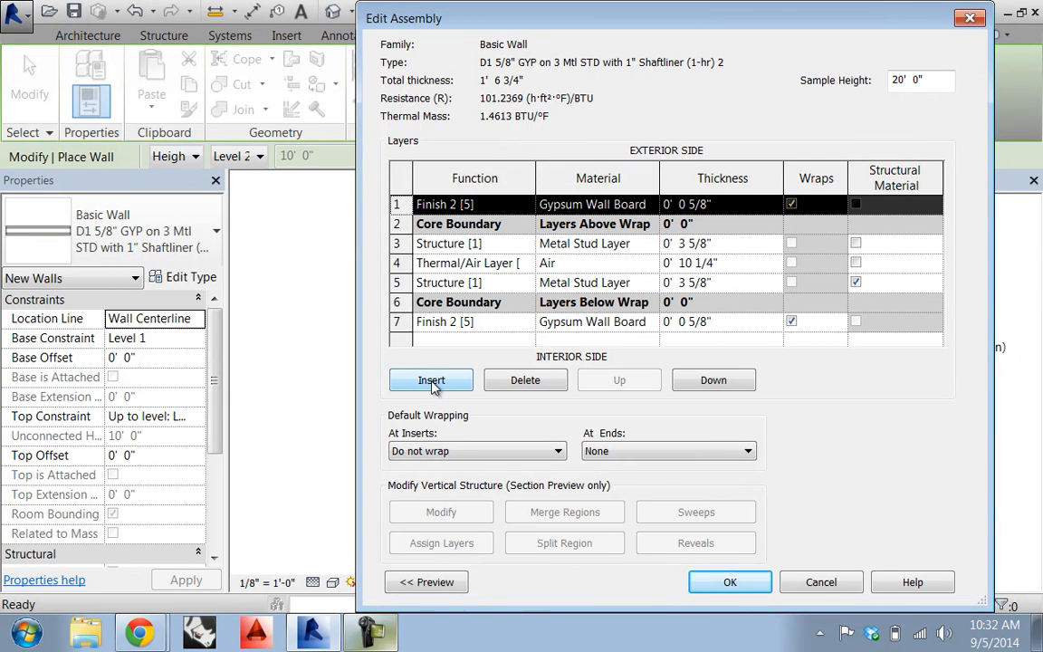
left_click(431, 380)
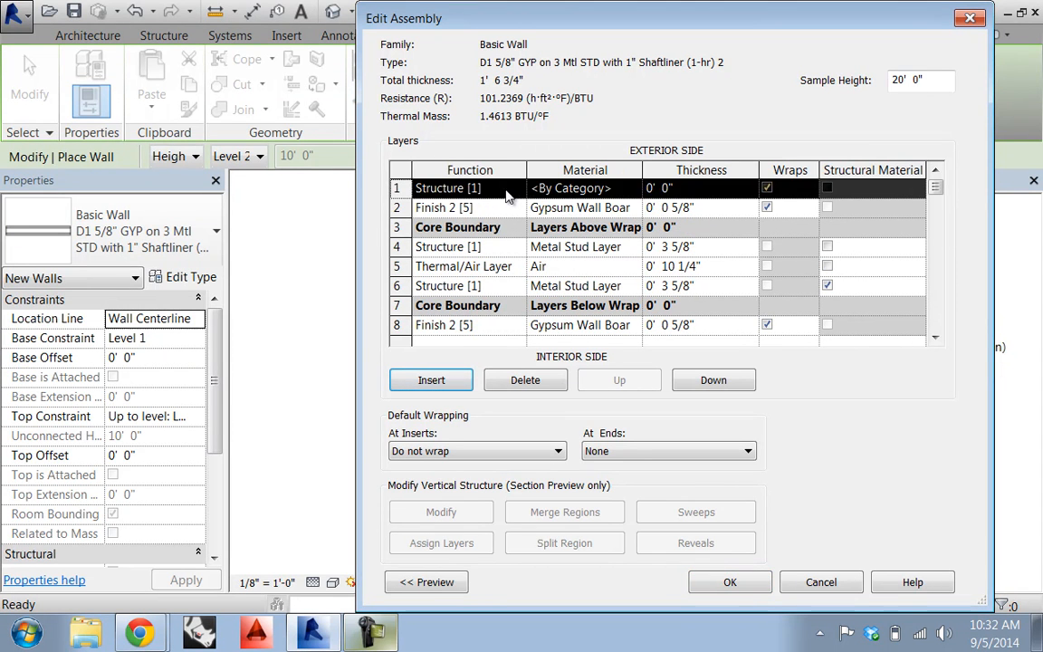
left_click(470, 188)
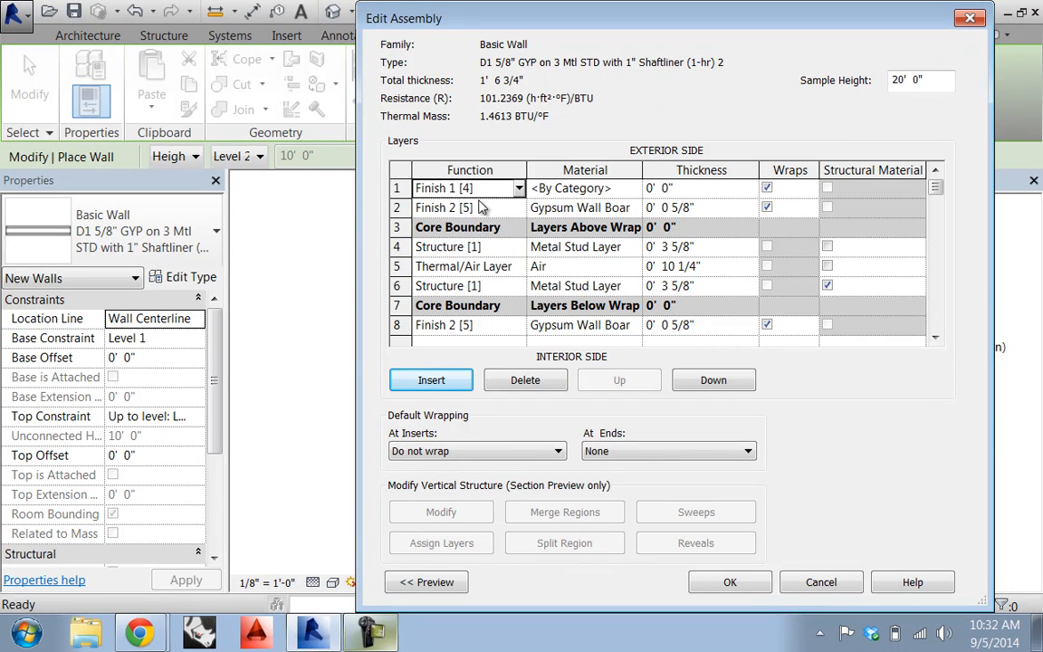
left_click(516, 187)
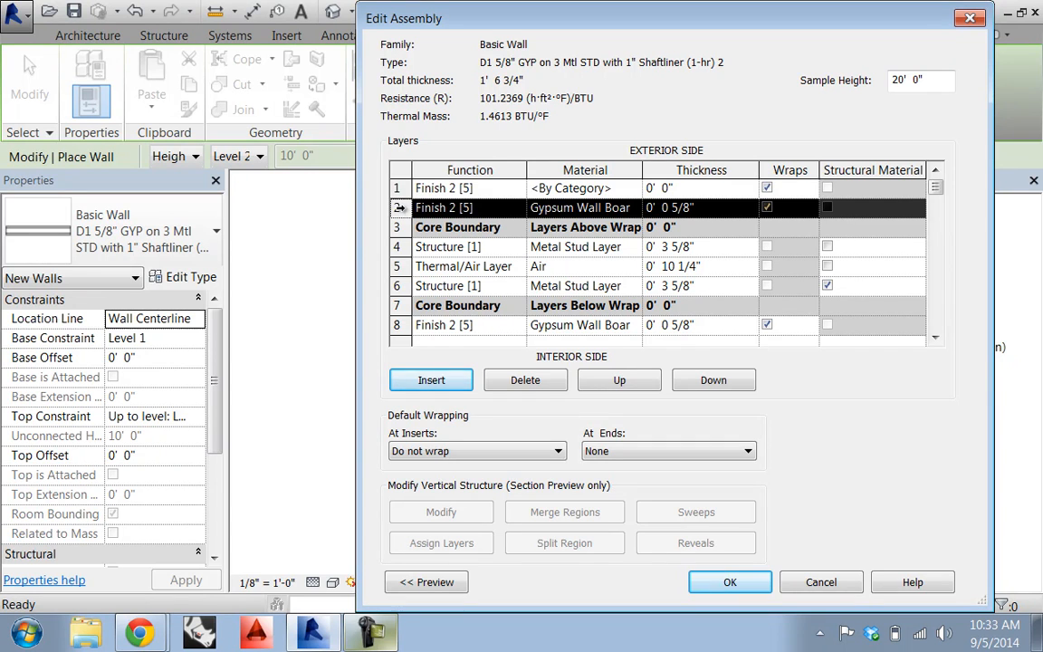
Set the gypsum board finish layer thicknesses to 5/8".
left_click(693, 208)
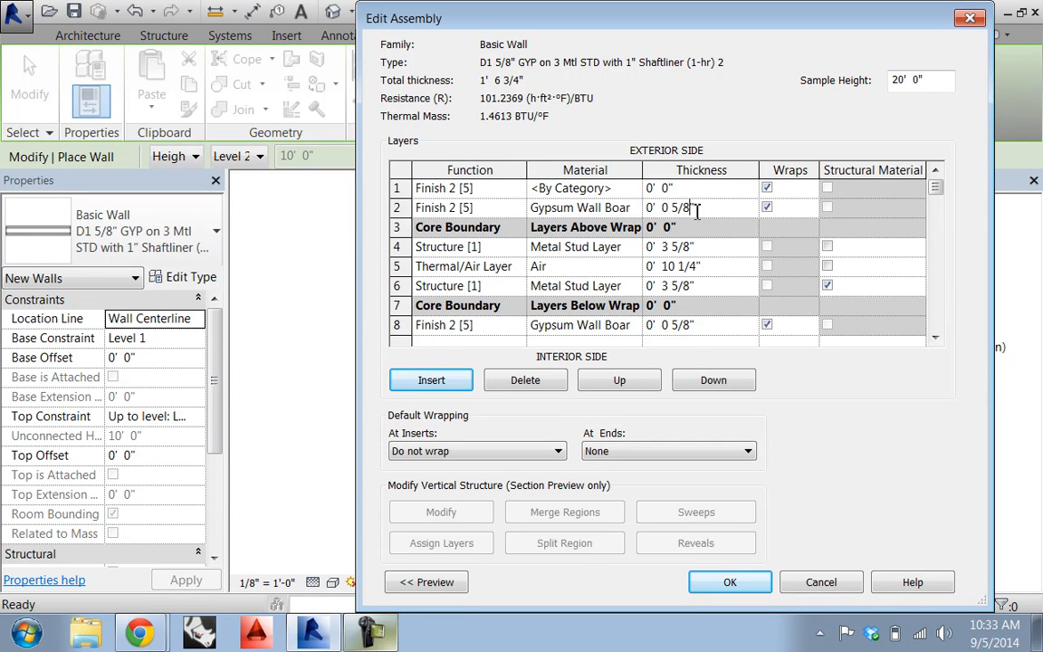
double_click(686, 208)
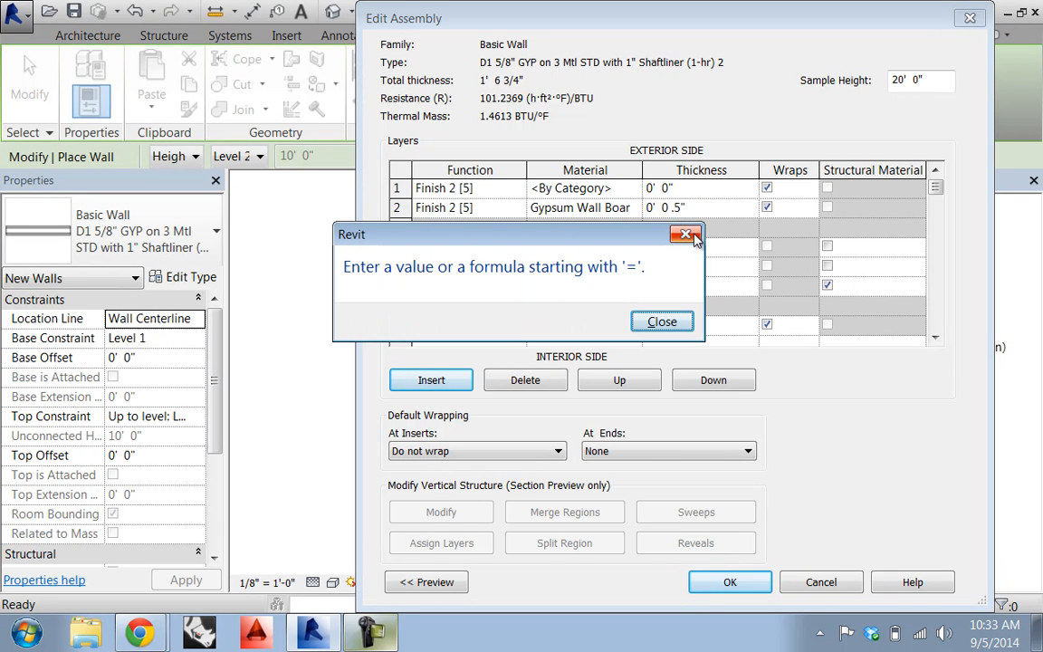
left_click(662, 321)
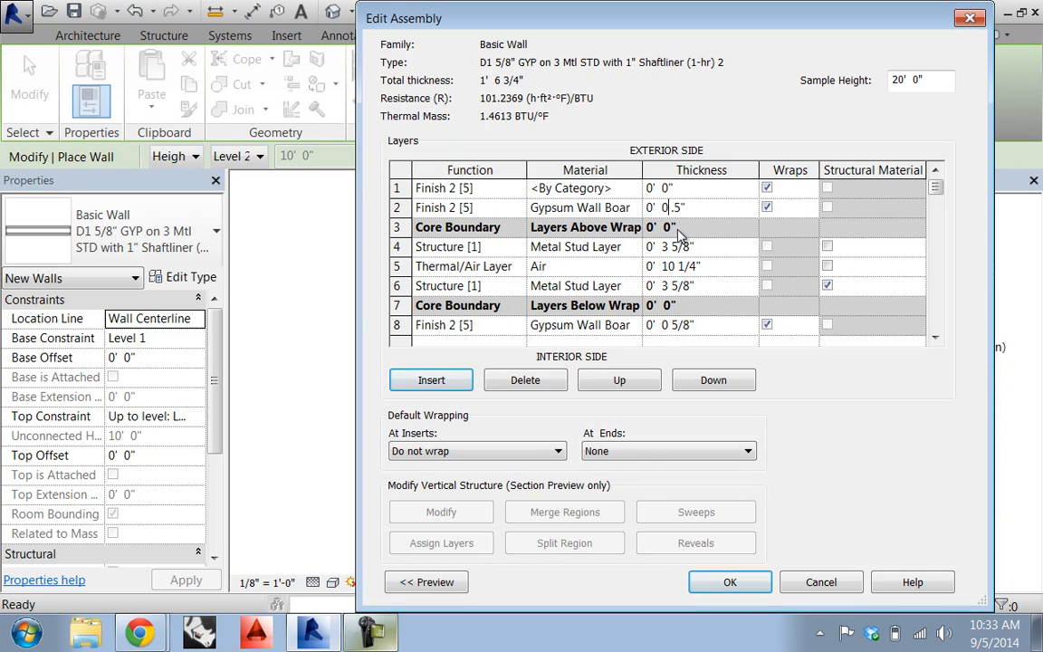
left_click(700, 207)
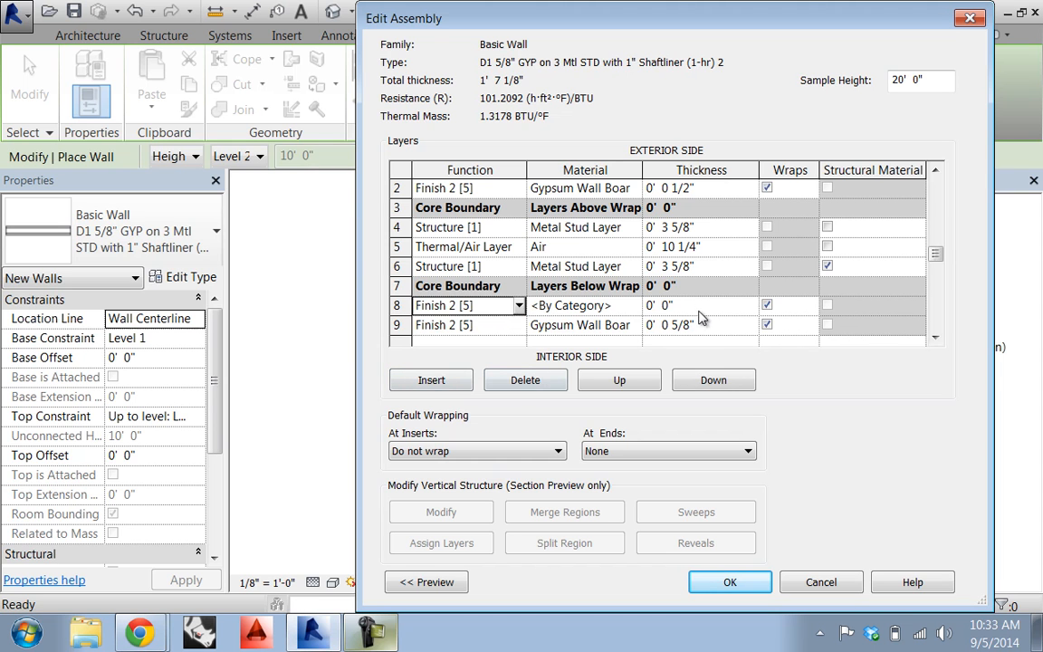
type("5/")
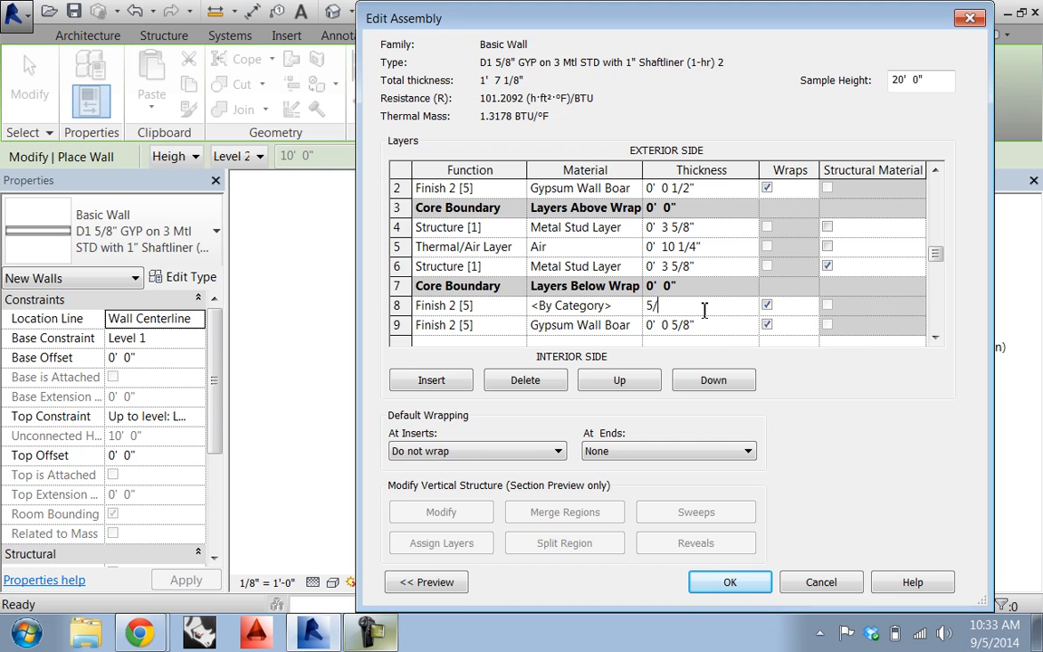
type("0 5/8\"")
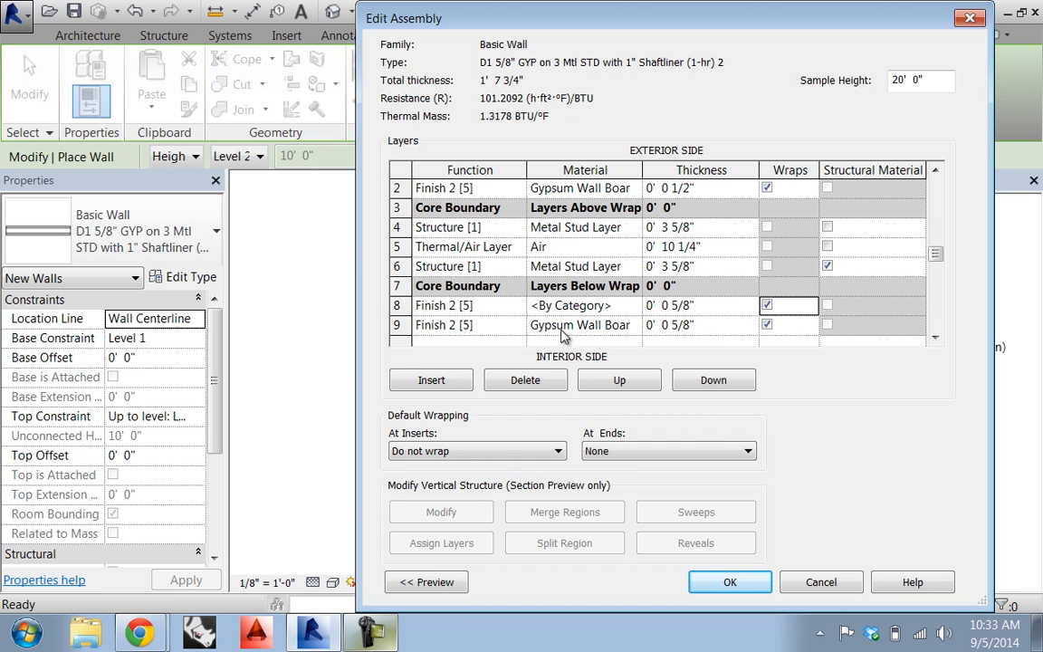
Assign Gypsum Wall Board as the new interior finish layer's material.
left_click(570, 305)
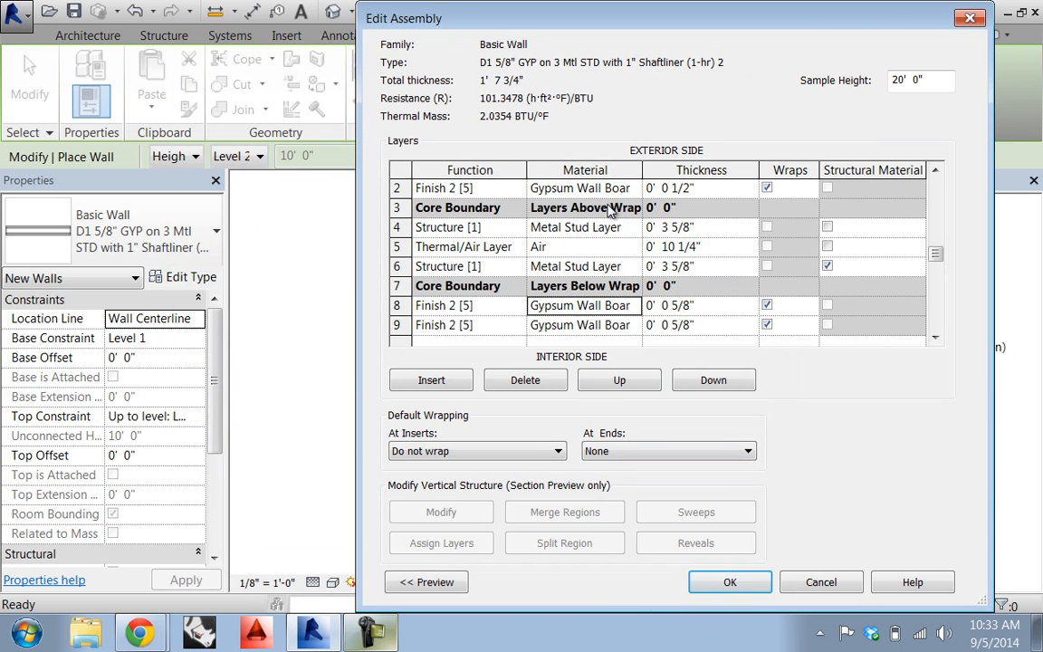
left_click(431, 380)
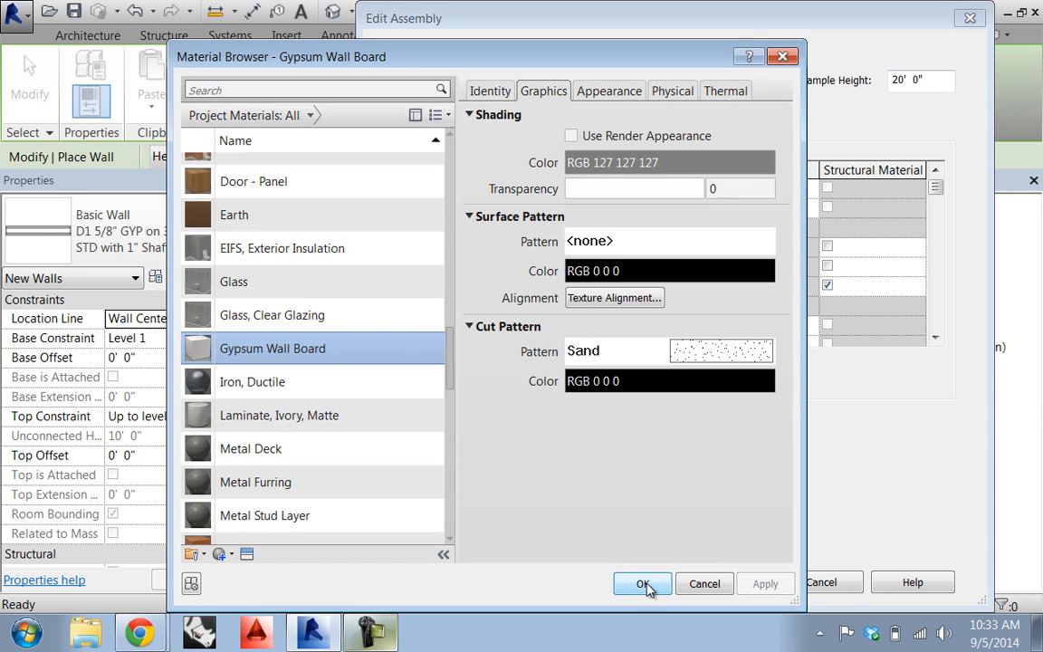
left_click(642, 583)
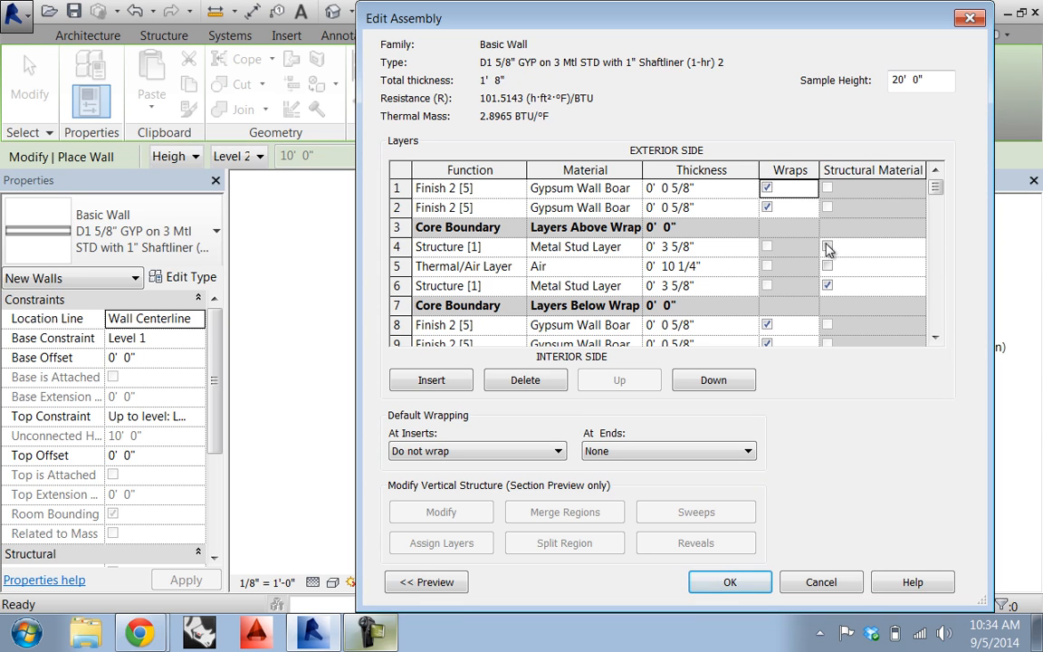
Accept the layers, rename the type 'E1 2- 5/8" GYP on 3 5/8 Mtl STD (2-hr)', and close.
left_click(827, 245)
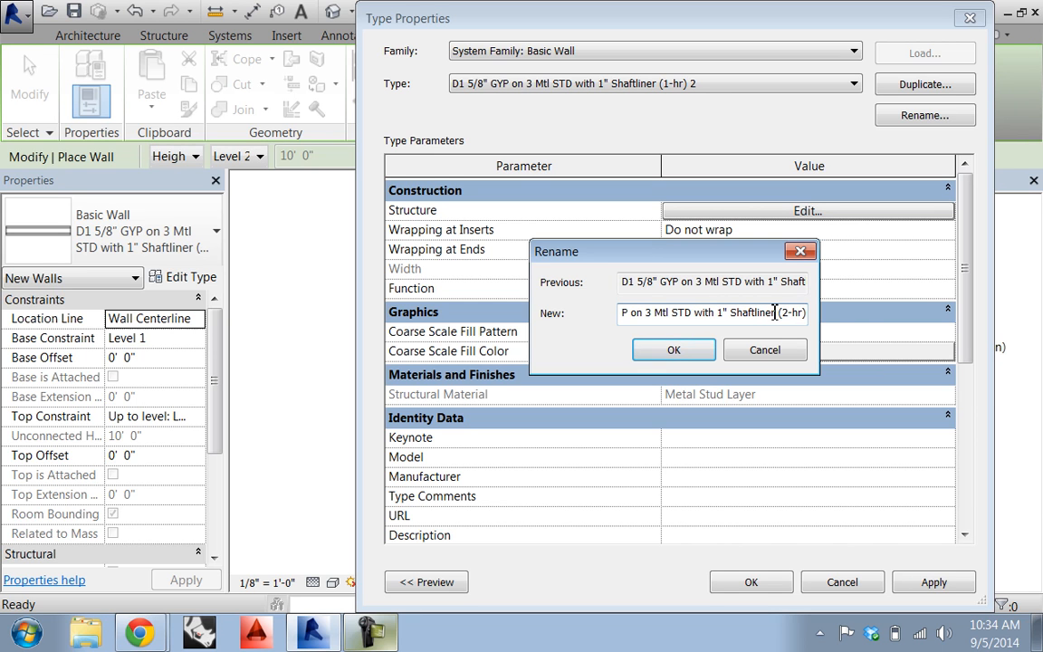
double_click(733, 313)
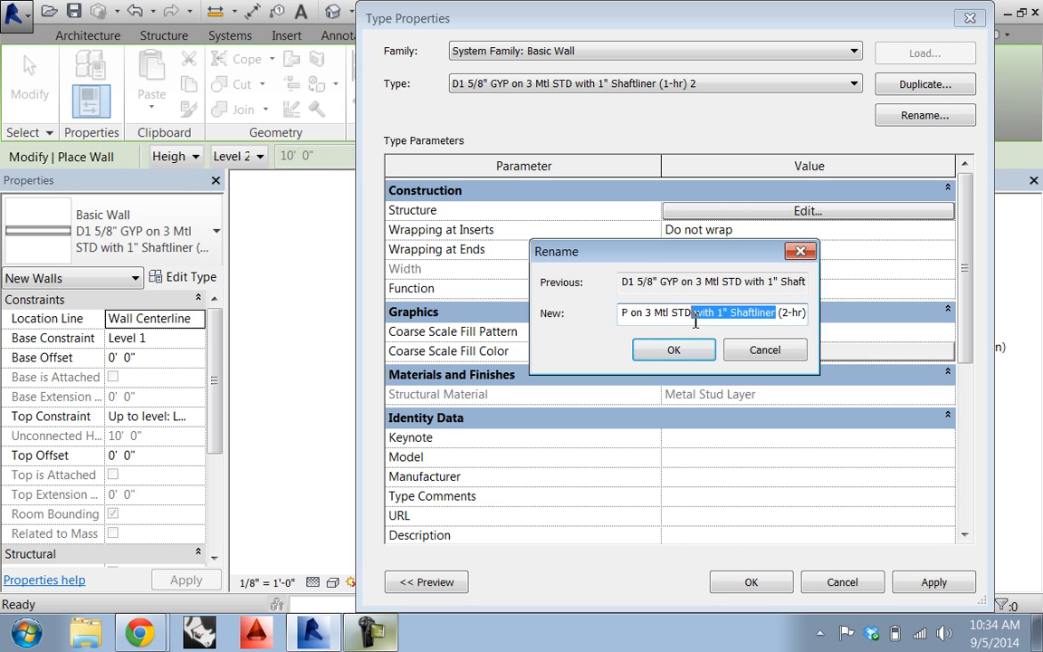
key("Delete")
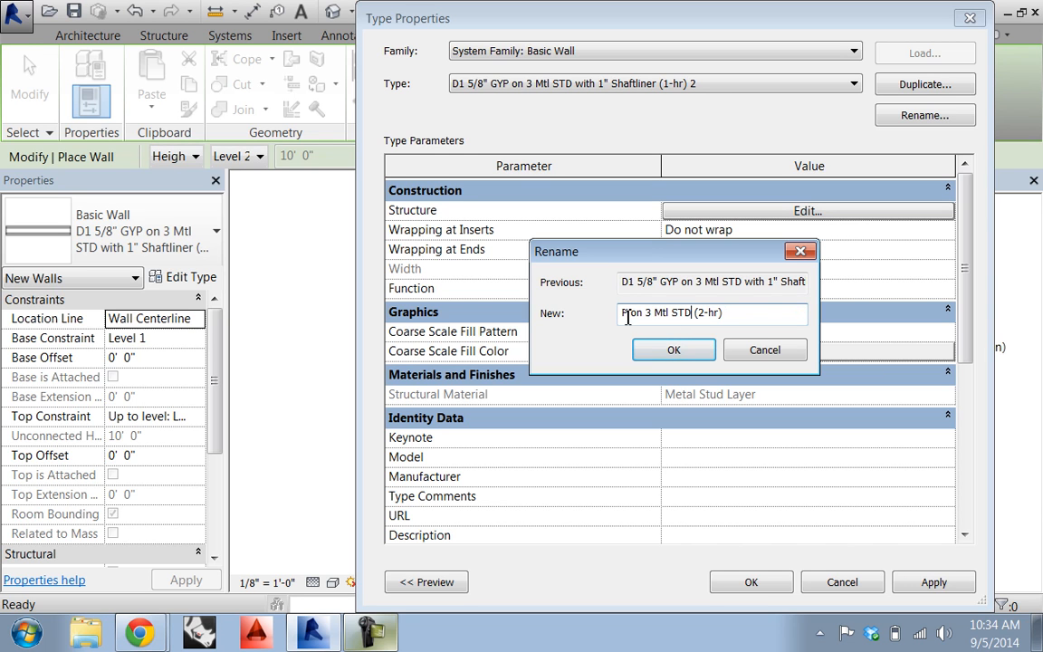
type("D1 5/8\" GYP on 3 Mtl STD (2-hr)")
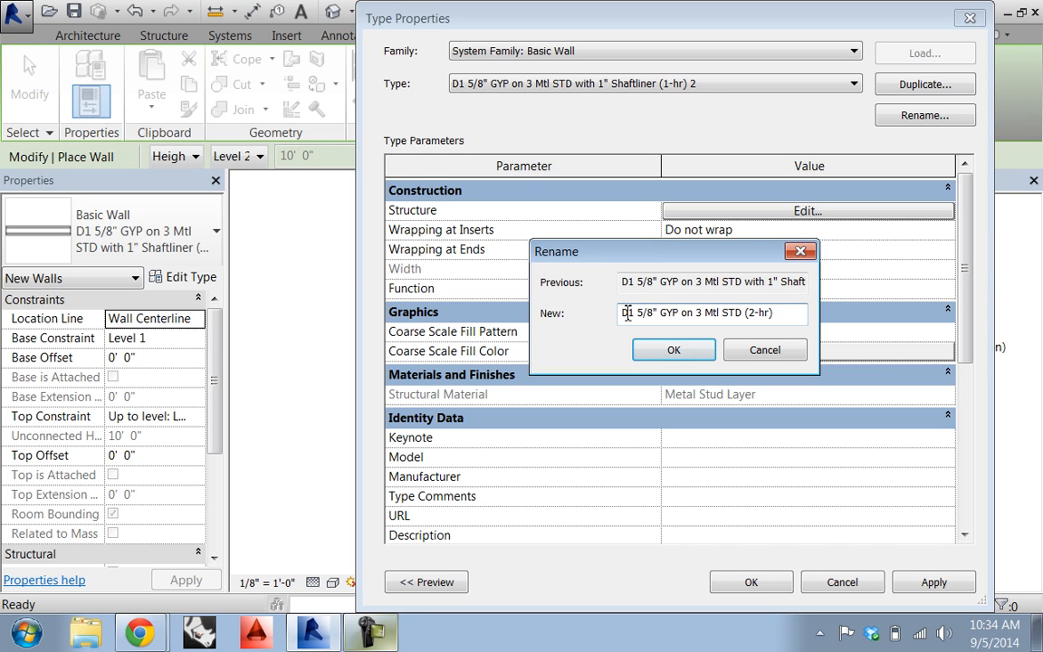
left_click(625, 312)
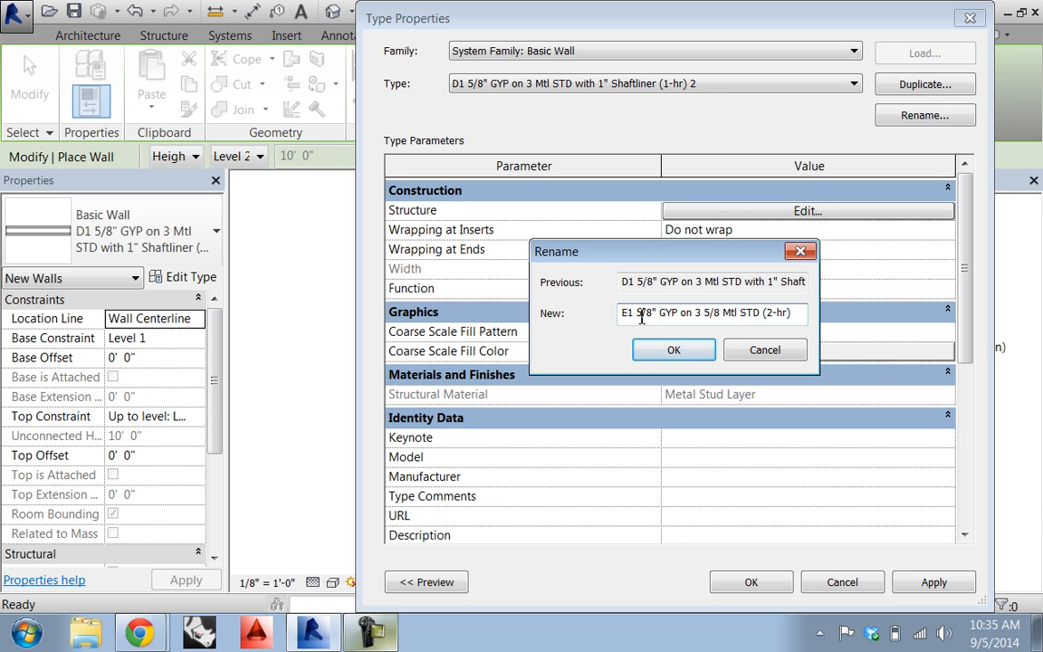
type("2-")
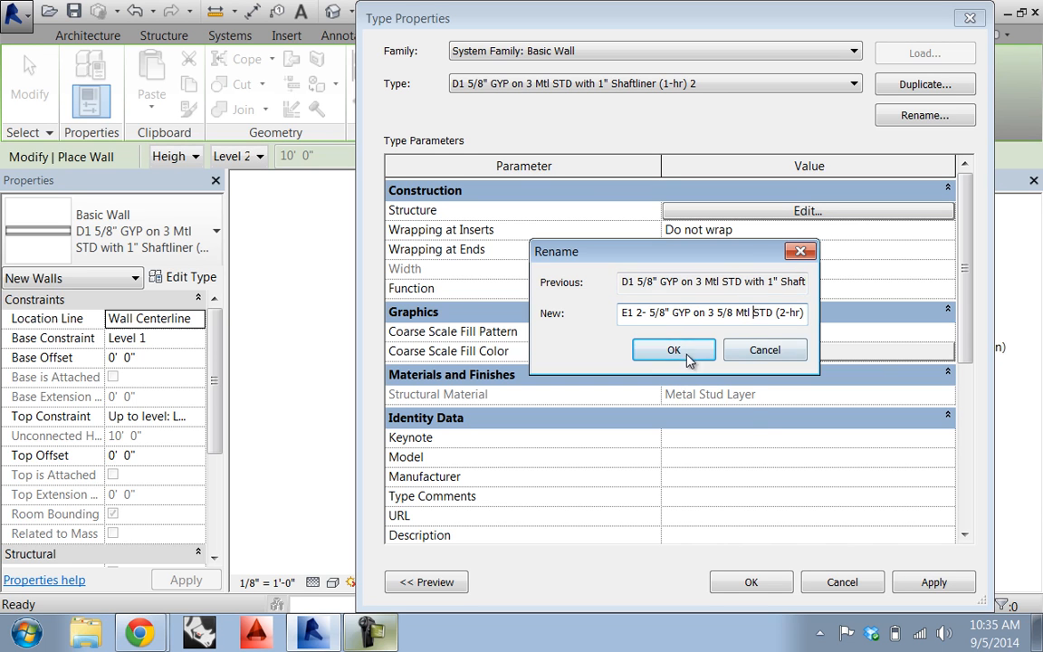
left_click(674, 349)
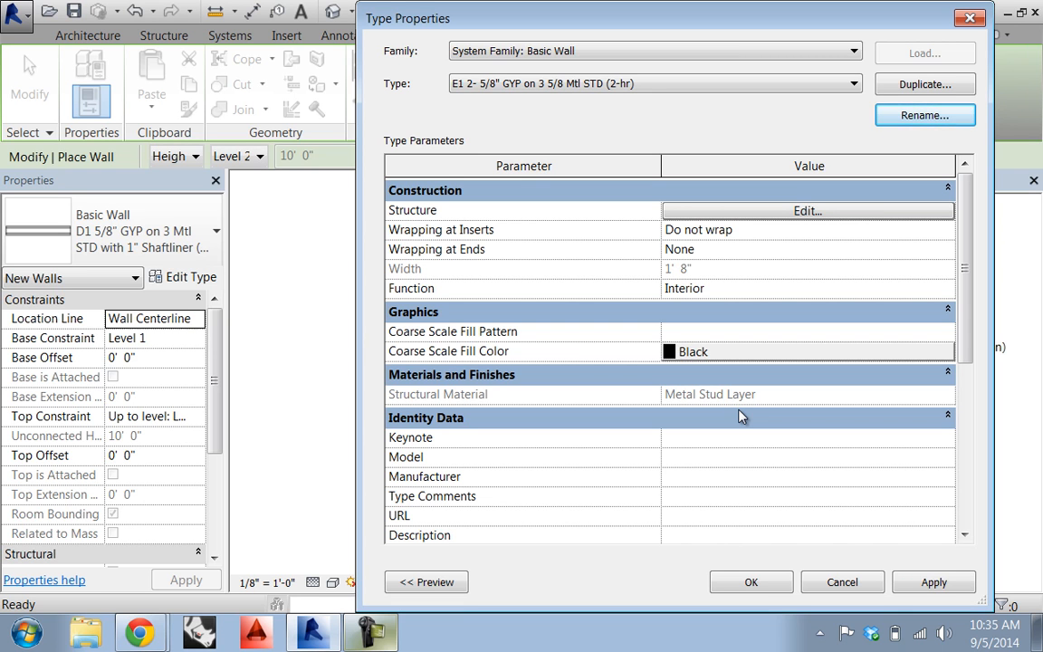
mouse_move(757, 613)
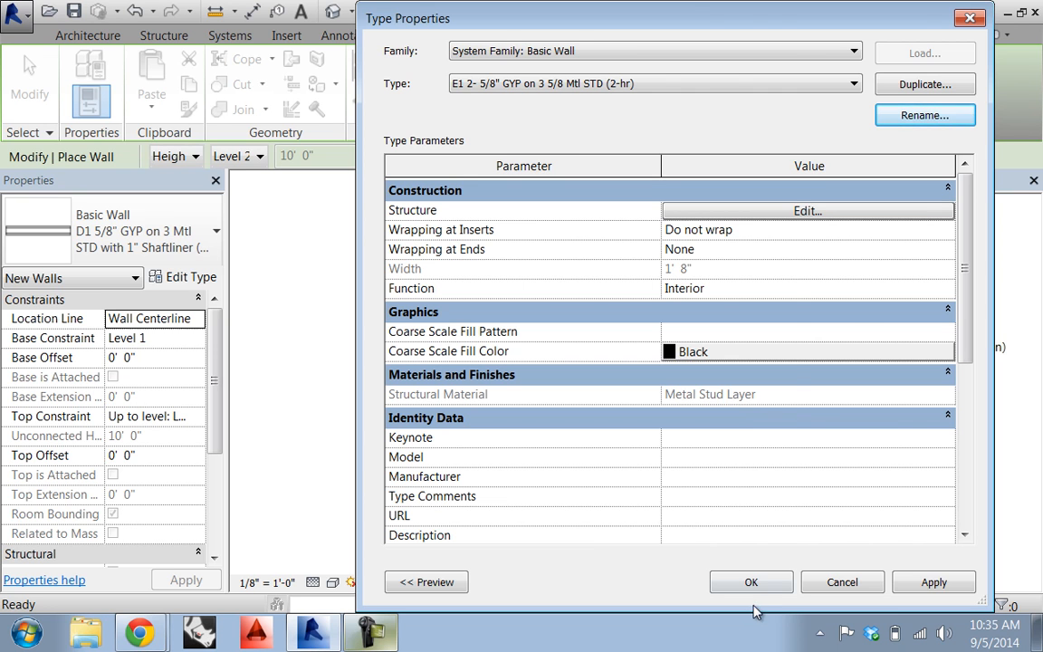
left_click(751, 583)
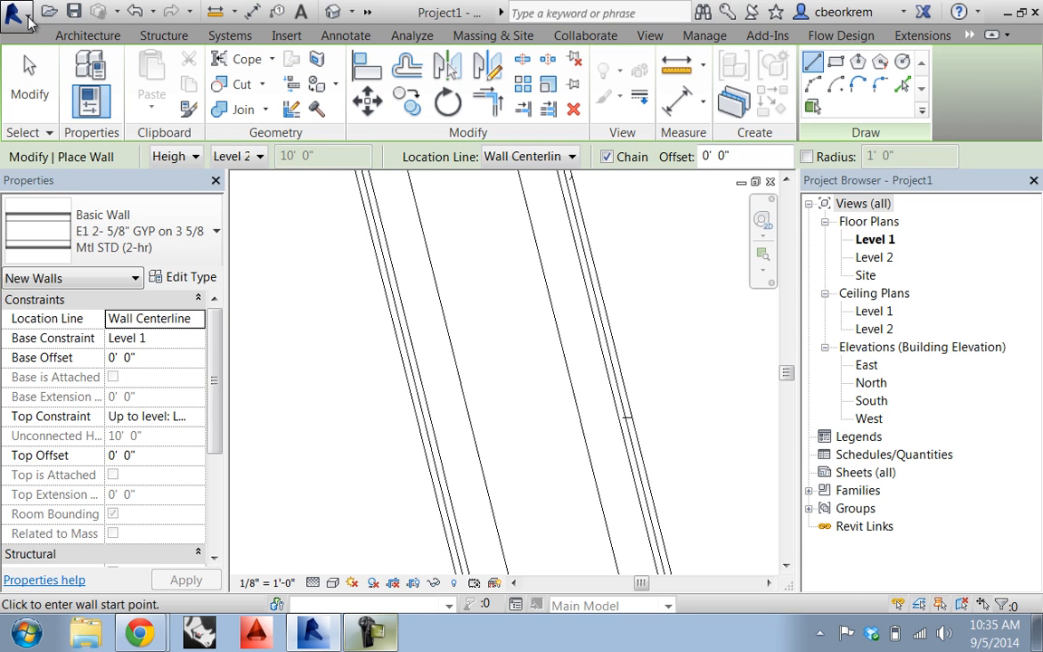
mouse_move(149, 466)
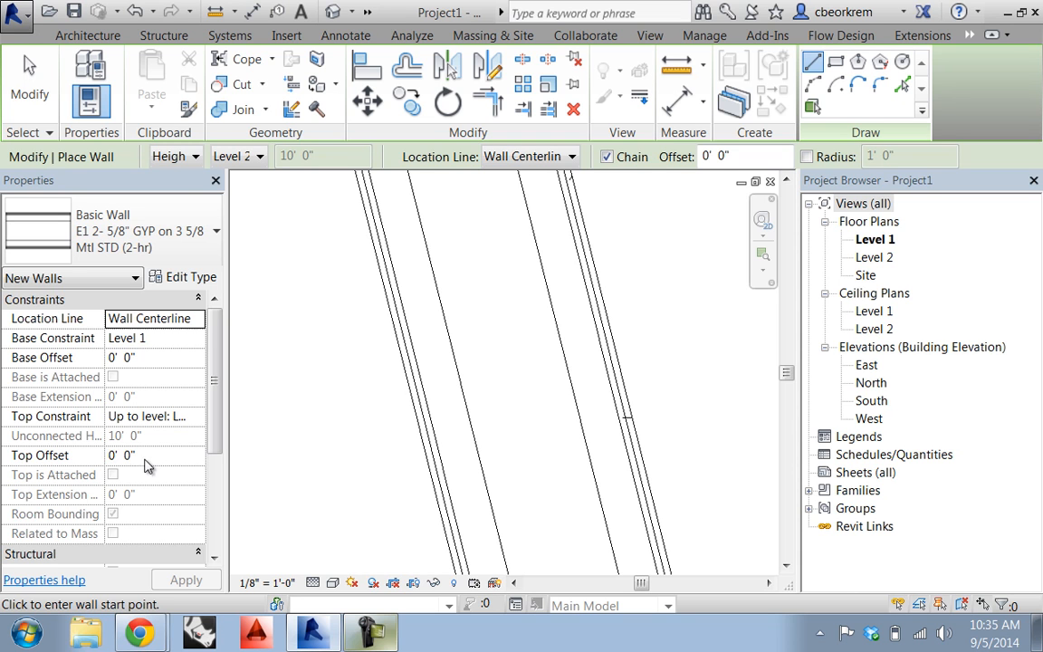
Start opening a project file, then abandon it for the c-h studs search in Chrome.
left_click(16, 11)
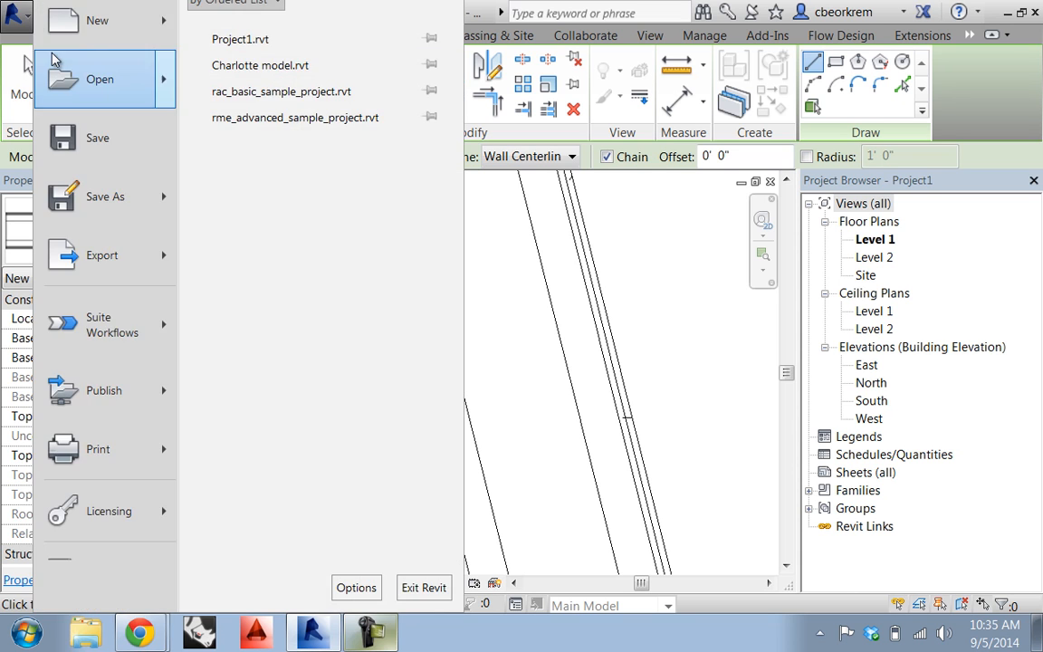
left_click(100, 79)
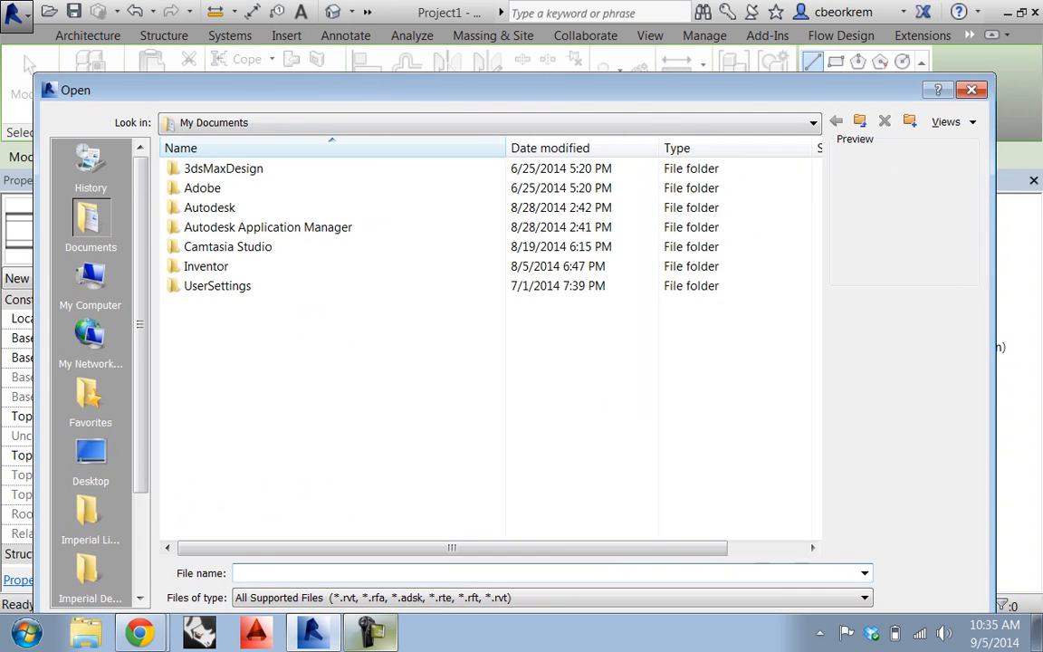
left_click(971, 89)
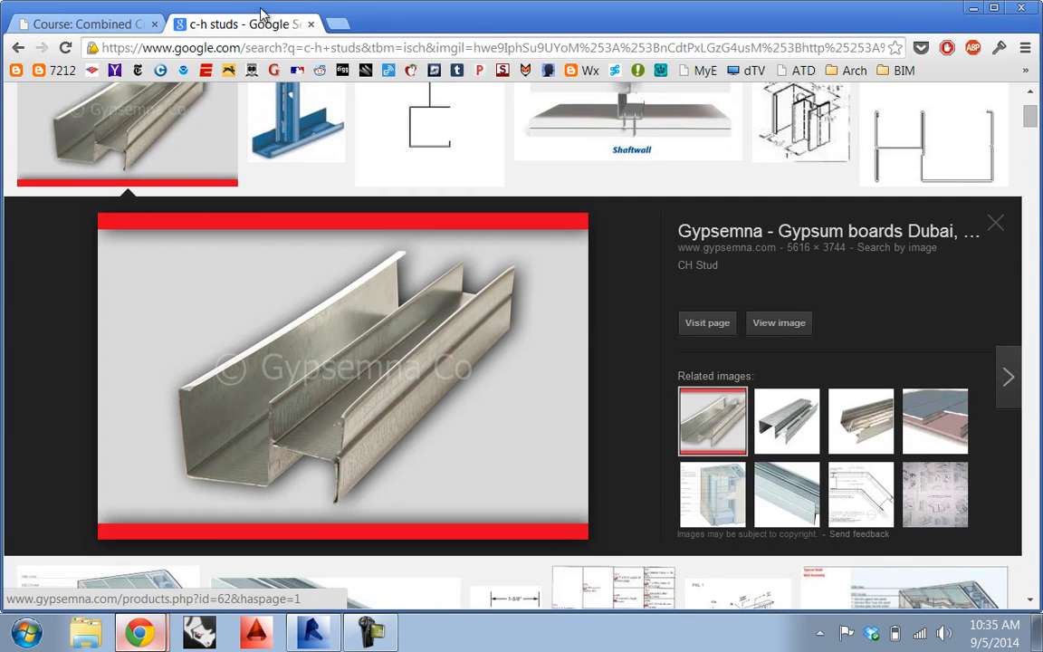
Open the Arch 4103 course from My courses and scroll to its REVIT section.
left_click(81, 24)
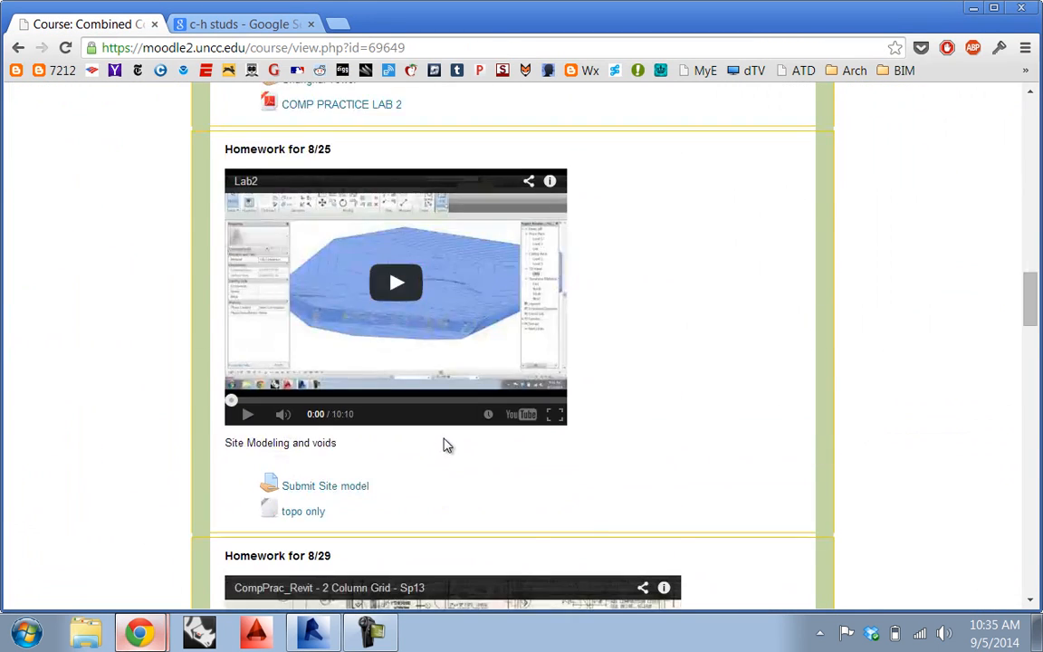
scroll("down", 3)
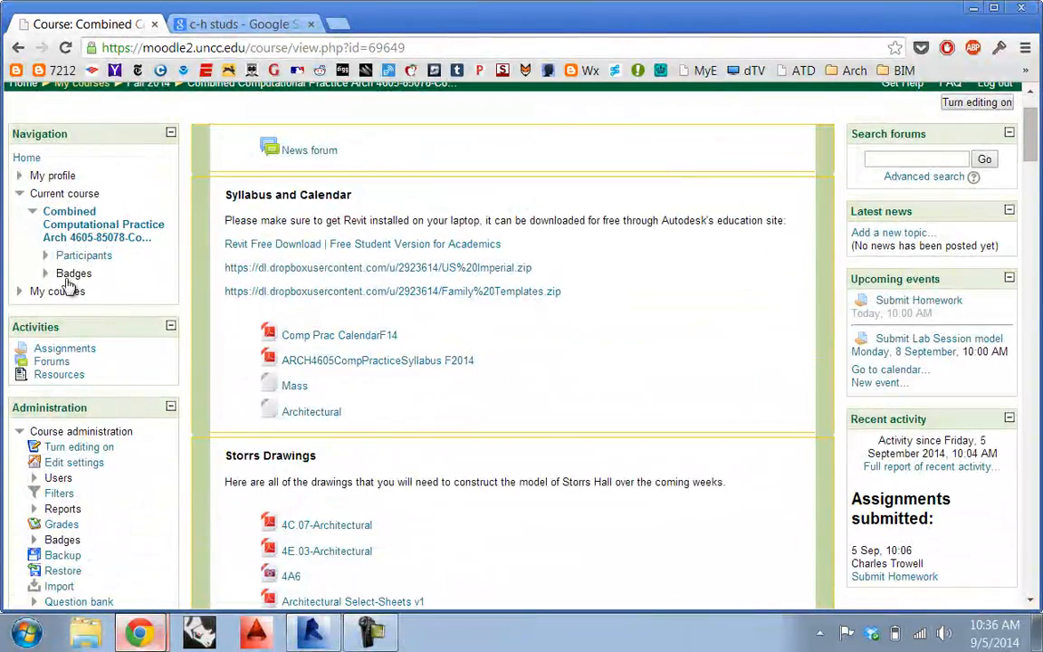
left_click(57, 290)
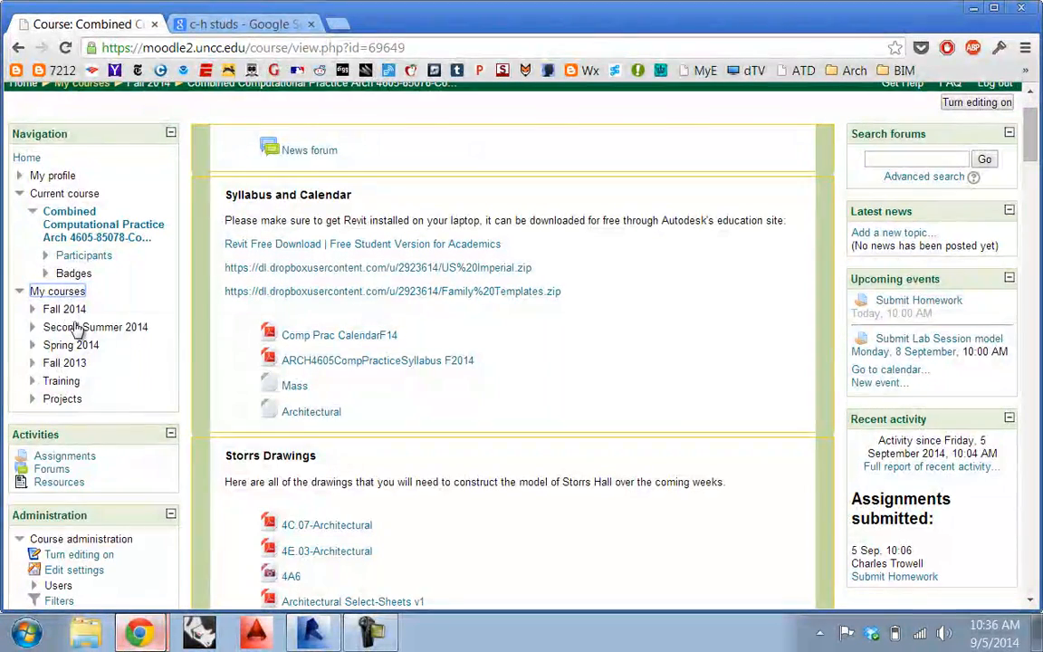
left_click(64, 309)
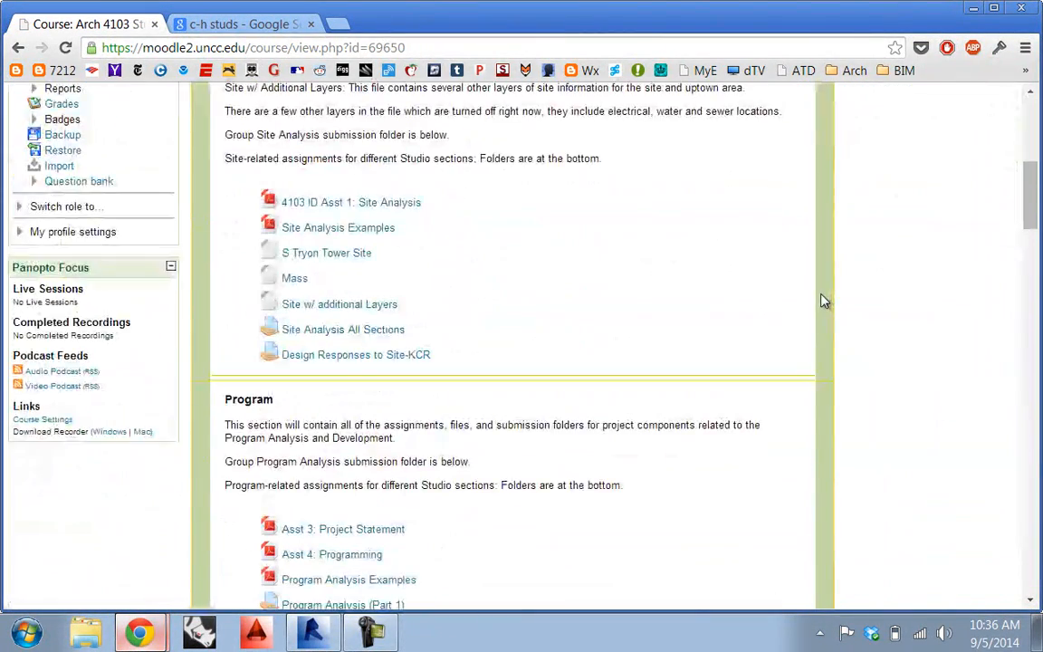
scroll("down", 3)
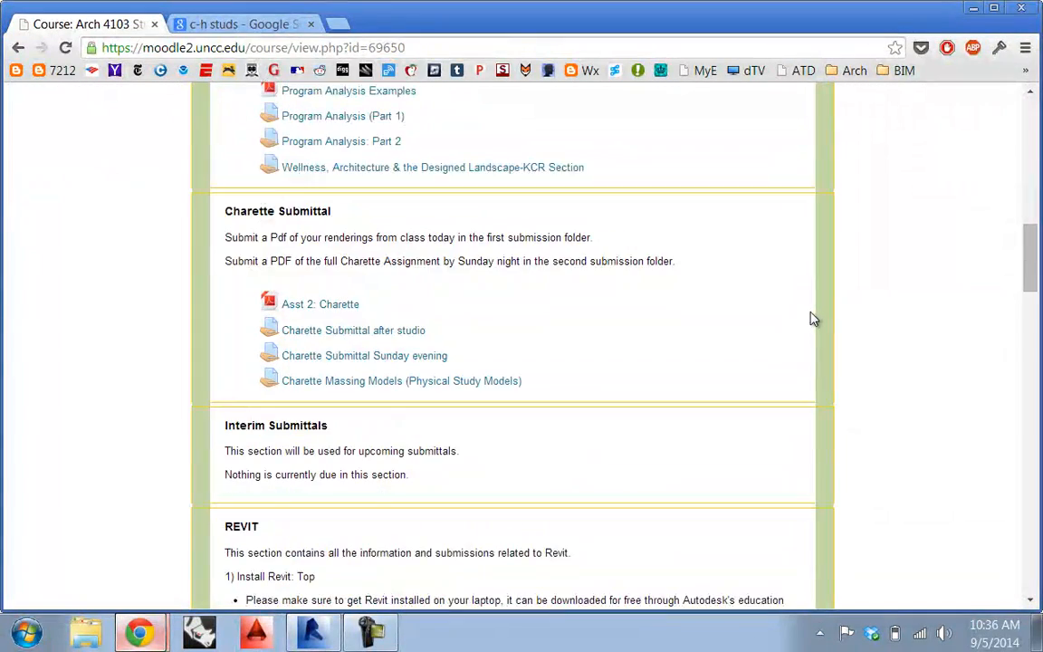
scroll("down", 3)
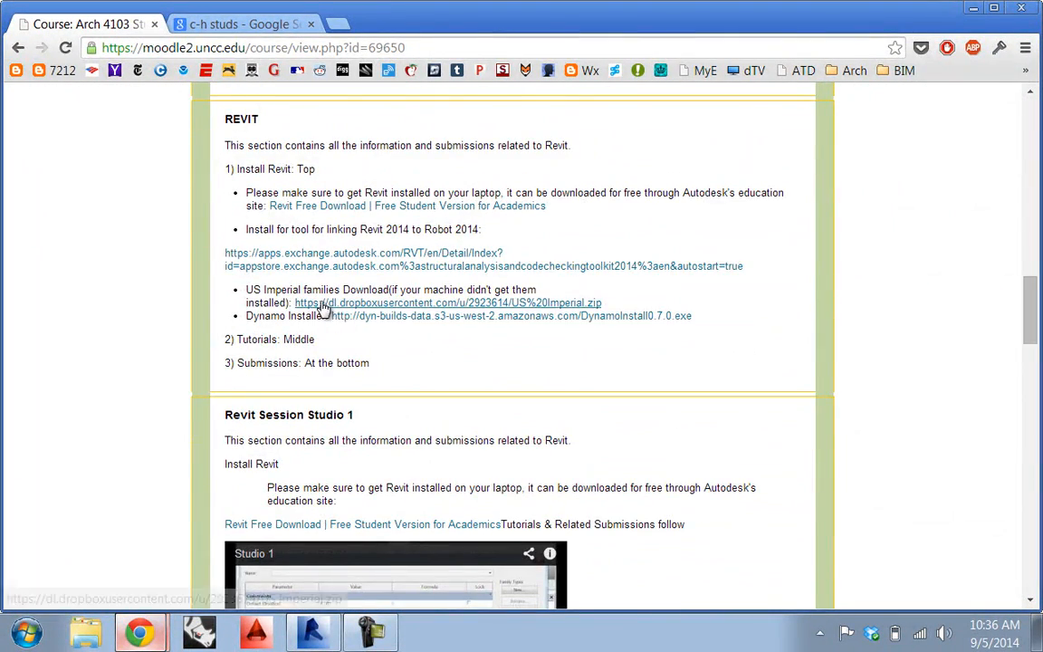
mouse_move(421, 266)
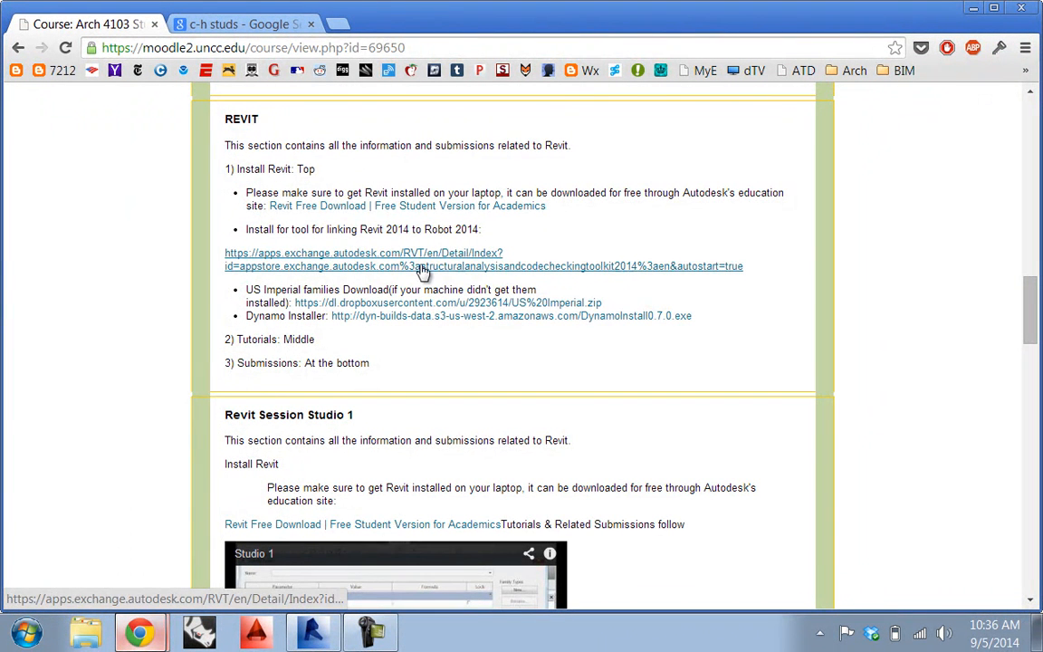
mouse_move(381, 218)
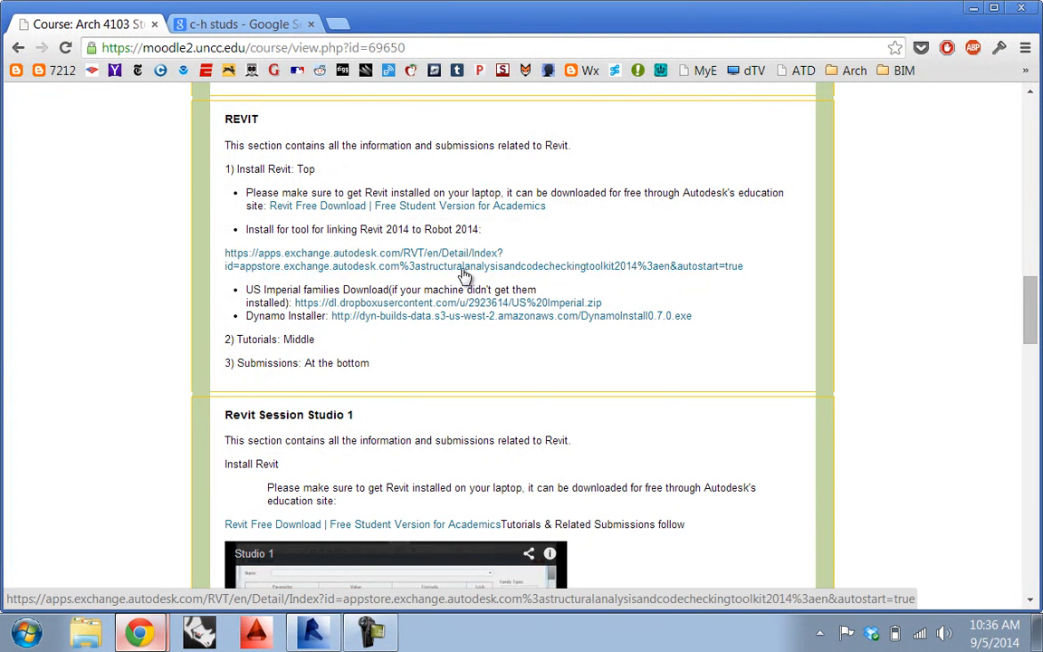
mouse_move(487, 278)
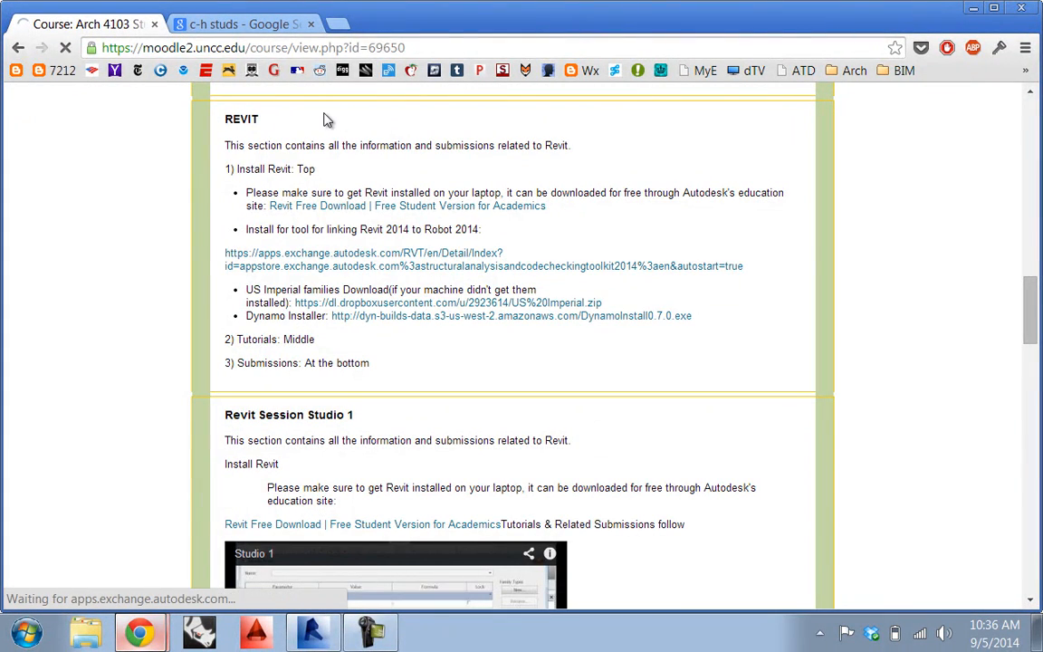
View the Structural Analysis Toolkit 2014 listing, dismiss sign-in, and return to the course page.
left_click(362, 252)
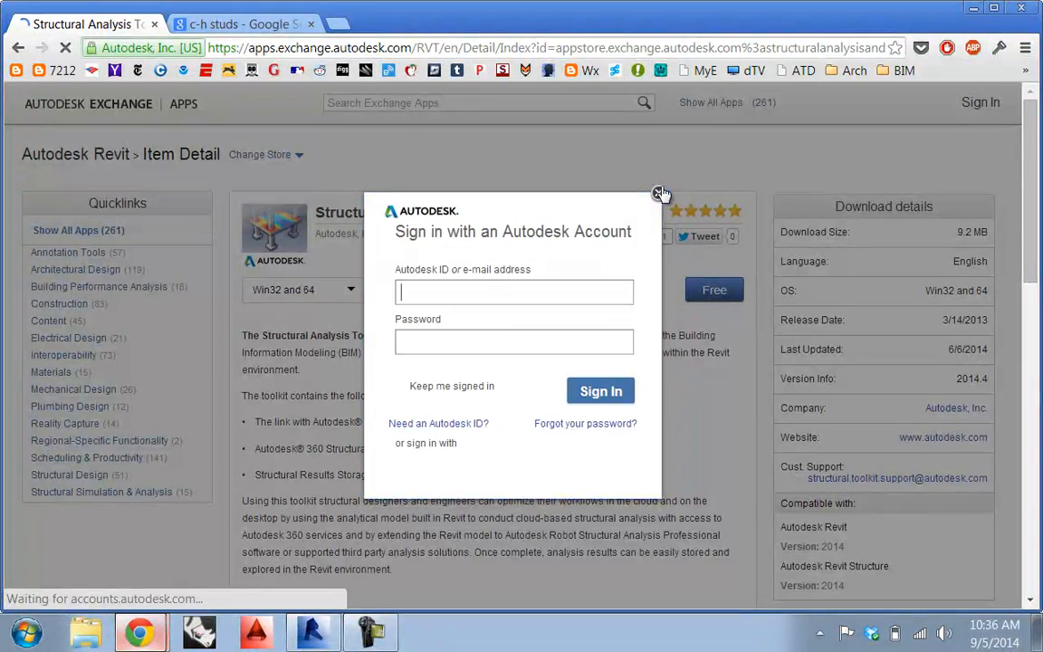
left_click(659, 194)
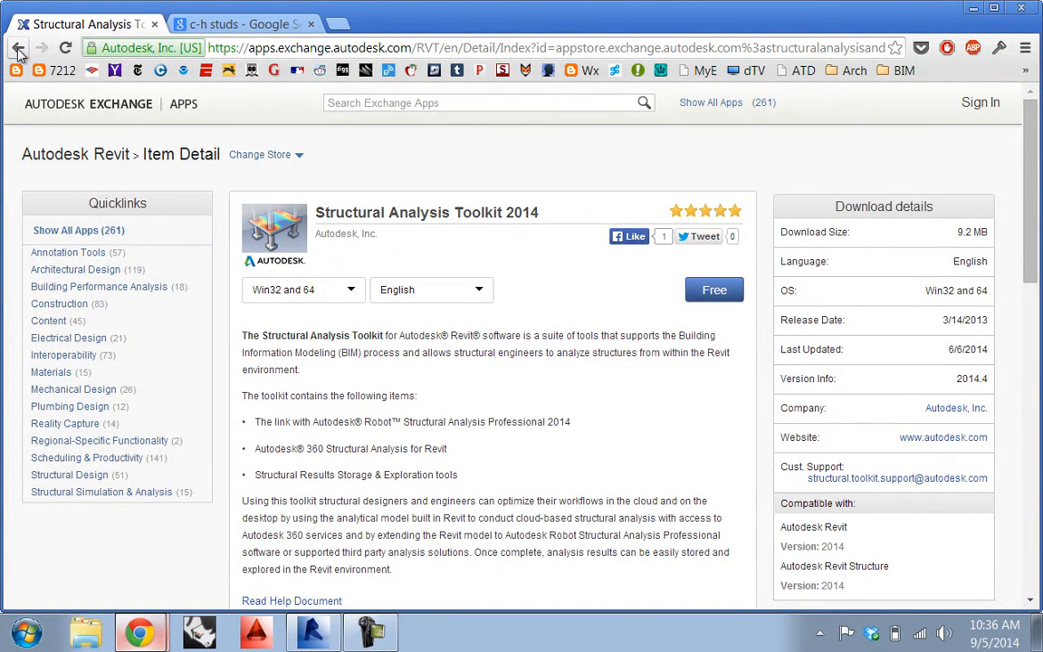
left_click(19, 48)
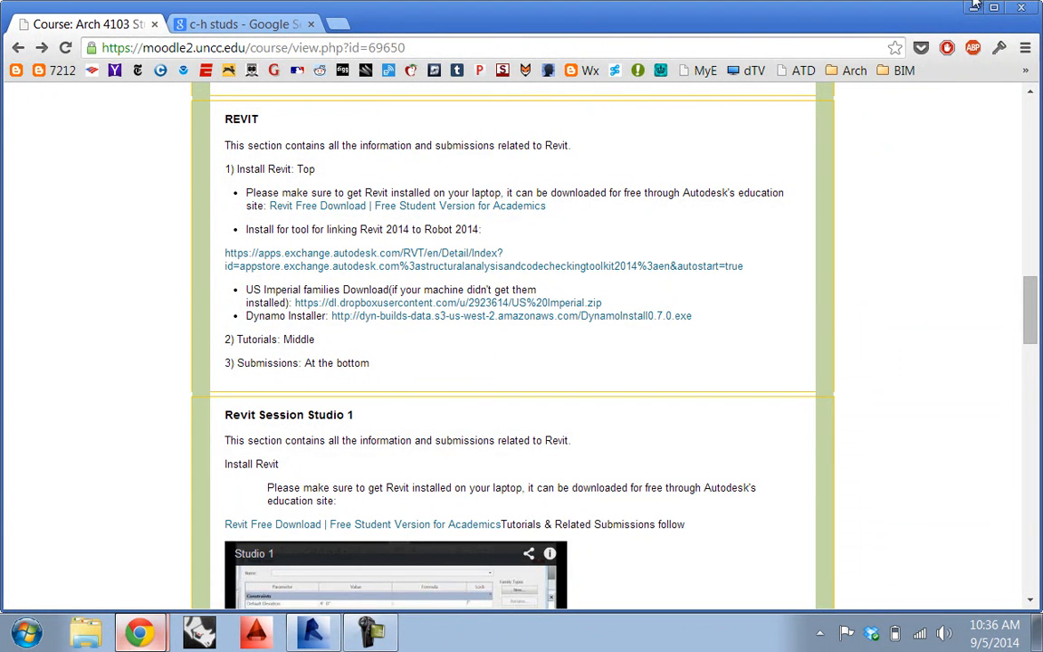
mouse_move(975, 10)
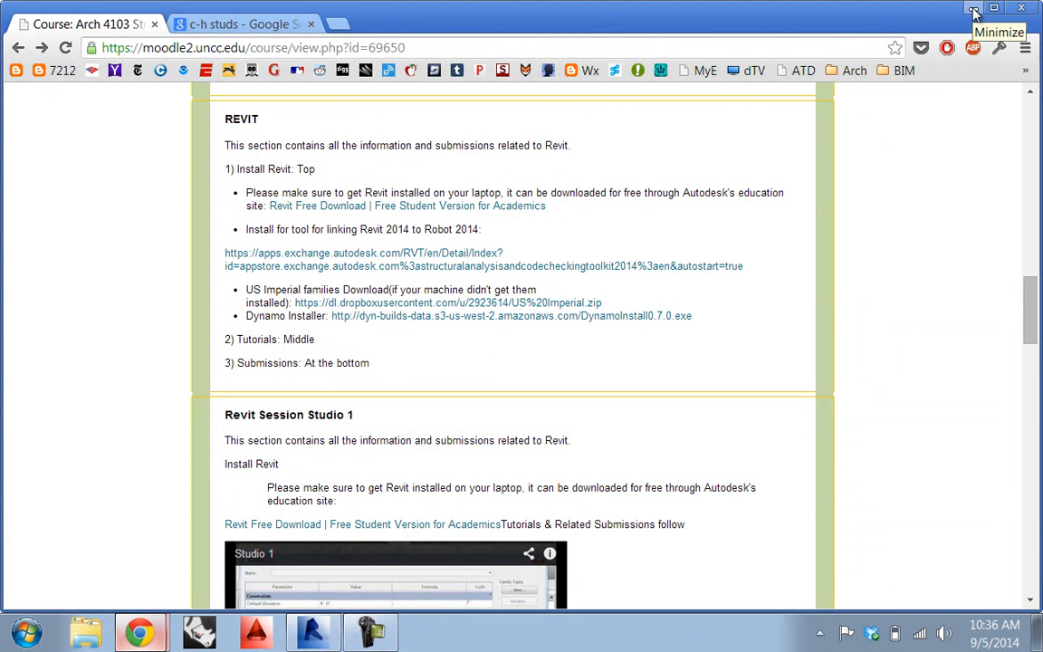
mouse_move(975, 10)
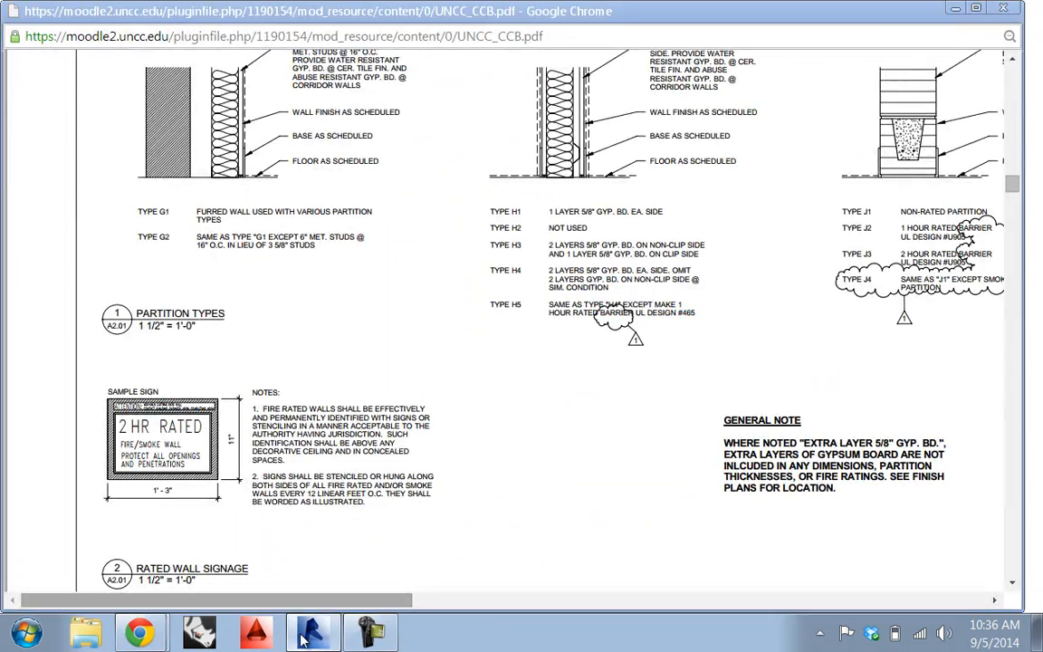
Create a new project from the structural template and place a steel column on Level 1.
left_click(313, 631)
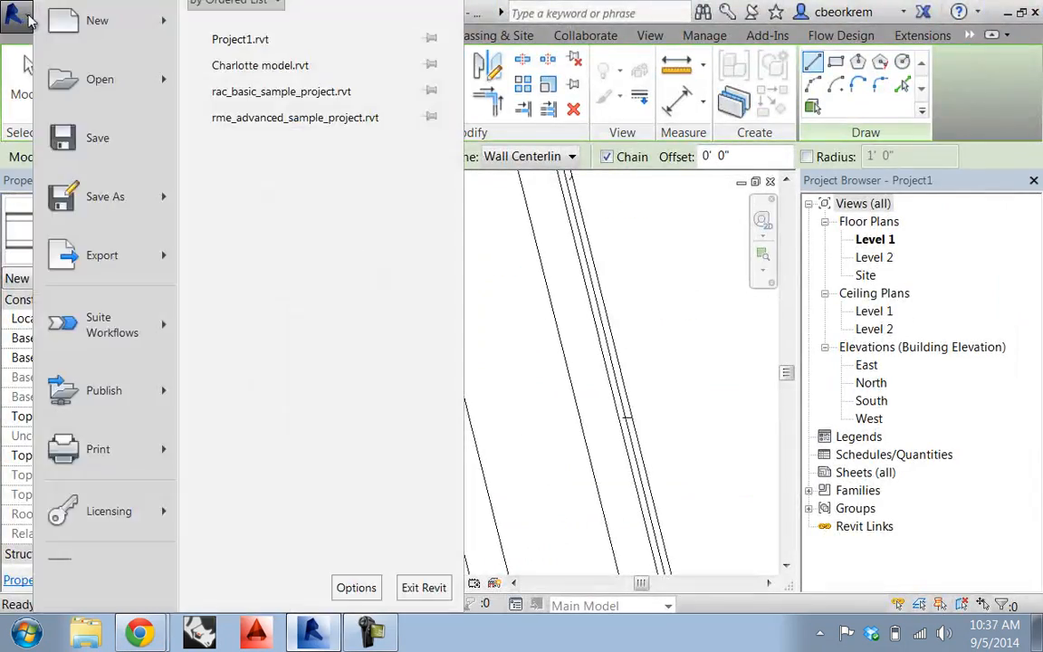
mouse_move(97, 20)
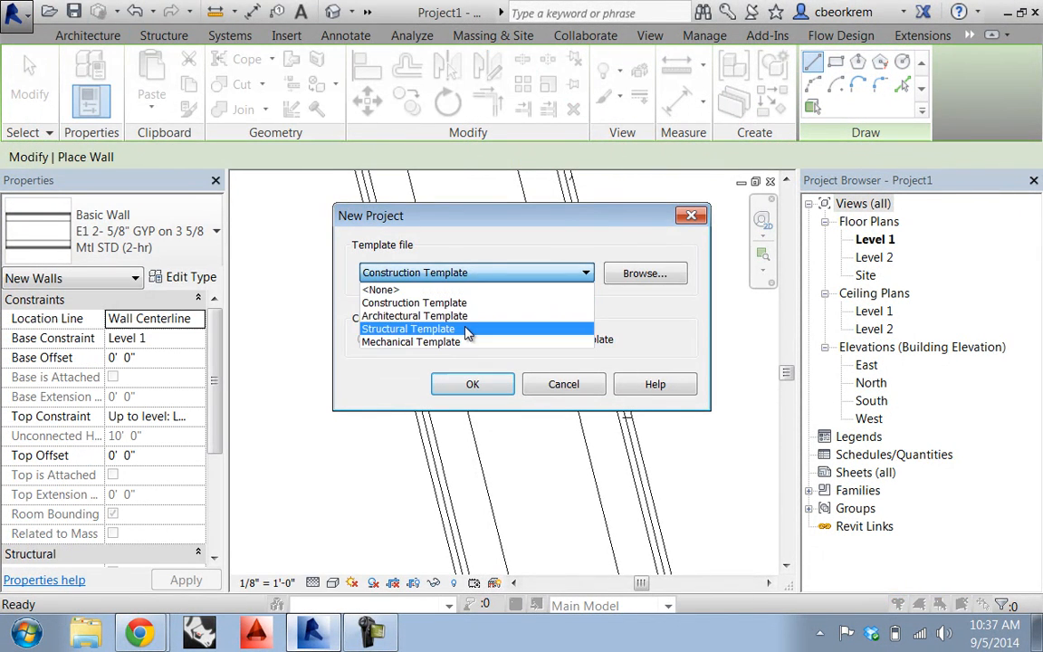
left_click(472, 384)
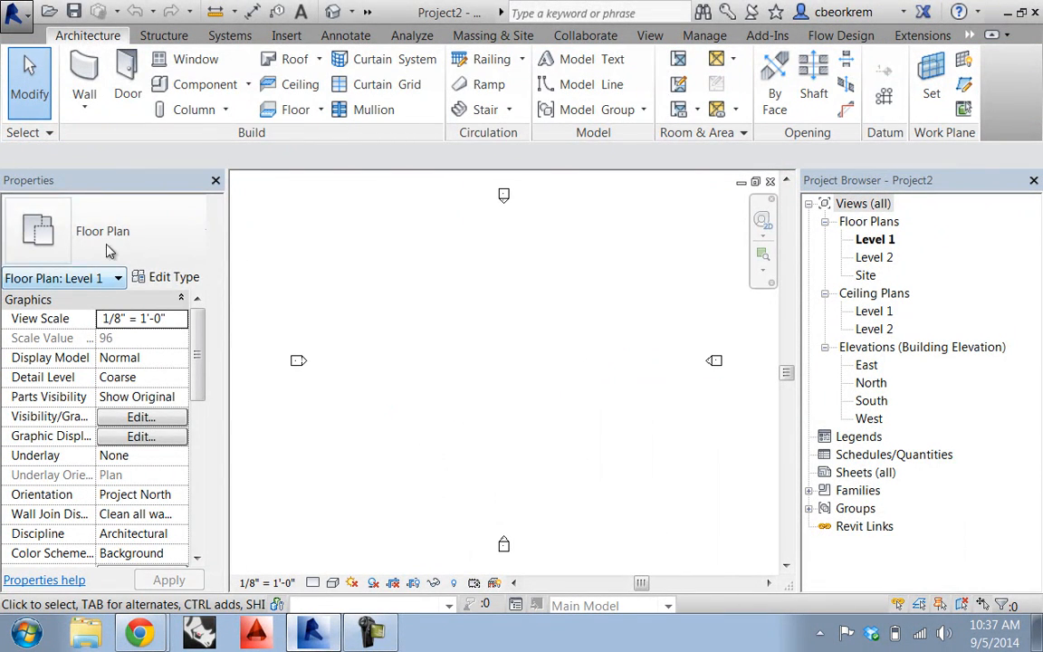
left_click(164, 35)
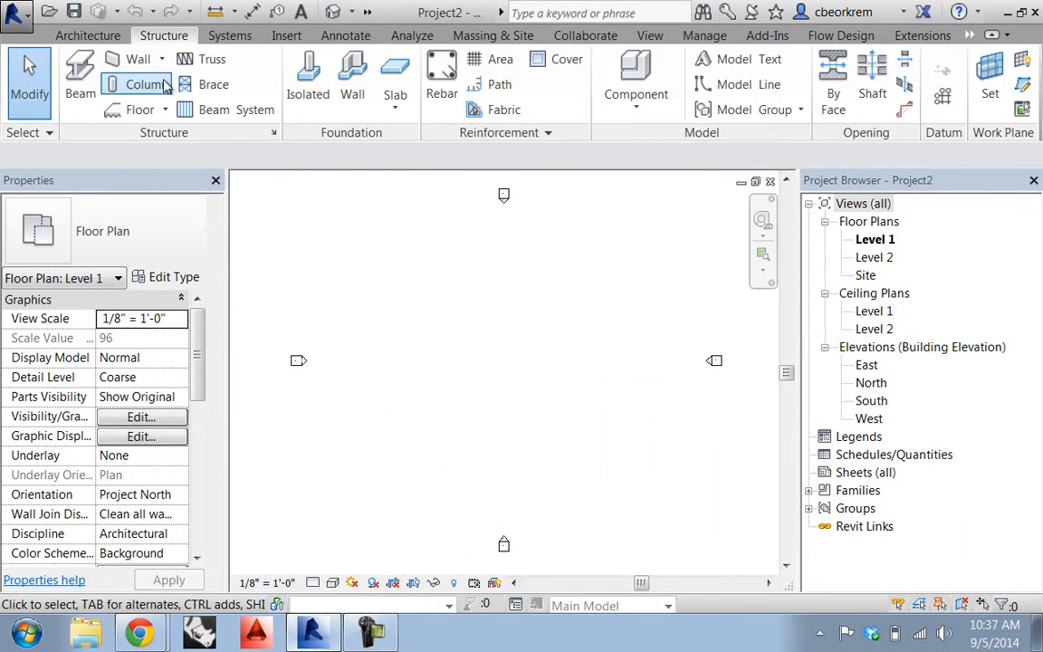
left_click(147, 84)
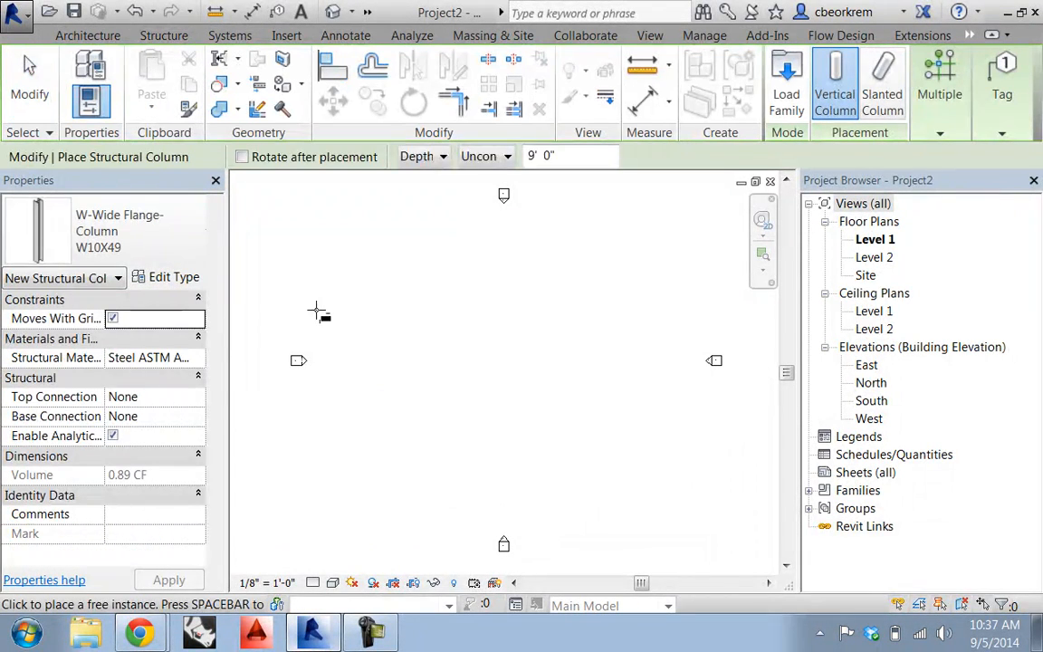
left_click(317, 312)
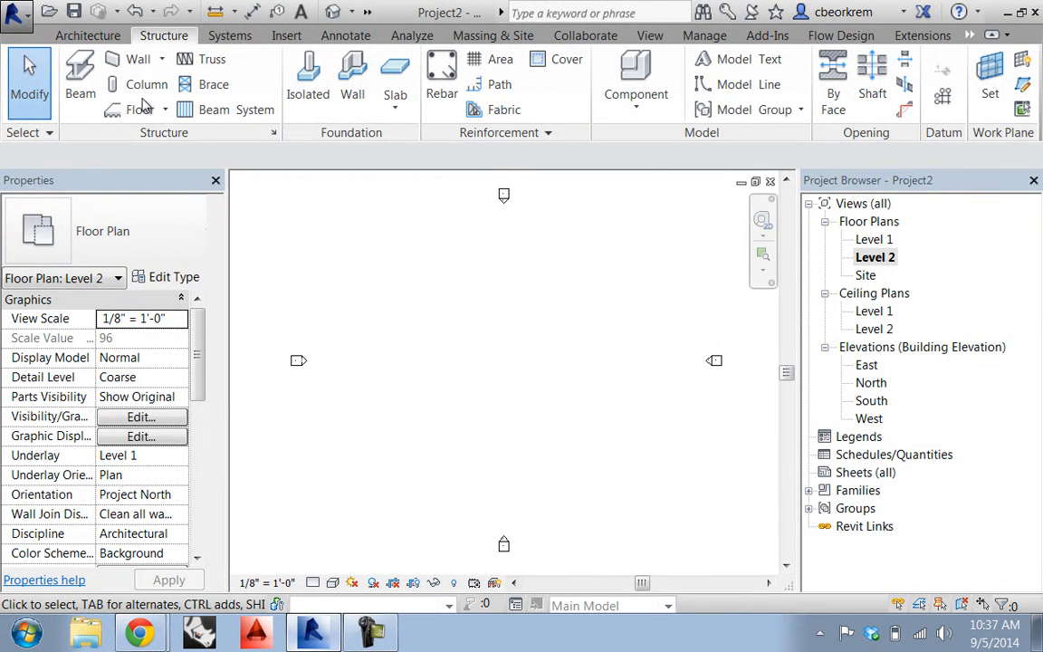
left_click(147, 84)
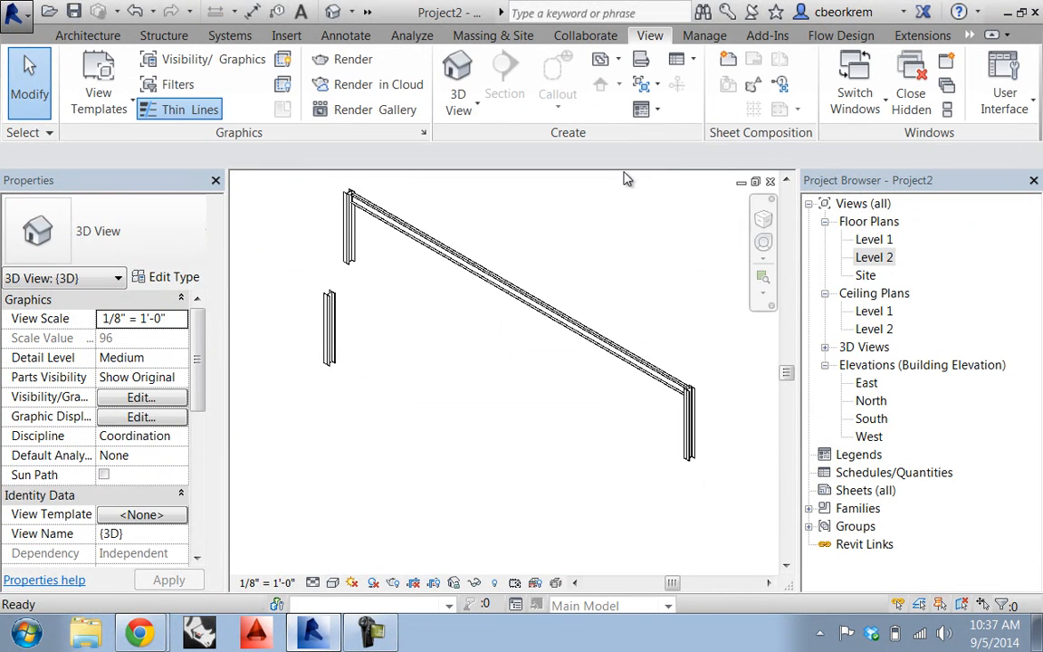
In the 3D view's Visibility/Graphics, show analytical model categories and hide all physical model categories.
left_click(329, 326)
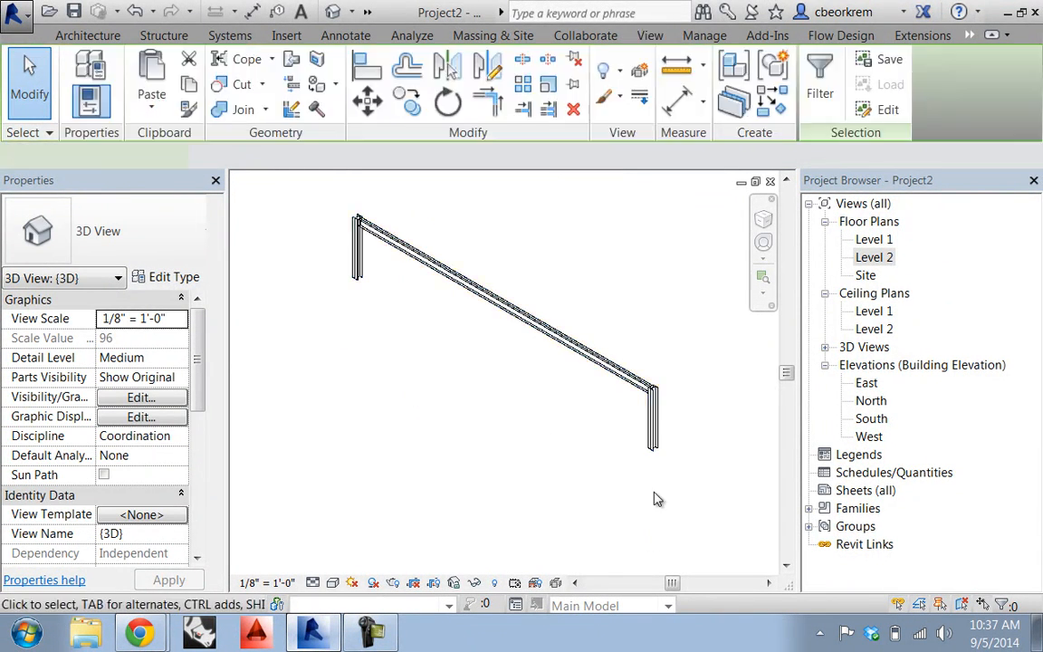
left_click(650, 35)
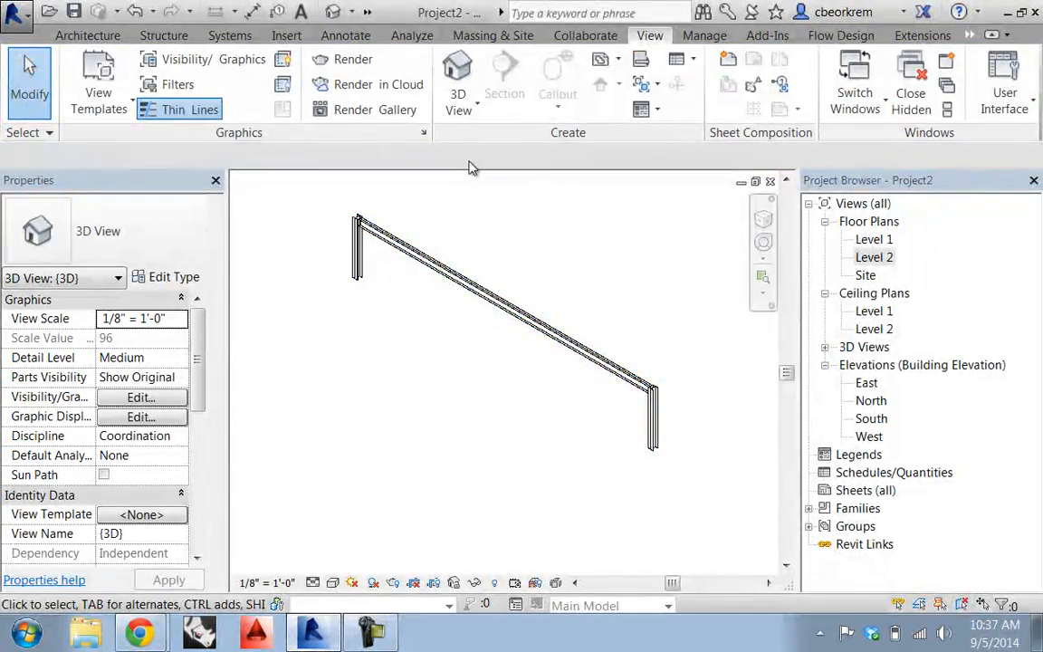
left_click(140, 397)
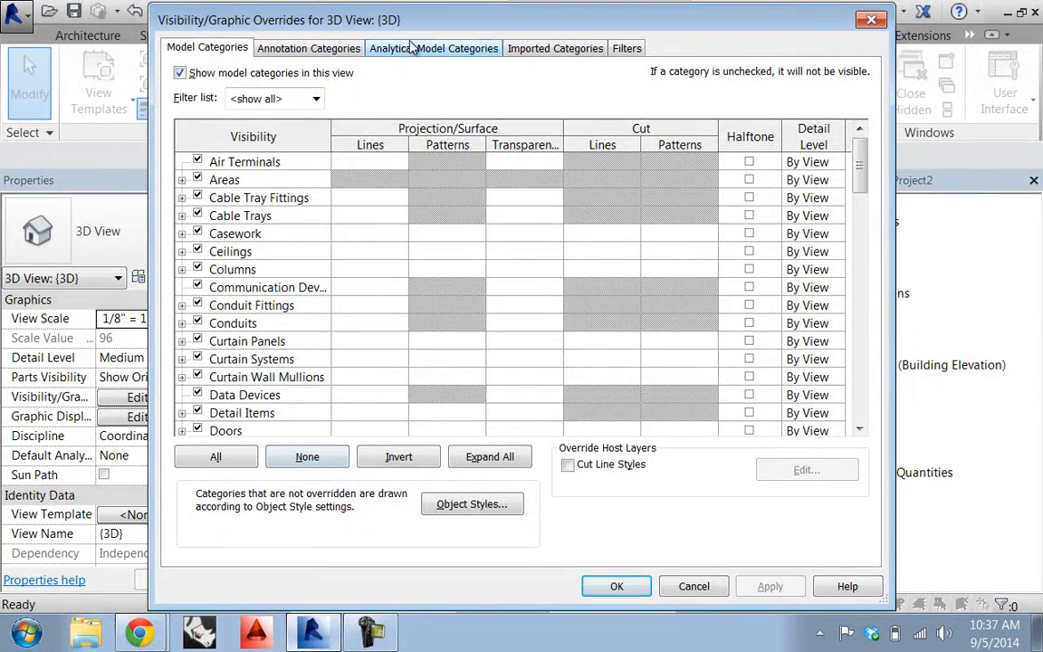
left_click(434, 48)
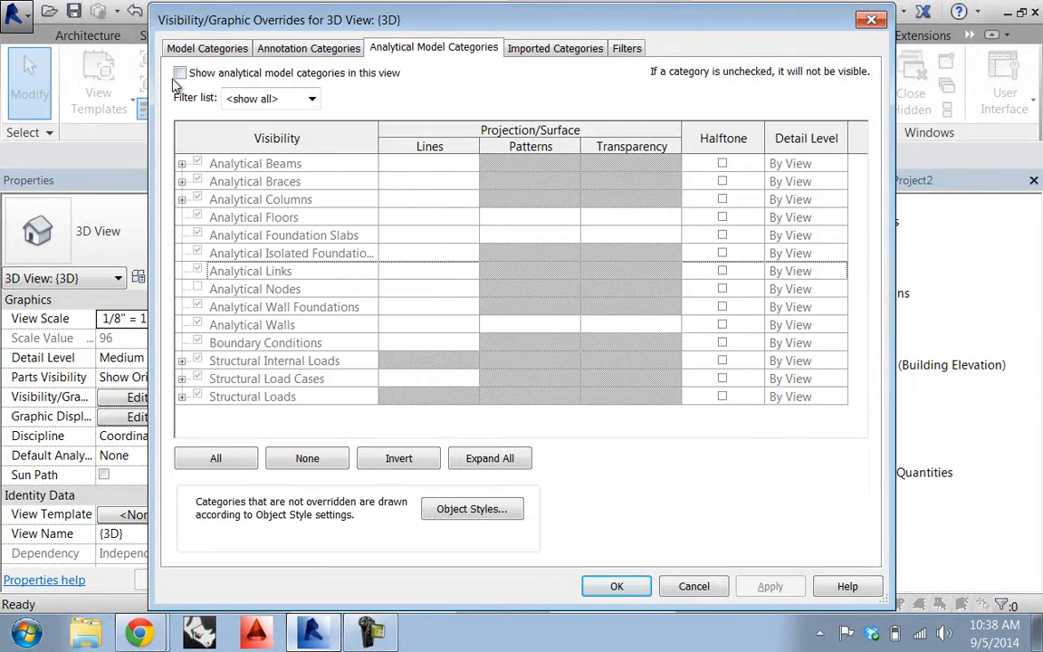
left_click(180, 72)
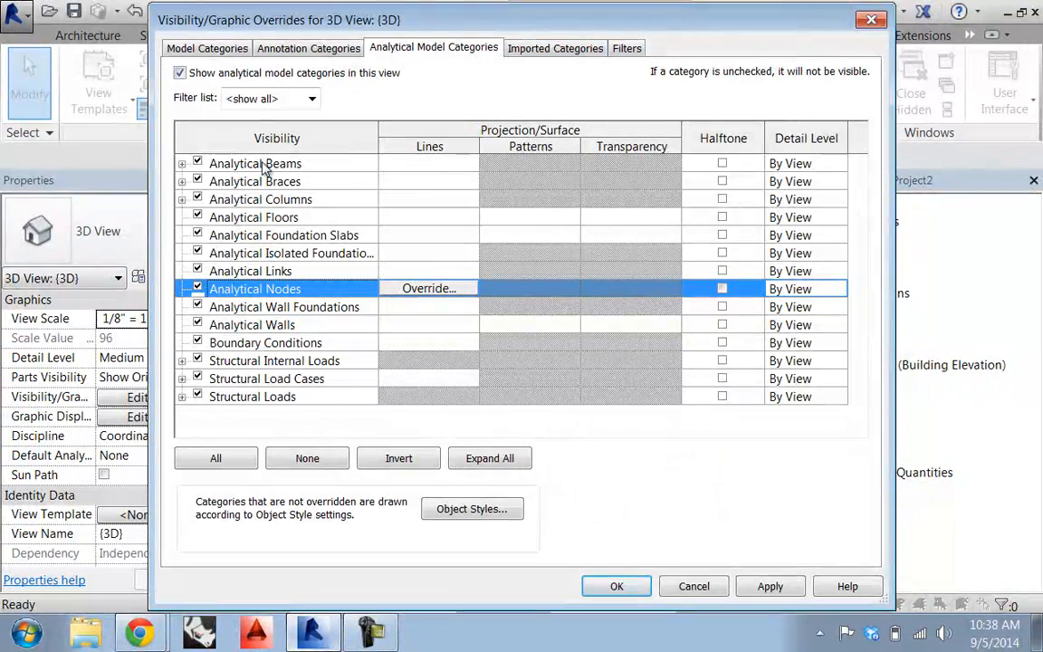
left_click(206, 47)
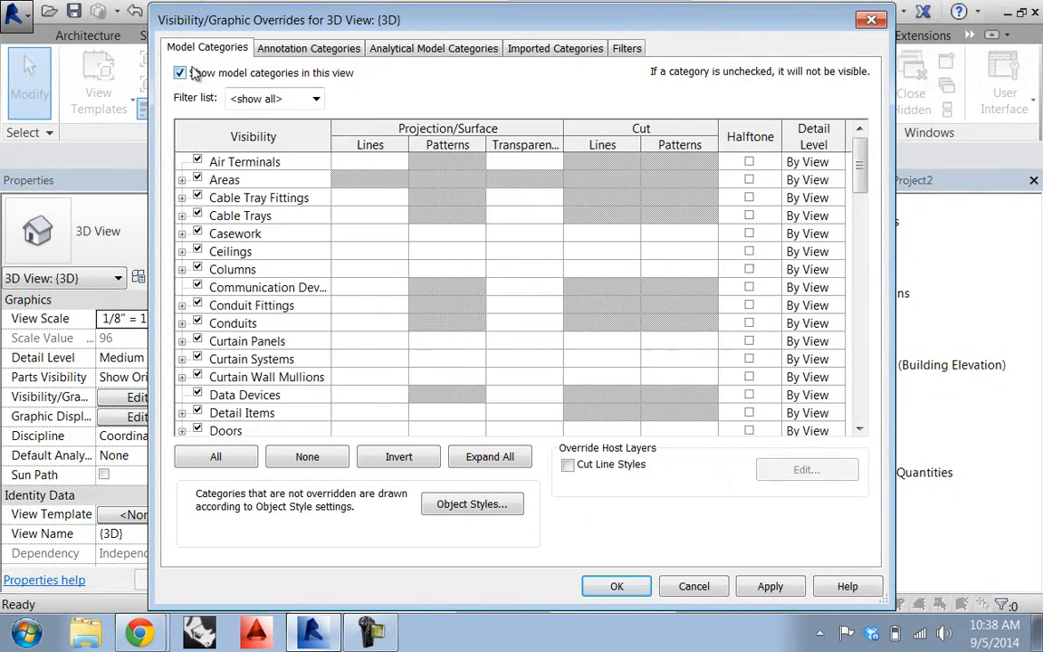
left_click(179, 73)
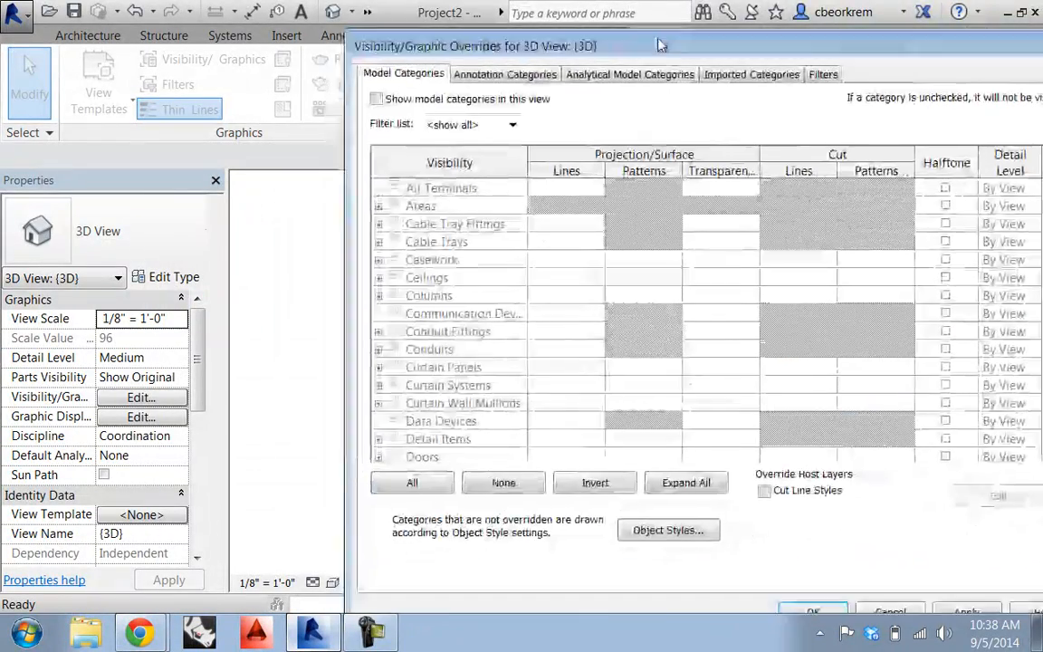
left_click(813, 611)
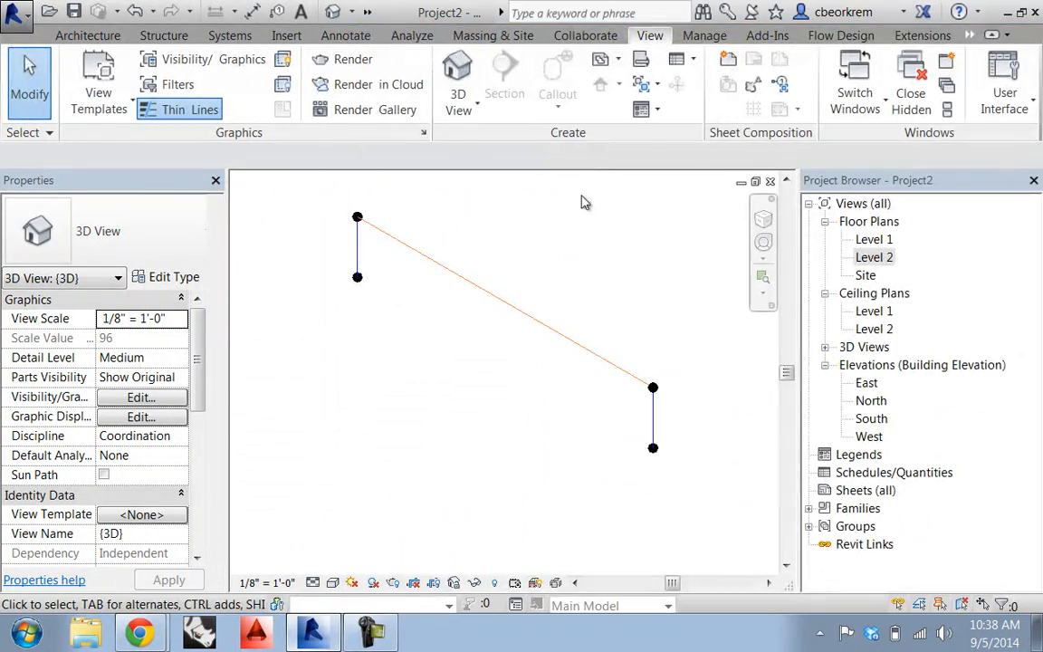
mouse_move(517, 321)
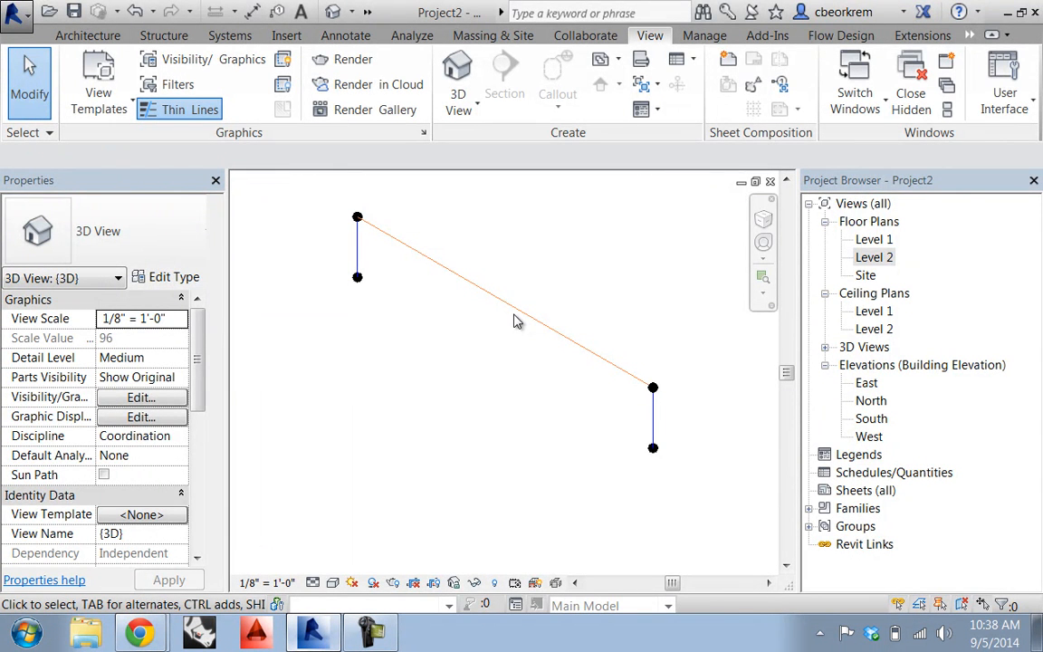
left_click(140, 396)
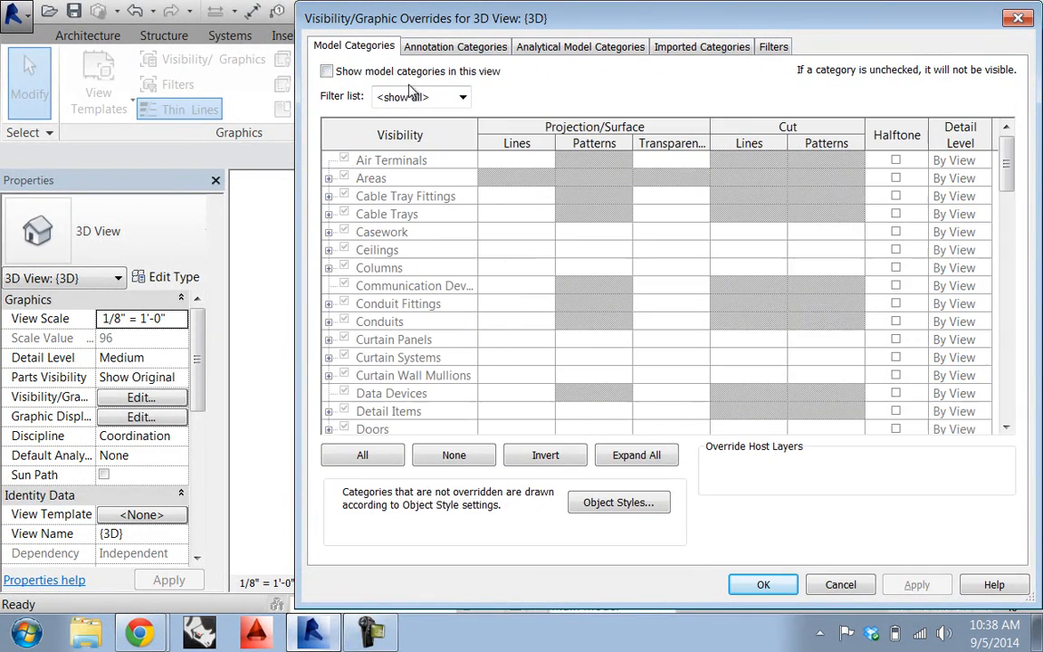
left_click(762, 584)
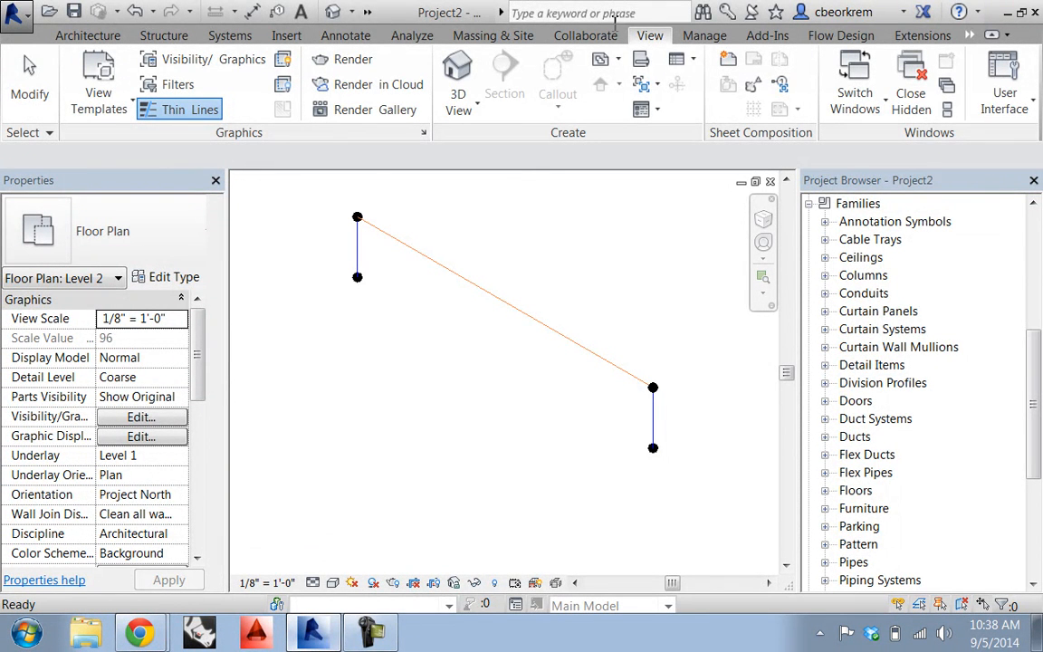
Load the Fixed, Pinned, Roller and Variable Boundary Condition families and expand them under Families.
left_click(286, 35)
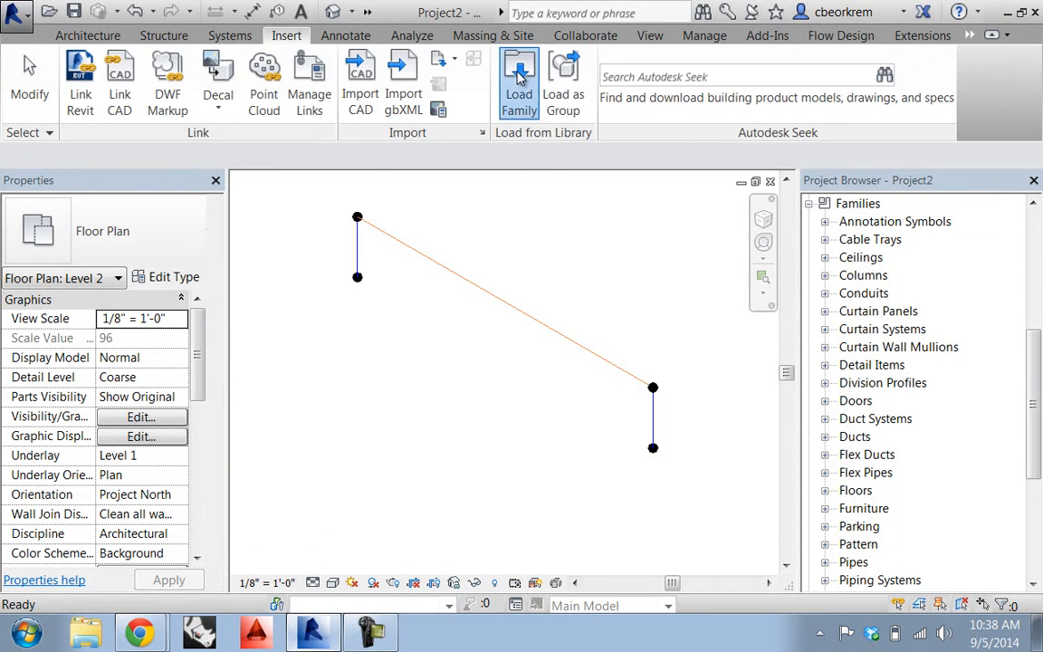
left_click(519, 82)
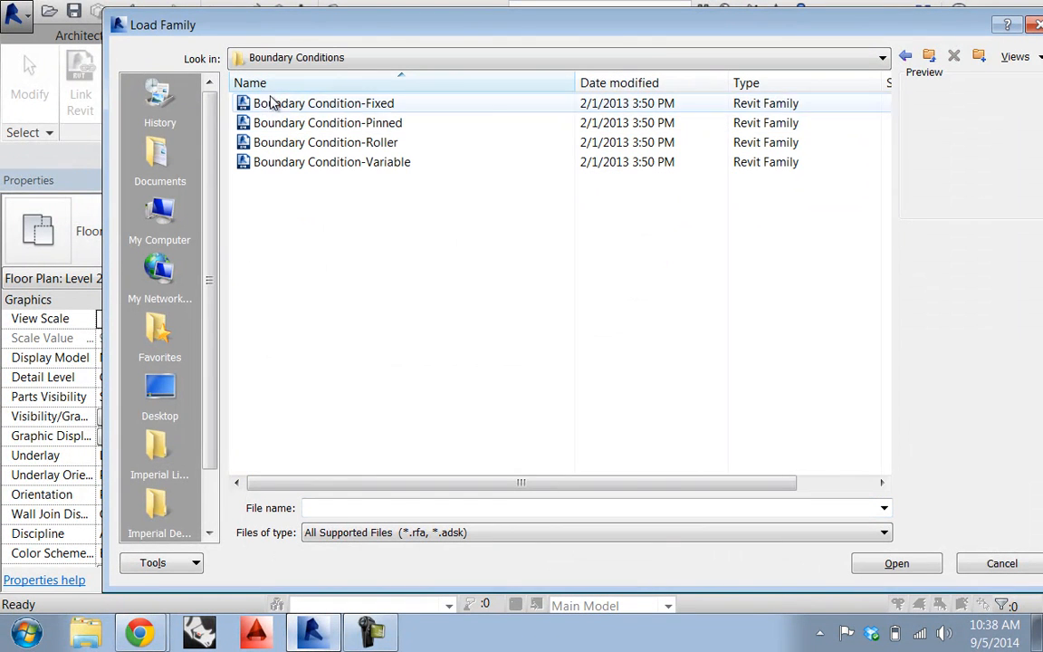
left_click(324, 102)
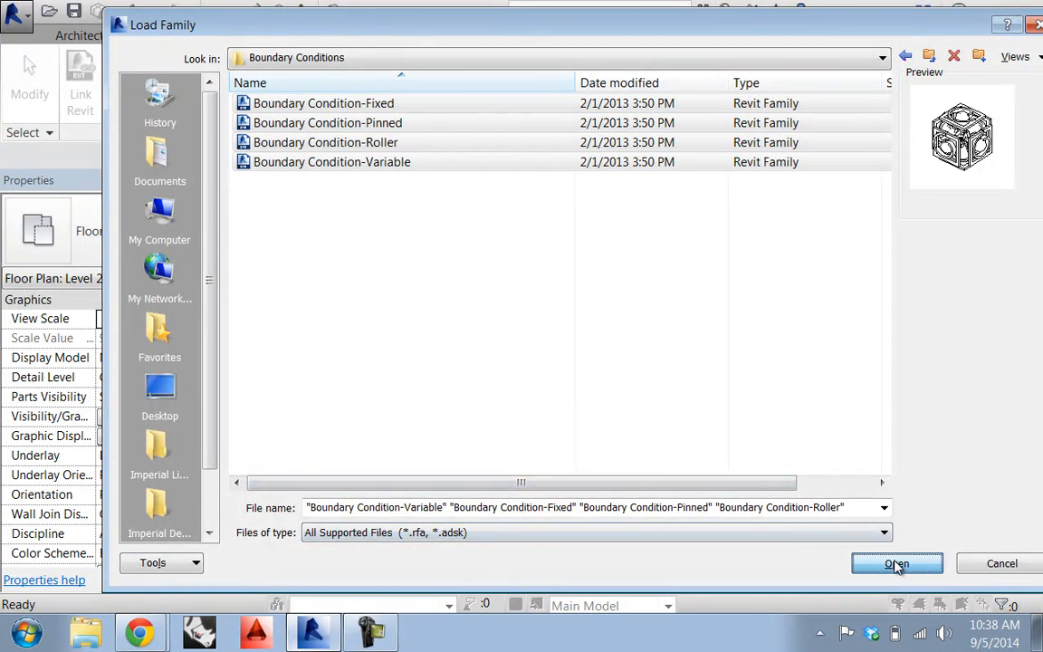
left_click(897, 563)
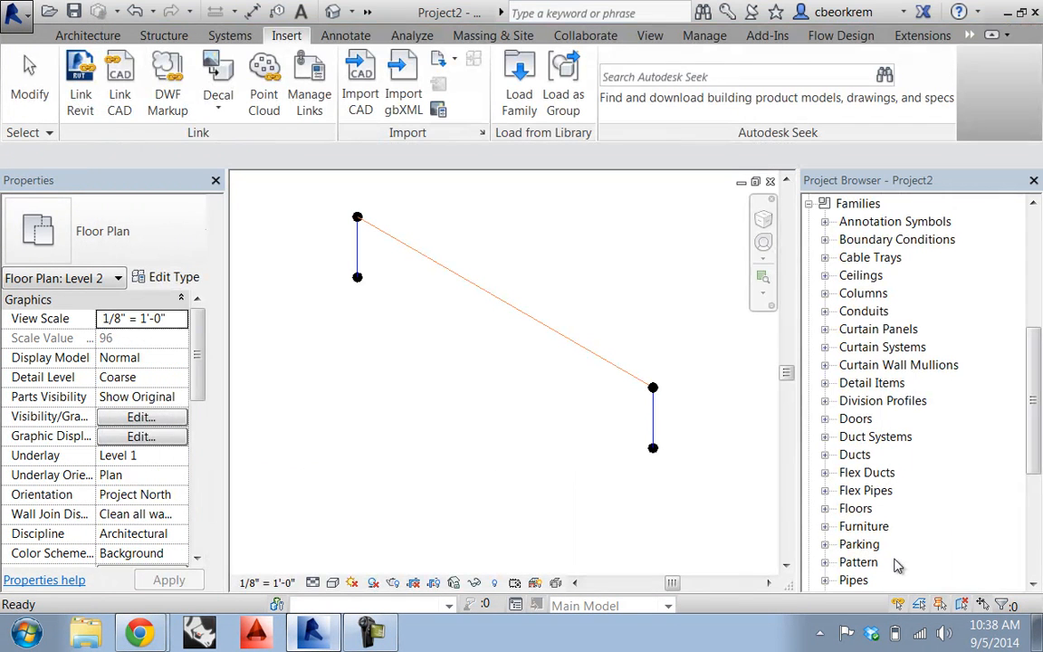
mouse_move(836, 245)
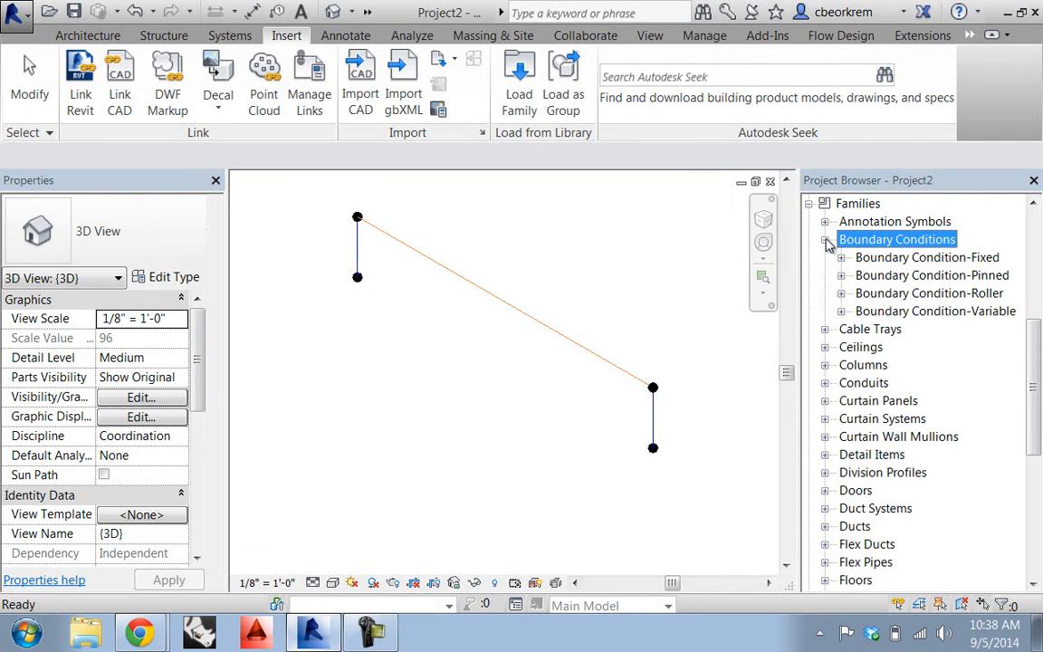
left_click(928, 257)
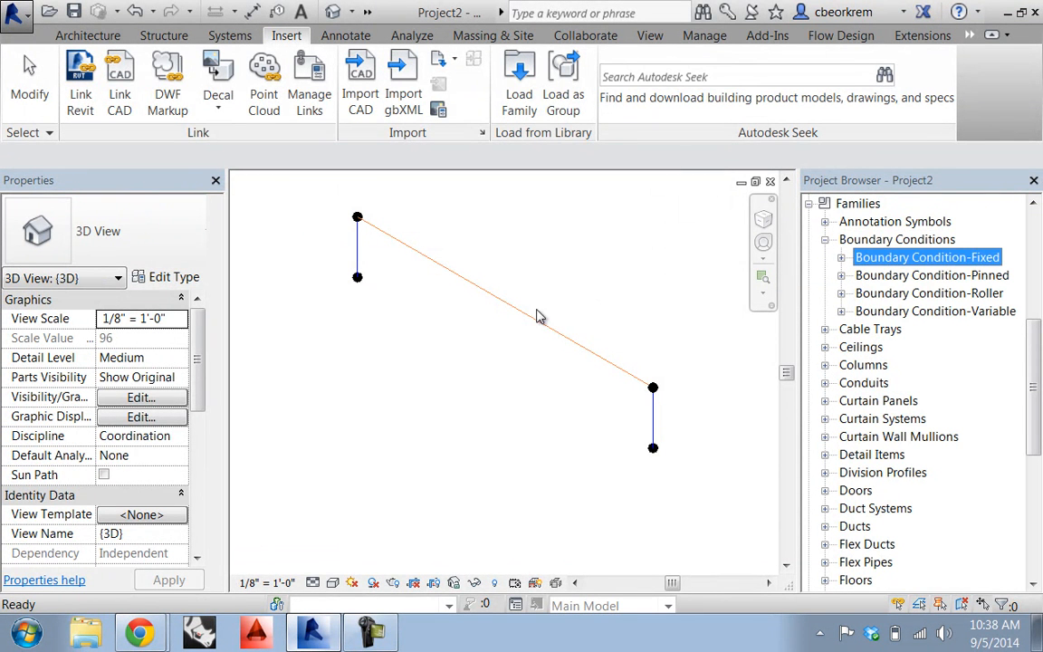
mouse_move(942, 295)
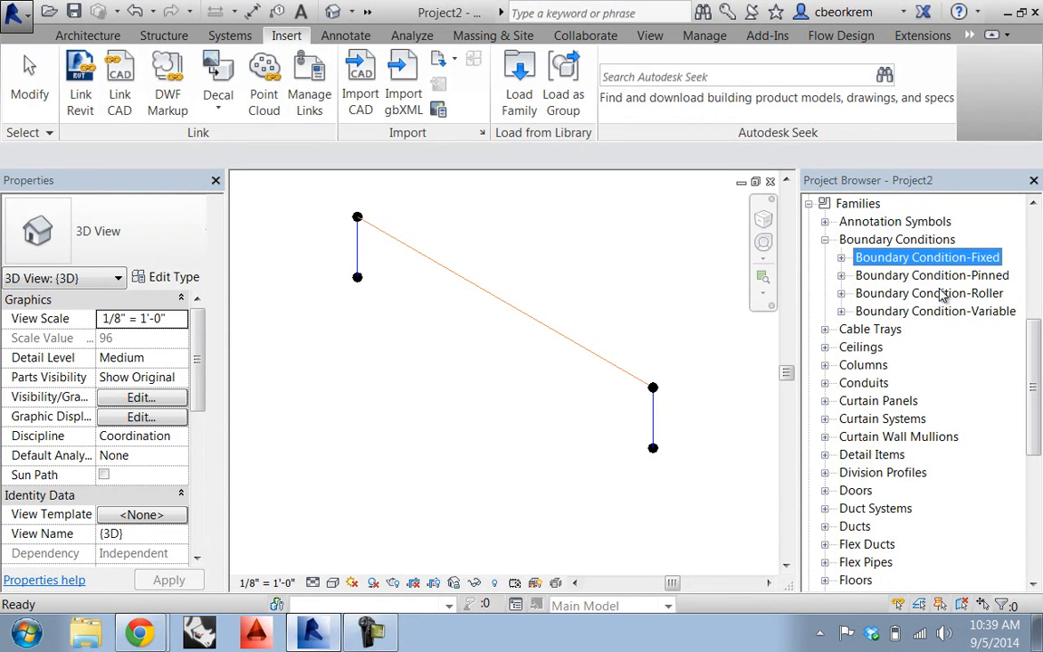
left_click(164, 34)
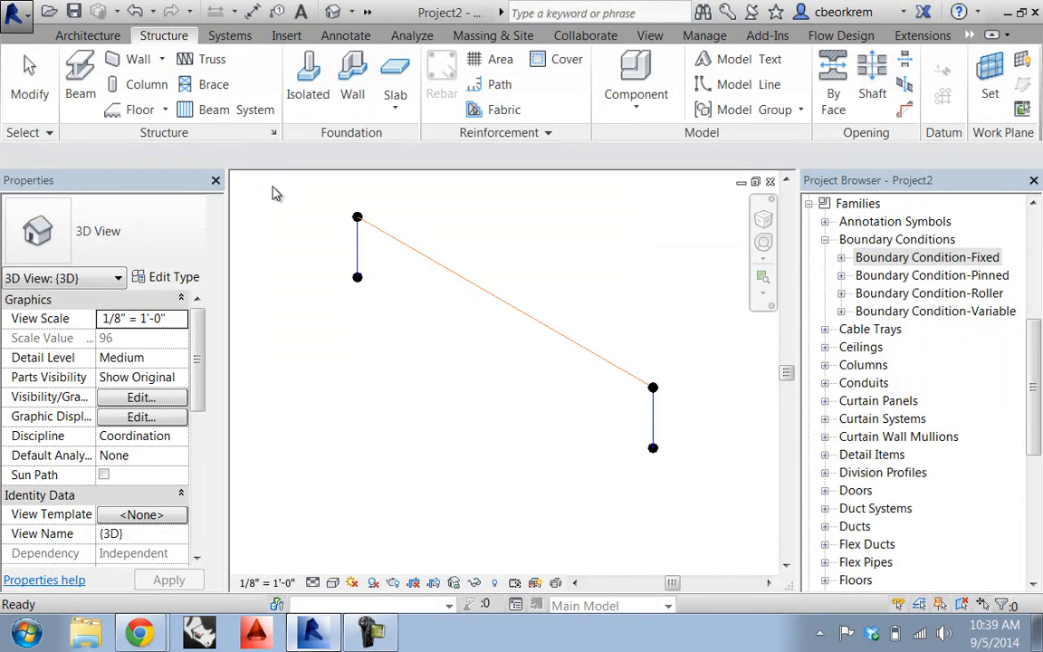
mouse_move(924, 269)
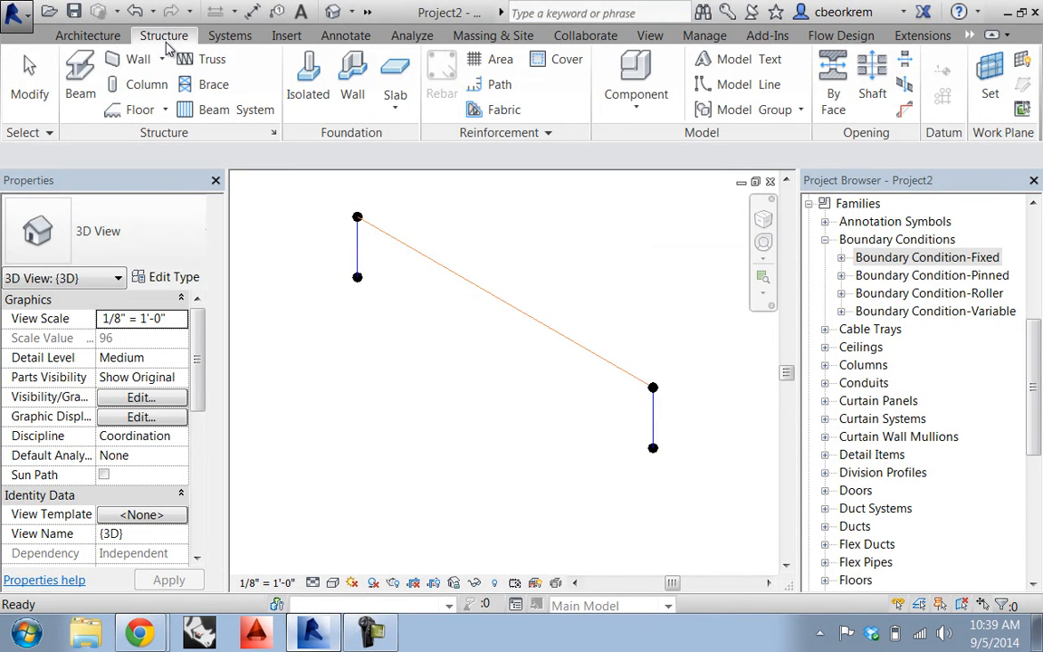
mouse_move(612, 142)
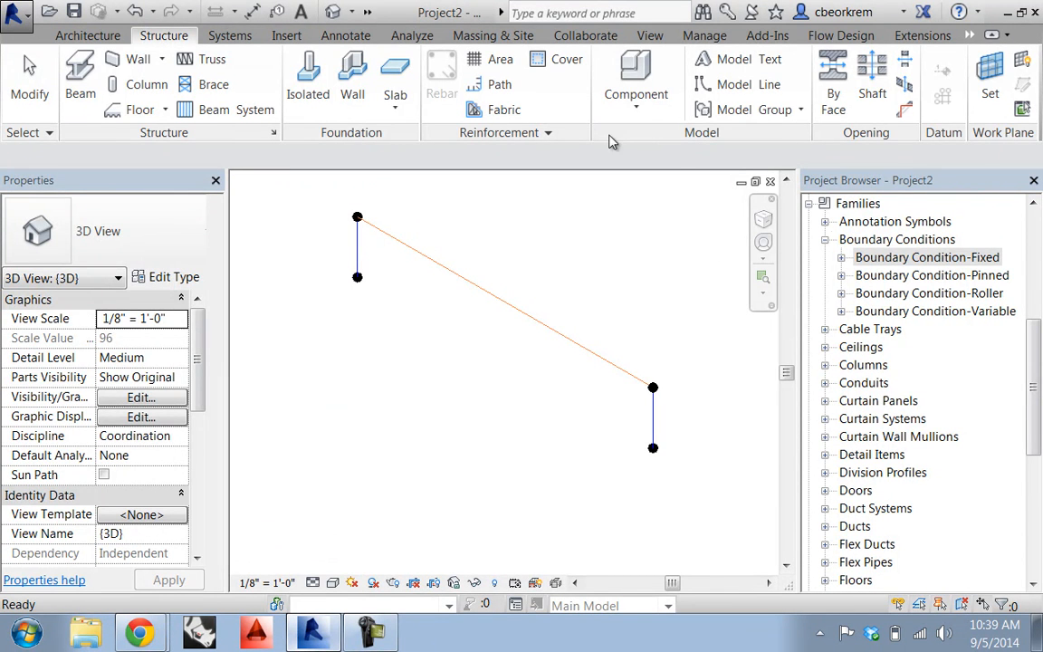
mouse_move(157, 38)
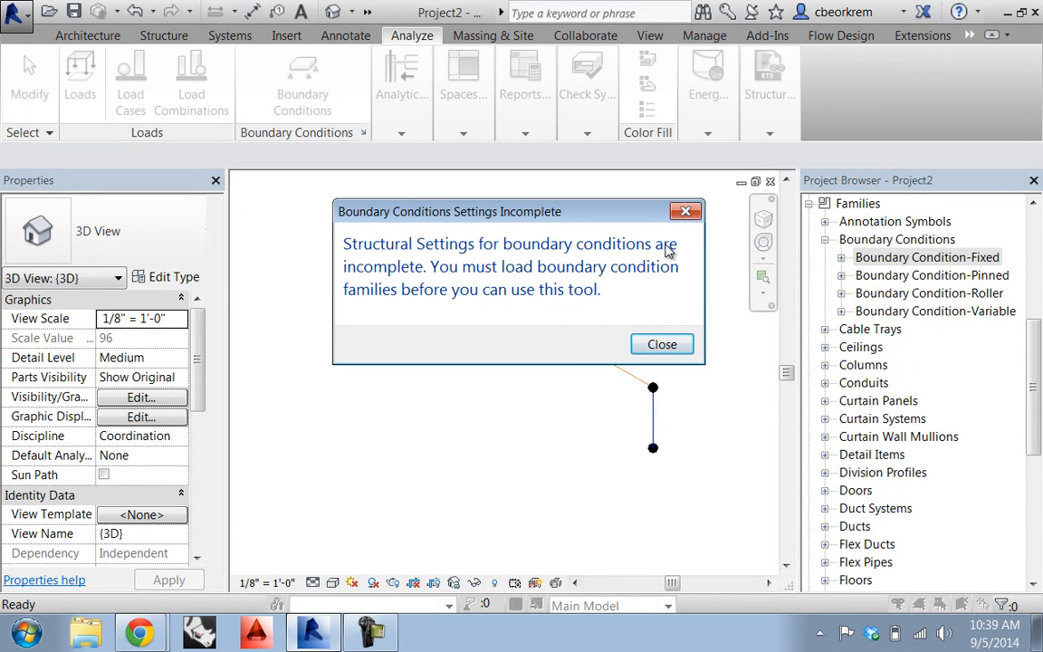
Close the 'Settings Incomplete' warning about missing boundary condition families.
left_click(662, 345)
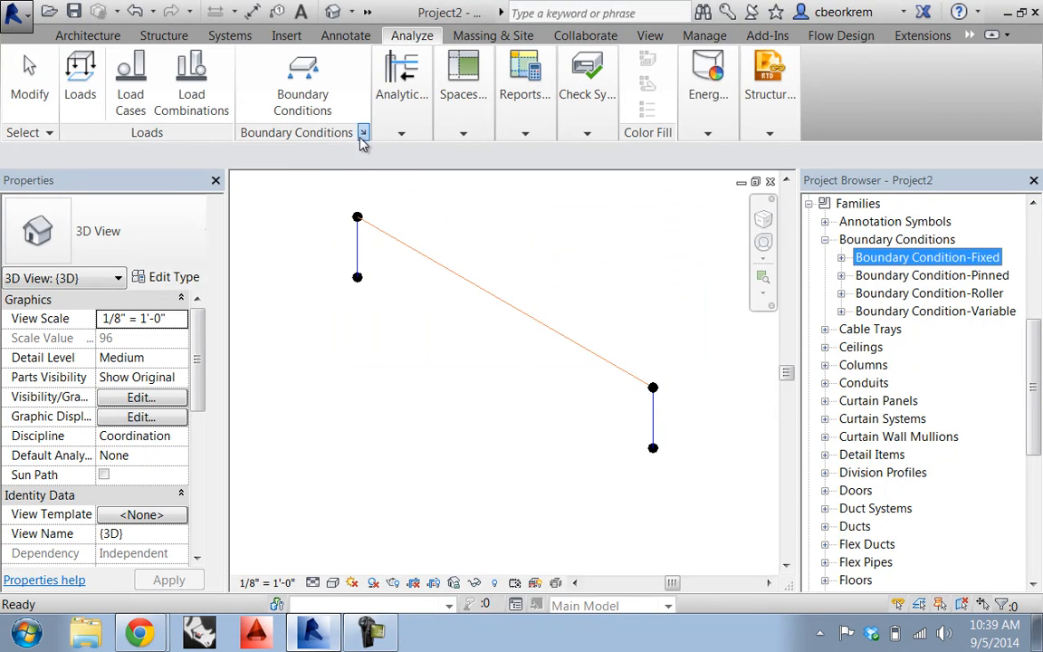
Assign Boundary Condition-Fixed and -Roller families to the Fixed and Roller states in Boundary Conditions Settings.
left_click(364, 132)
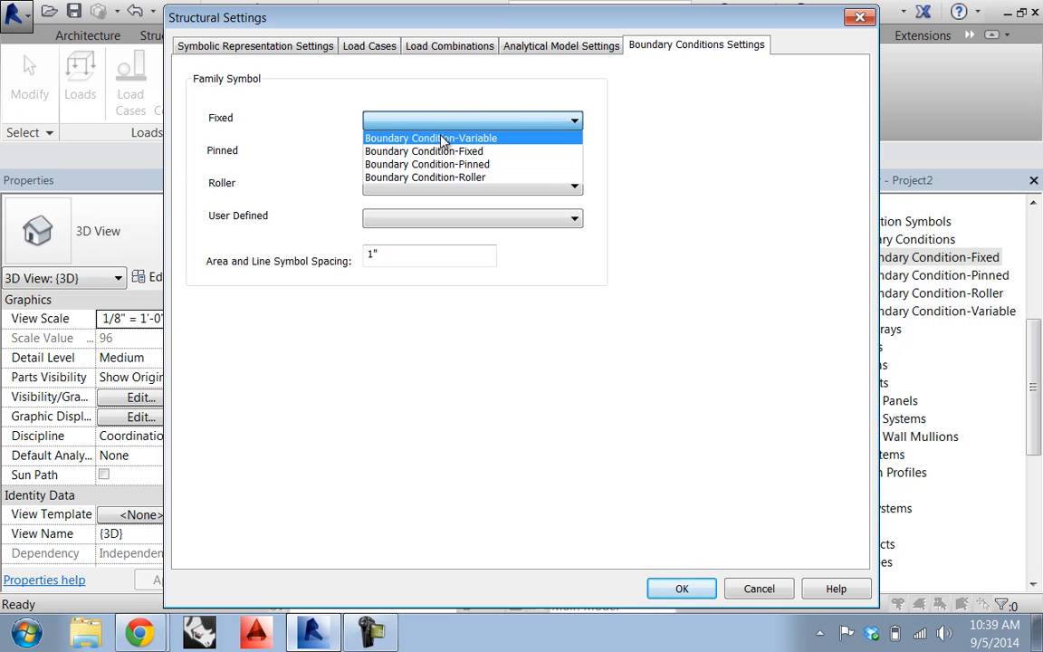
left_click(681, 588)
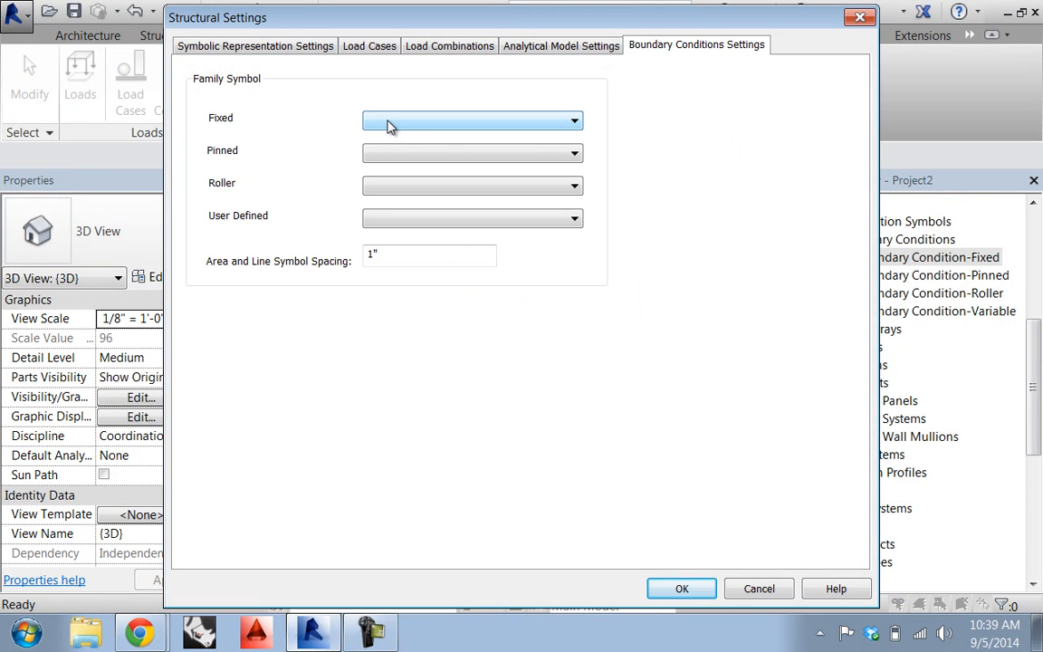
mouse_move(408, 124)
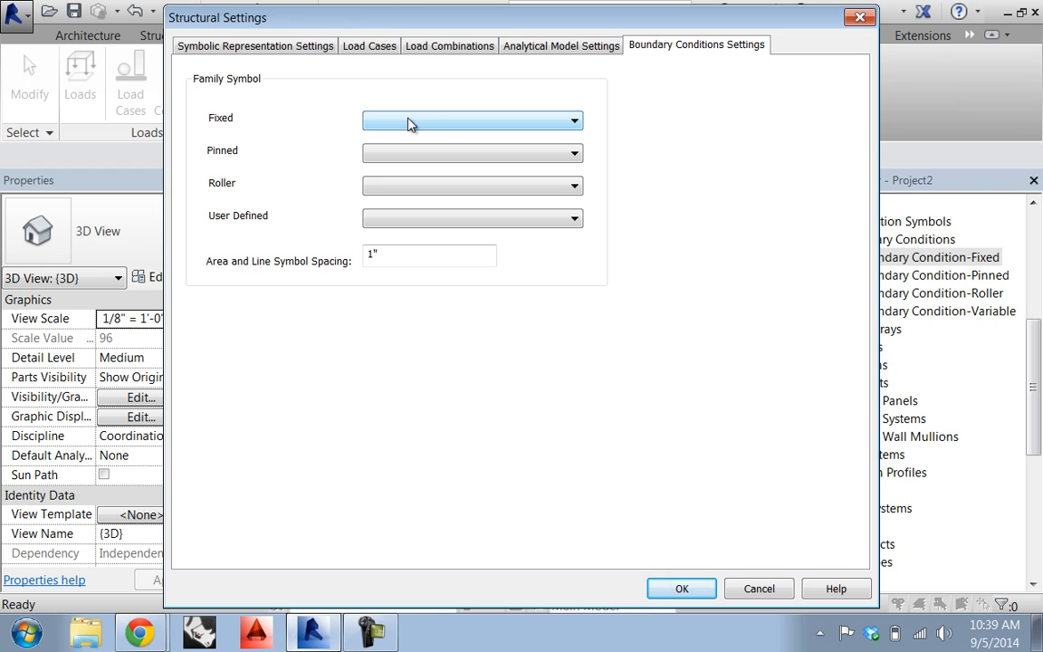
mouse_move(413, 128)
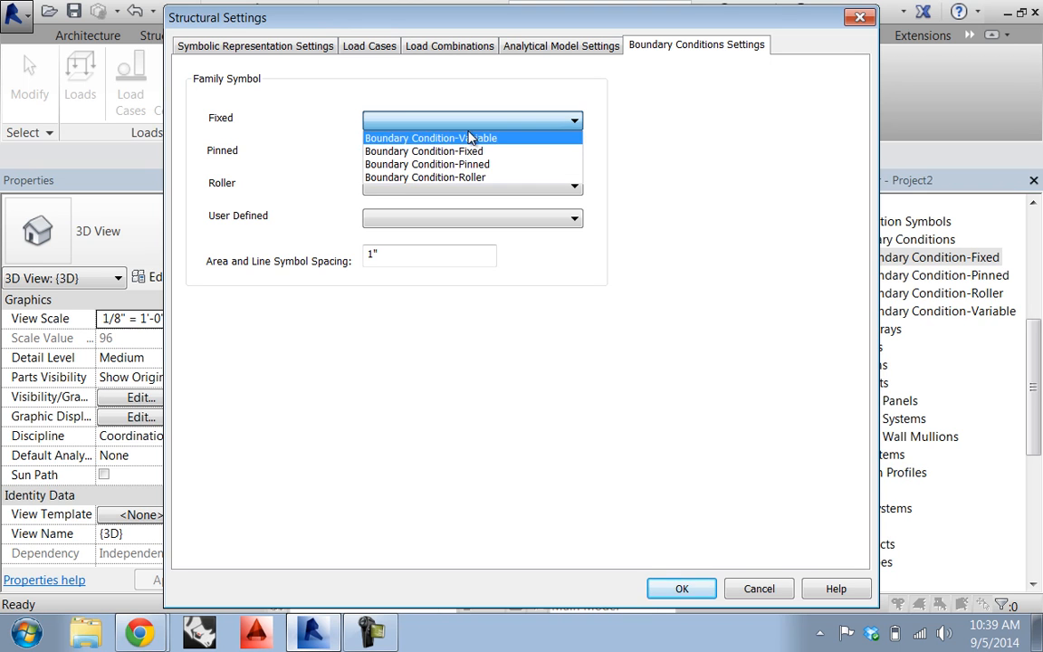
left_click(422, 151)
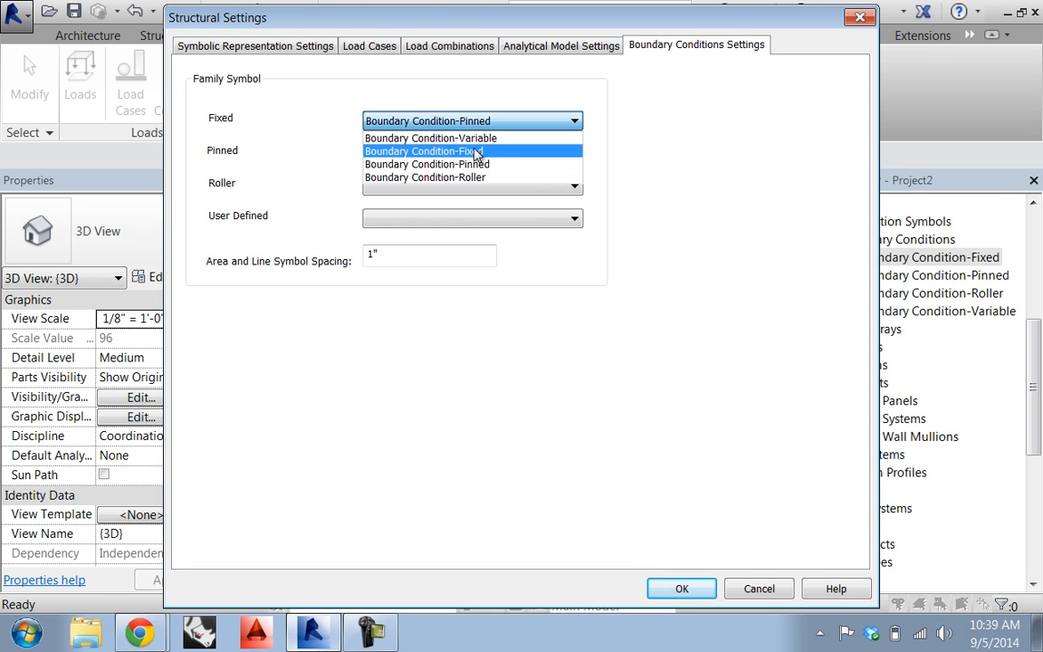
left_click(422, 151)
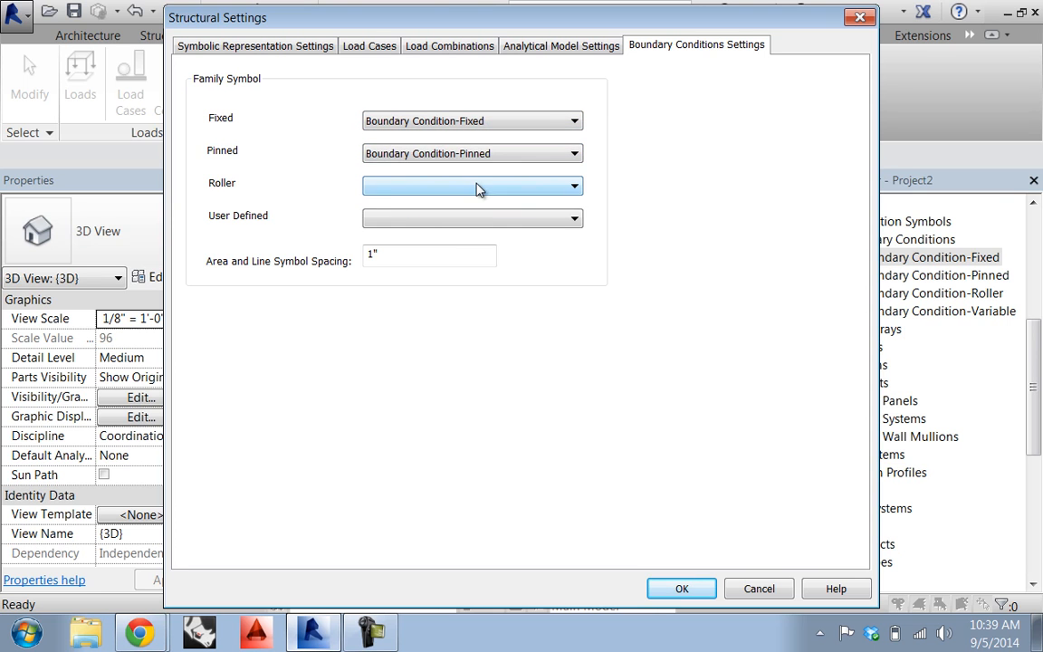
left_click(574, 185)
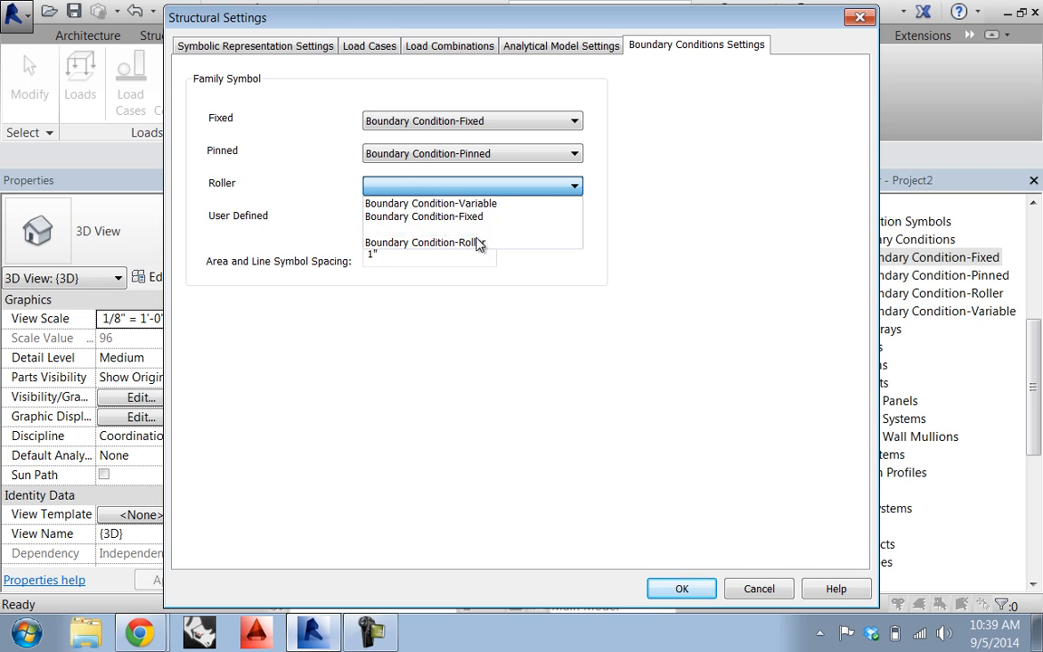
left_click(575, 218)
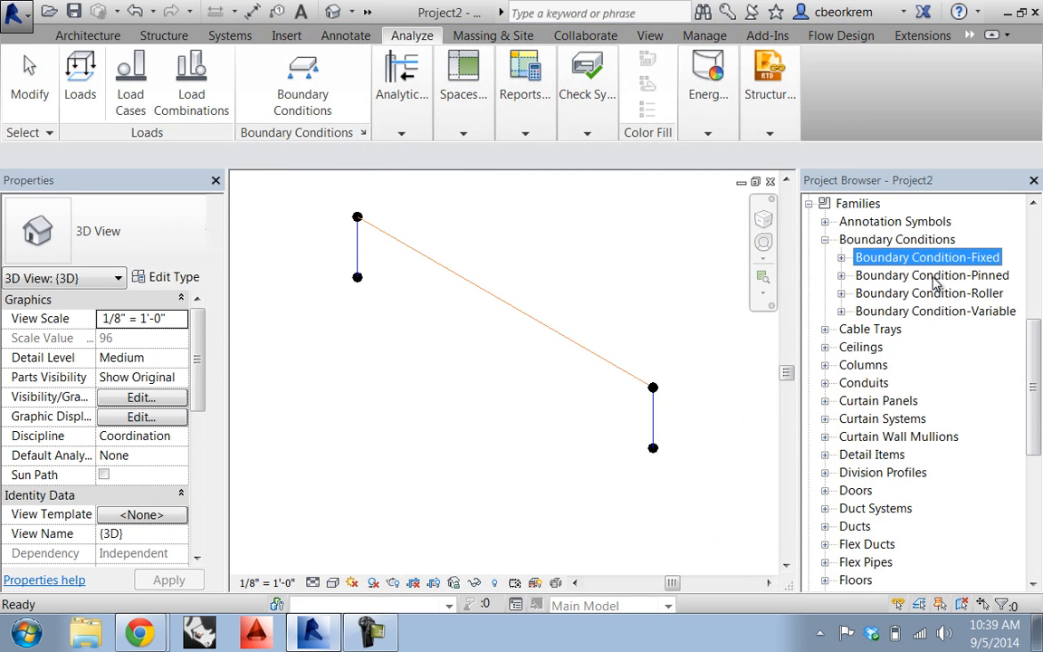
Place Fixed point boundary conditions at the bases of both columns.
left_click(928, 257)
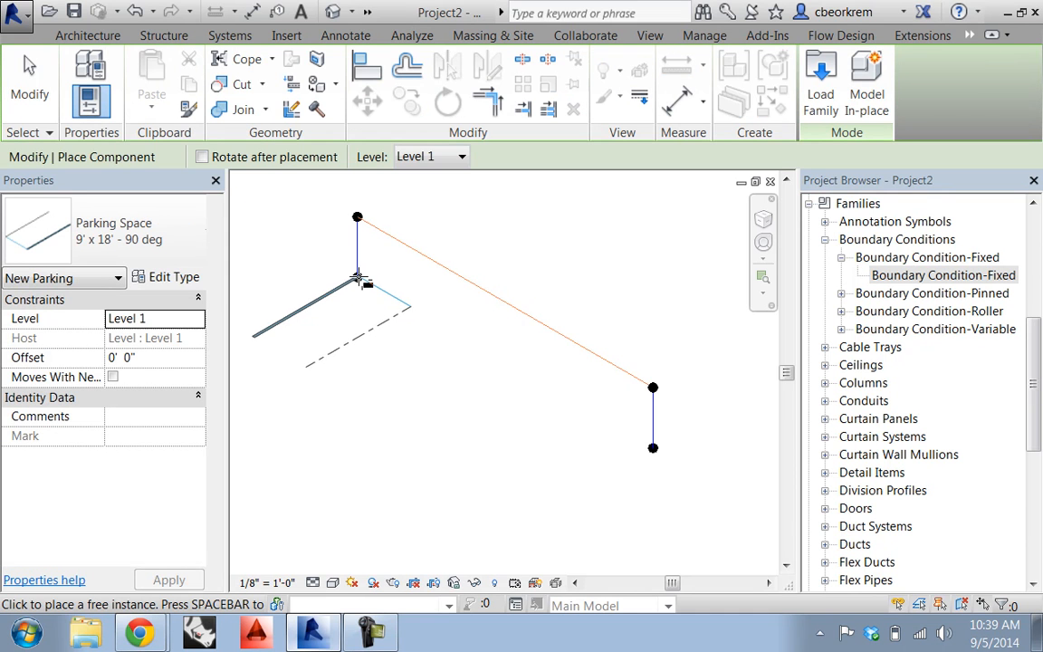
left_click(411, 36)
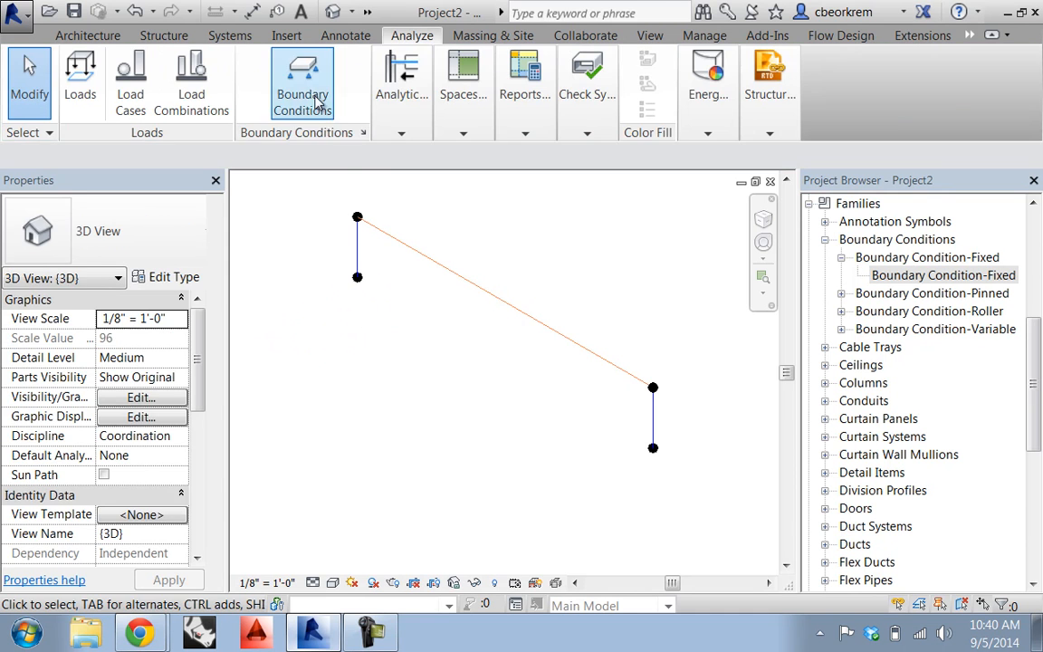
left_click(302, 81)
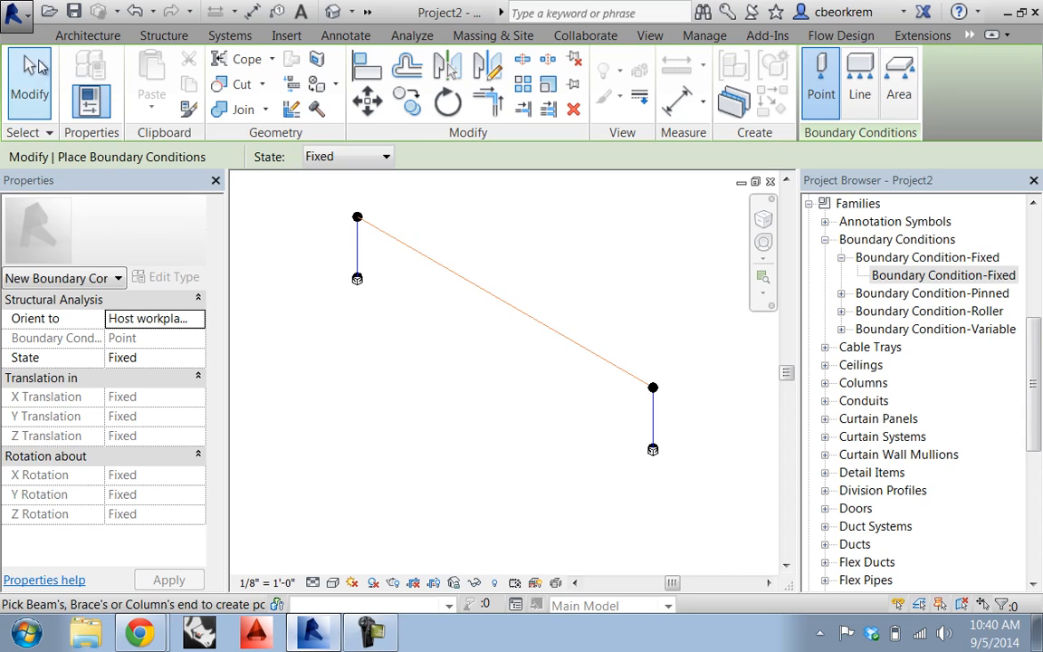
left_click(411, 35)
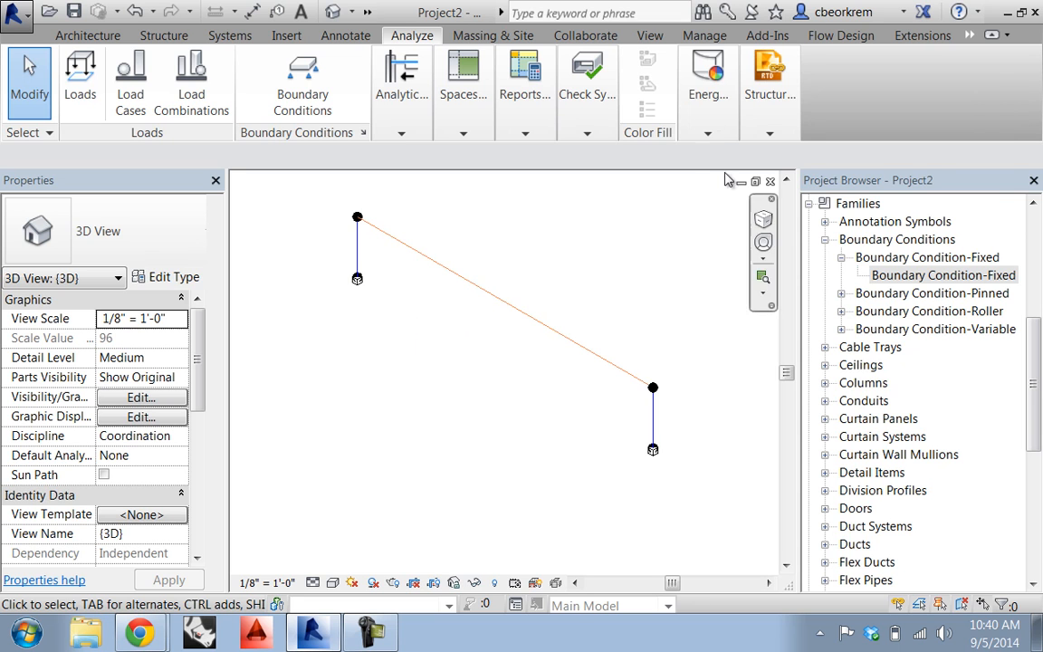
Look over the Structural Analysis link options, then switch to the Moodle course page in Chrome.
left_click(769, 77)
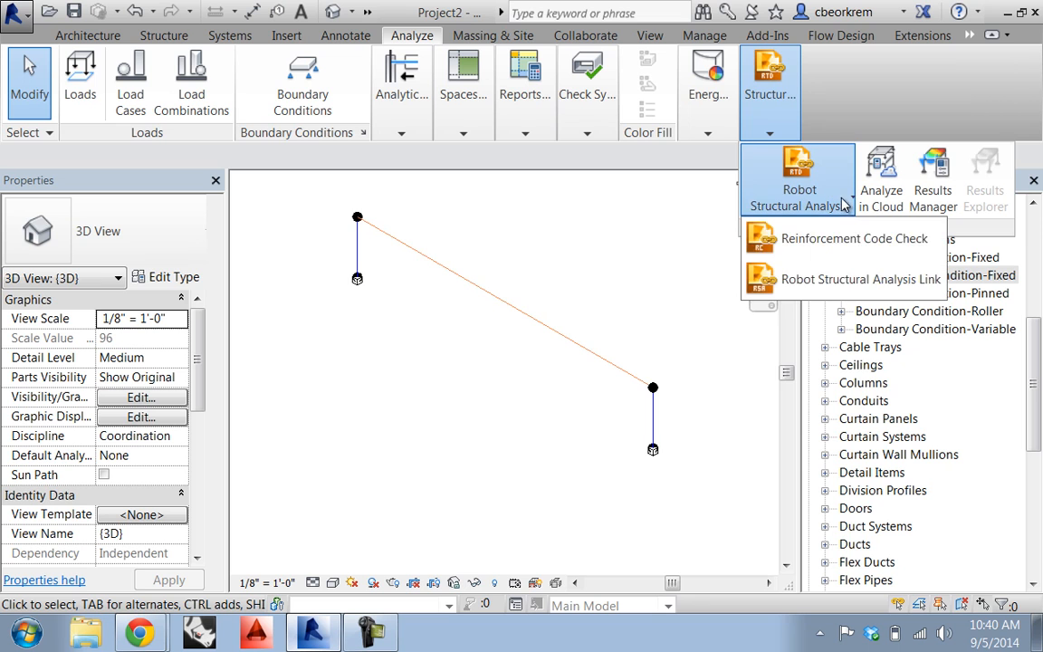
mouse_move(860, 278)
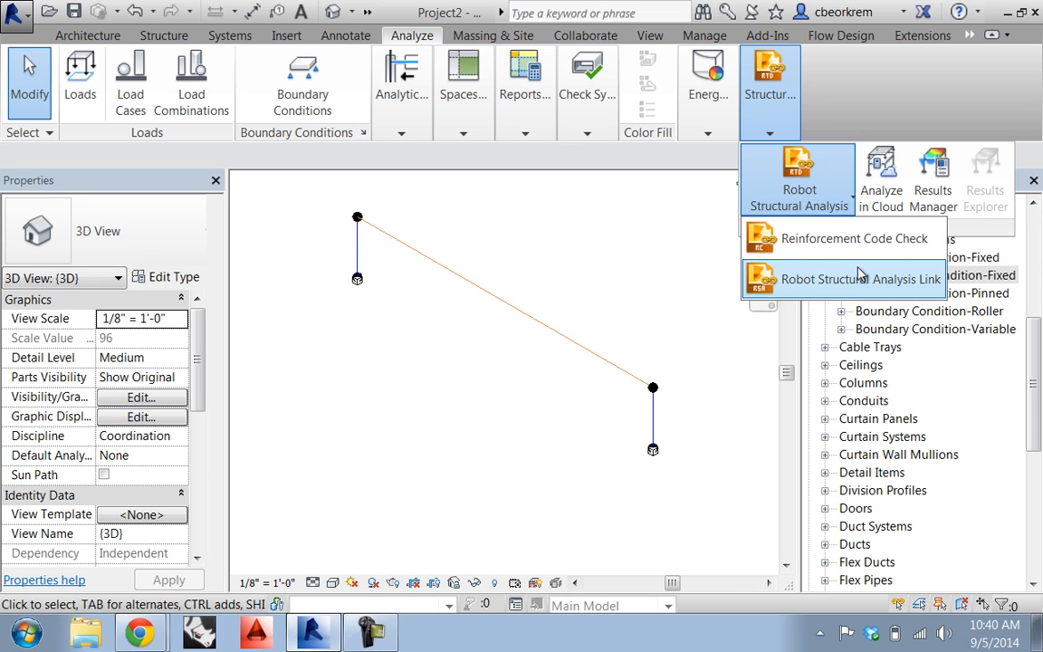
mouse_move(855, 238)
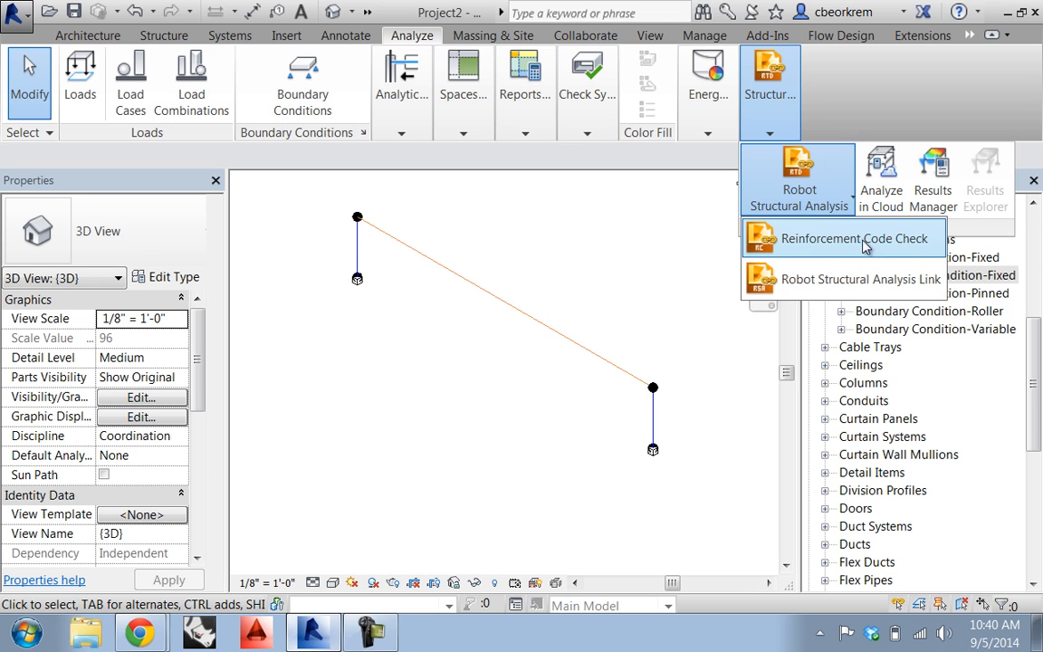
mouse_move(815, 290)
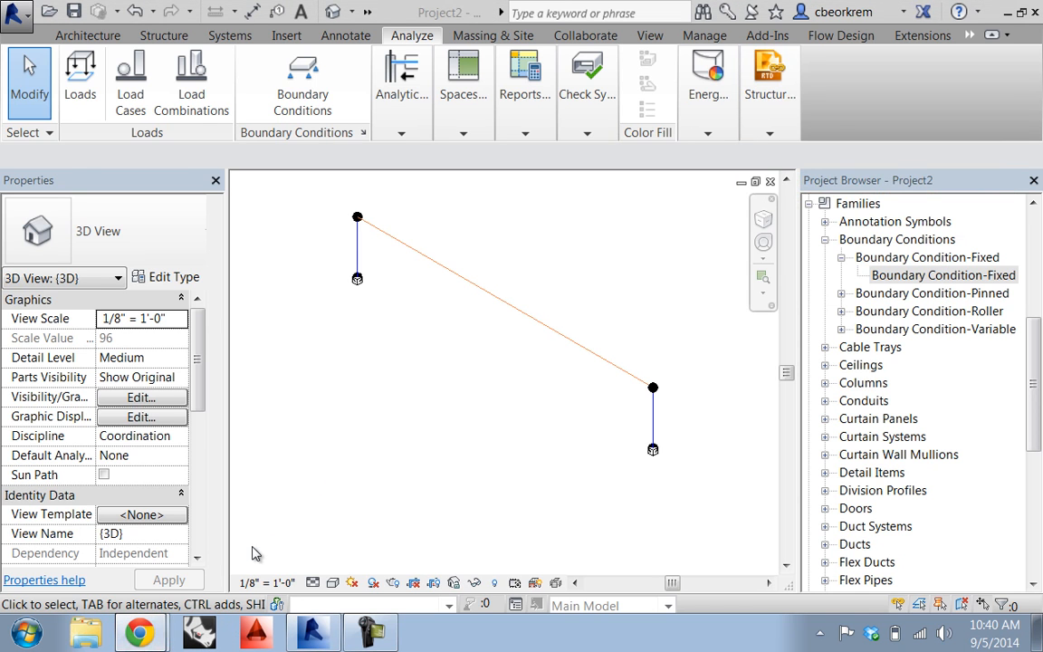
left_click(137, 632)
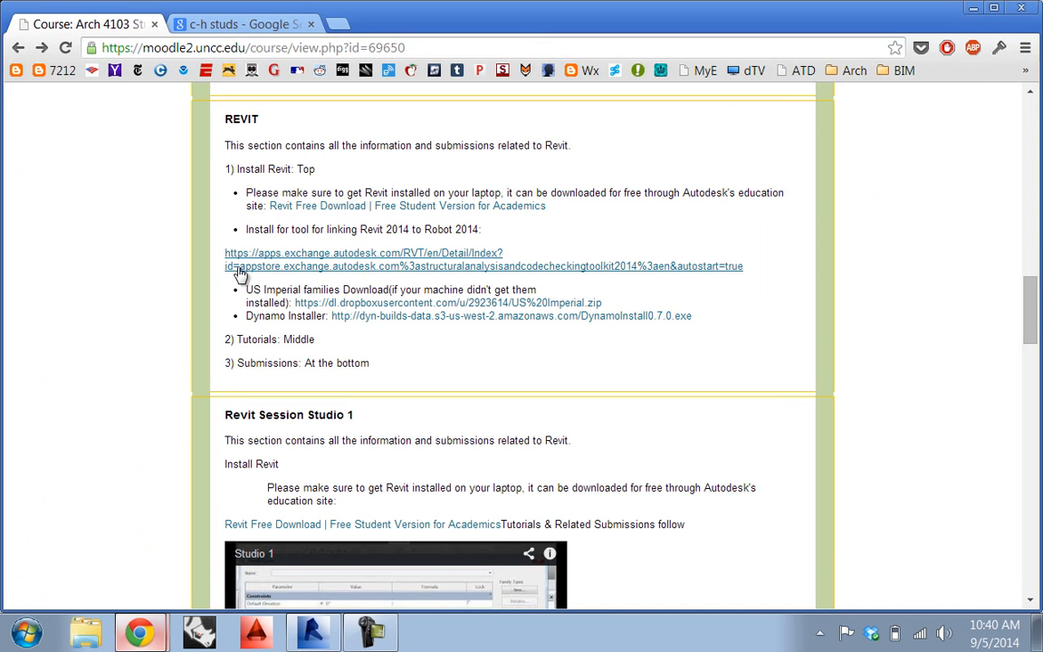
mouse_move(465, 273)
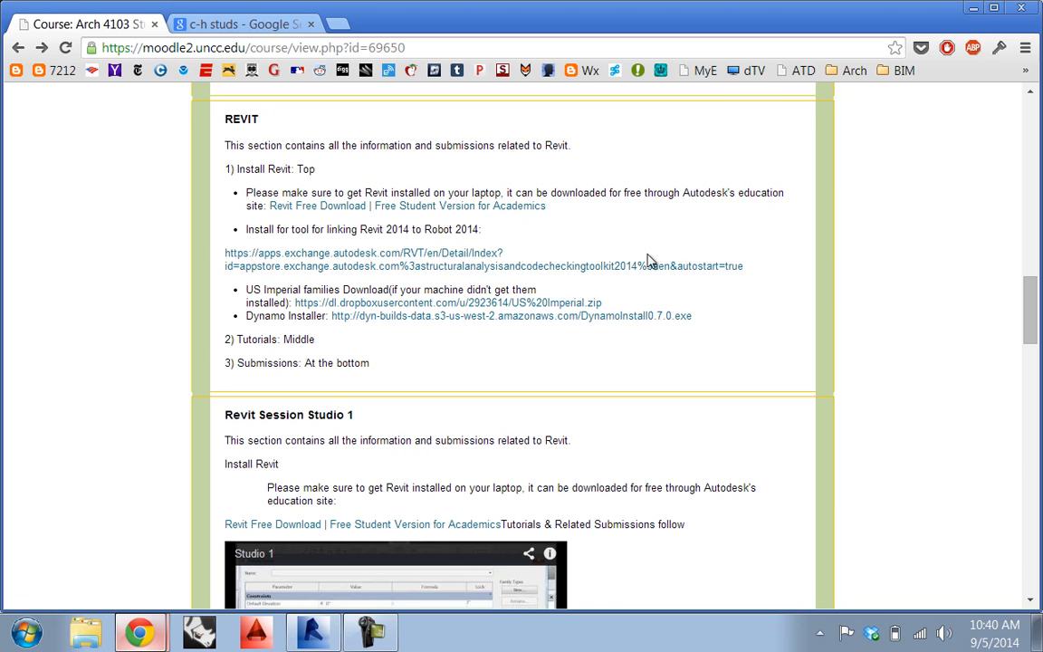
mouse_move(403, 272)
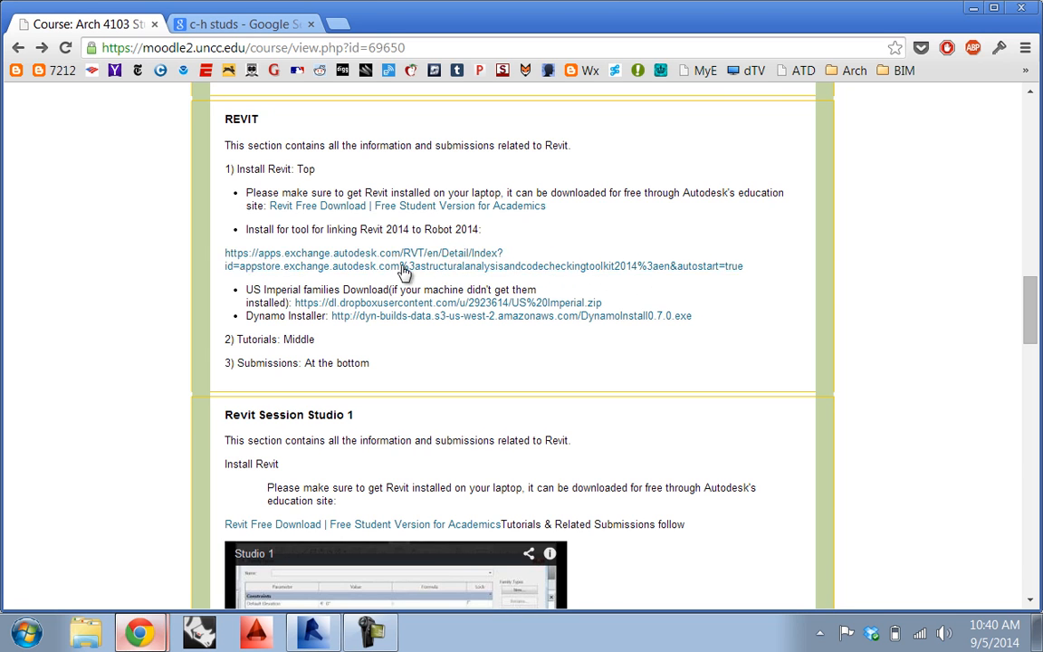
mouse_move(505, 303)
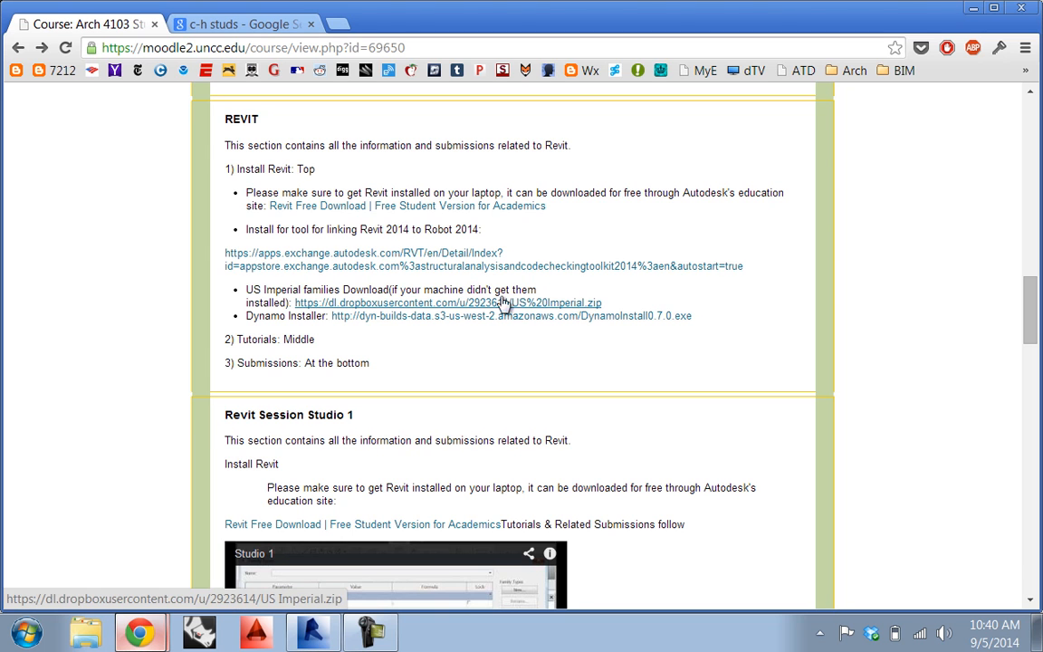
mouse_move(528, 318)
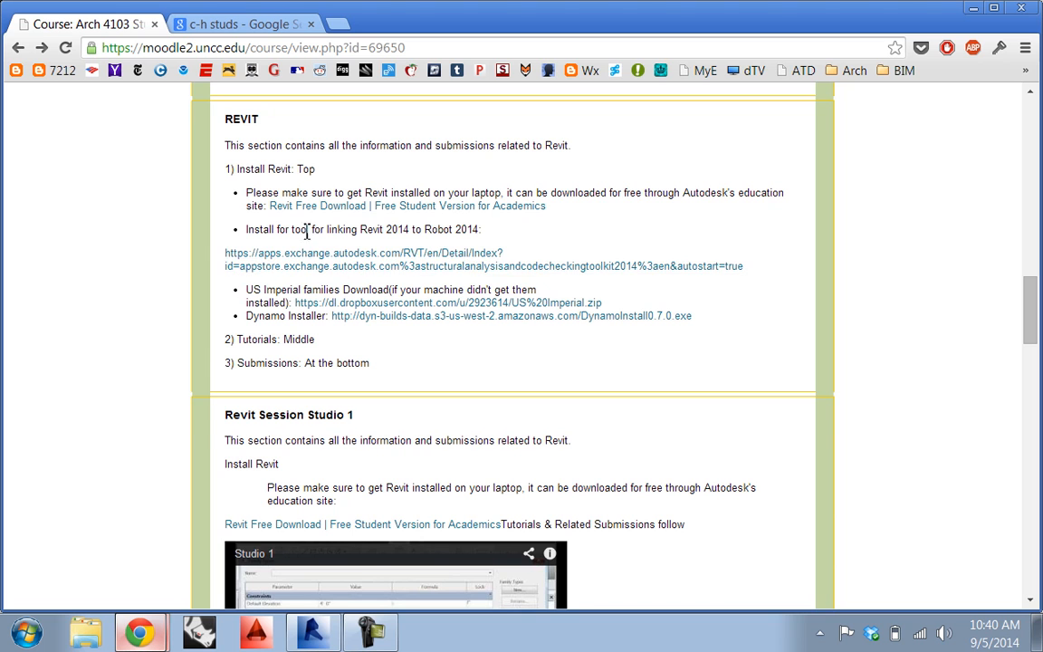
mouse_move(353, 247)
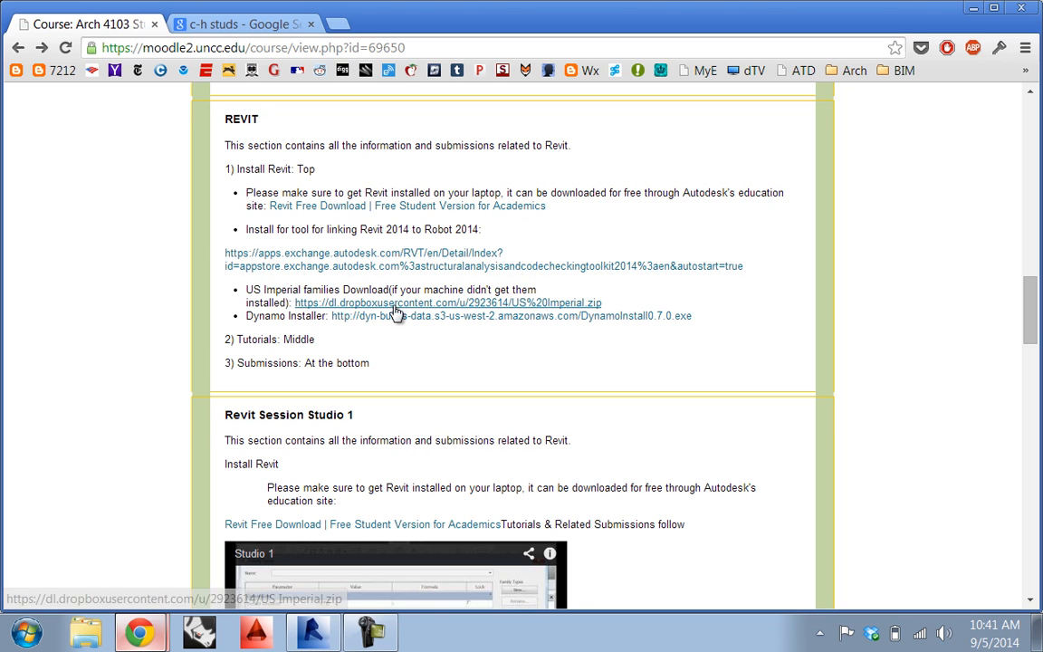
mouse_move(406, 318)
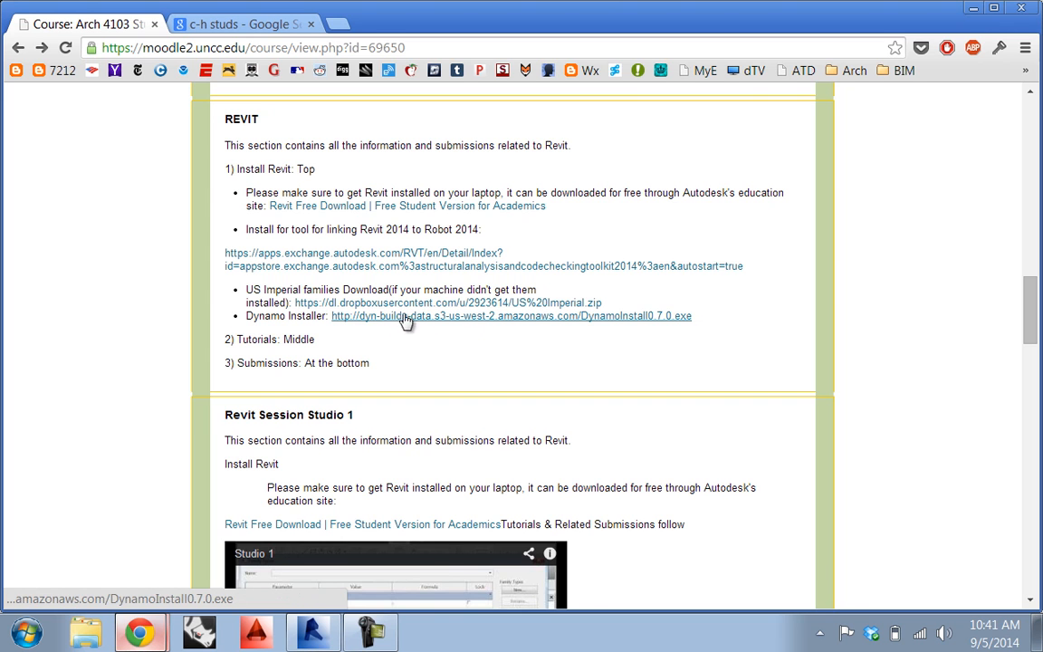
mouse_move(347, 326)
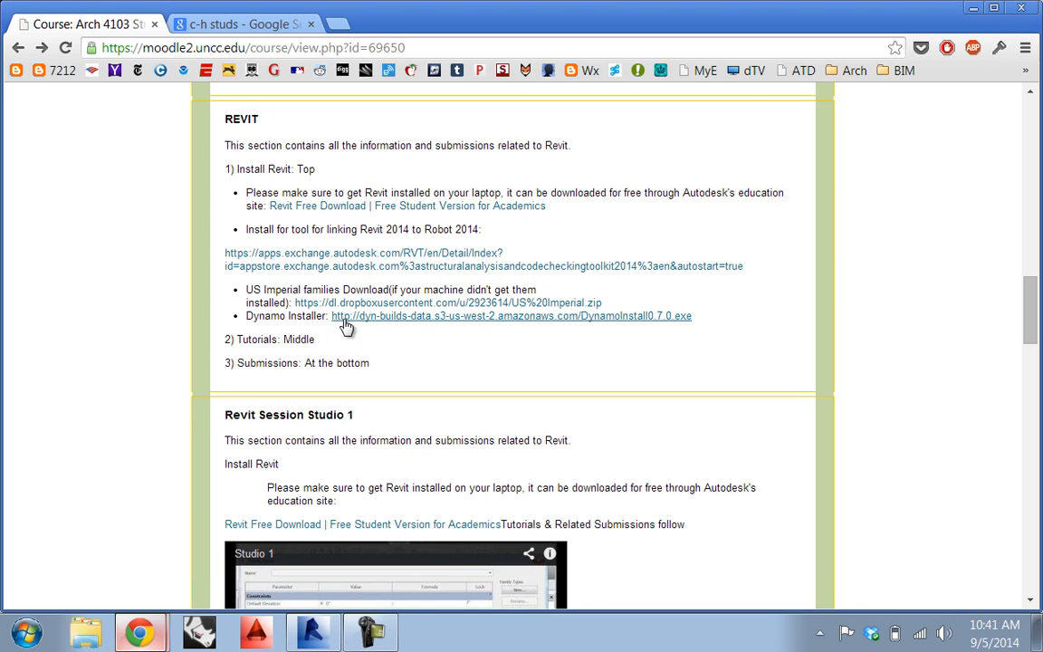
mouse_move(548, 323)
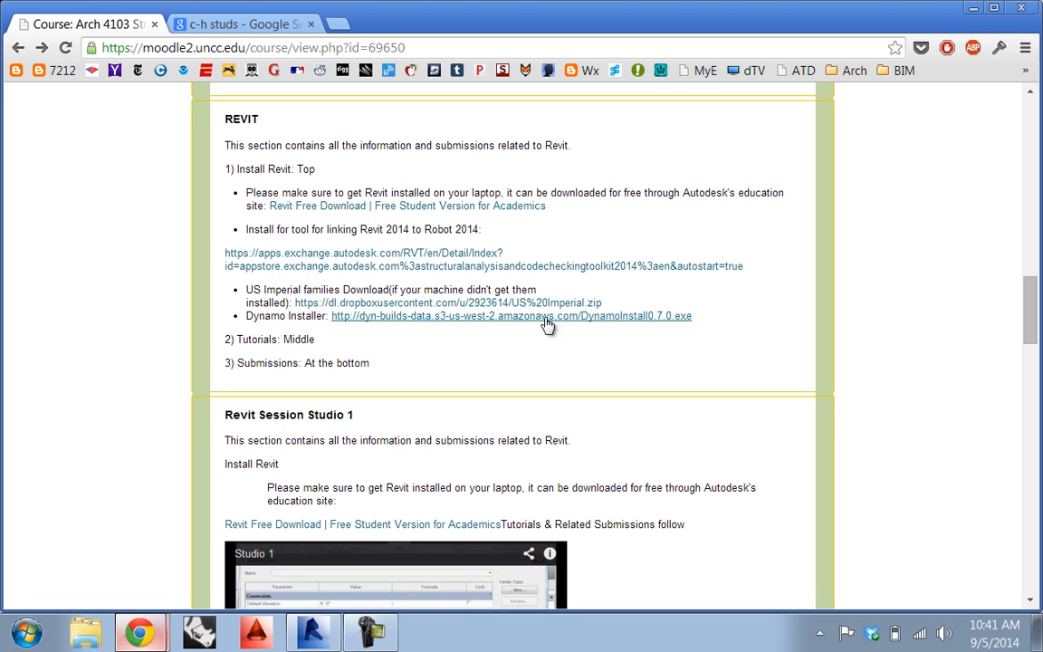
mouse_move(508, 338)
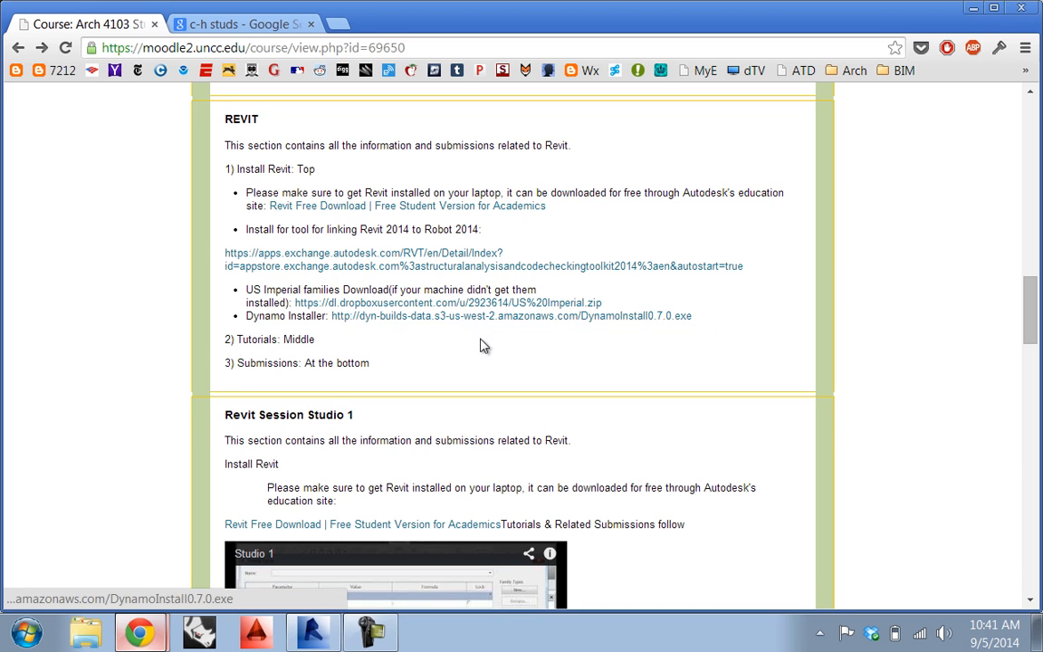
mouse_move(412, 225)
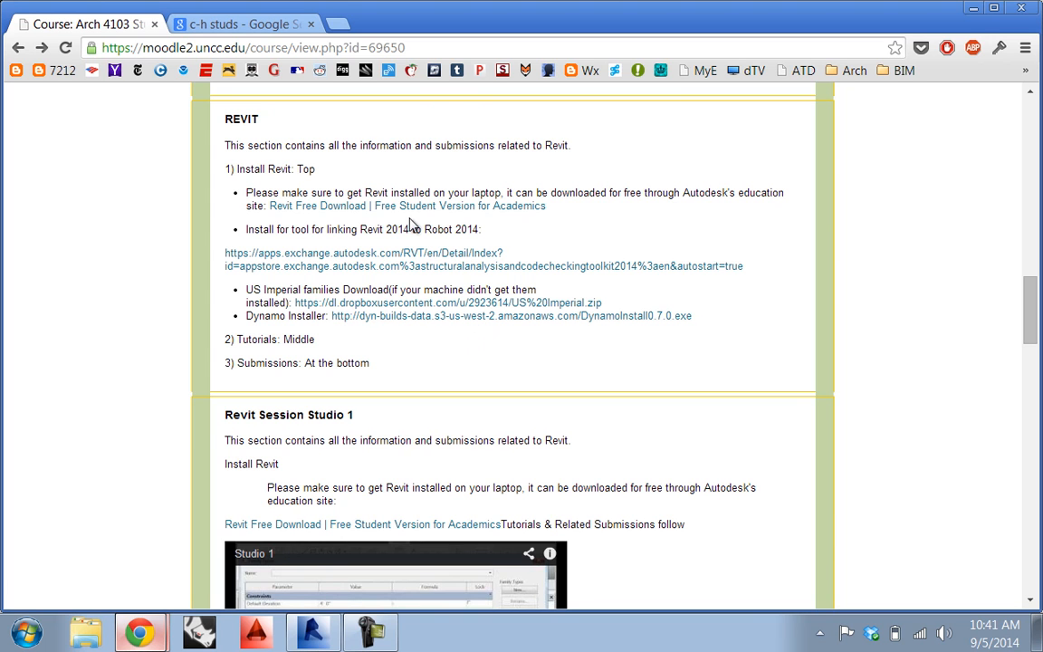
mouse_move(557, 240)
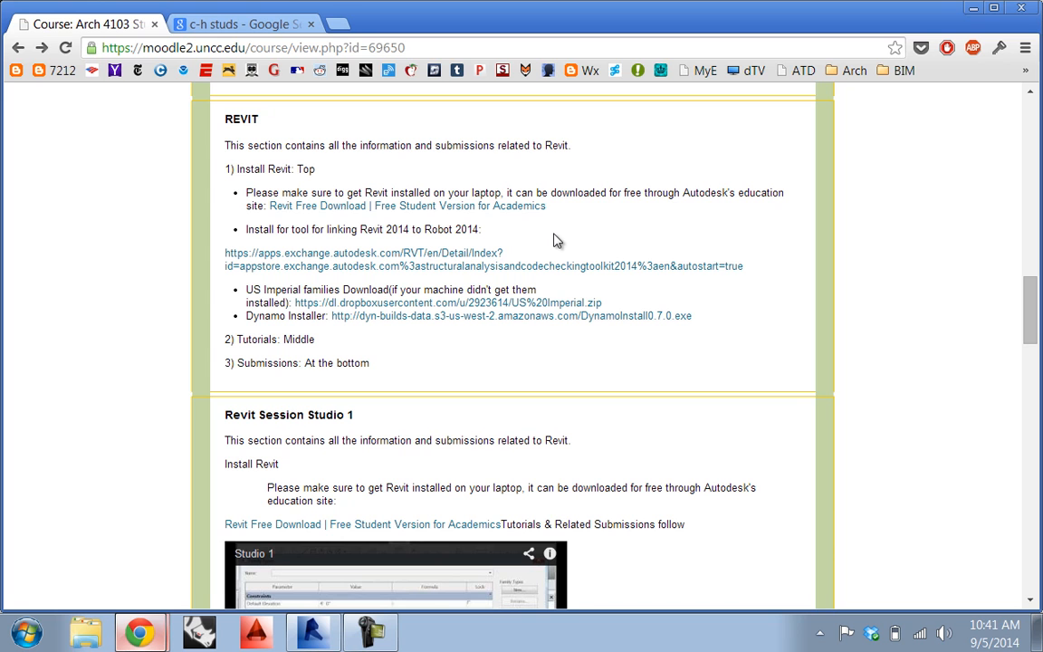
mouse_move(596, 230)
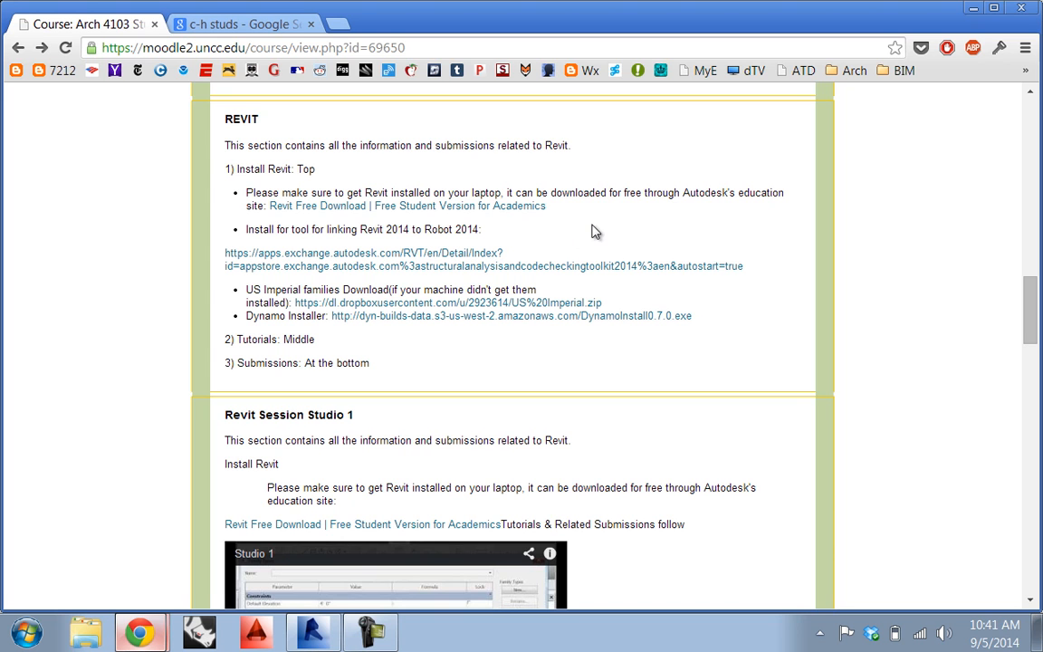
mouse_move(494, 256)
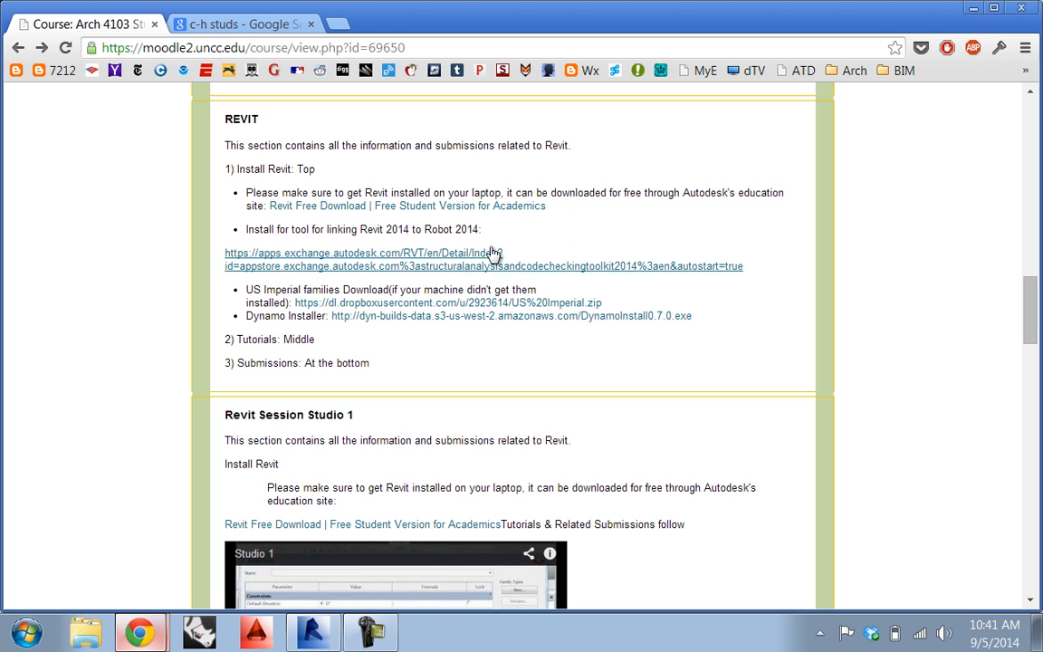
mouse_move(439, 252)
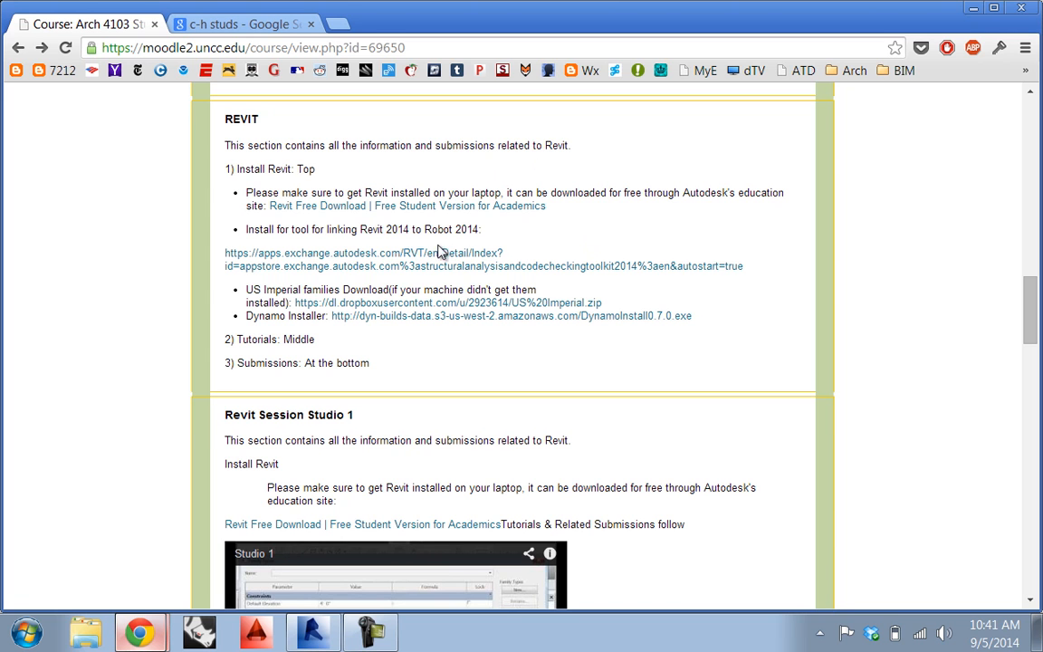
mouse_move(503, 241)
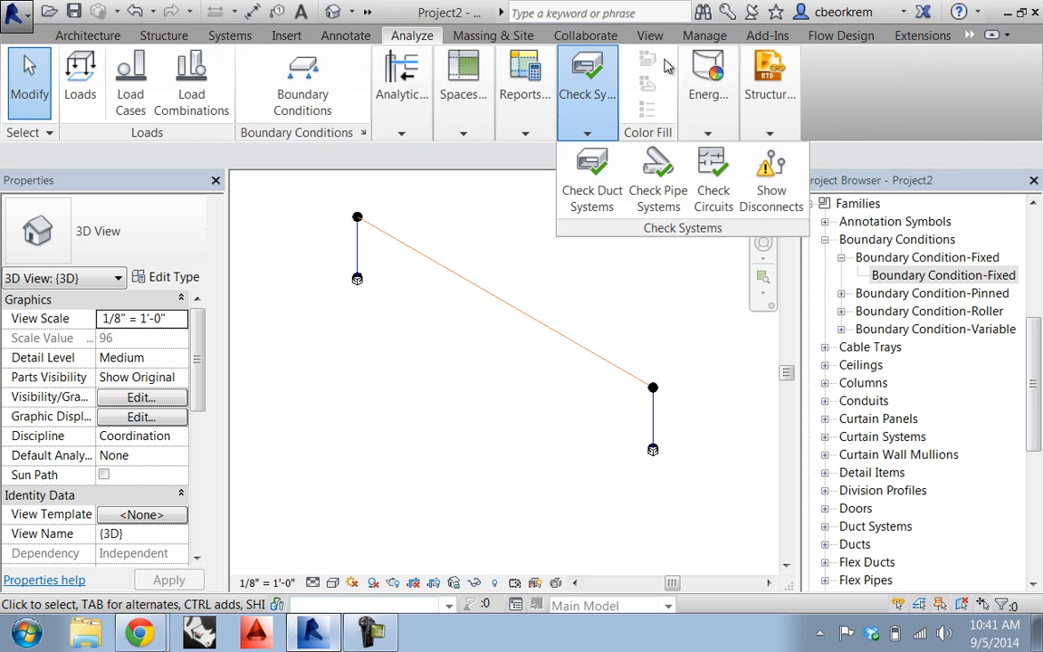
Send the analytical frame model to Robot Structural Analysis through the Robot link.
left_click(770, 82)
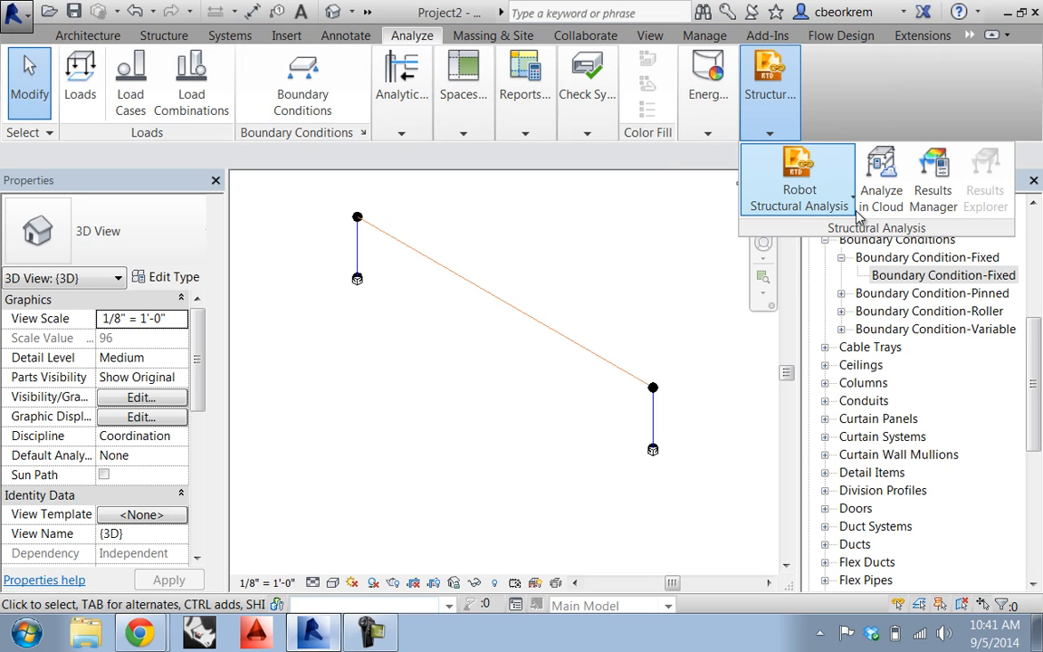
mouse_move(851, 210)
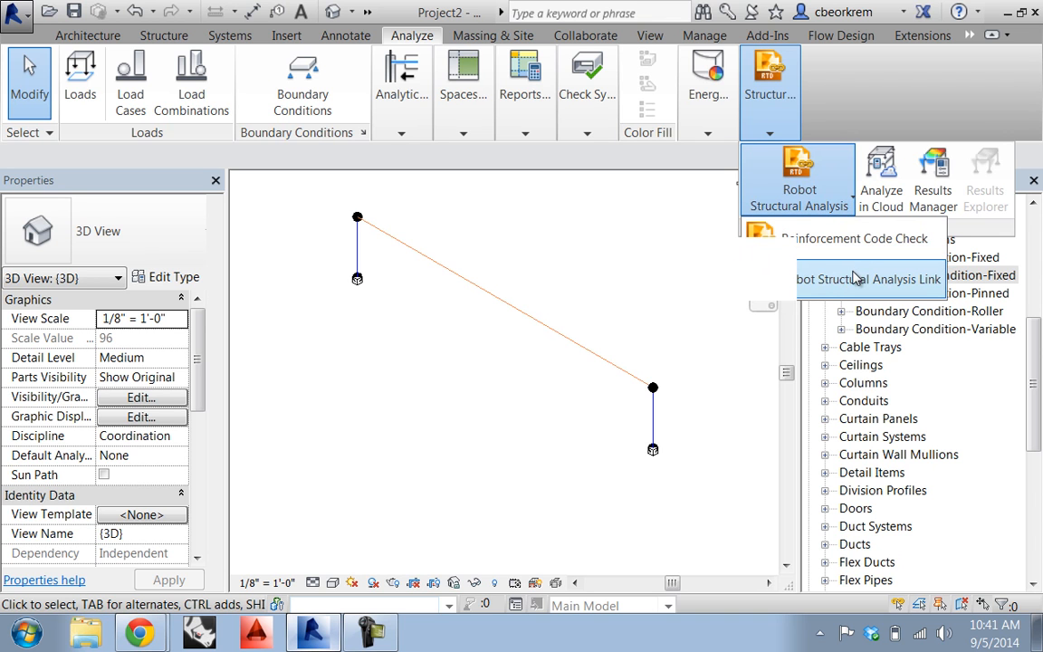
left_click(869, 279)
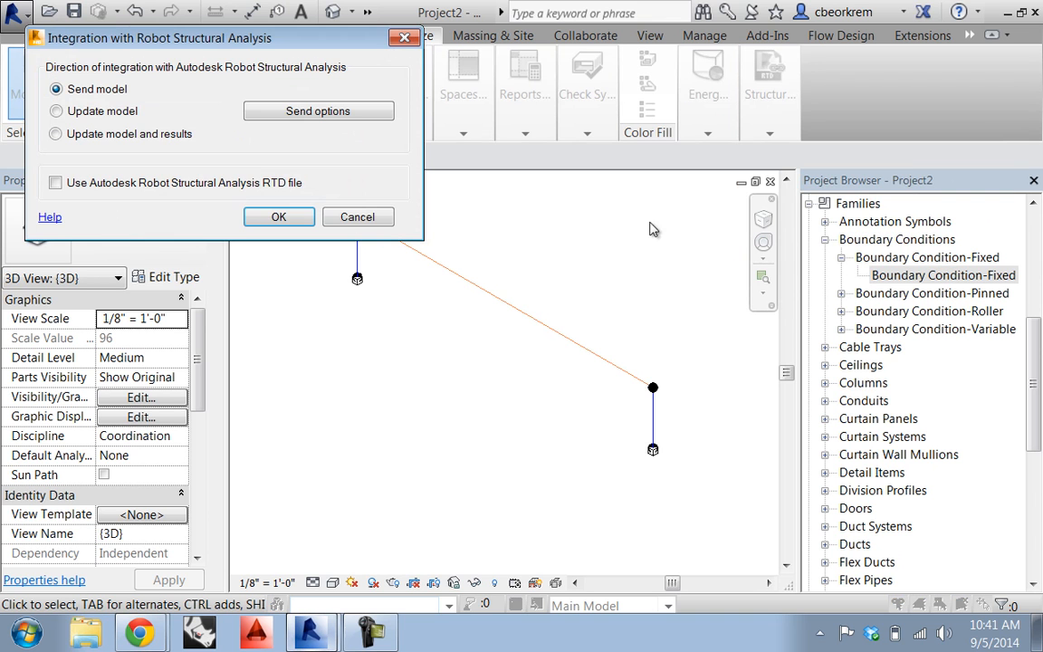
mouse_move(279, 216)
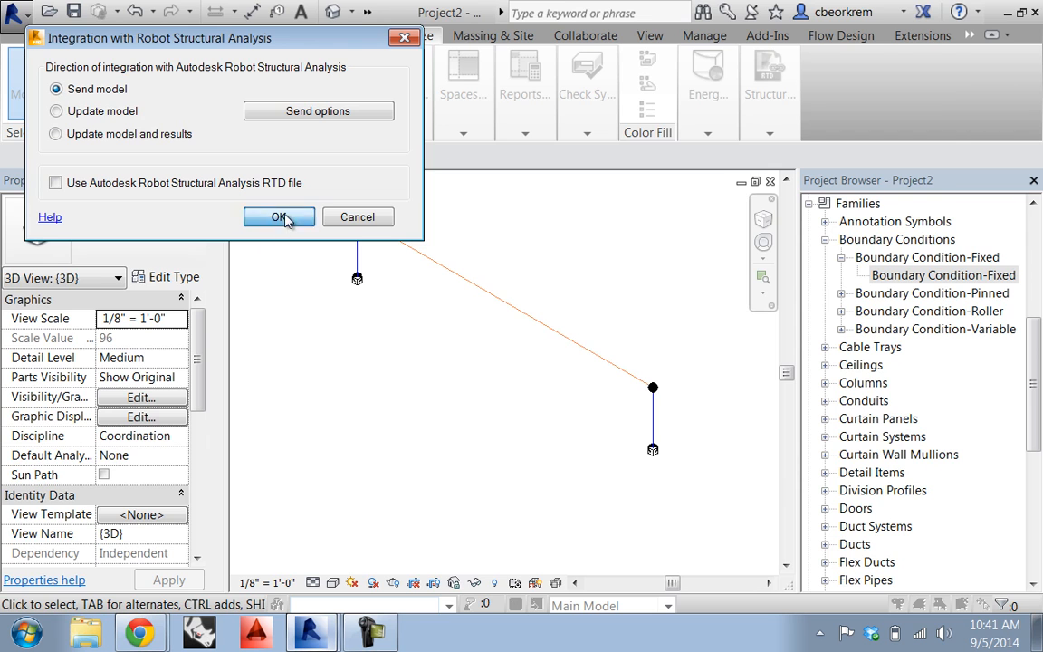
left_click(279, 217)
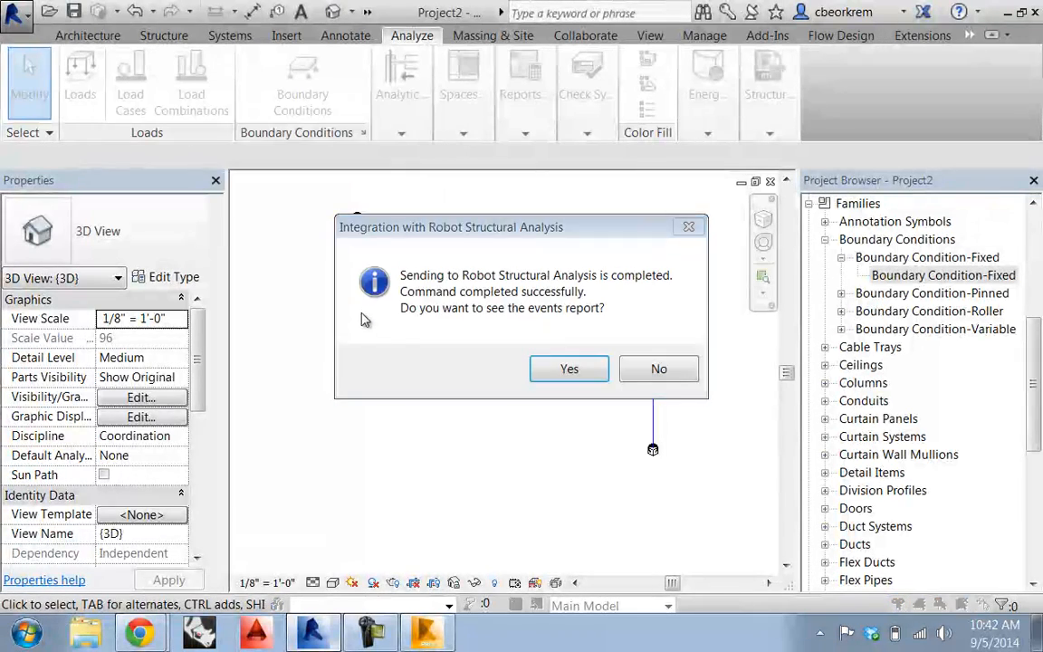
Decline the events report, select the analytical beam, and start placing structural loads.
left_click(658, 369)
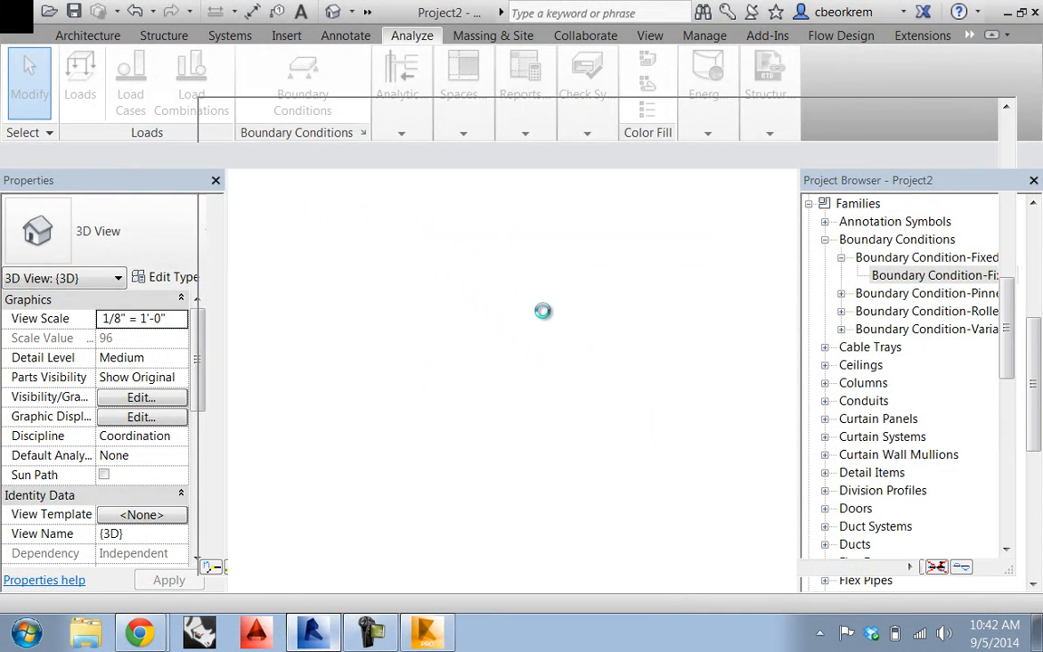
left_click(543, 311)
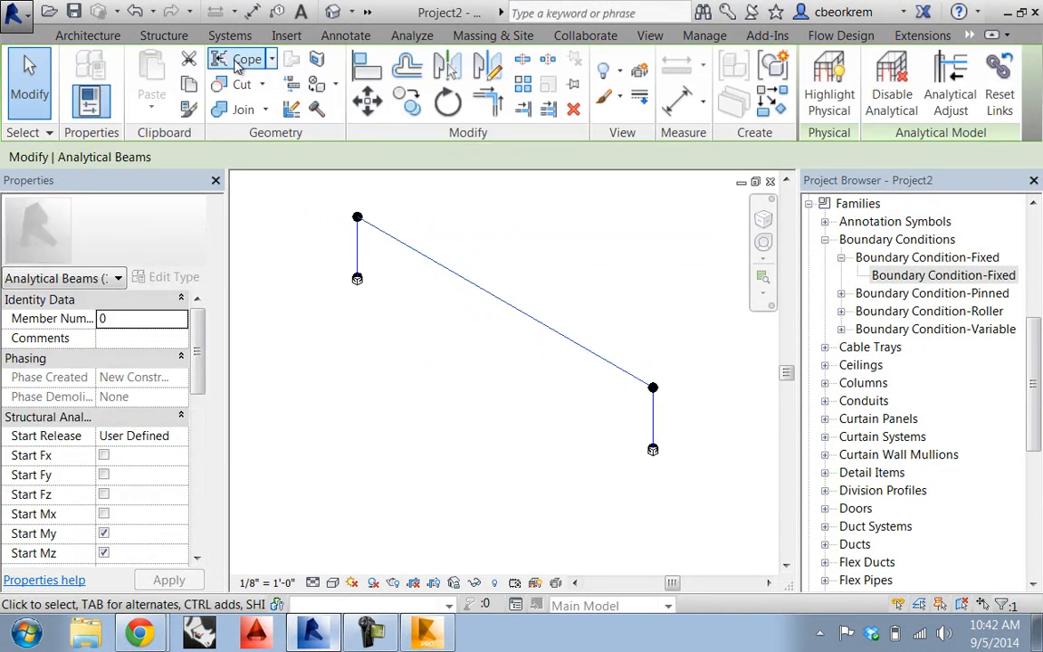
left_click(412, 35)
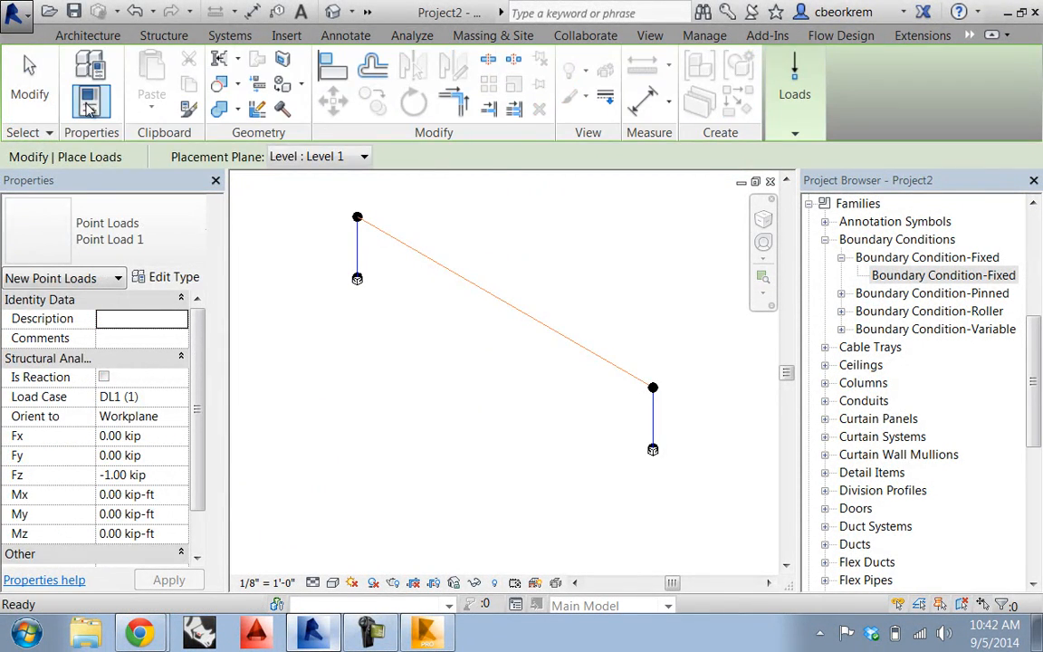
left_click(795, 133)
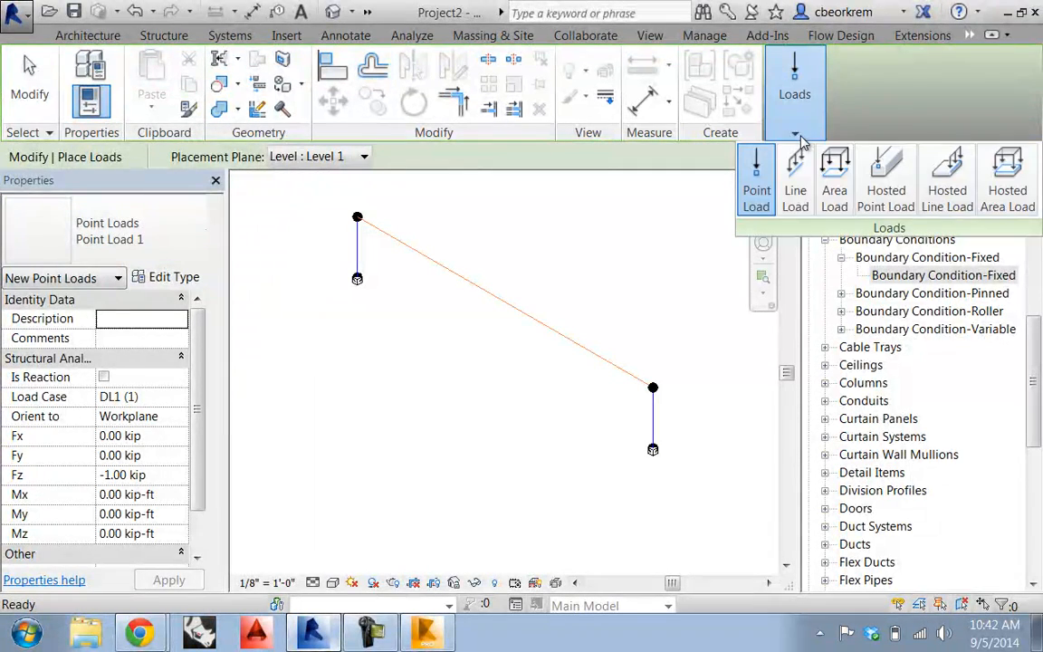
mouse_move(948, 179)
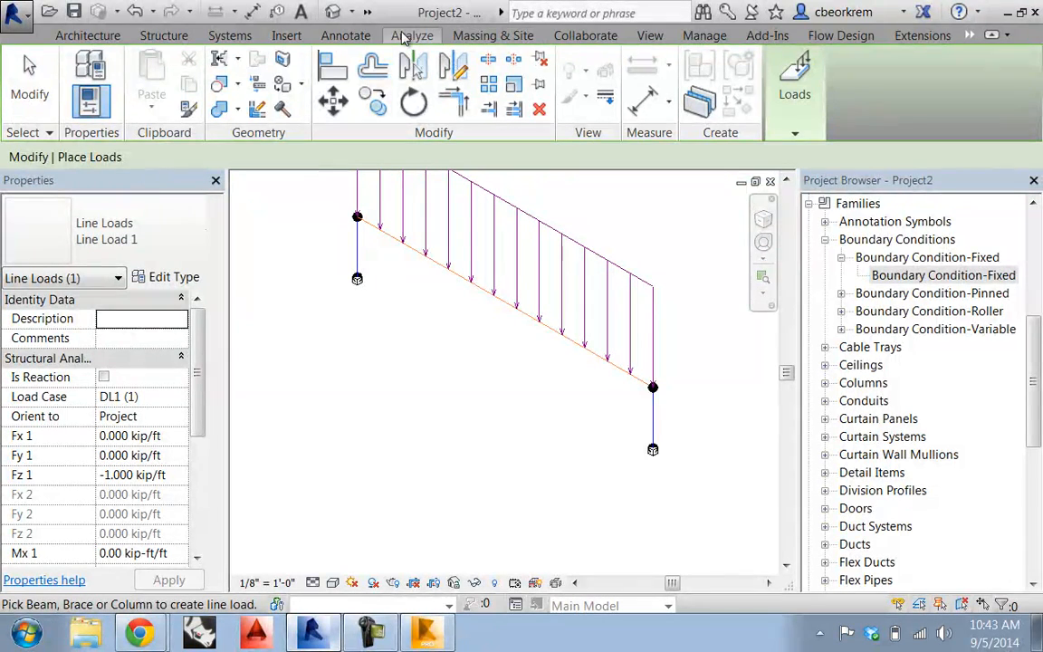
Run the Robot Structural Analysis Link with the Update model option.
left_click(411, 35)
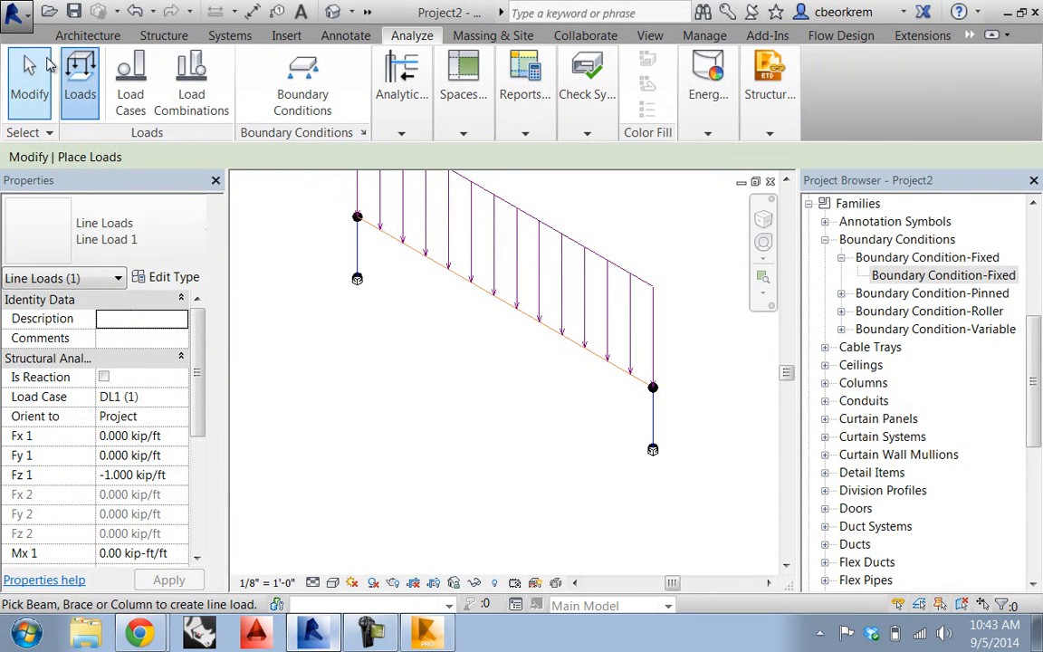
left_click(769, 82)
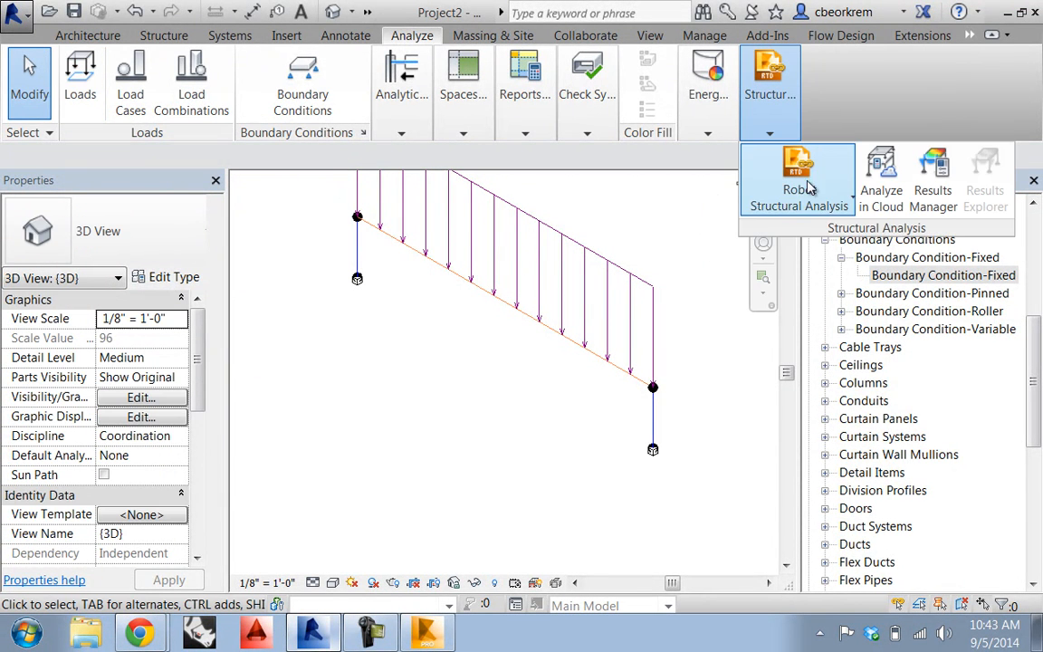
left_click(798, 179)
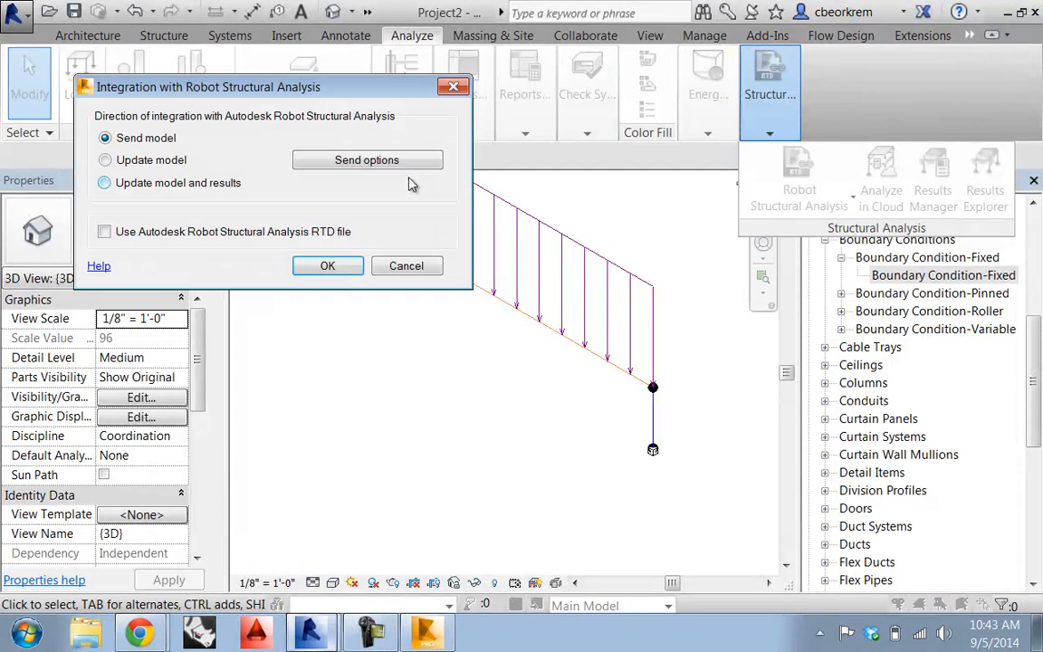
left_click(105, 159)
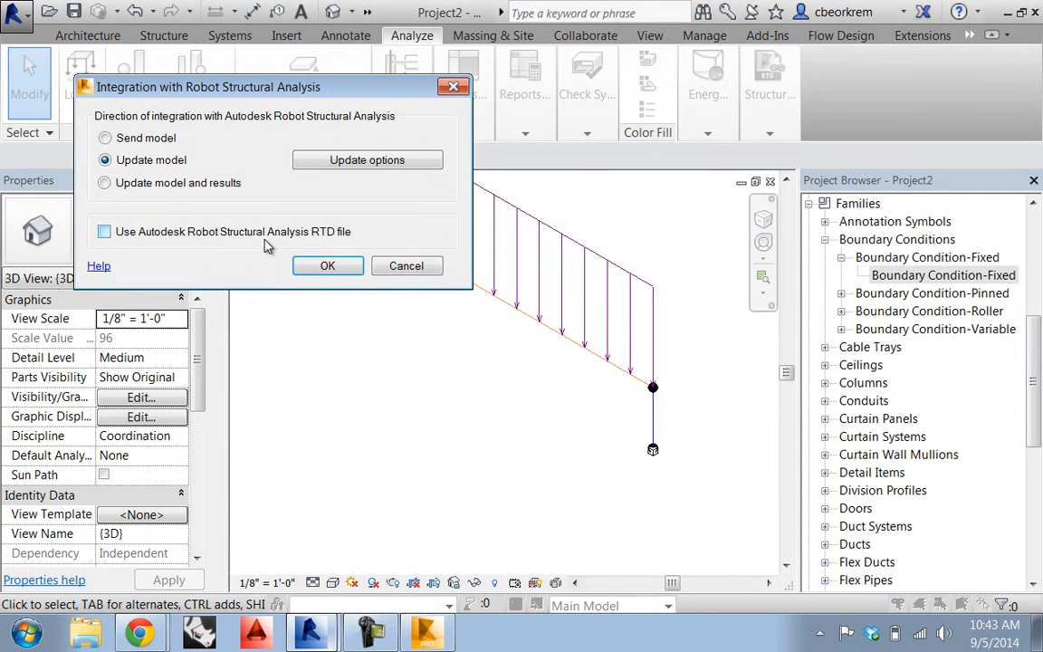
left_click(328, 265)
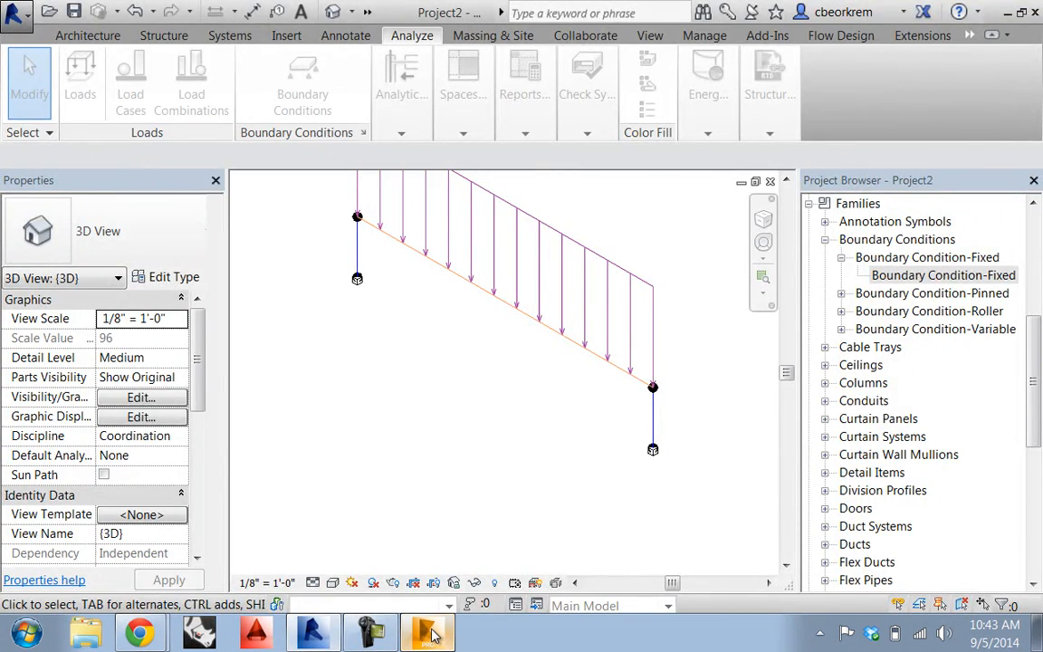
Bring up Robot Structural Analysis, accept the educational version notice, and return to Revit.
left_click(426, 631)
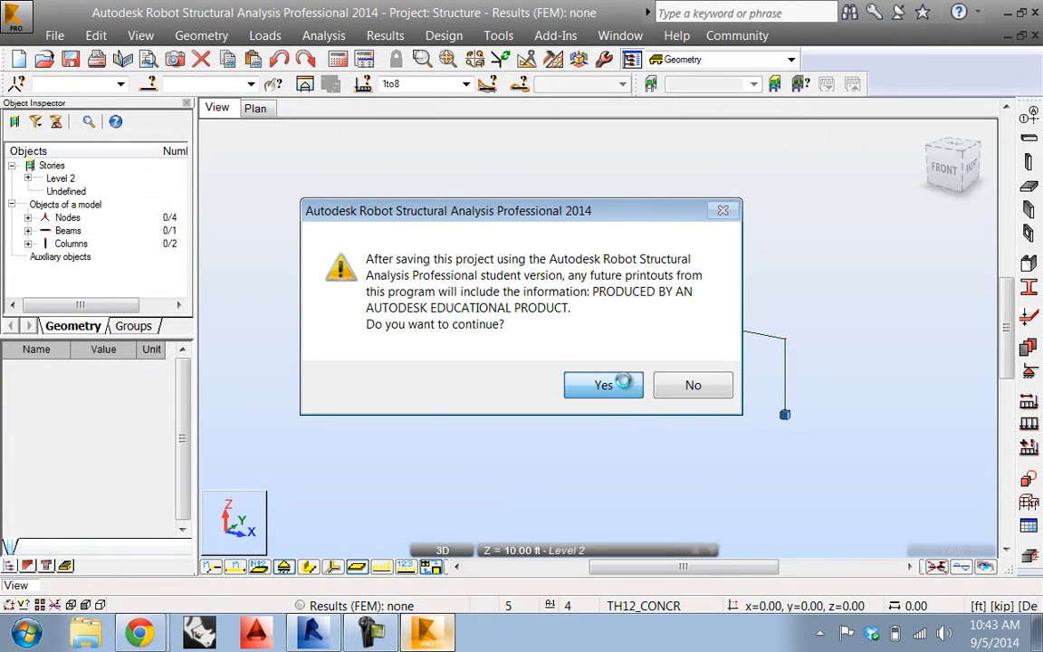
left_click(603, 384)
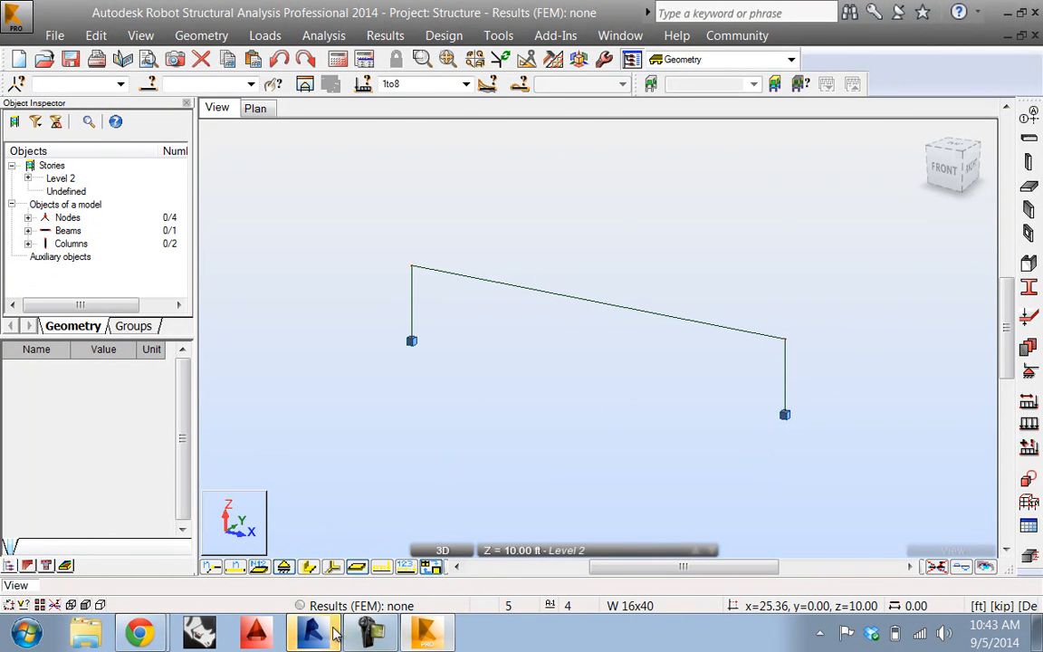
left_click(312, 631)
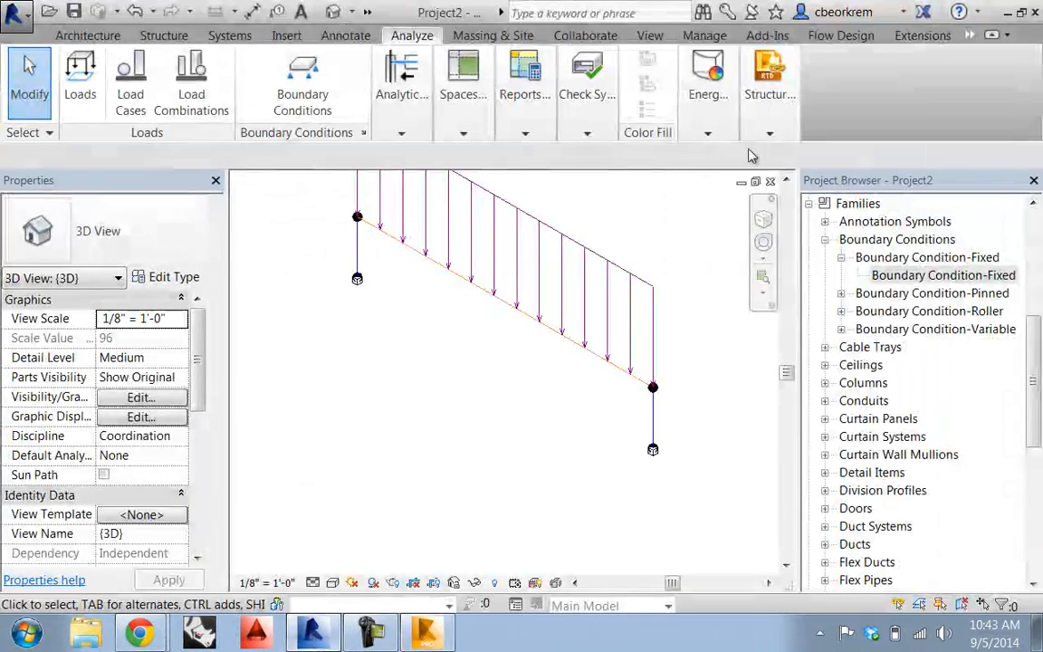
left_click(768, 82)
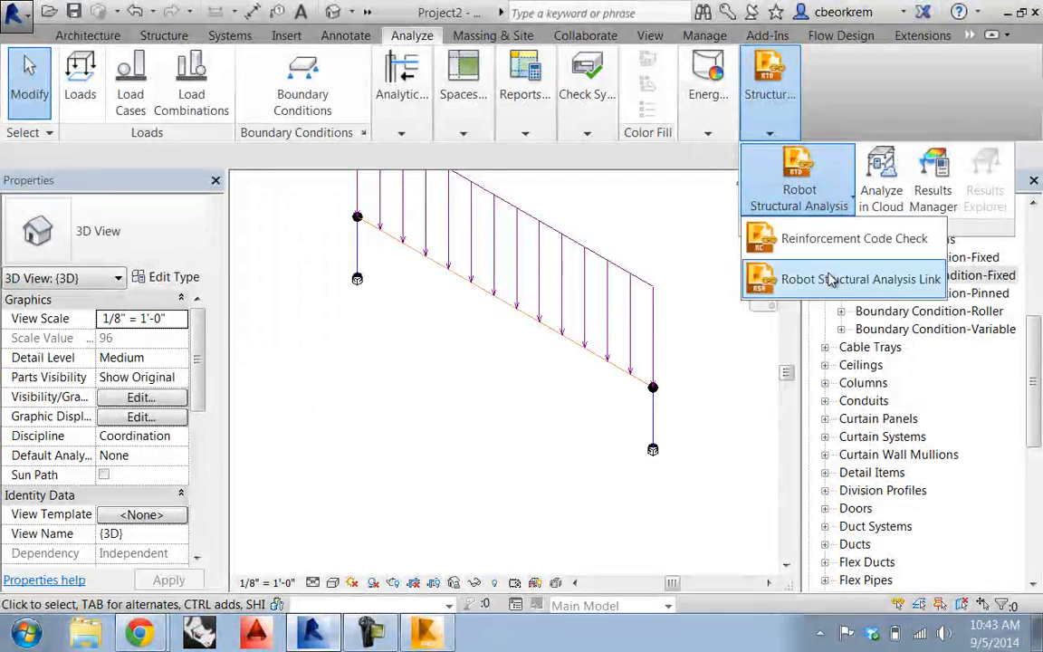
left_click(861, 279)
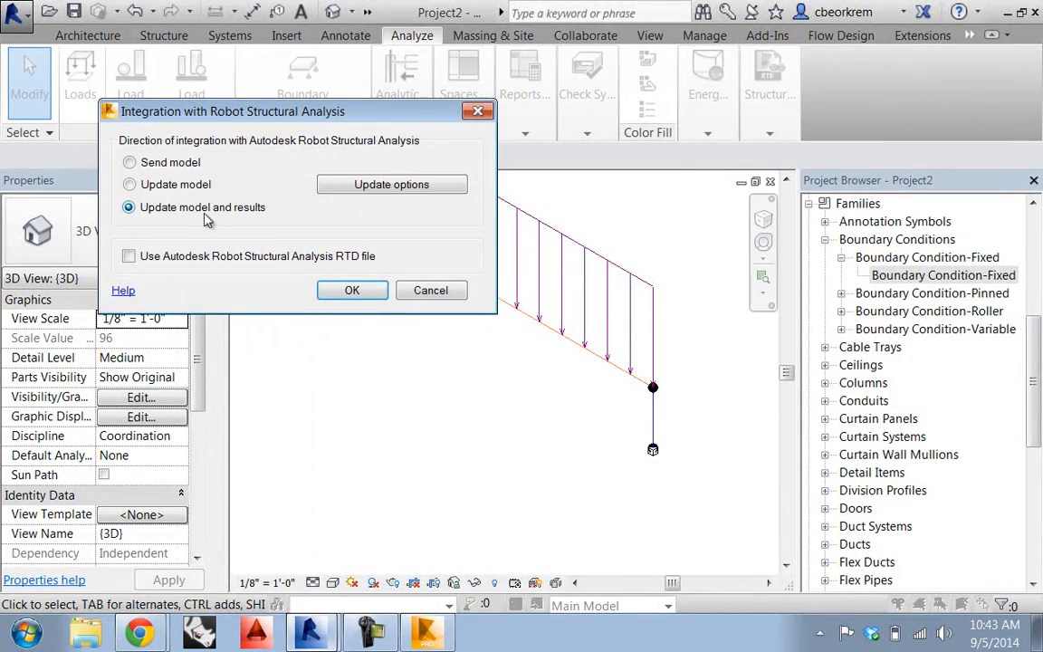
left_click(352, 290)
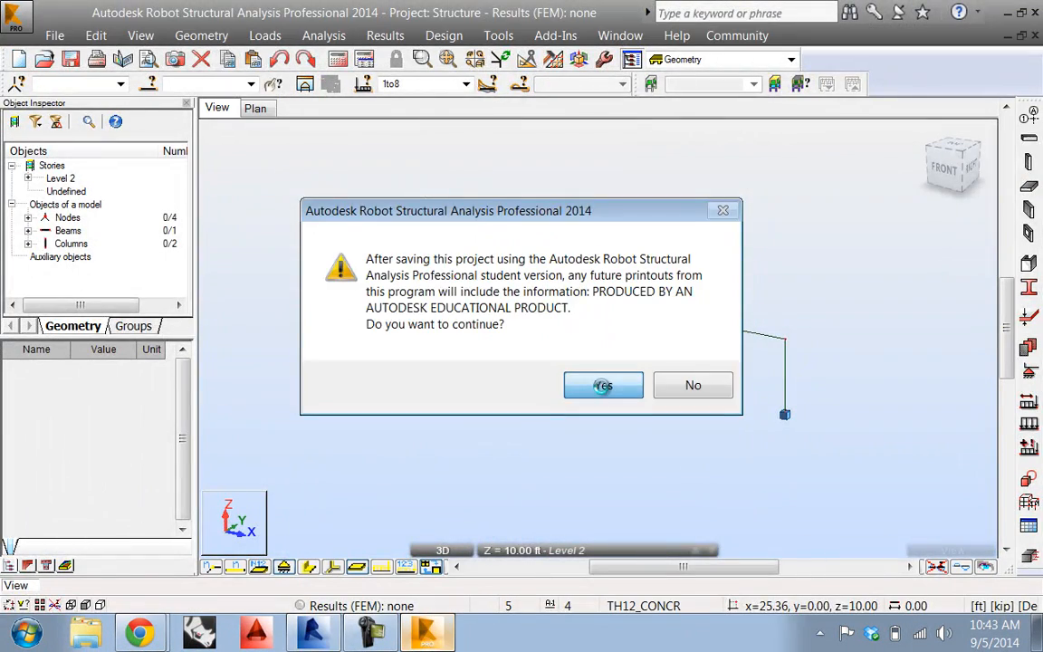
left_click(603, 385)
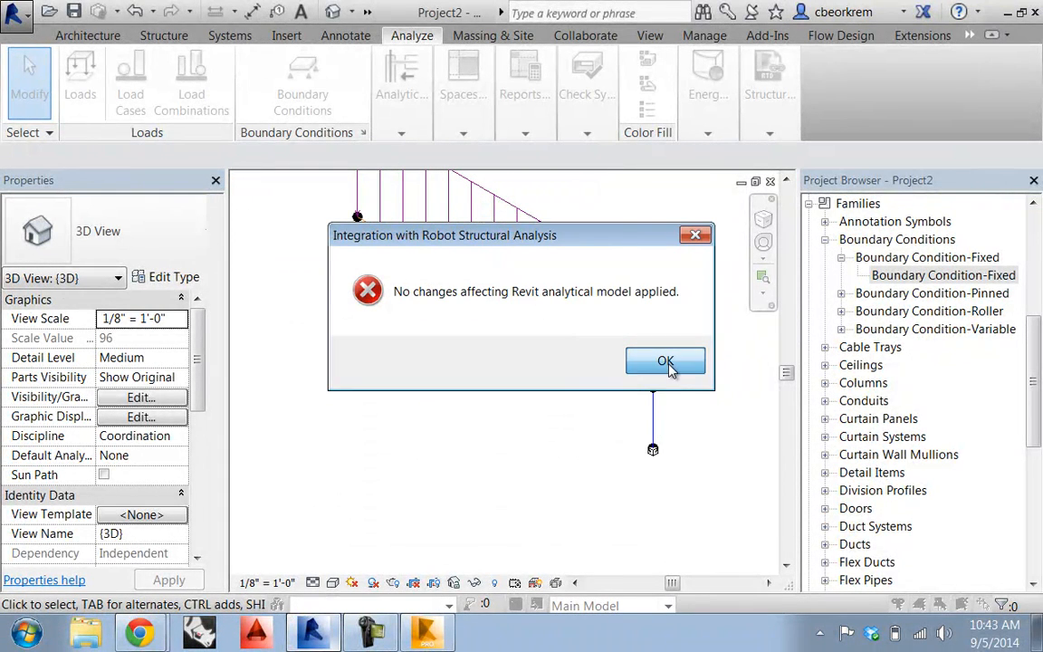
left_click(666, 361)
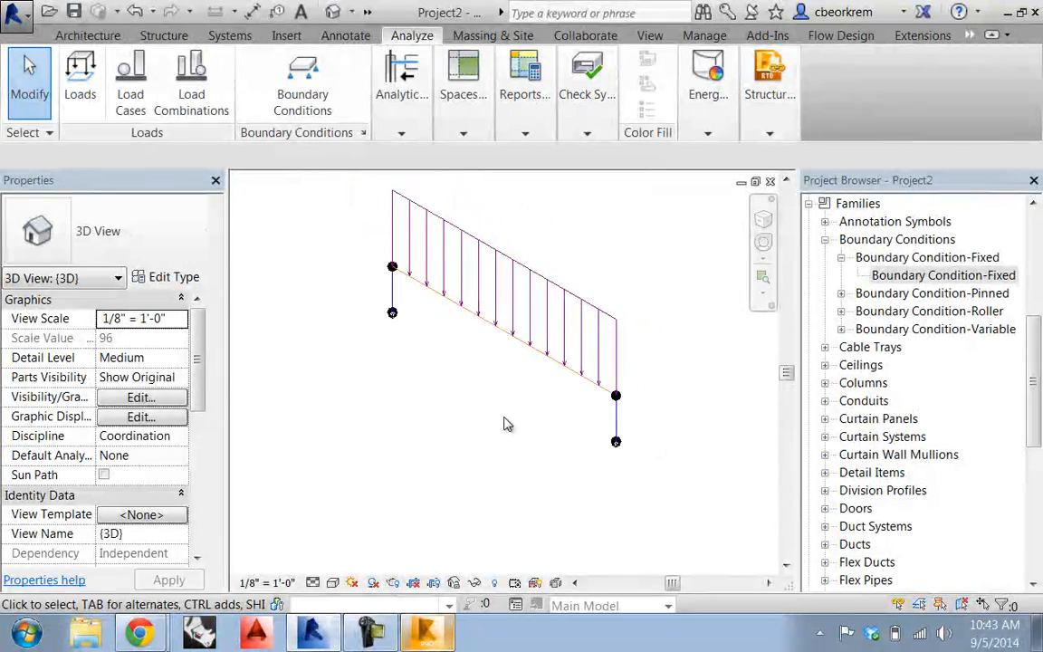
left_click(770, 81)
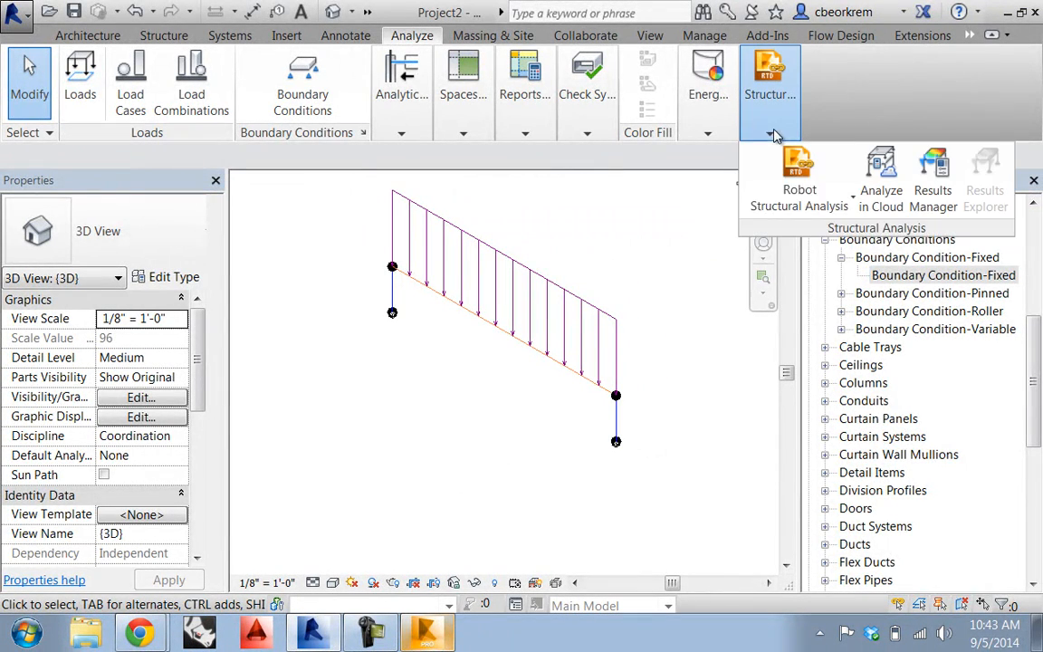
Resend the loaded frame to Robot with Send model and dismiss the completion message.
left_click(799, 176)
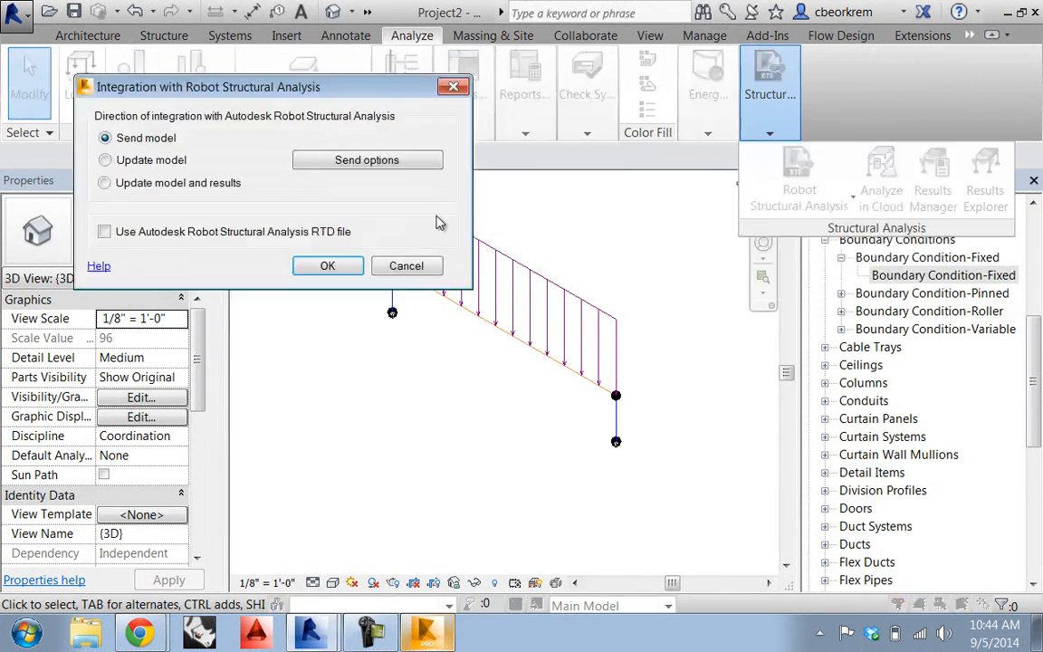
left_click(328, 266)
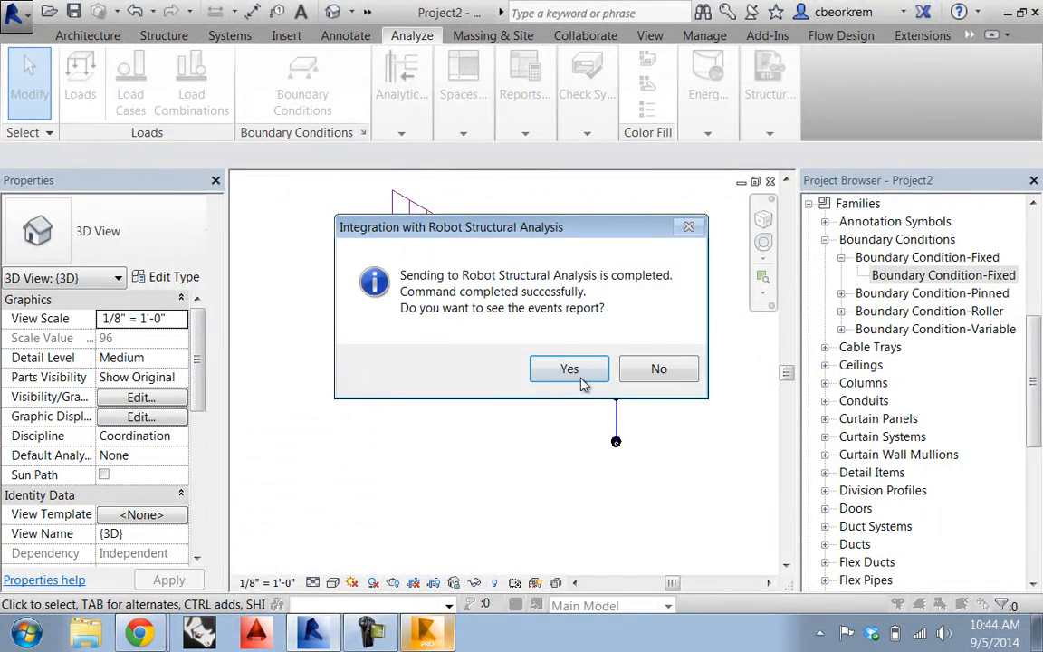
left_click(568, 368)
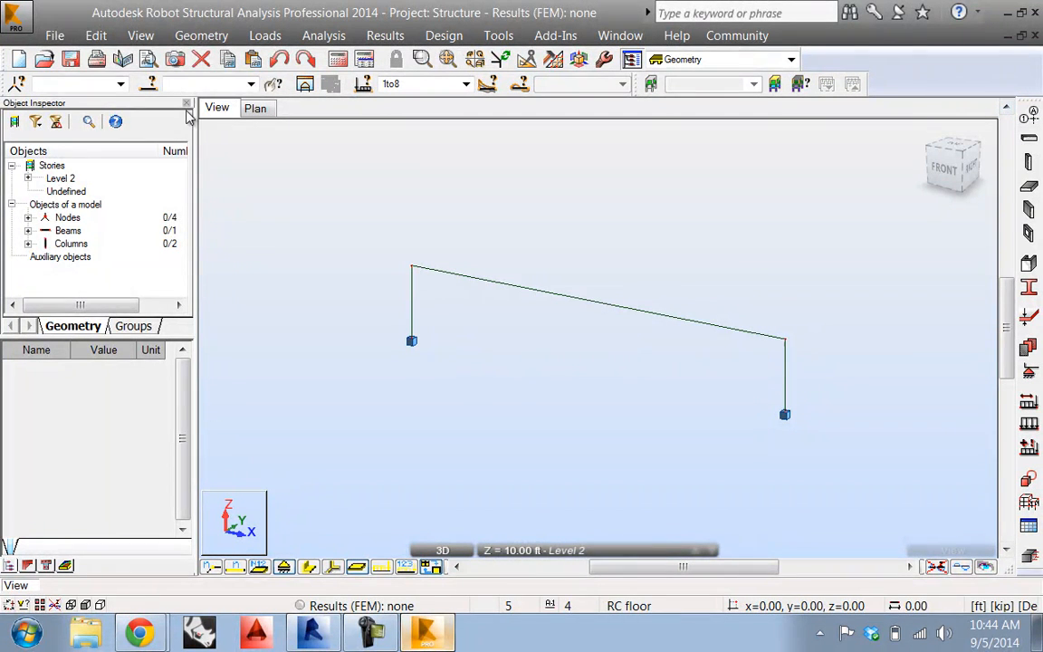
Reopen the recent Structure project, saving pending changes as Structure on the Desktop.
left_click(54, 36)
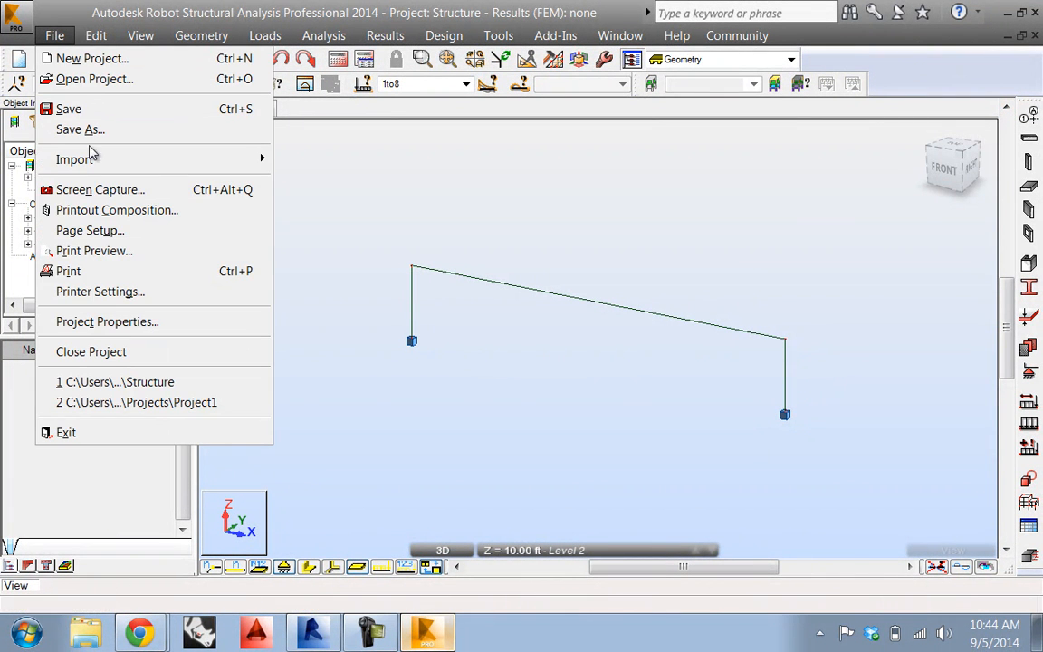
mouse_move(116, 381)
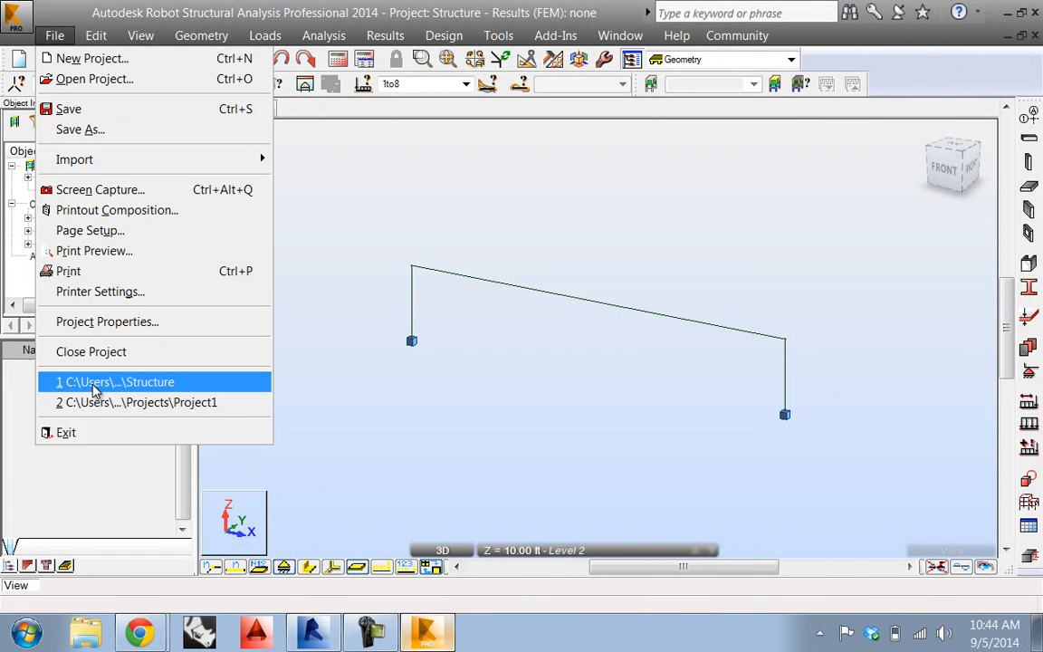
left_click(115, 381)
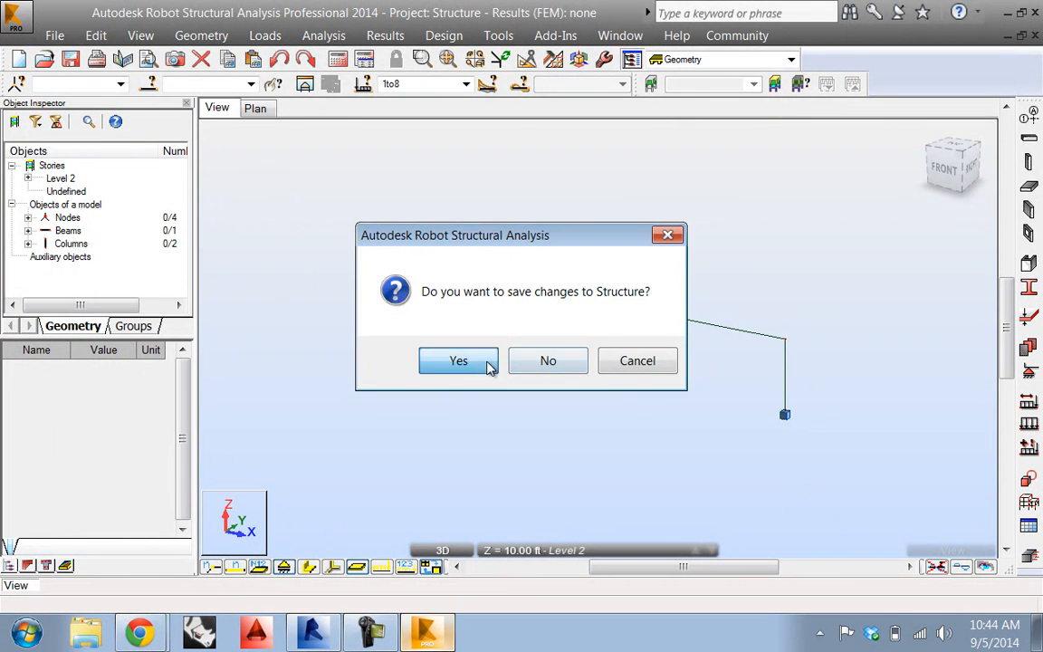
left_click(458, 361)
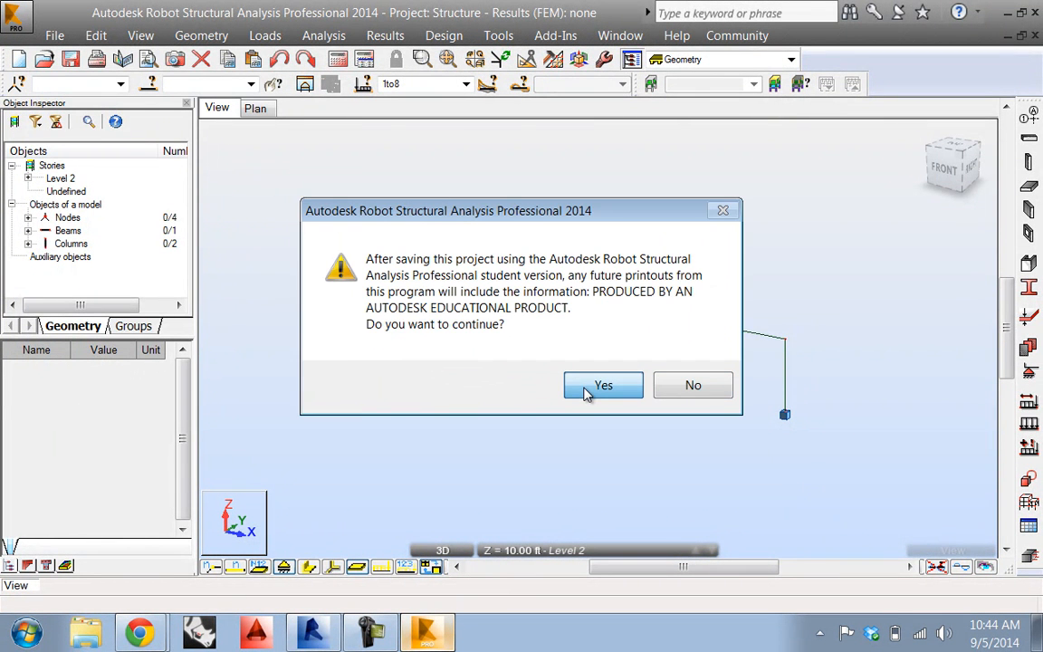
left_click(603, 385)
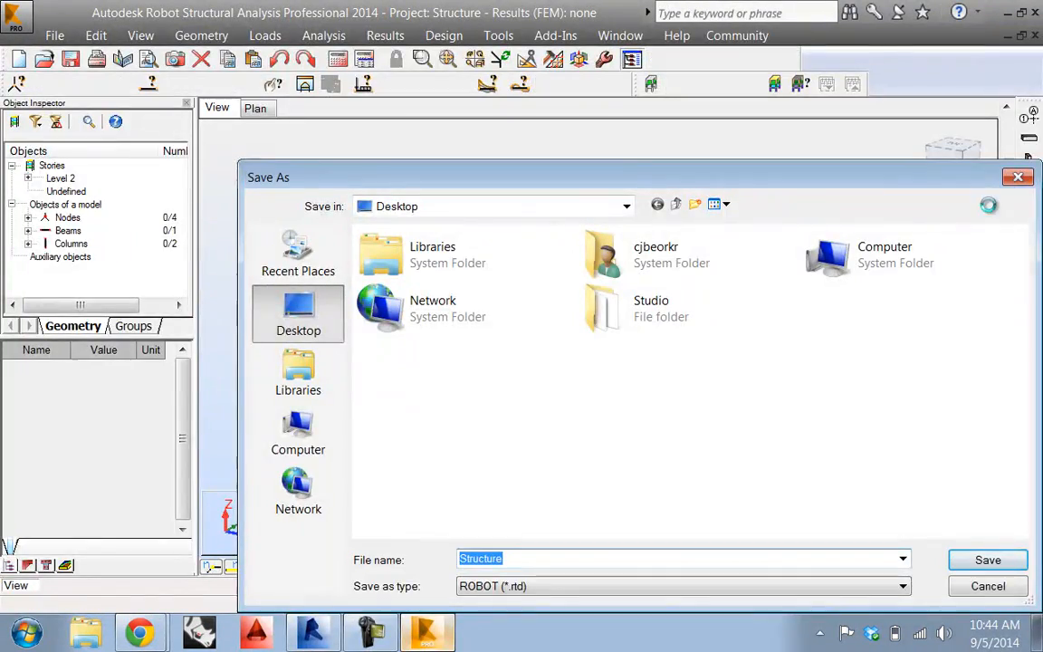
left_click(988, 586)
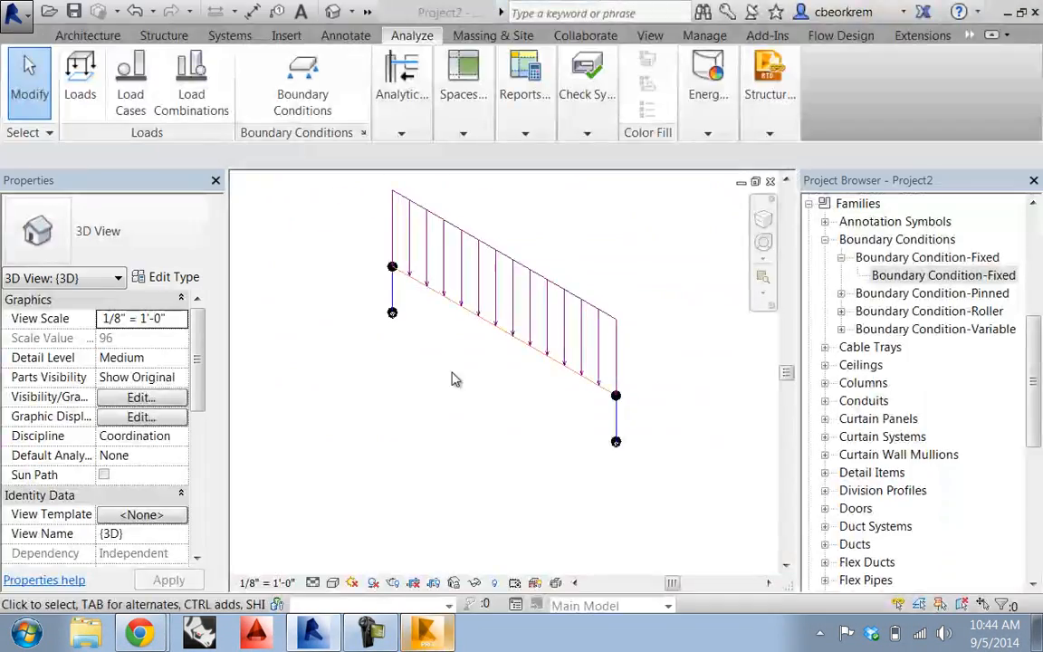
Send the loaded frame to Robot through the Structural Analysis Link using Send model.
left_click(769, 82)
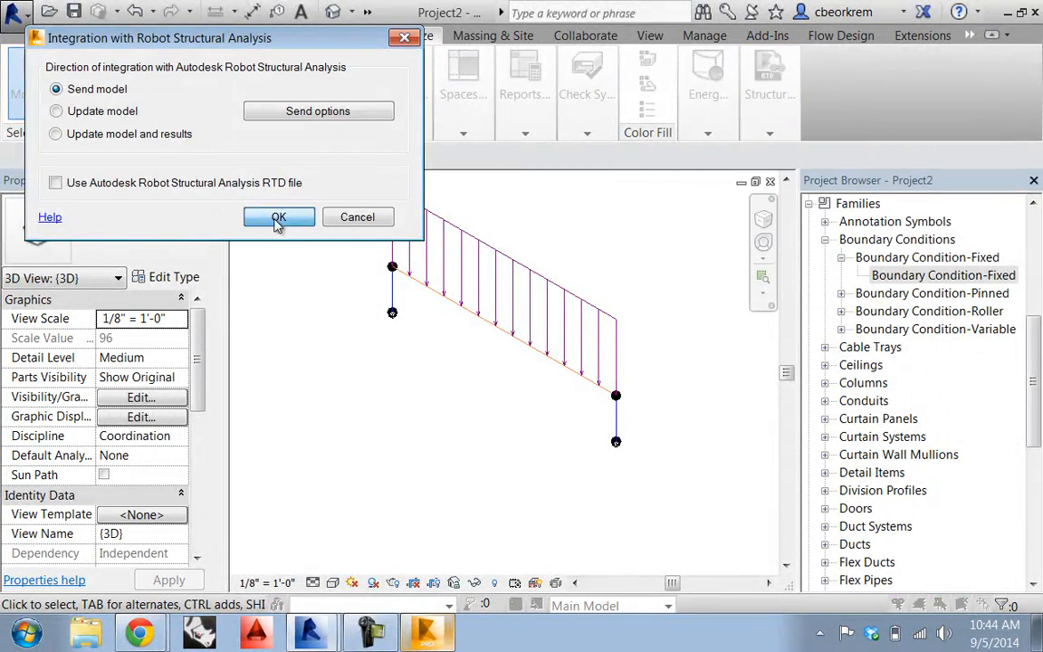
left_click(279, 217)
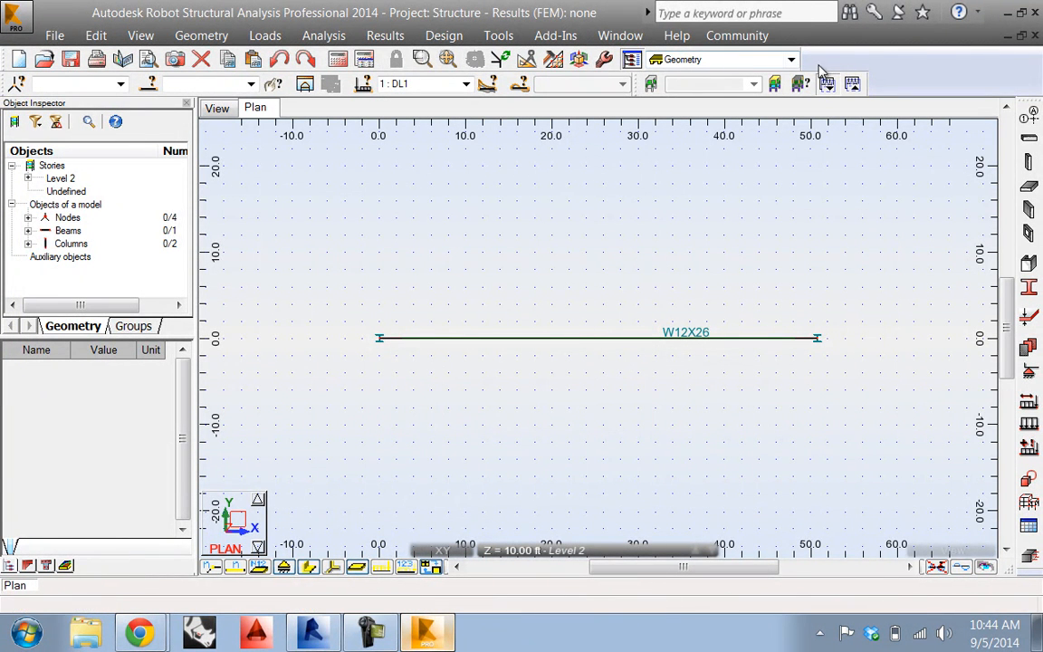
In the Steel/Aluminum Design layout, create code group 1 with members 1to3.
left_click(789, 59)
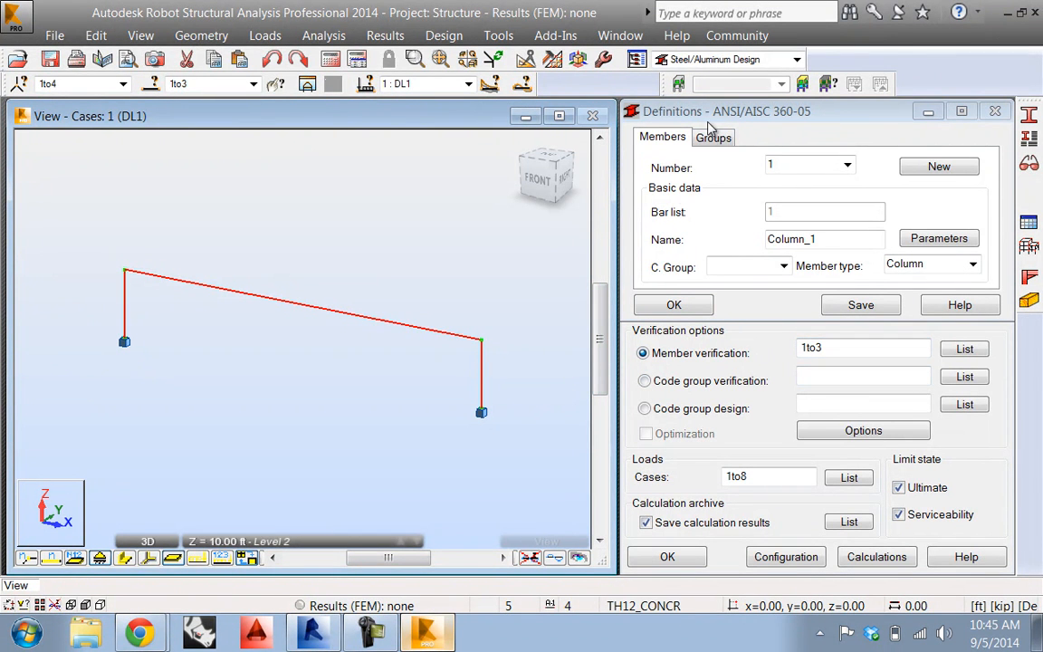
left_click(714, 137)
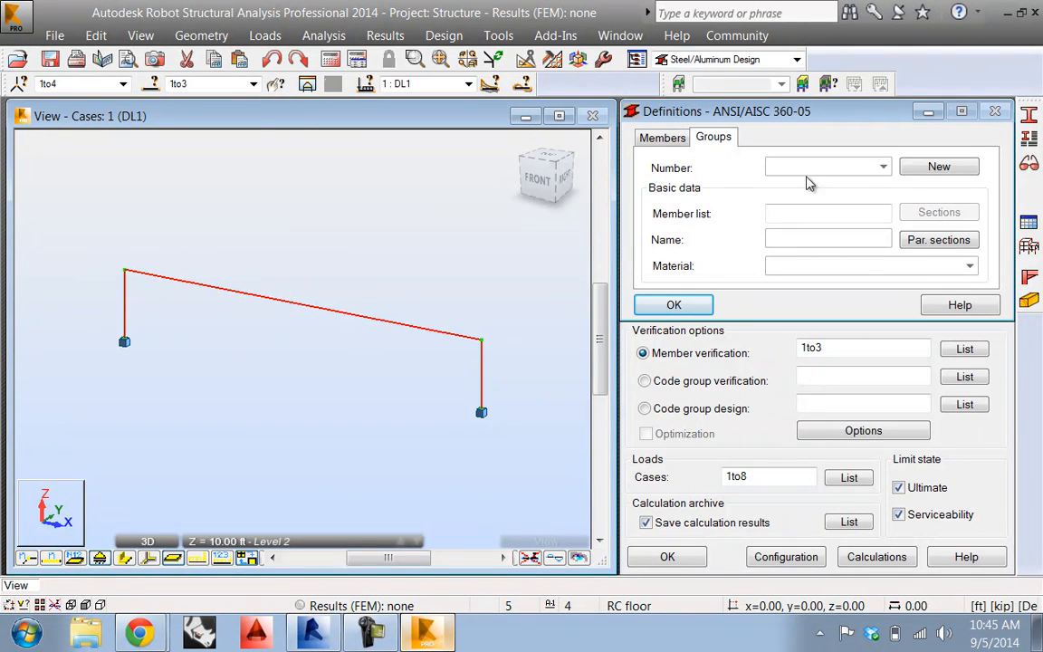
left_click(939, 166)
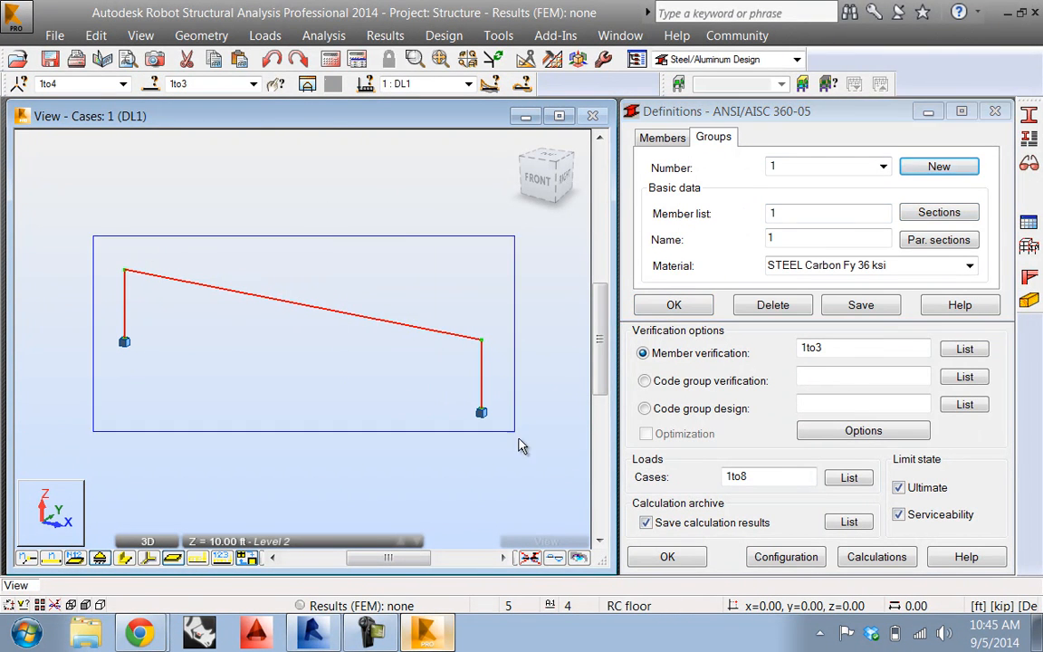
left_click(939, 211)
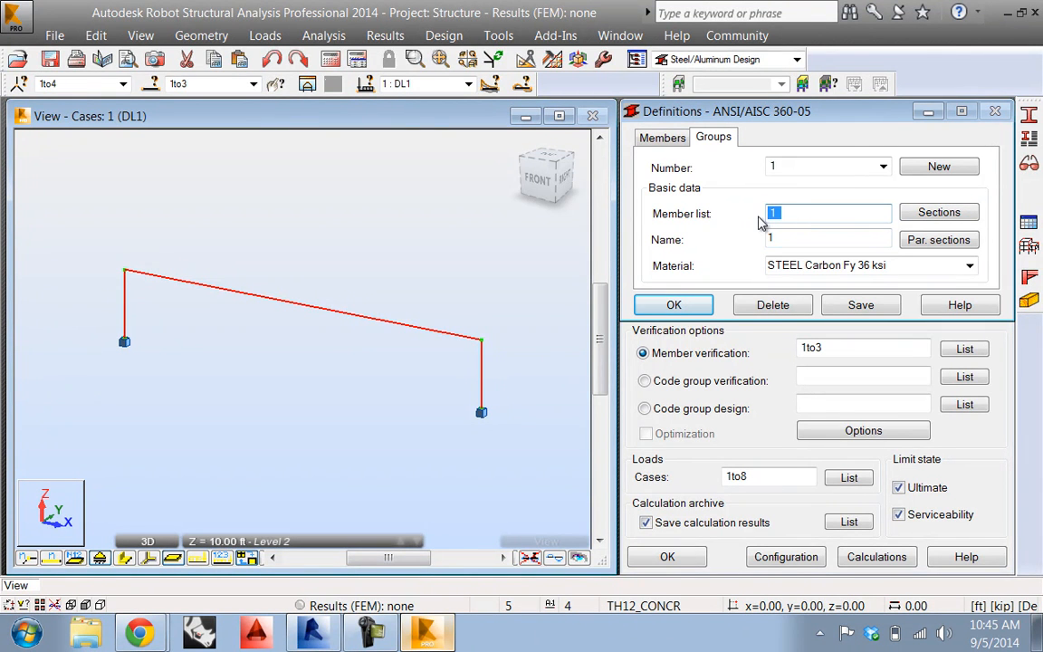
type("1to3")
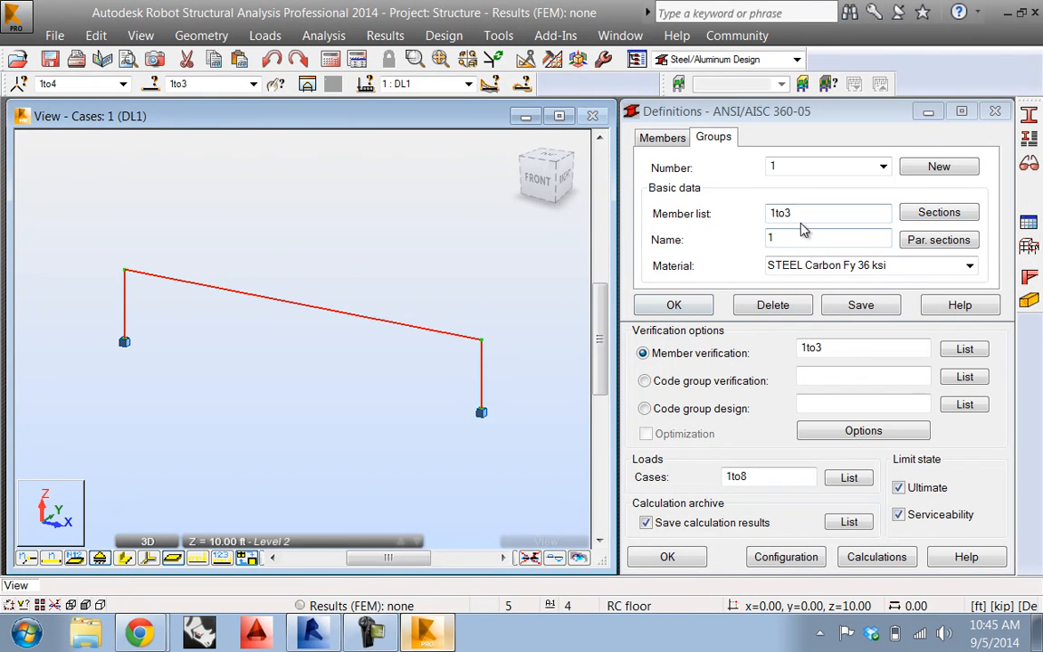
left_click(674, 304)
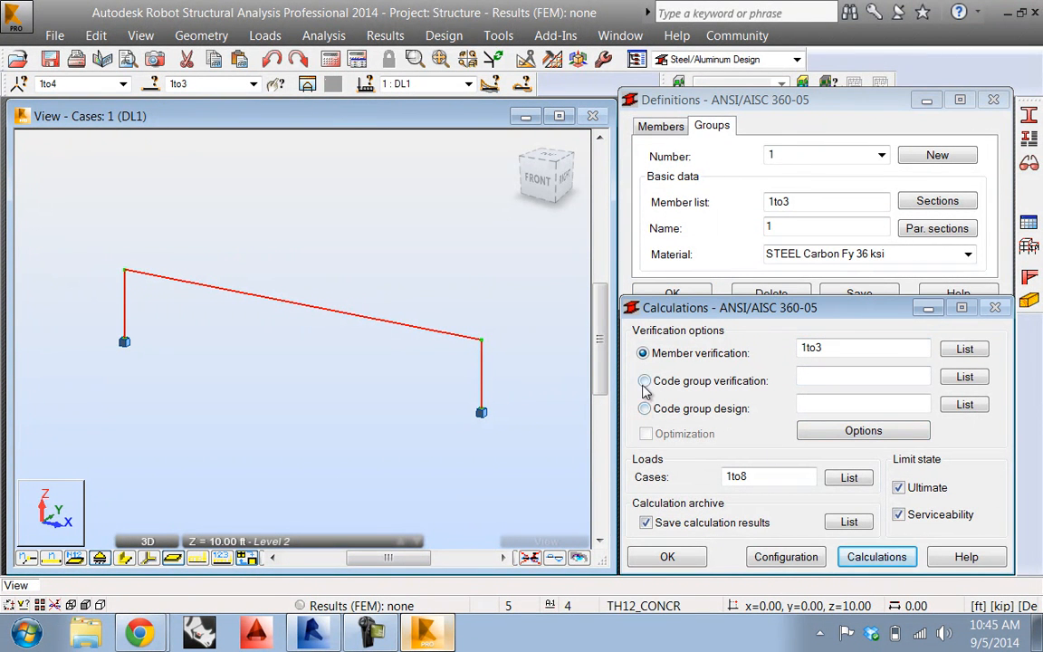
Run code group design for group 1 and review the proposed W4x13 and W5x16 sections.
left_click(644, 408)
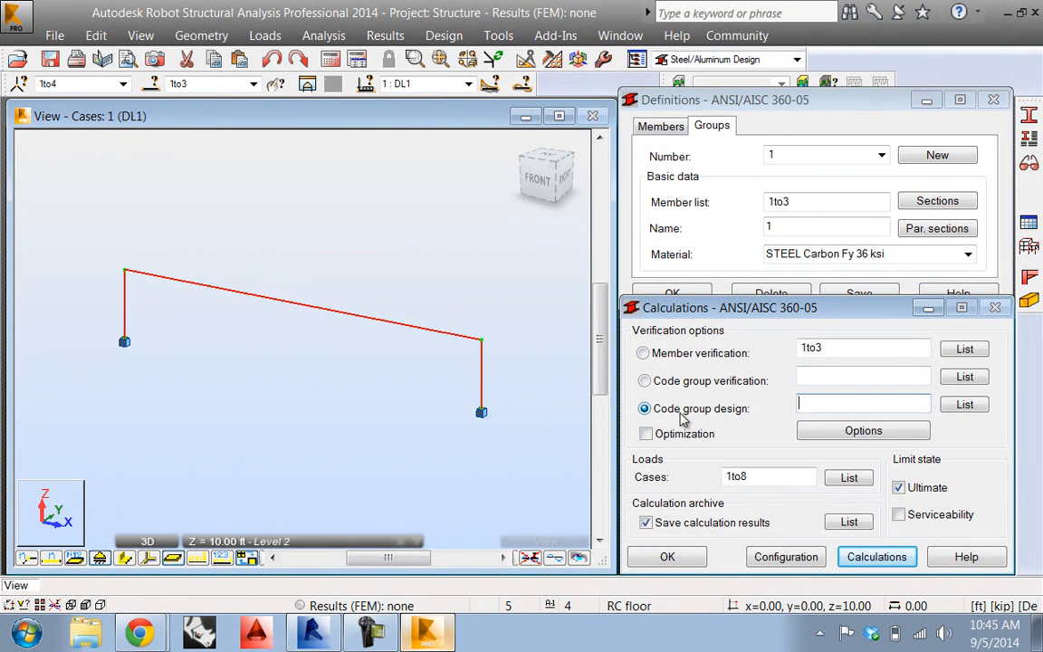
left_click(963, 404)
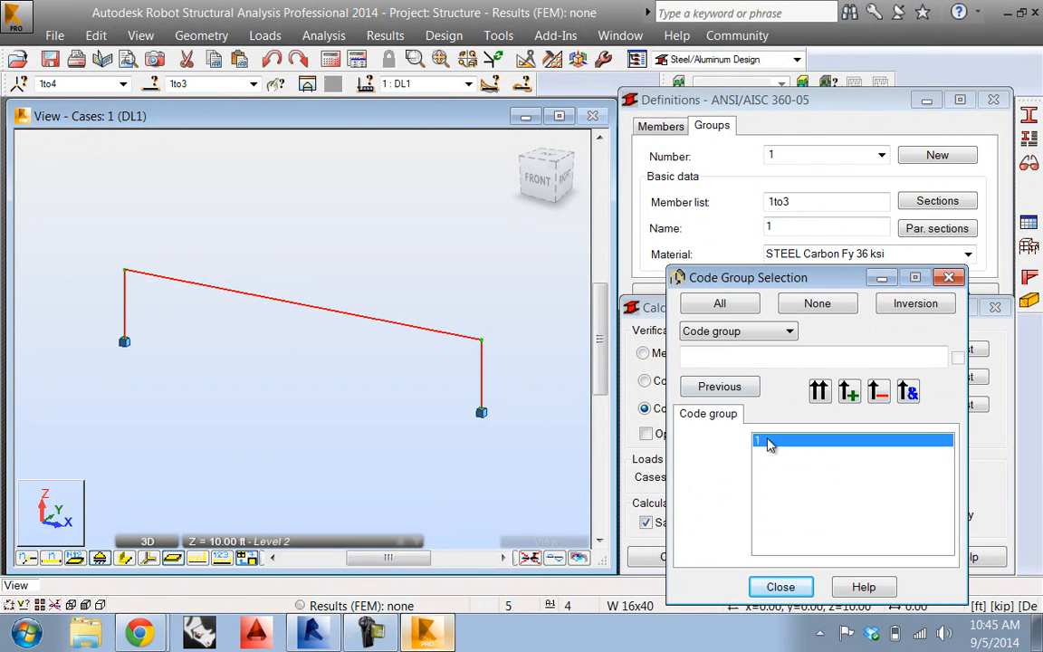
left_click(780, 586)
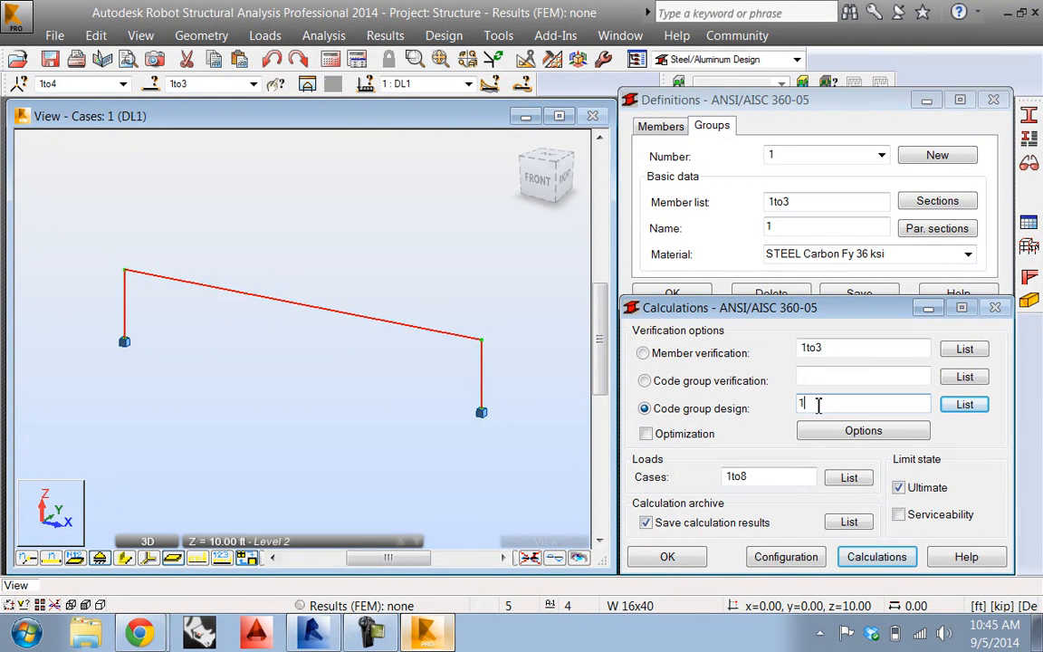
left_click(876, 556)
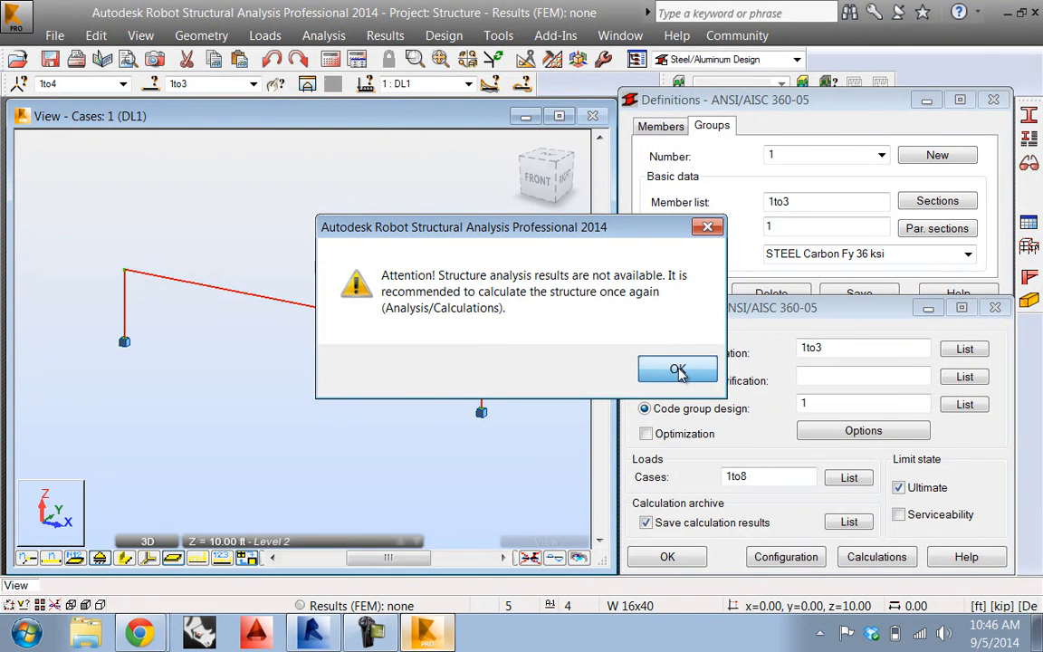
left_click(678, 370)
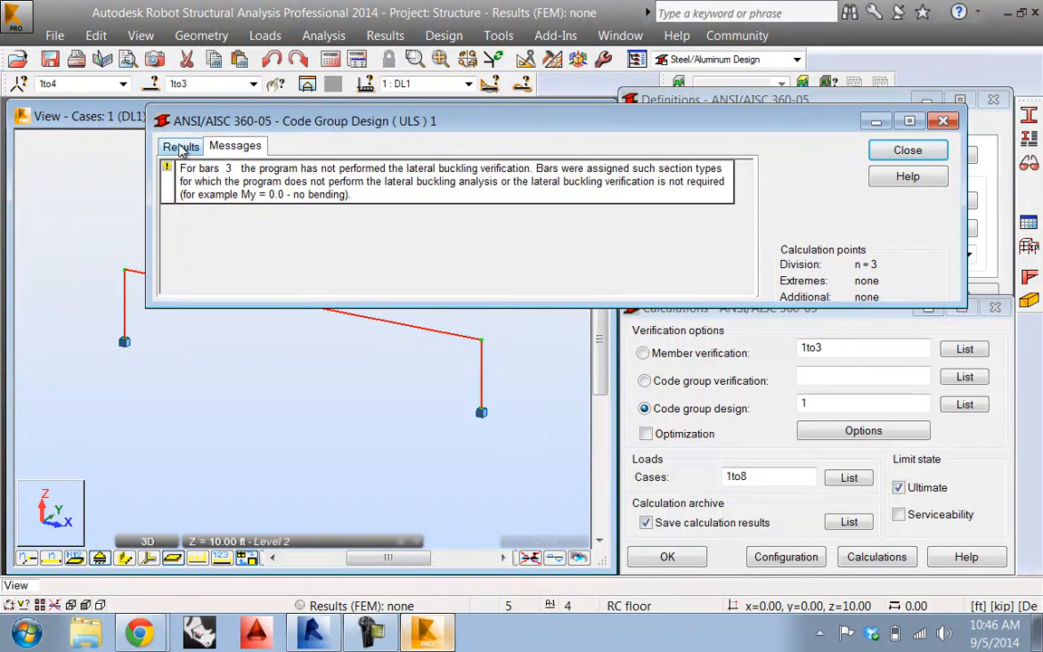
left_click(180, 146)
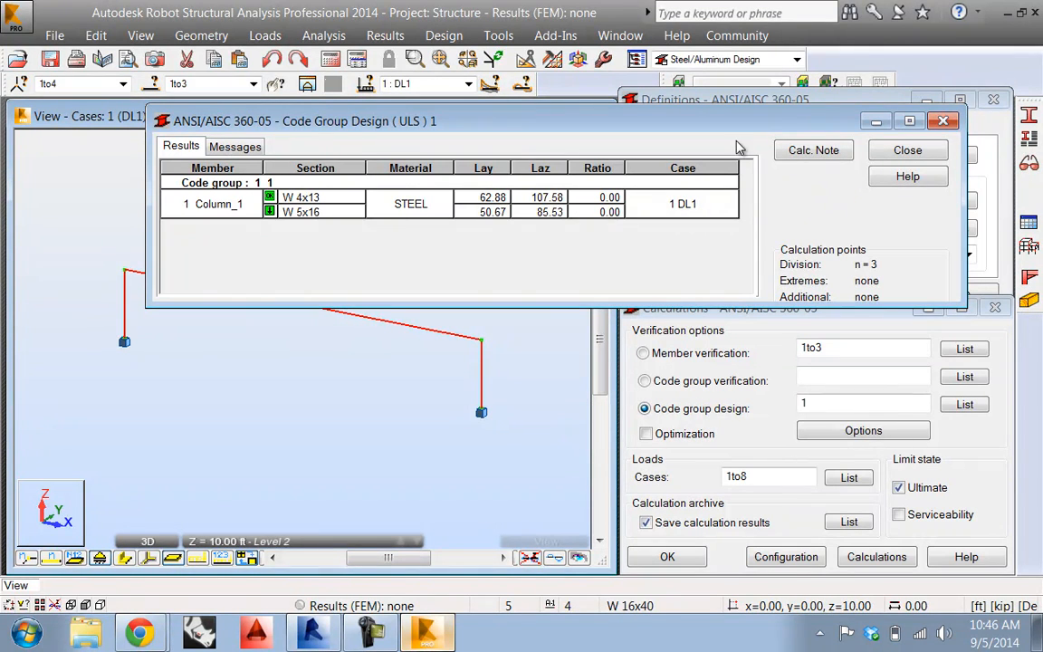
left_click(908, 149)
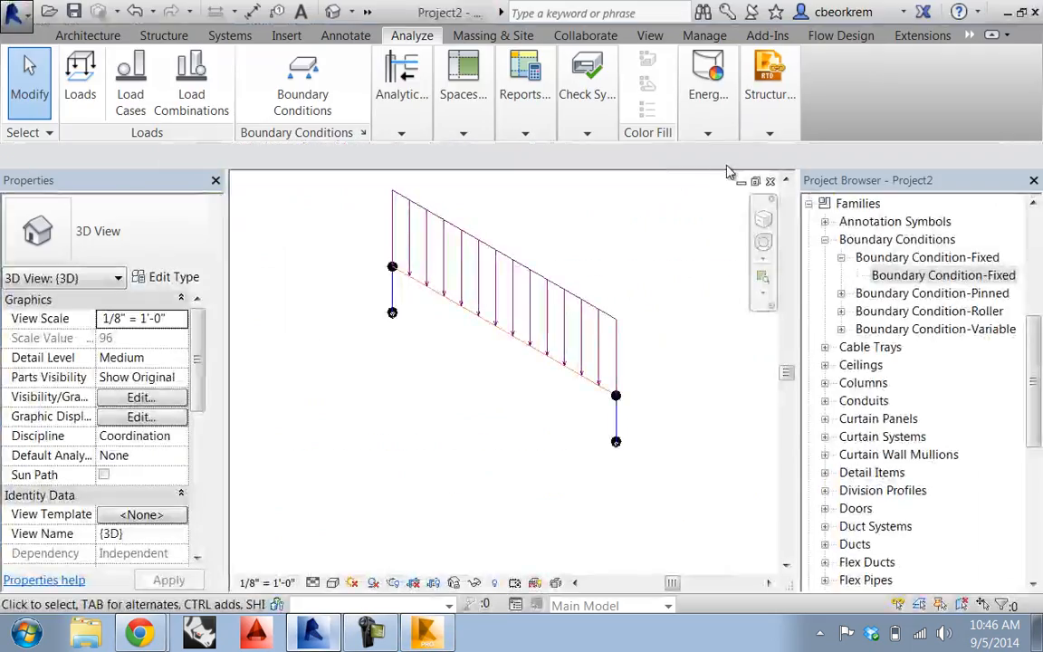
Update the Revit model from Robot and decline viewing the events report.
left_click(769, 81)
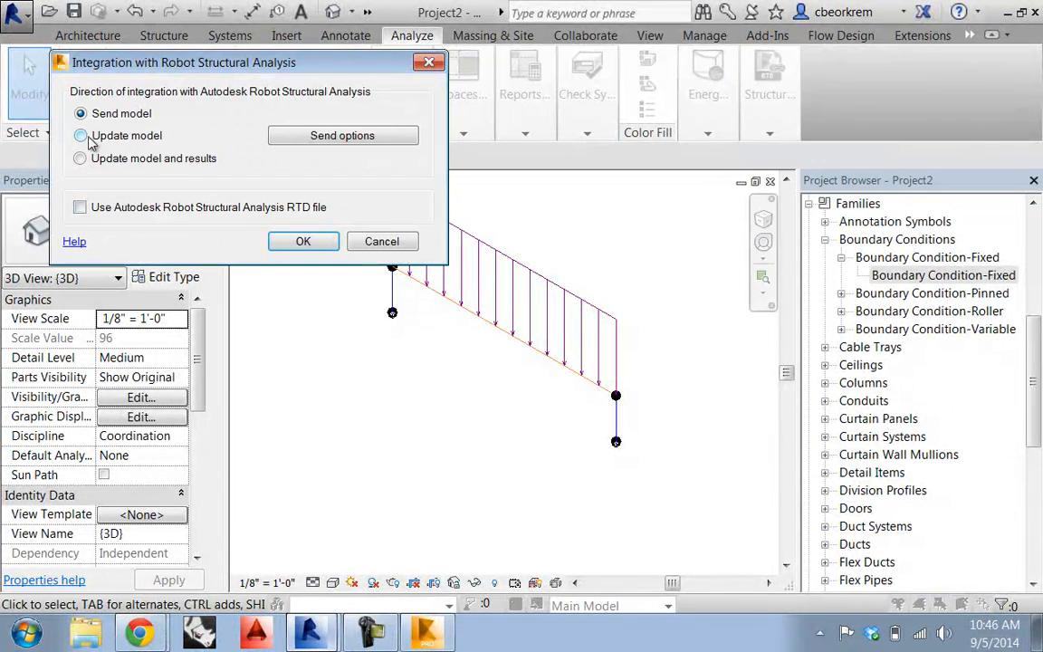
left_click(80, 135)
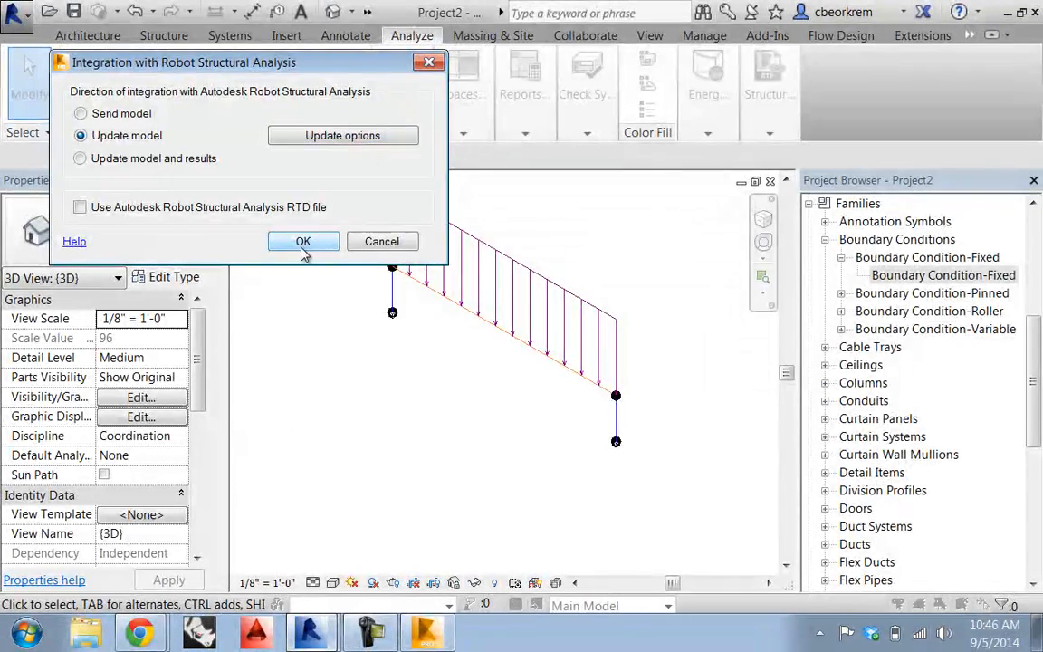
left_click(303, 241)
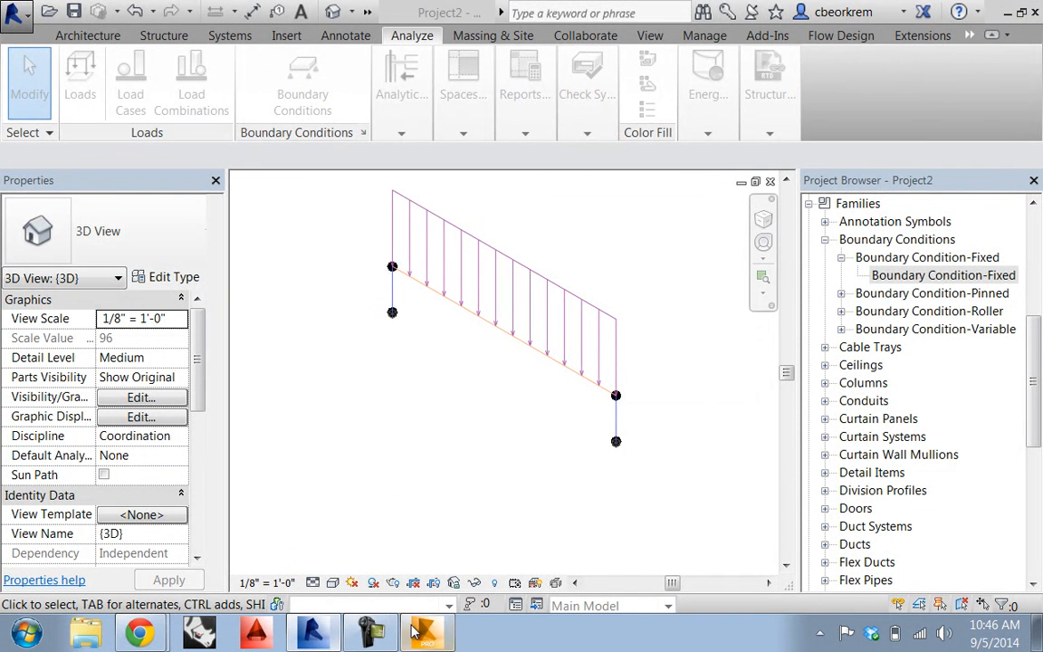
left_click(426, 632)
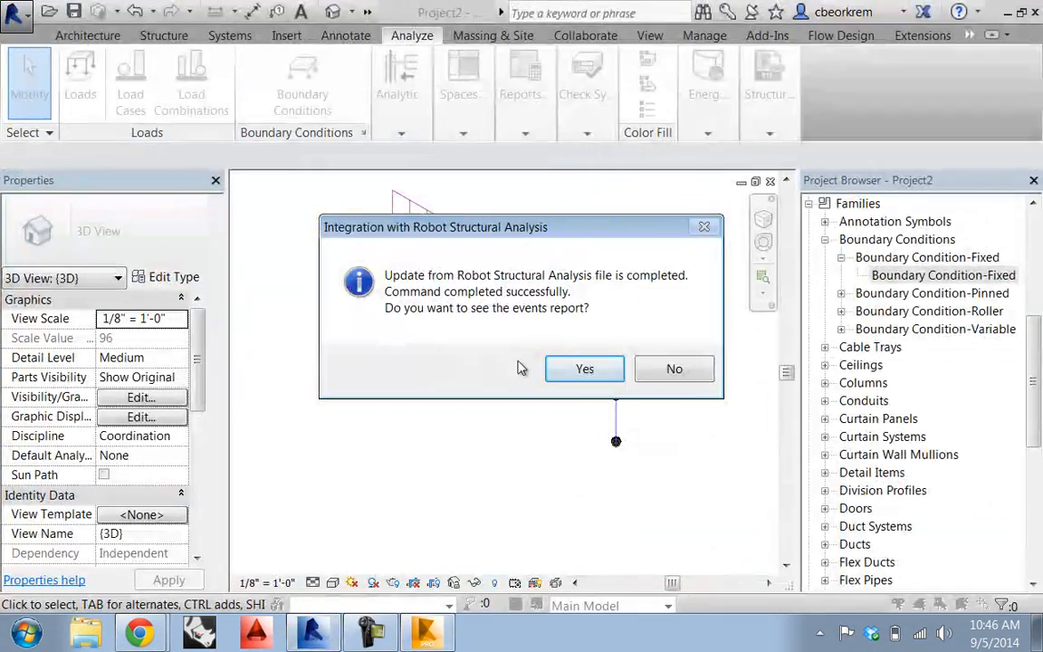
left_click(674, 368)
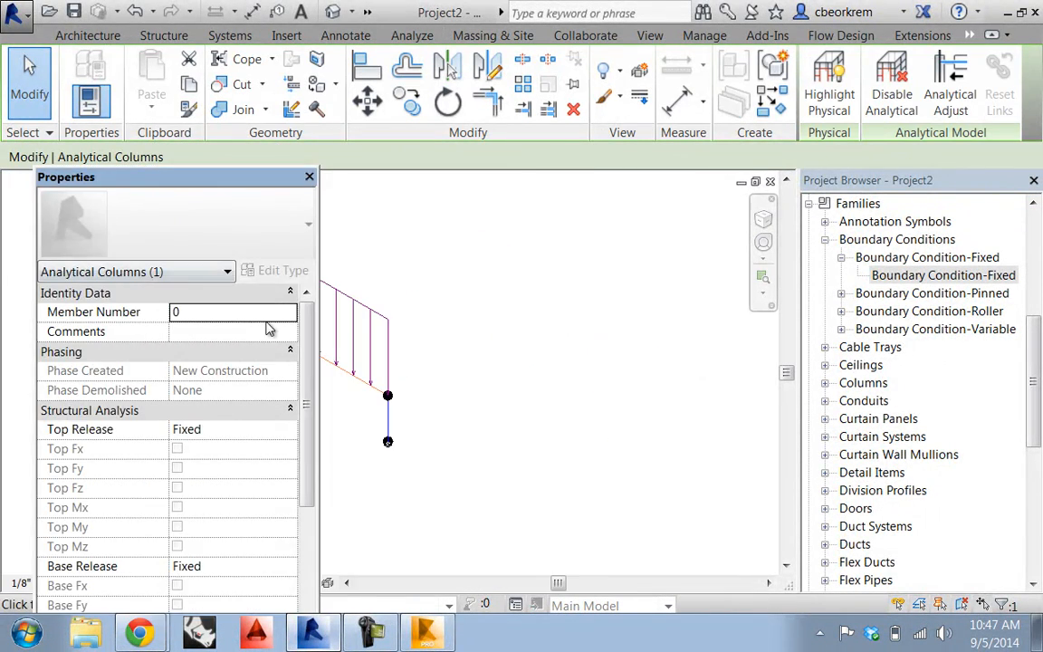
mouse_move(199, 189)
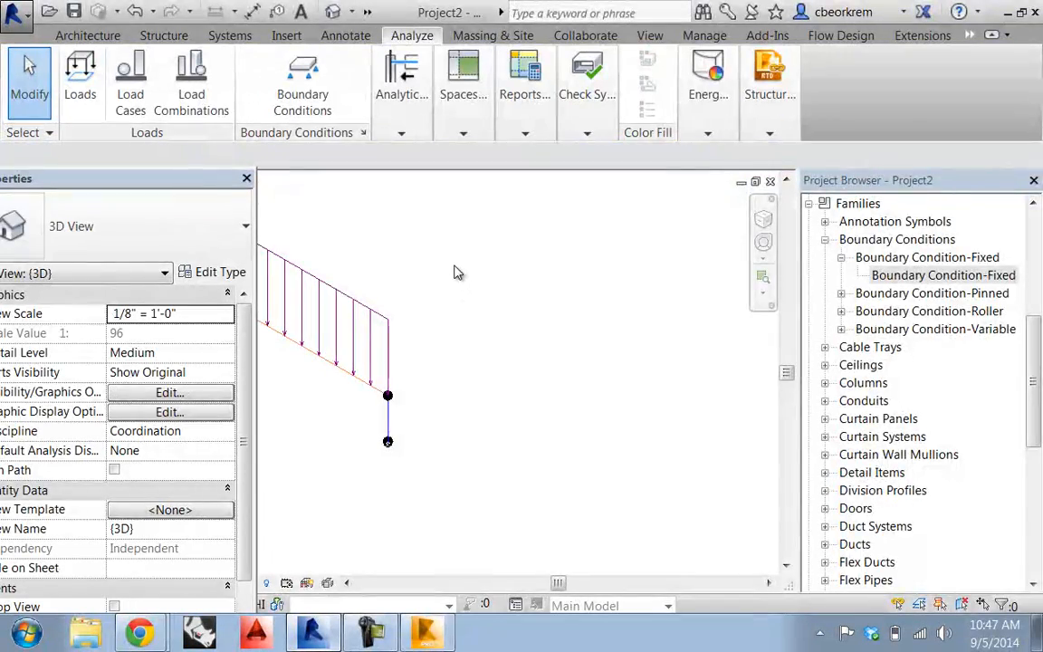
Edit the 3D view's Visibility/Graphics Overrides from Properties.
left_click(169, 392)
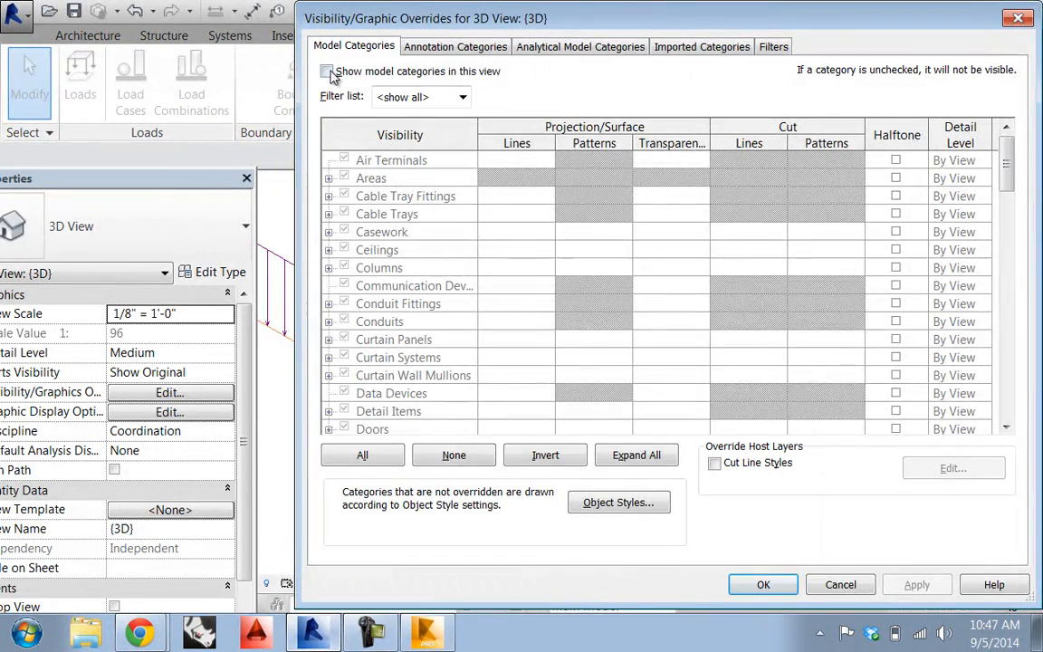